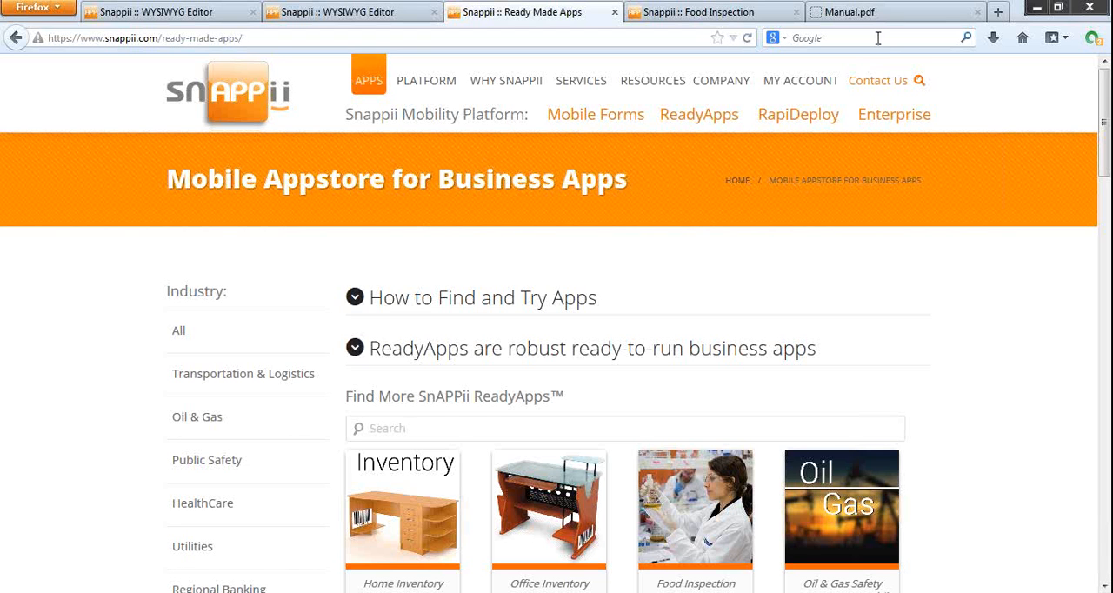
mouse_move(870, 38)
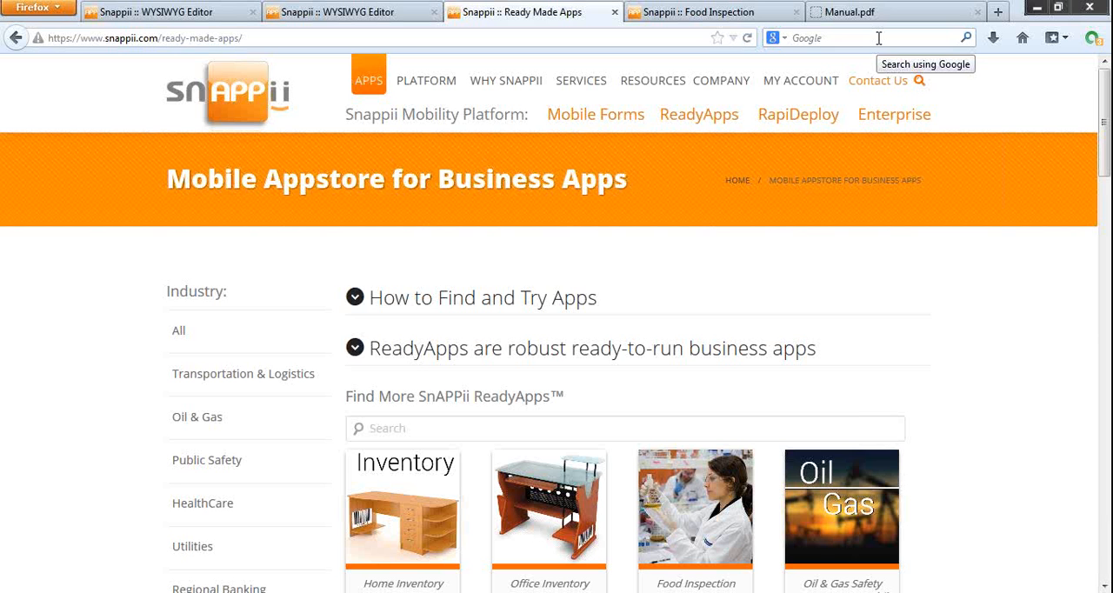
mouse_move(943, 435)
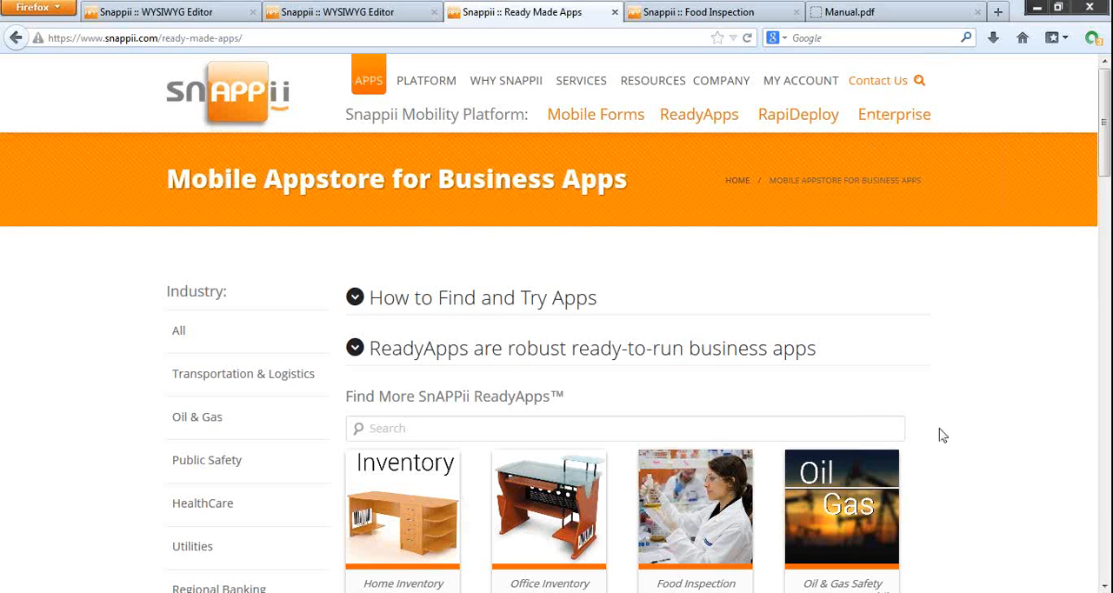
- Bring up the Medical Home Care DEMO app and expand its Miscellaneous and HTML5 Web app settings
scroll("down", 3)
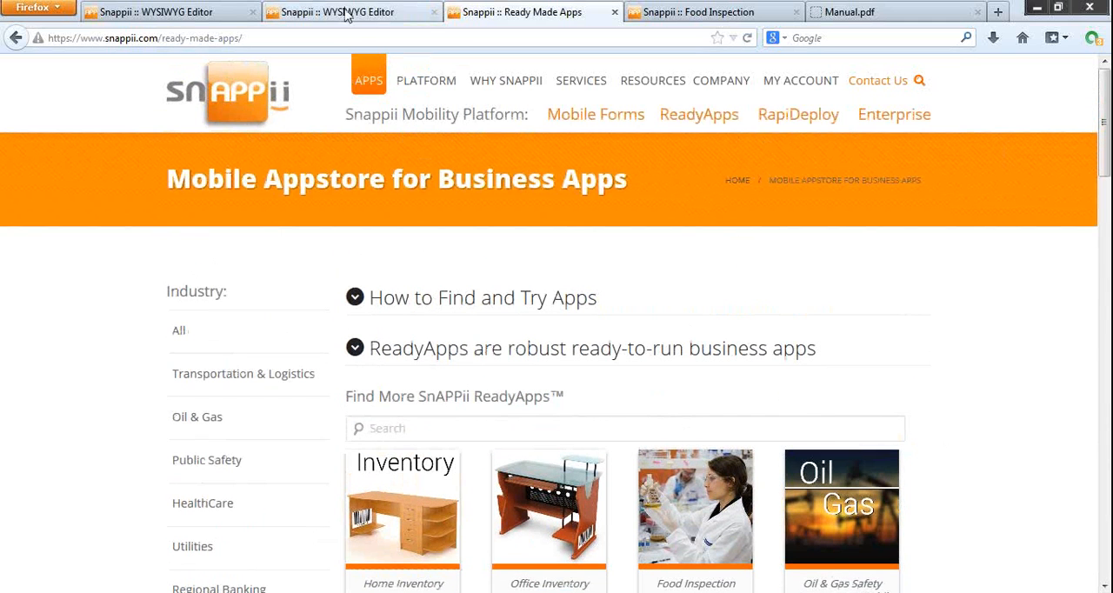
left_click(351, 10)
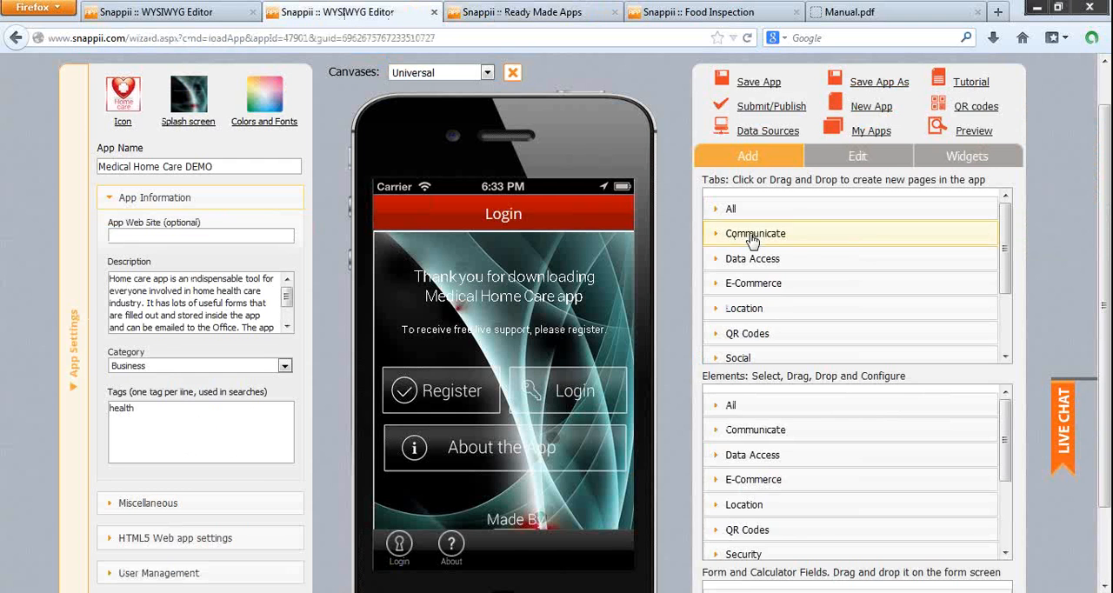
mouse_move(682, 244)
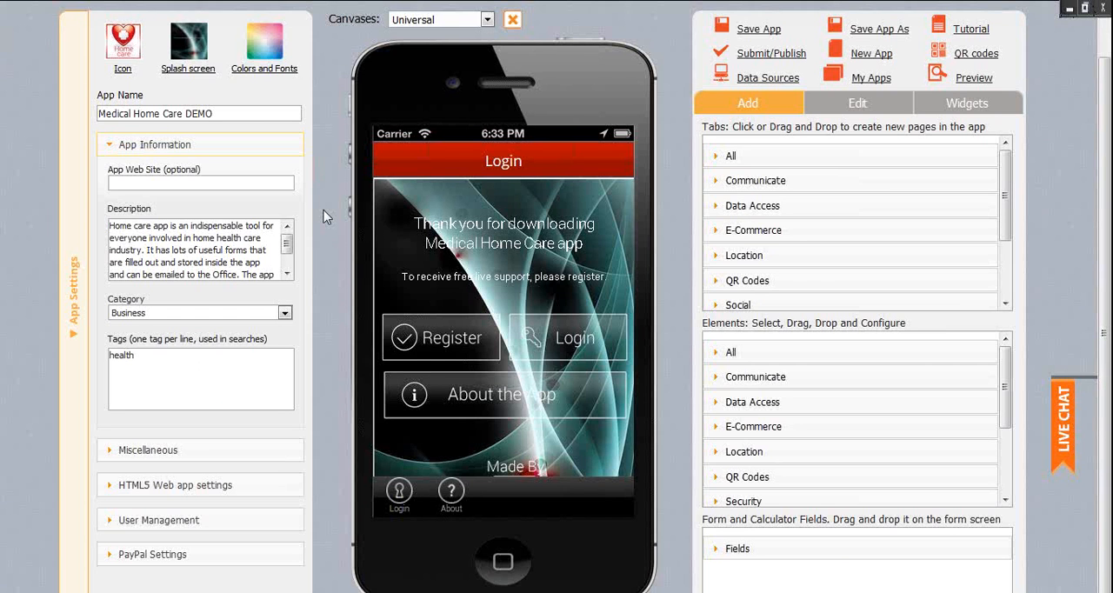
mouse_move(240, 160)
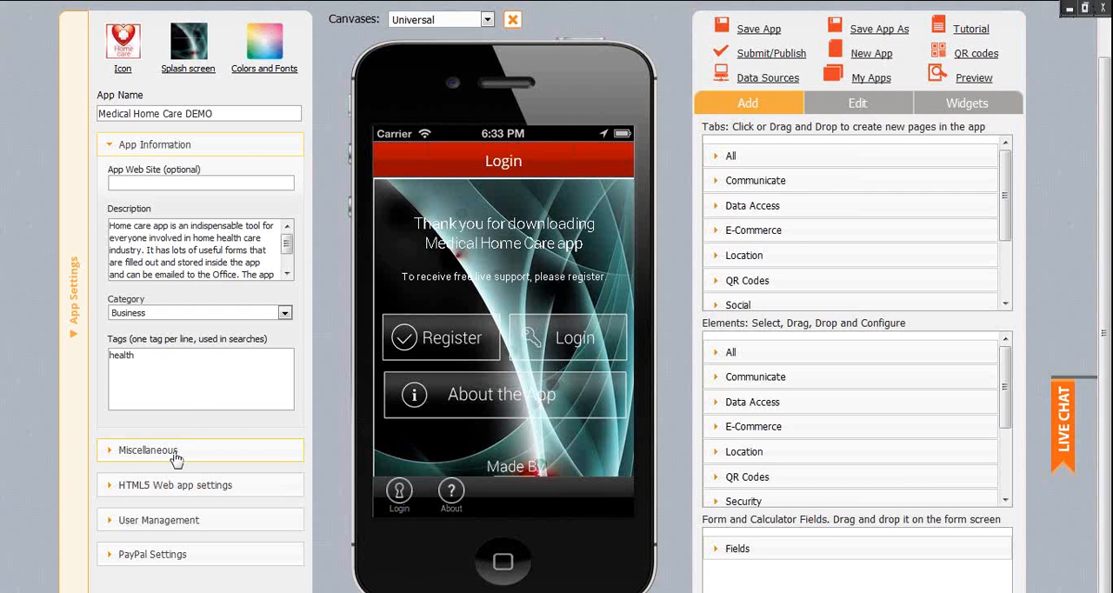
left_click(146, 450)
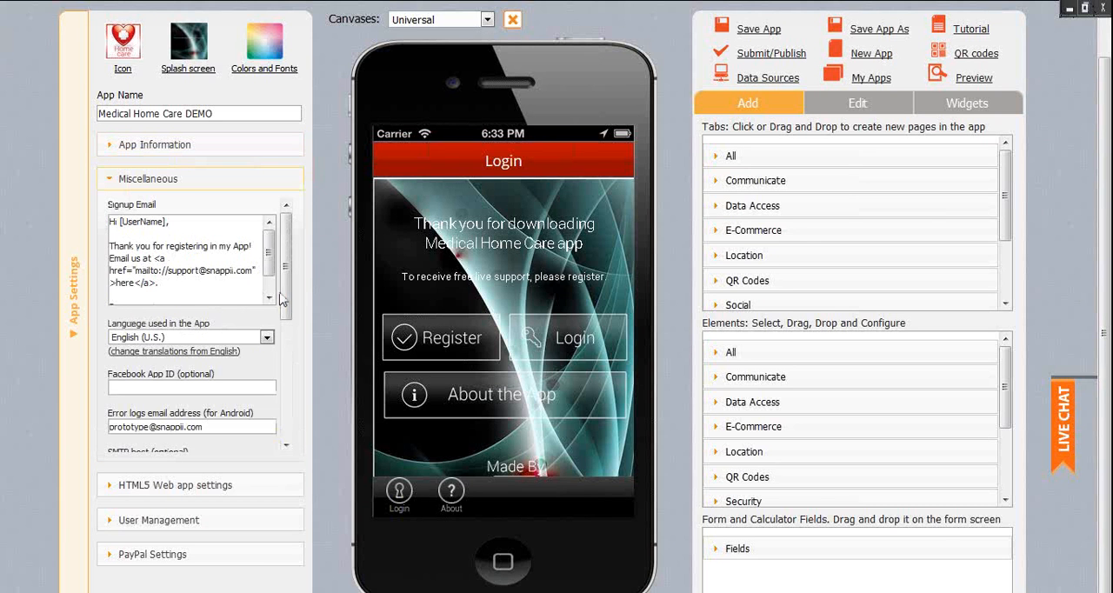
scroll("down", 3)
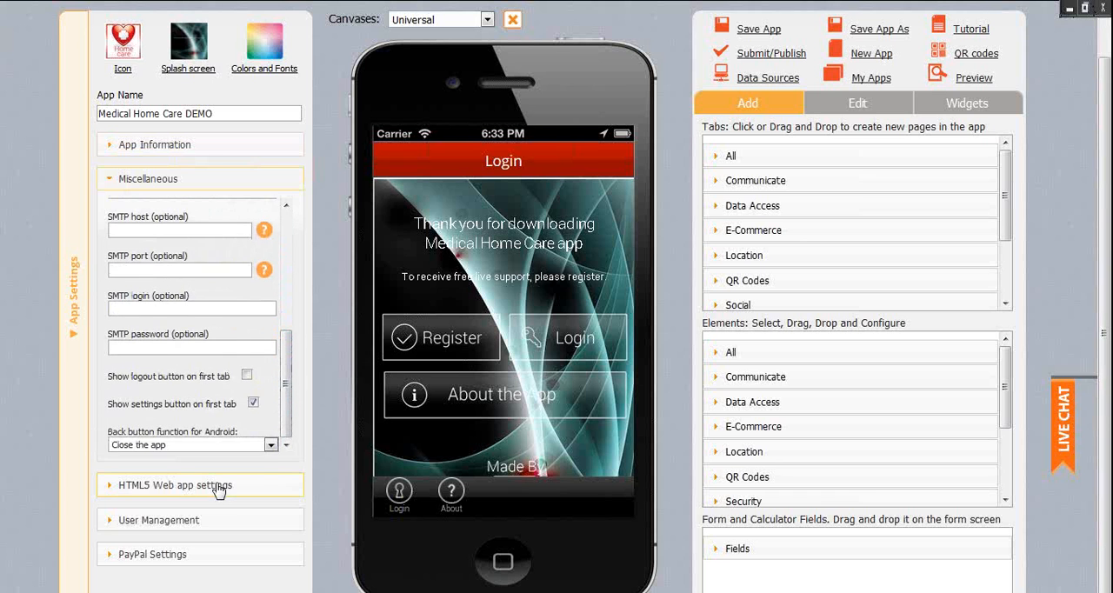
left_click(174, 484)
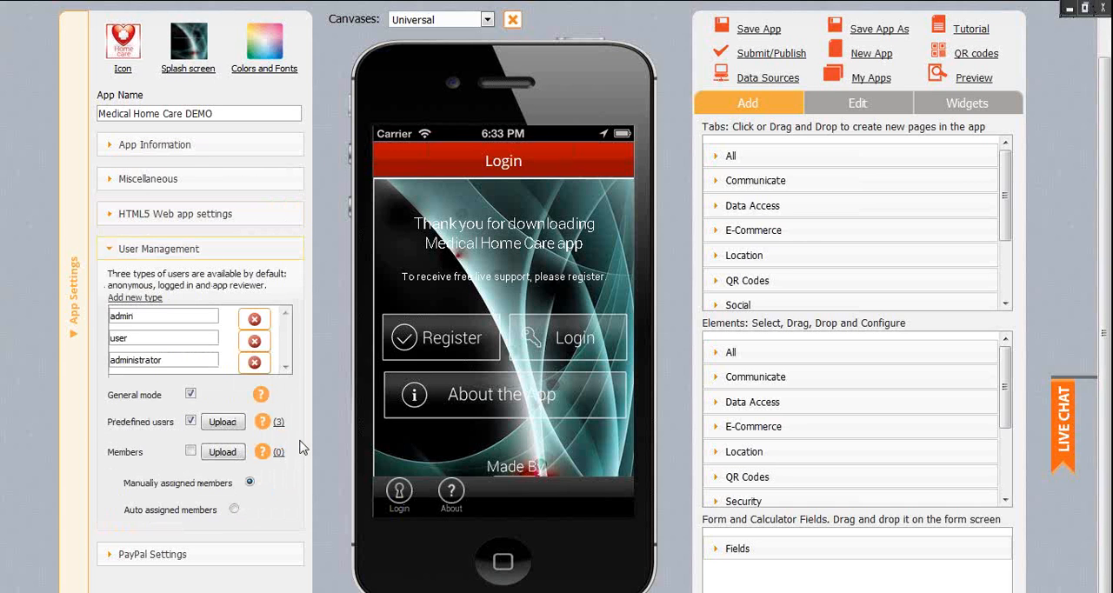
mouse_move(313, 491)
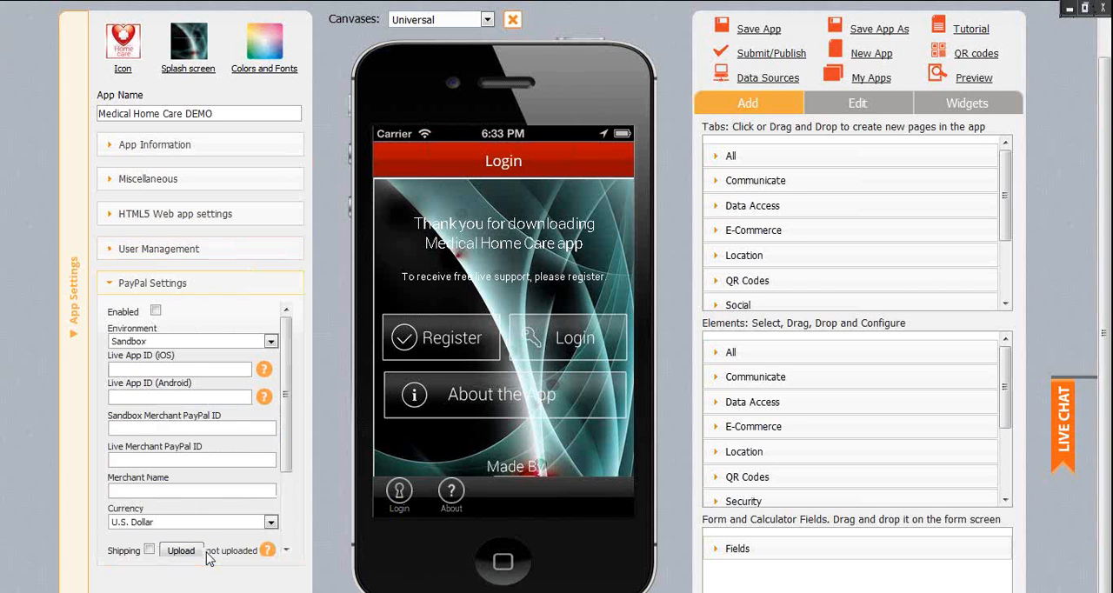
mouse_move(348, 480)
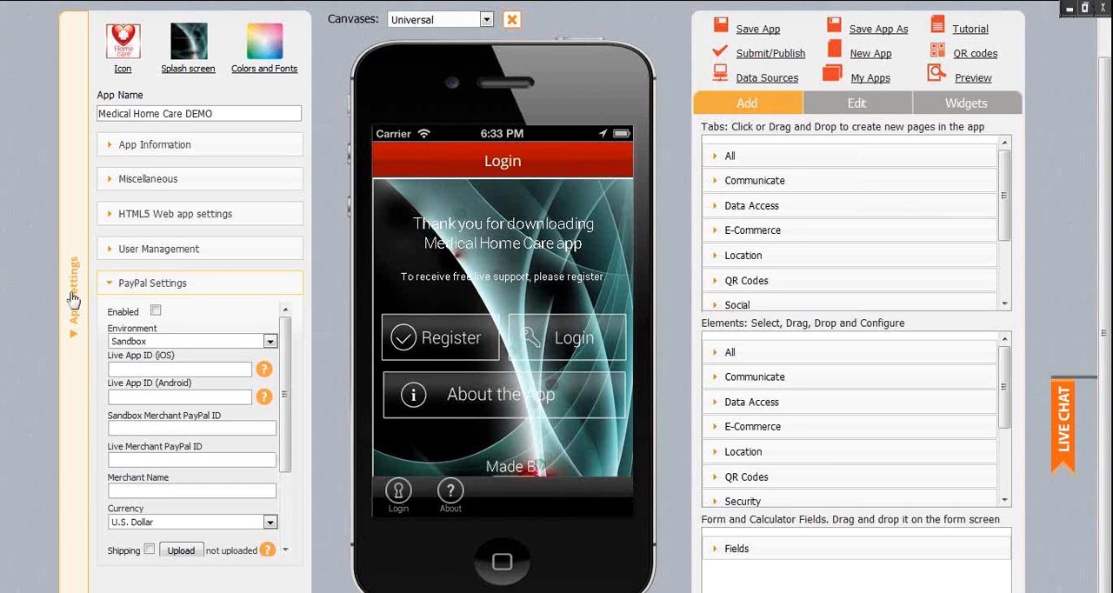
- Hide App Settings and expand the All categories under Tabs and Elements
left_click(73, 292)
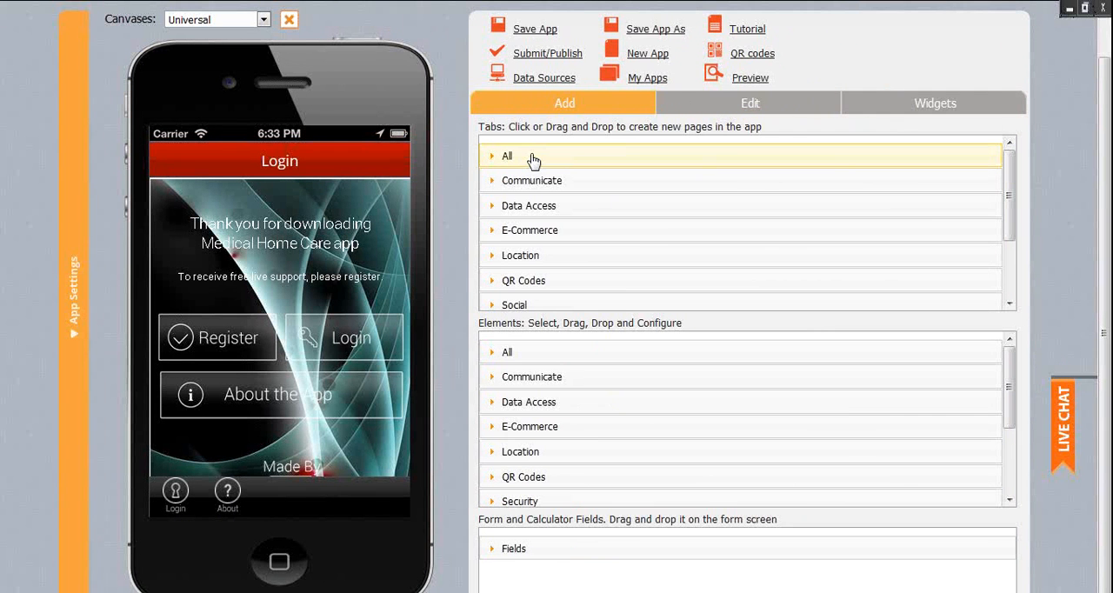
left_click(494, 156)
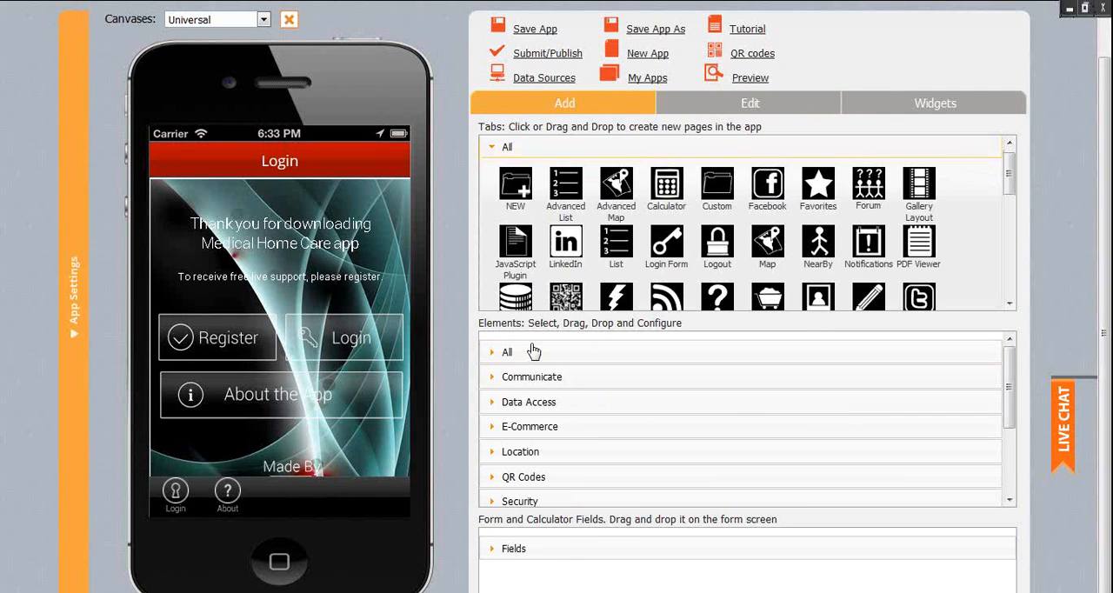
left_click(492, 351)
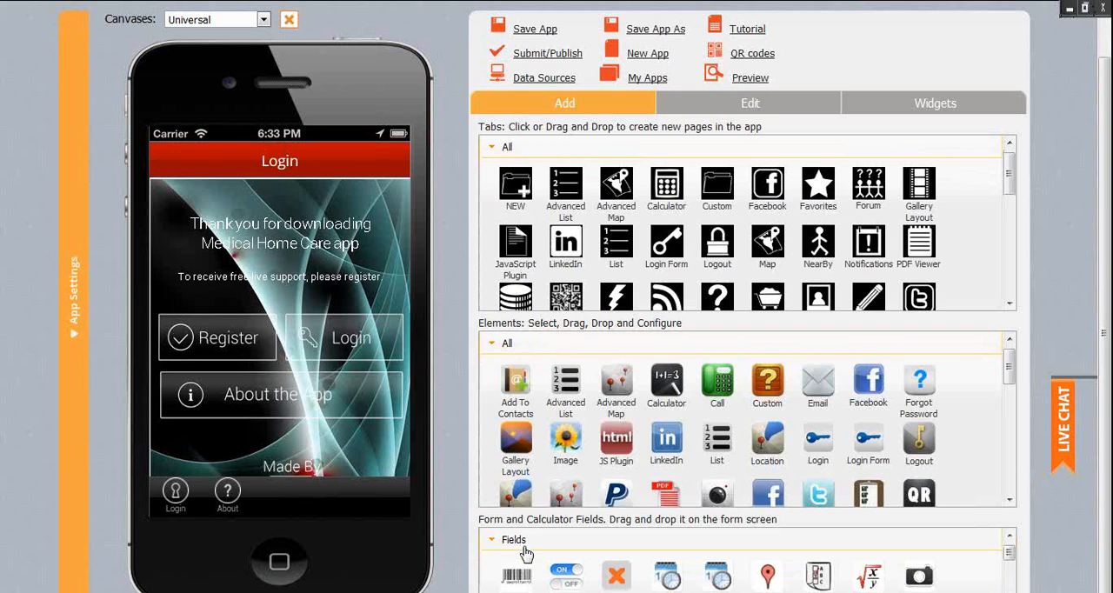
mouse_move(546, 229)
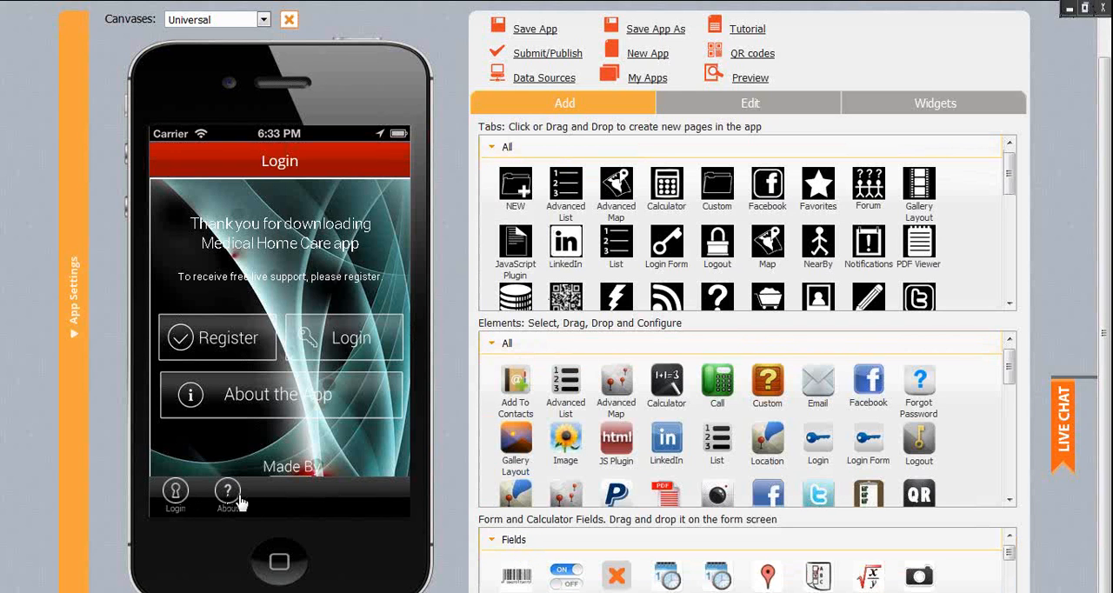
mouse_move(515, 387)
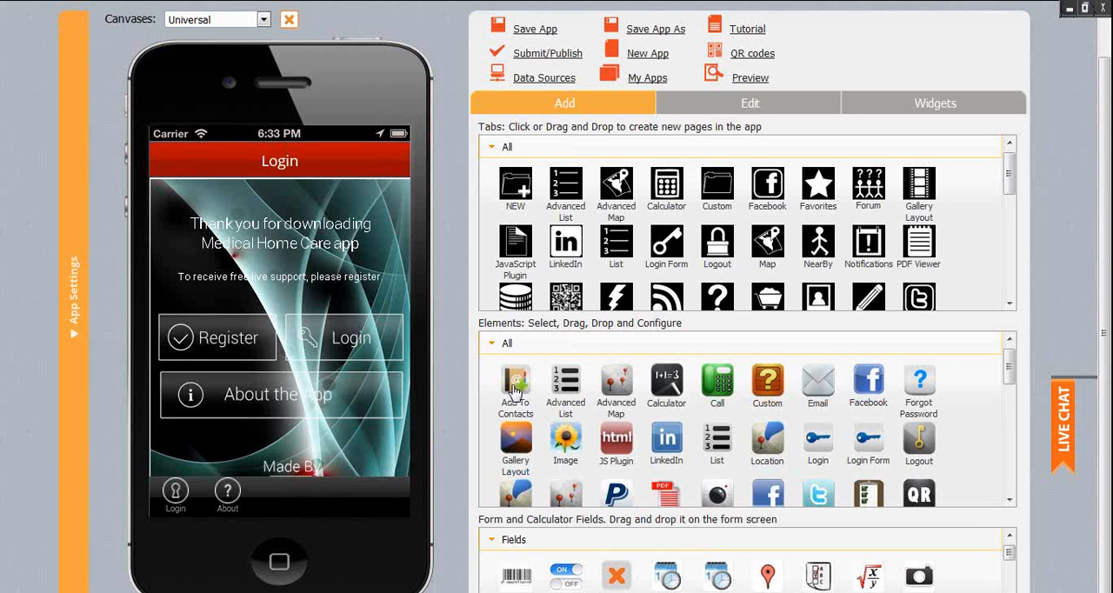
mouse_move(356, 437)
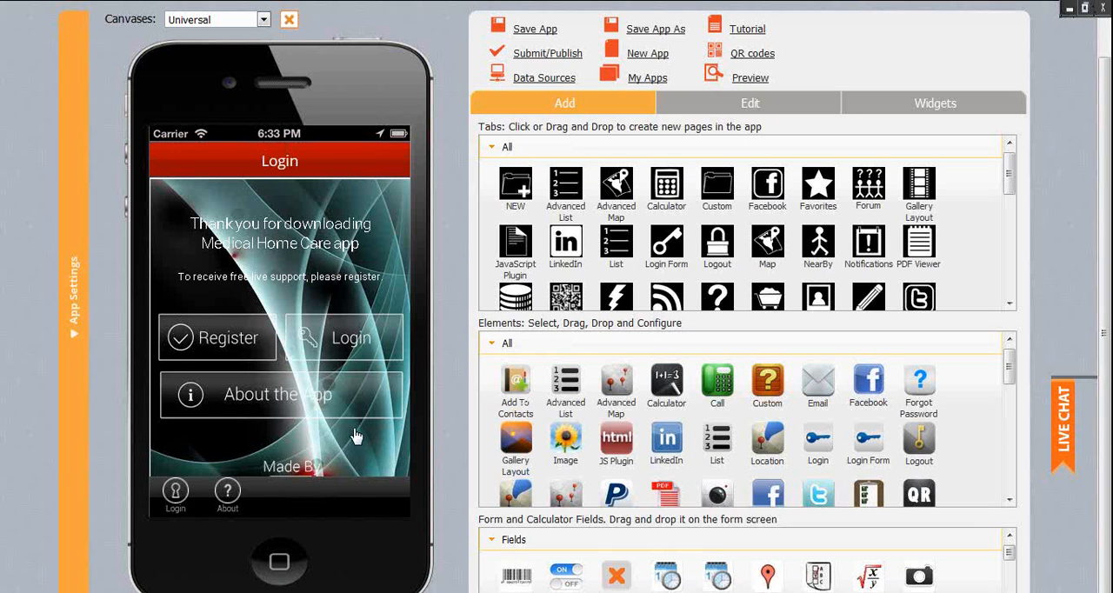
mouse_move(407, 454)
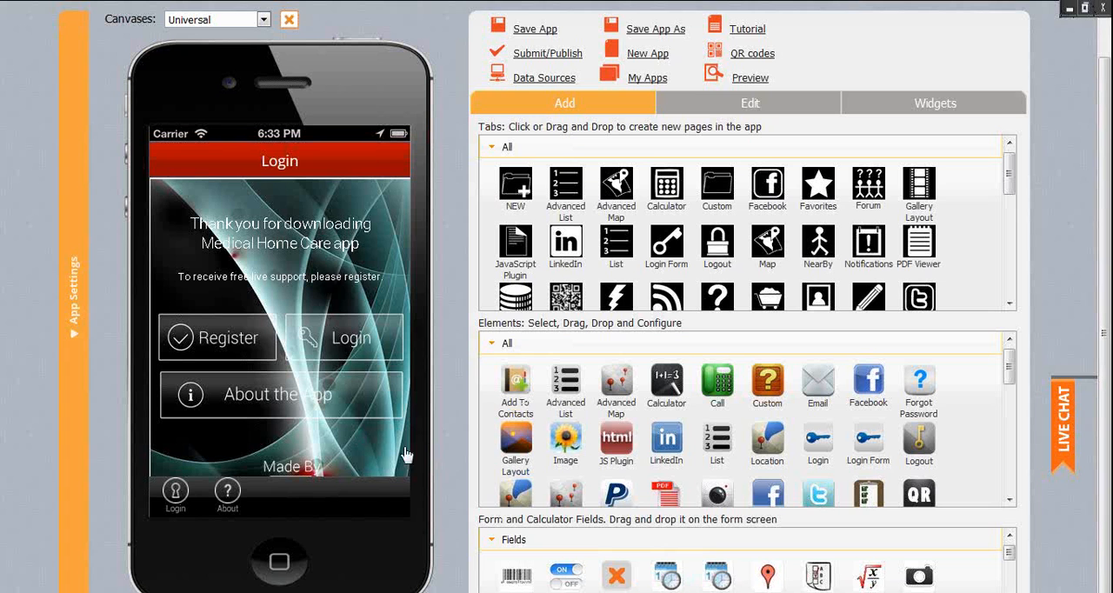
mouse_move(380, 462)
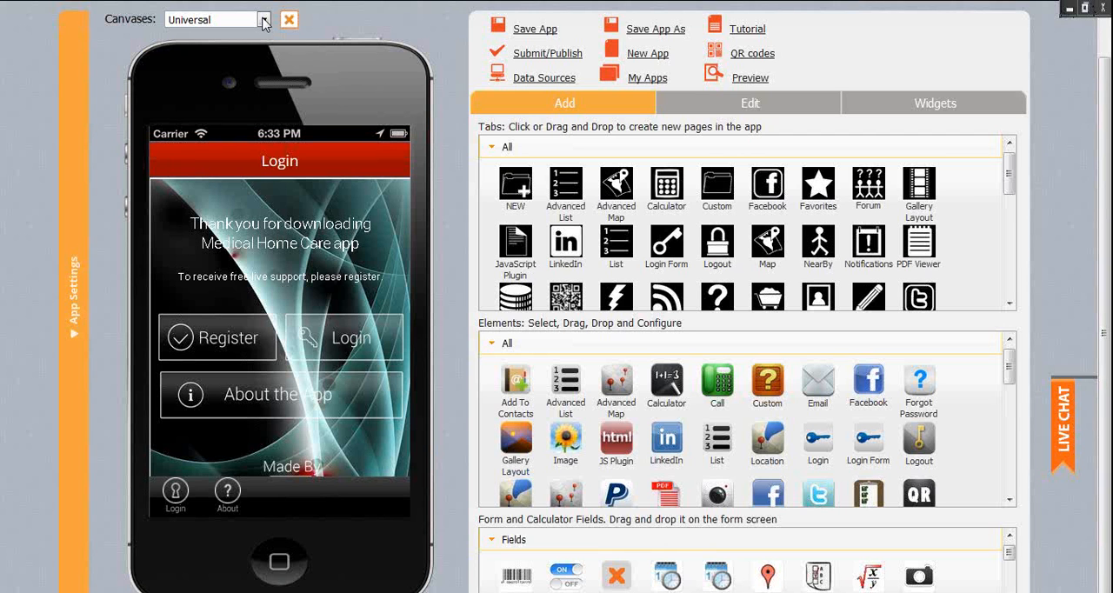
- Add a new iPhone 5 canvas copied from the current canvas
left_click(265, 19)
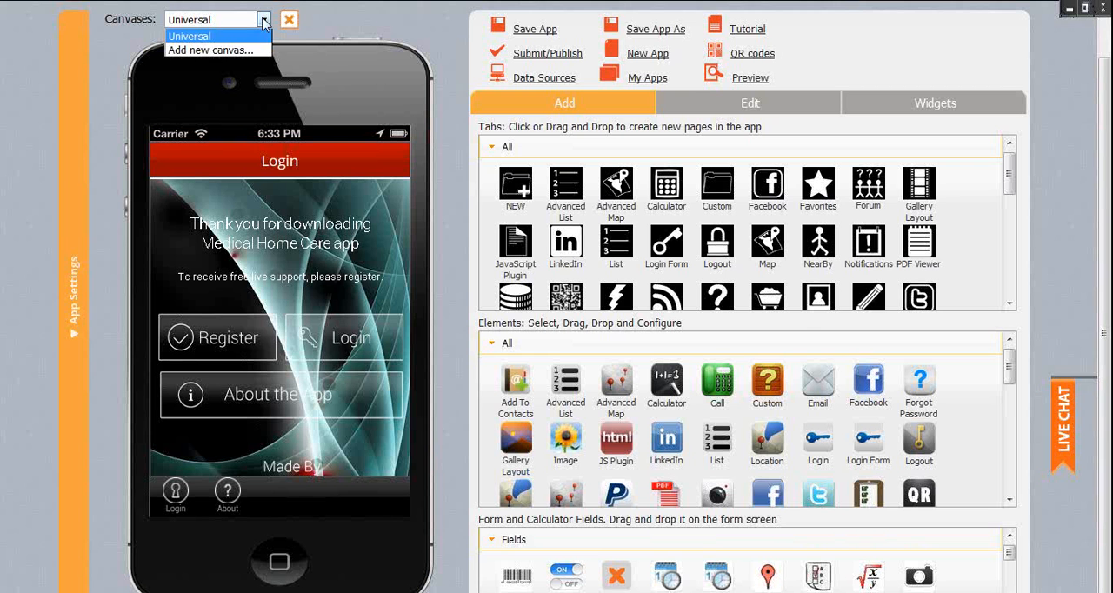
mouse_move(217, 48)
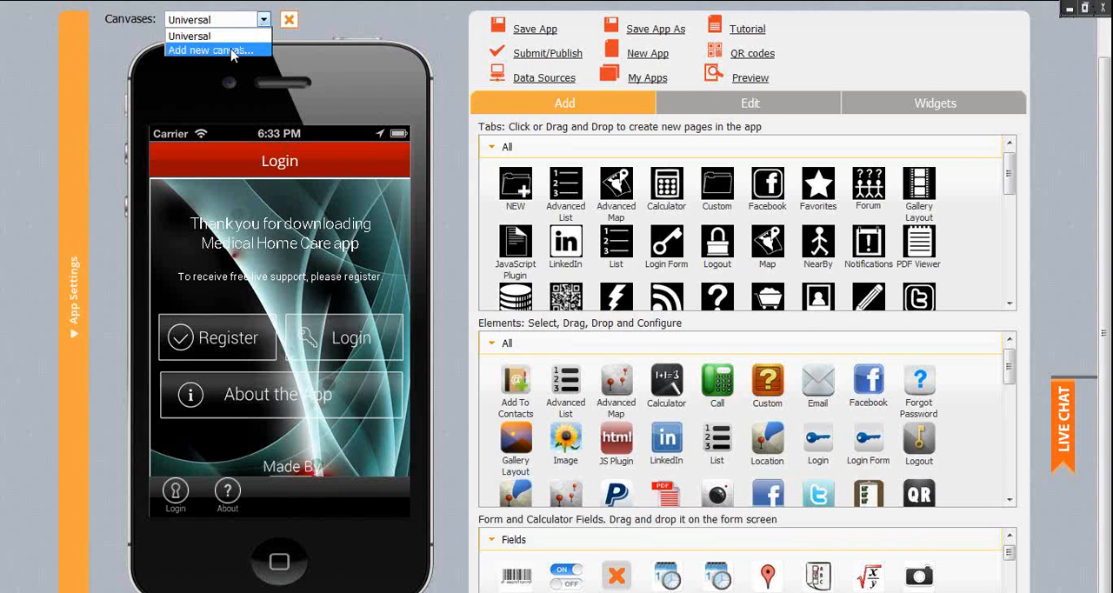
left_click(215, 49)
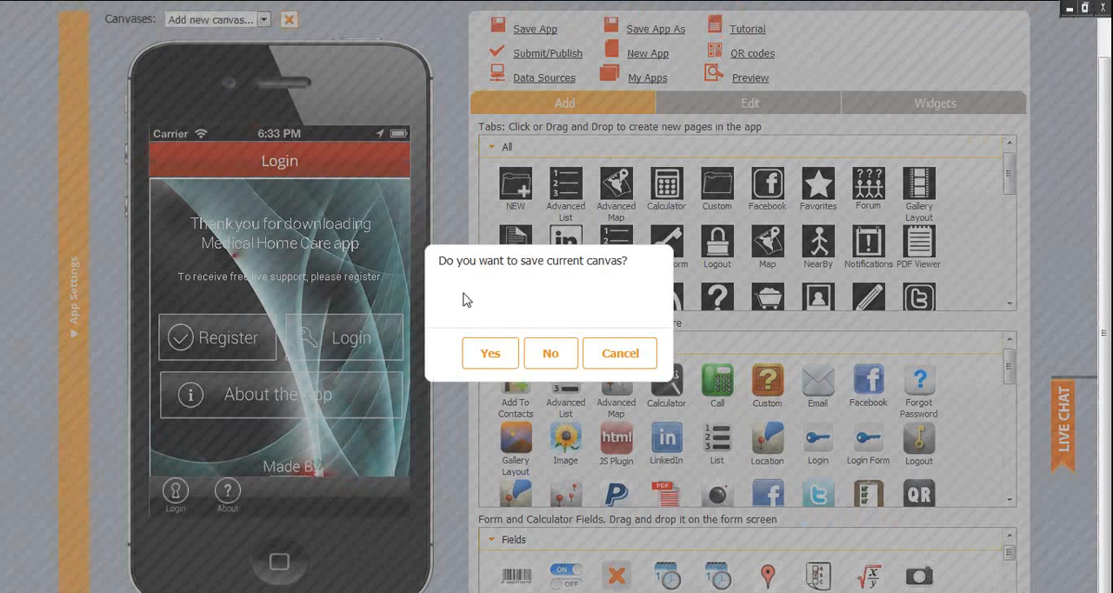
left_click(550, 353)
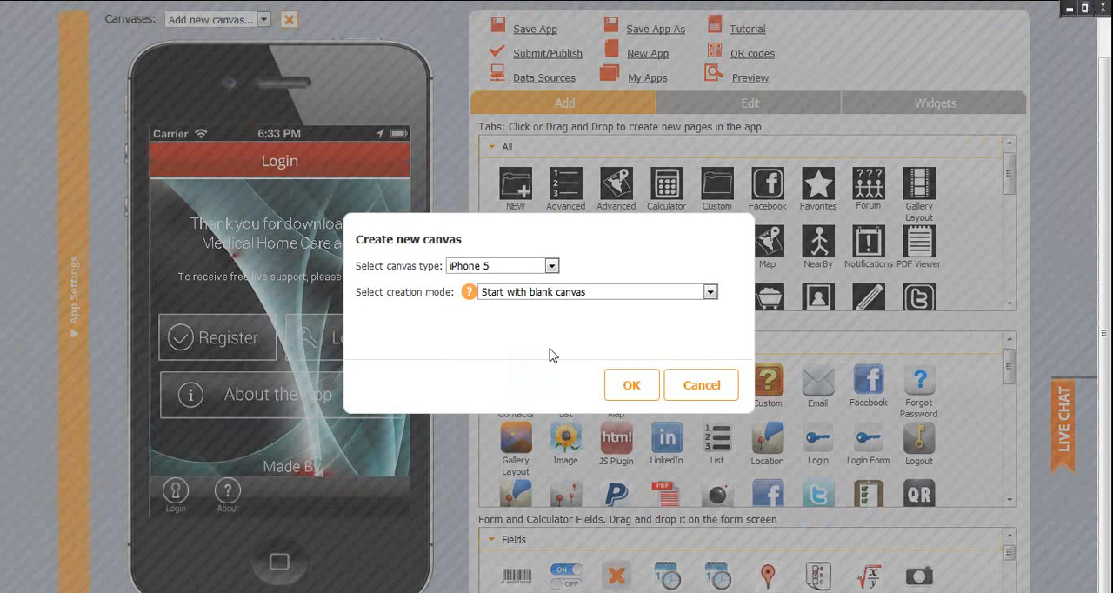
mouse_move(567, 292)
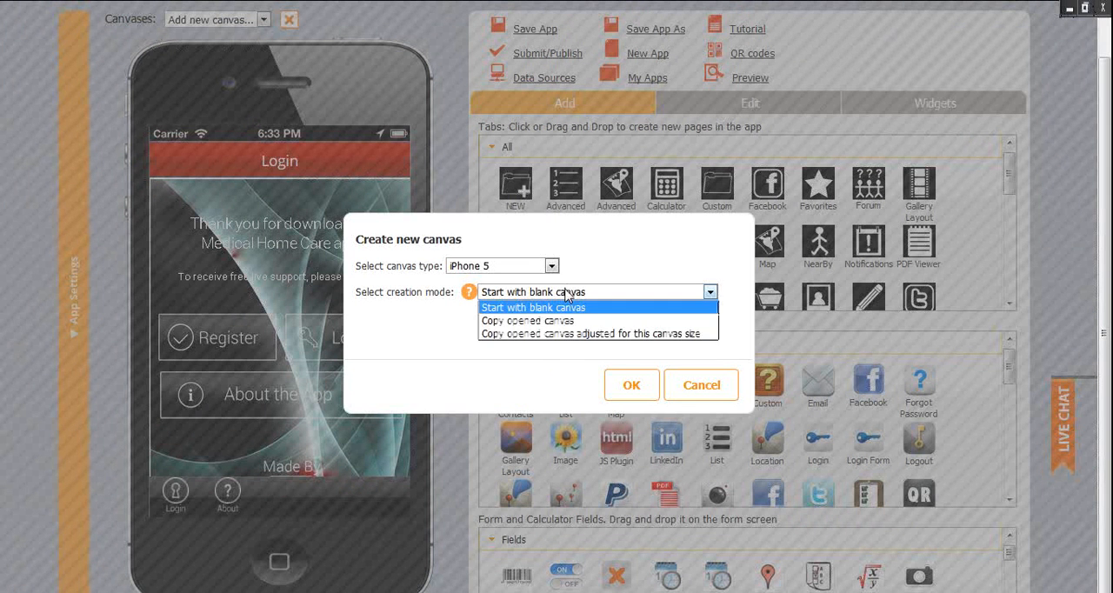
mouse_move(611, 313)
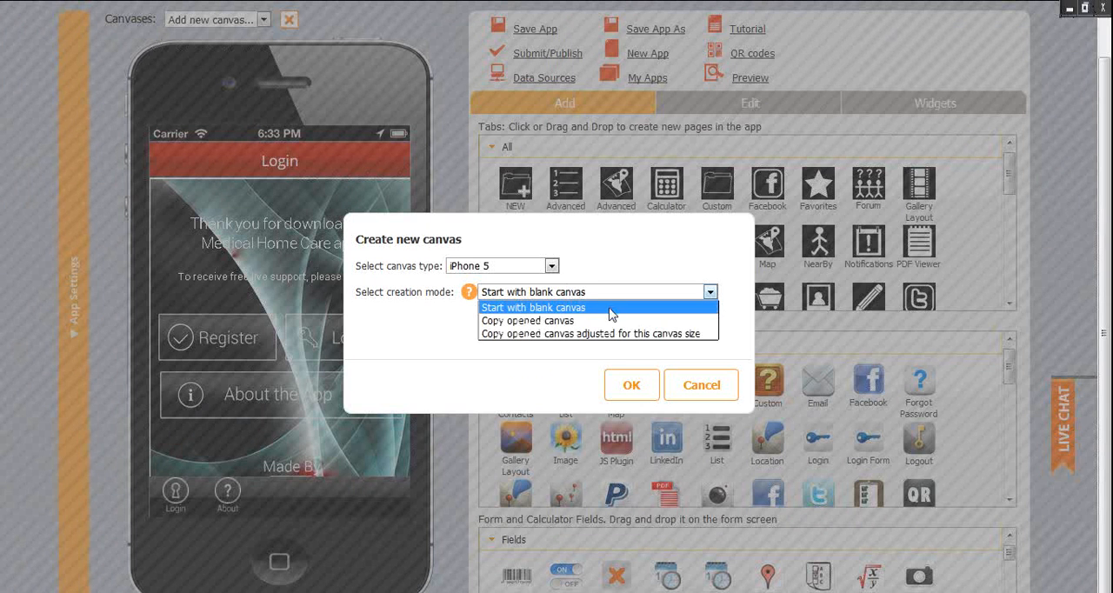
mouse_move(595, 334)
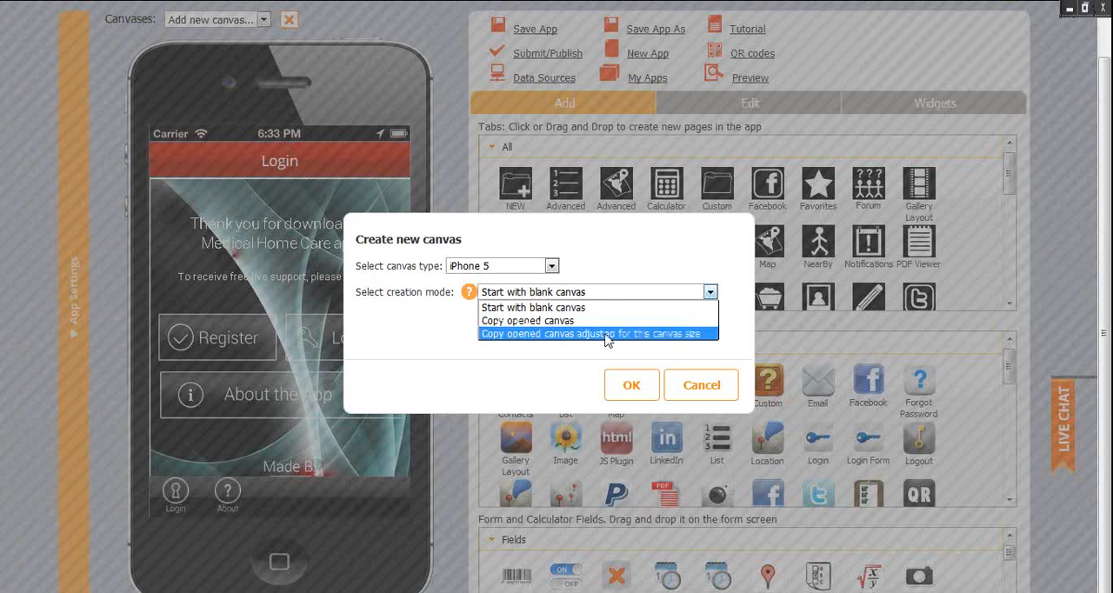
mouse_move(606, 341)
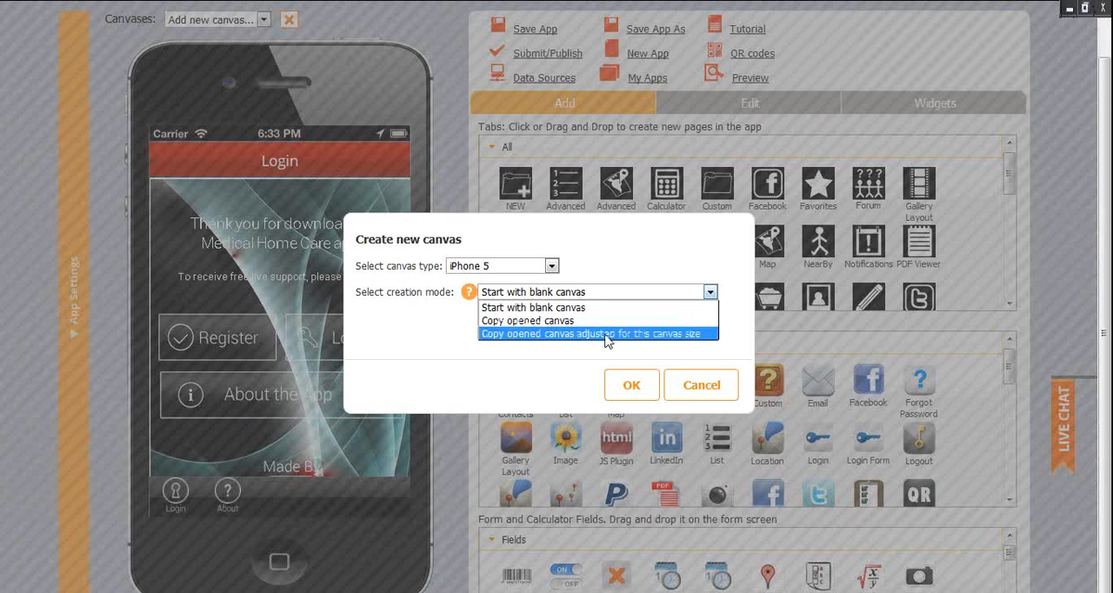
left_click(599, 334)
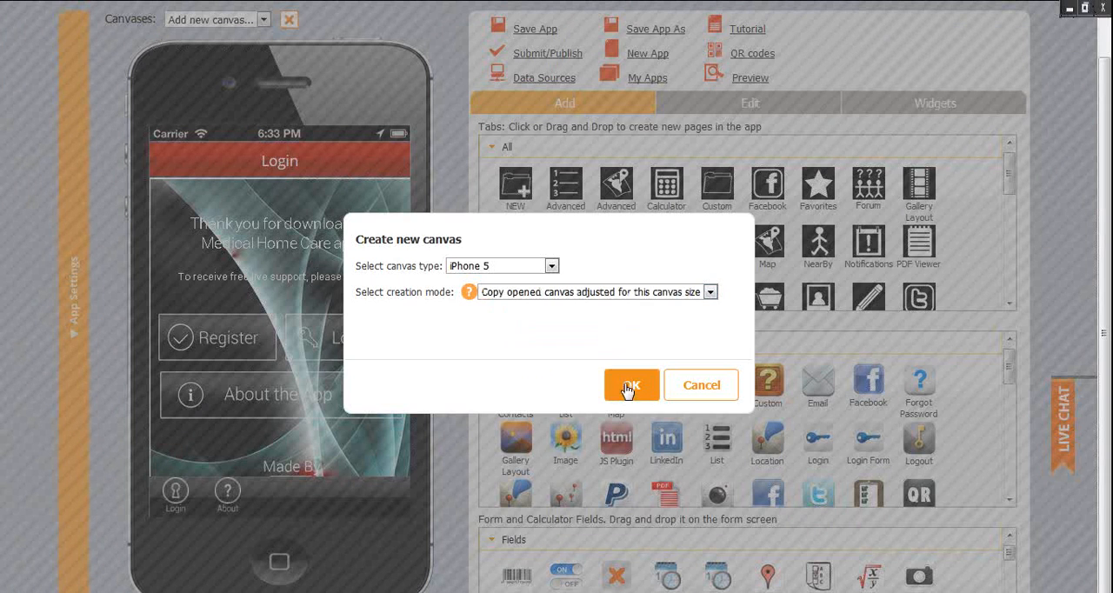
left_click(630, 384)
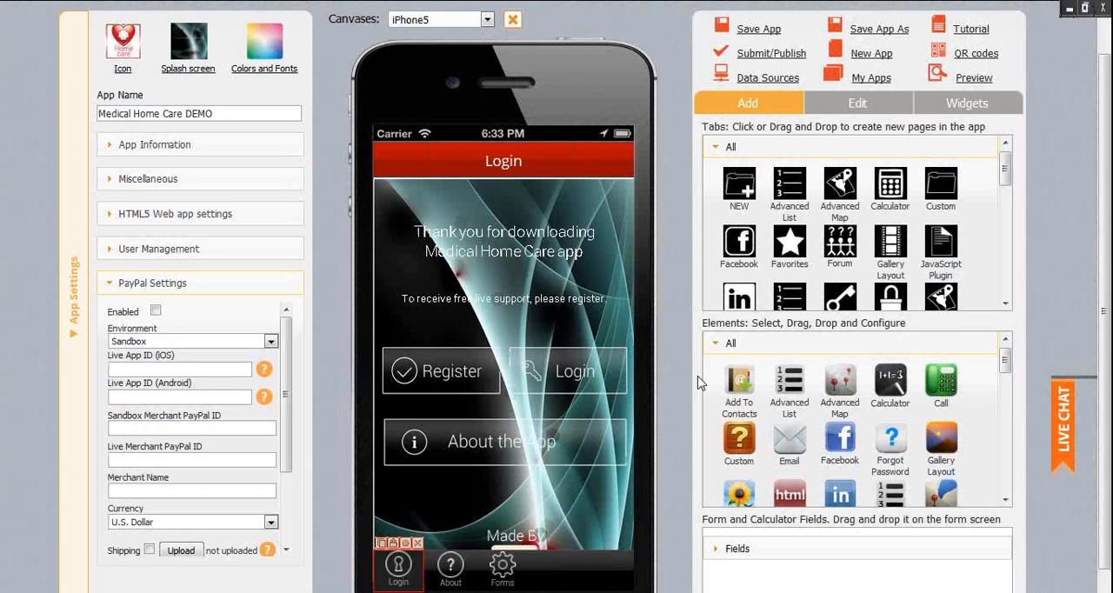
mouse_move(679, 397)
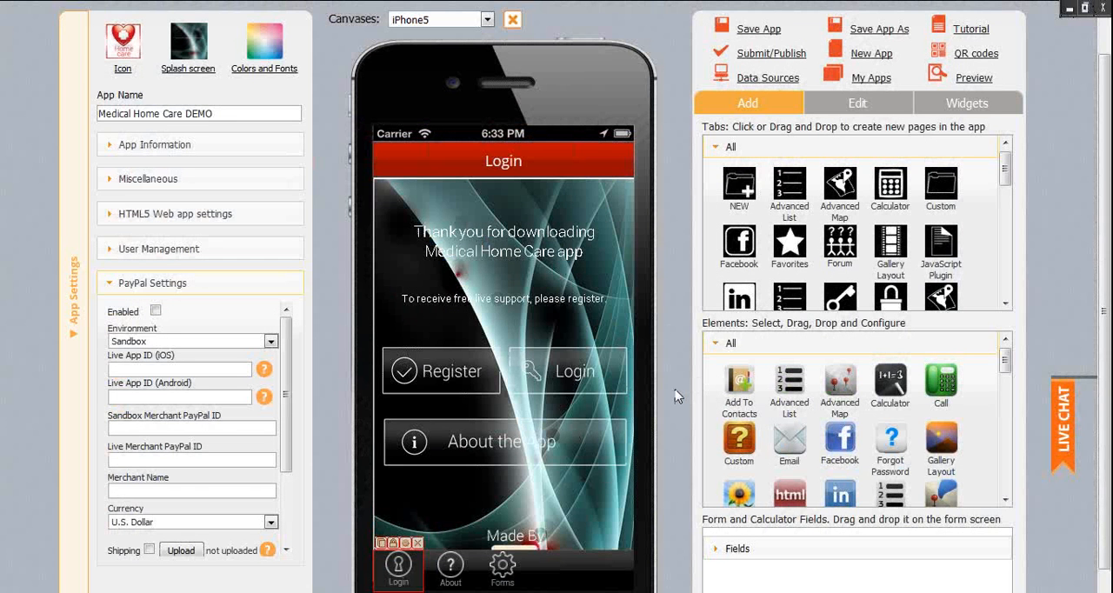
mouse_move(591, 80)
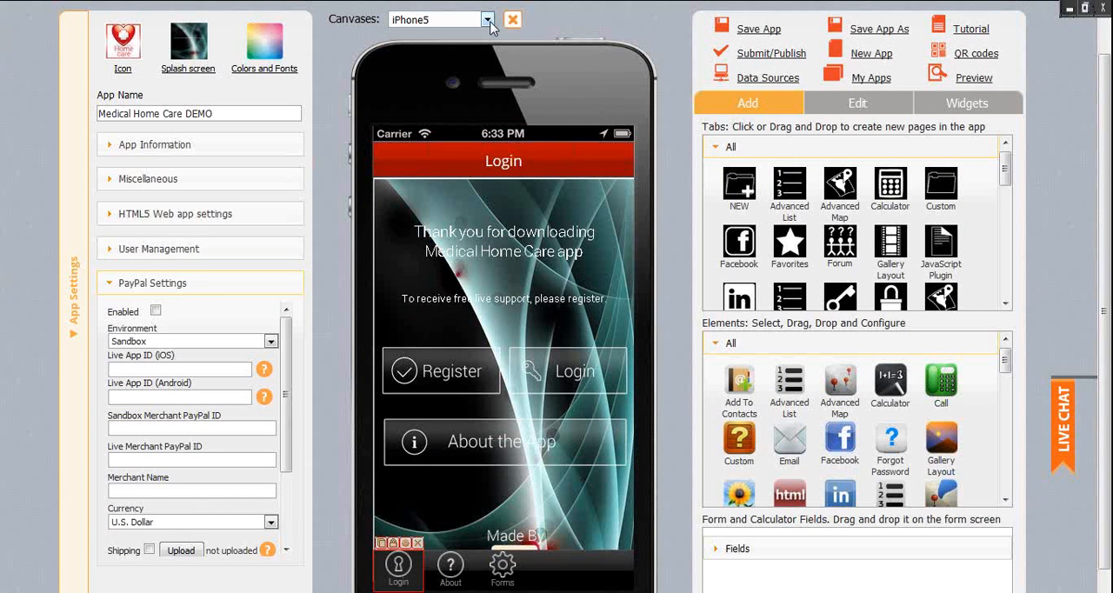
- Remove the iPhone5 canvas, leaving only the Universal canvas
left_click(511, 19)
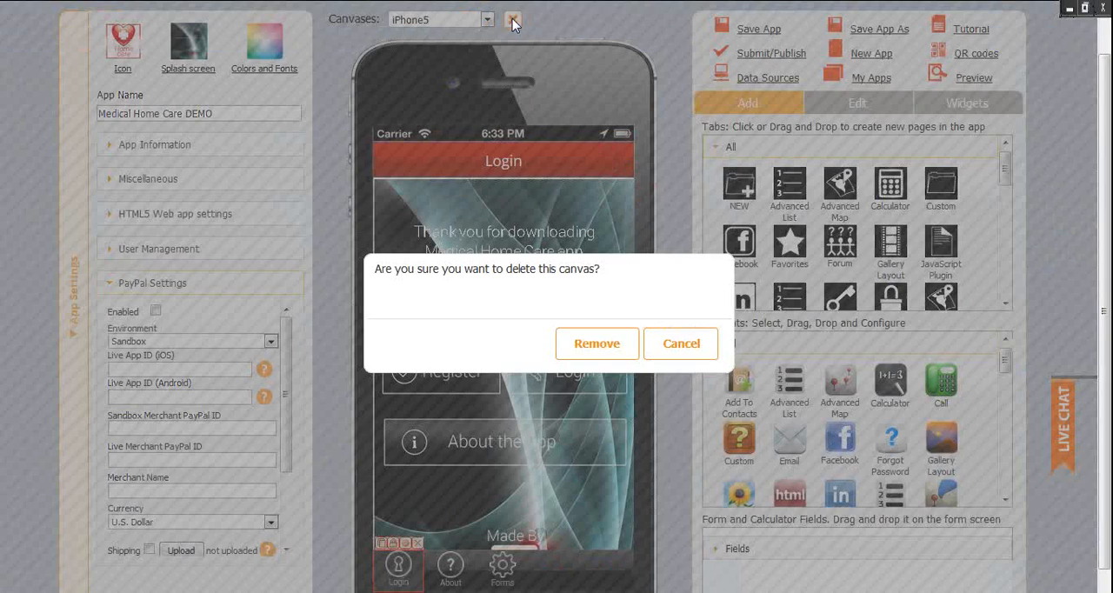
left_click(596, 345)
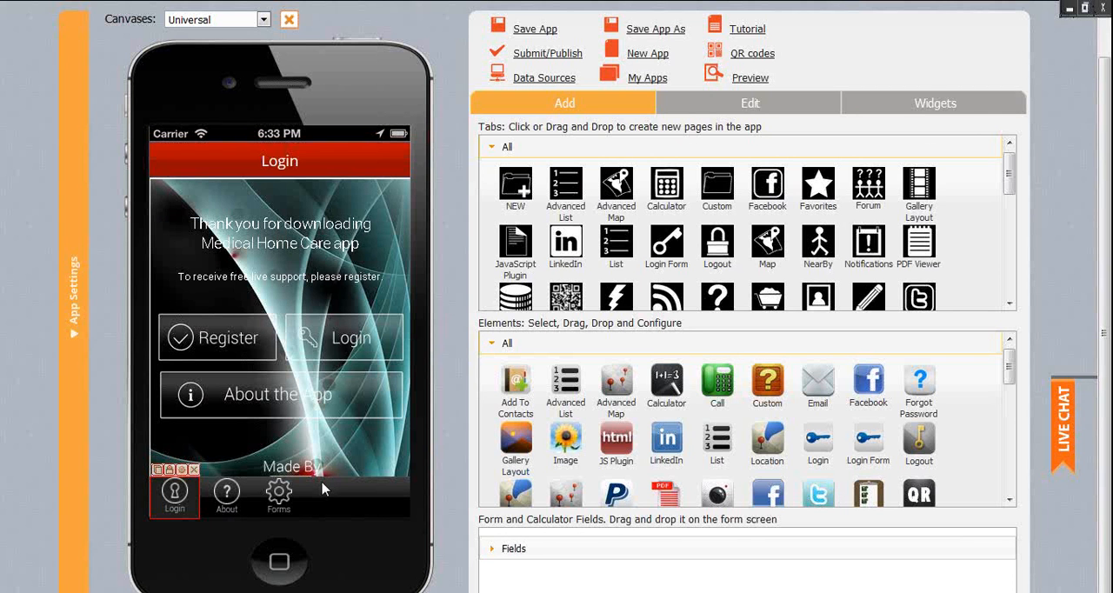
- Delete the existing Forms tab and confirm its removal
left_click(278, 496)
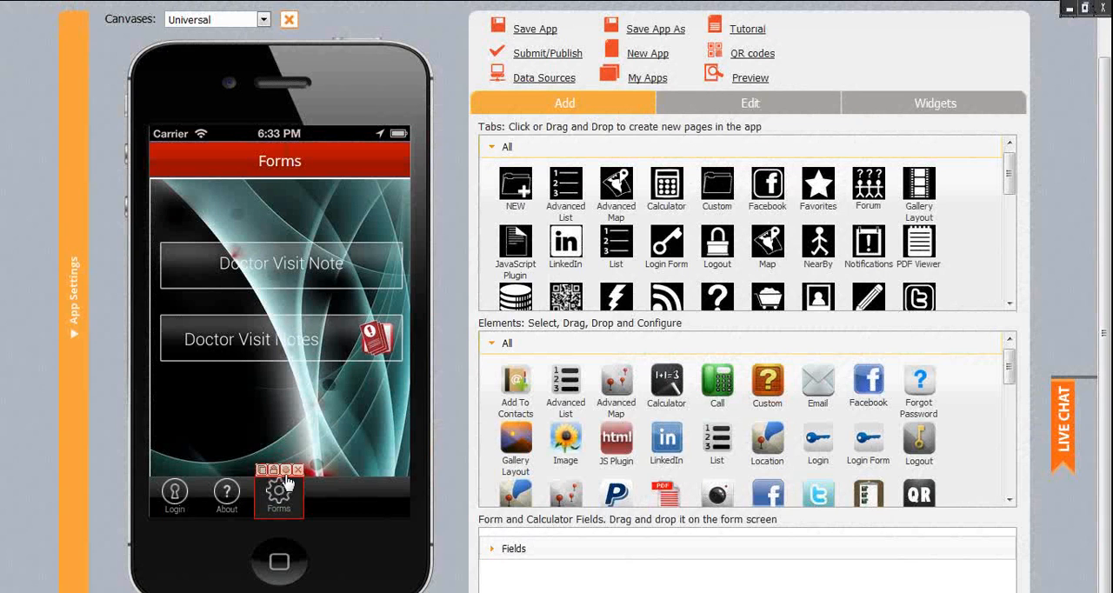
left_click(297, 469)
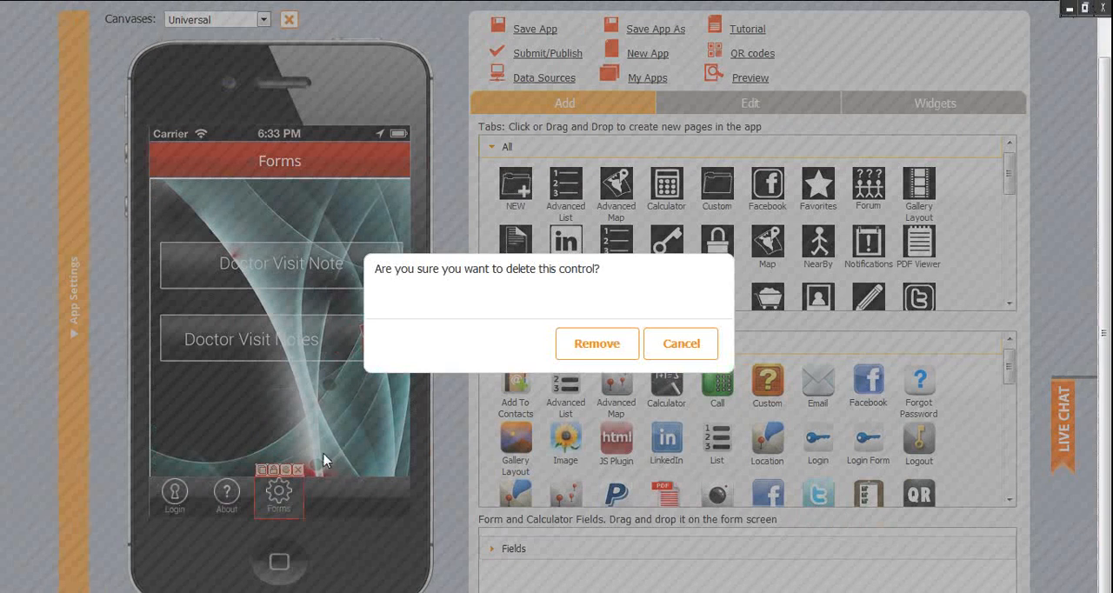
left_click(597, 344)
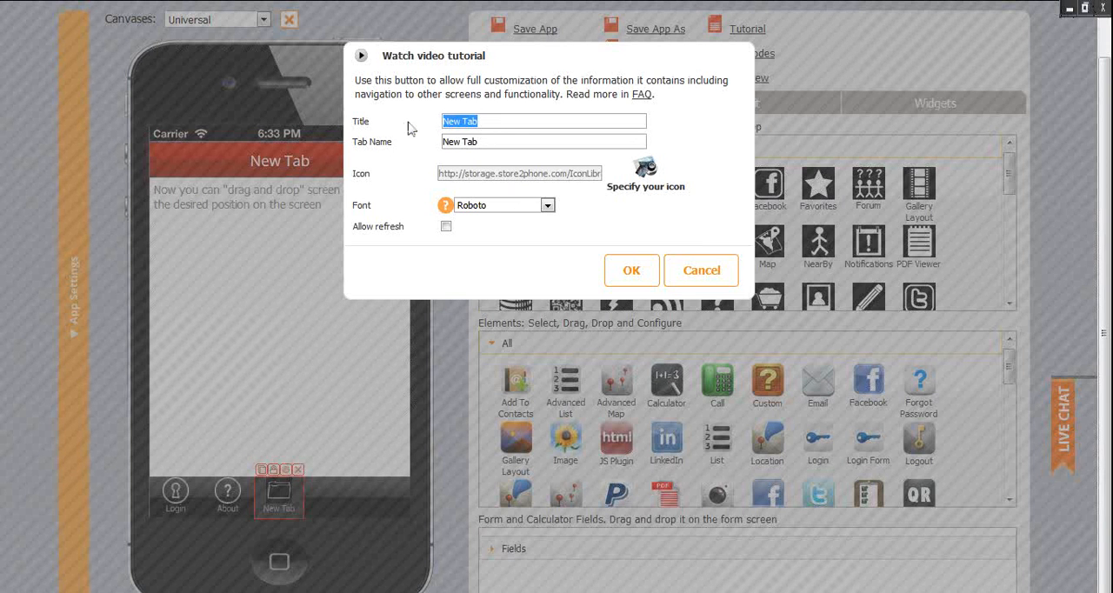
- Name the new tab Forms for both Title and Tab Name and browse the icon library
type("Form")
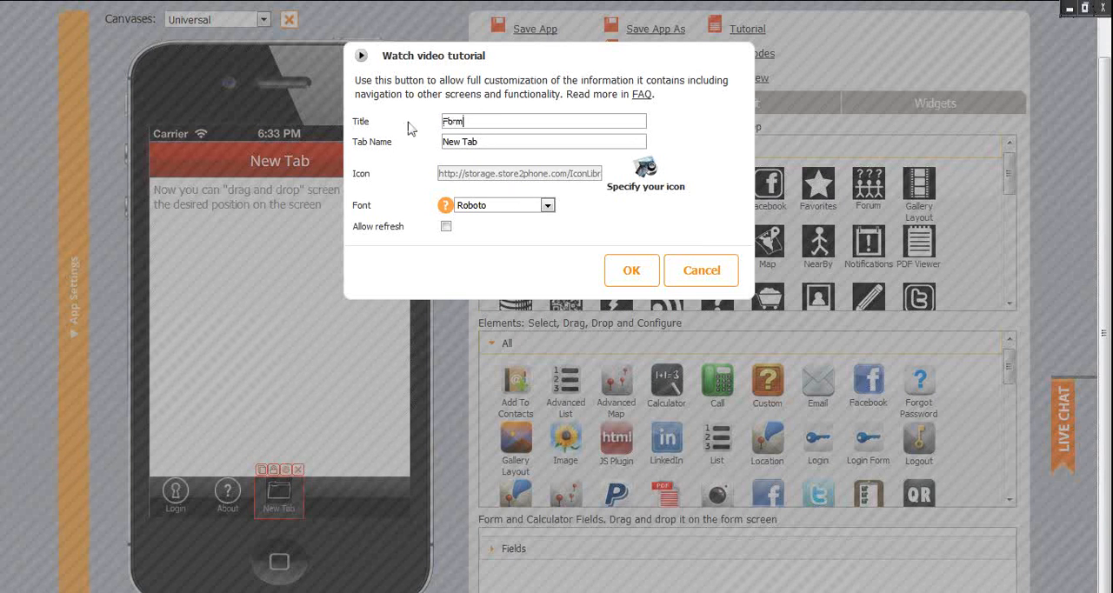
double_click(452, 122)
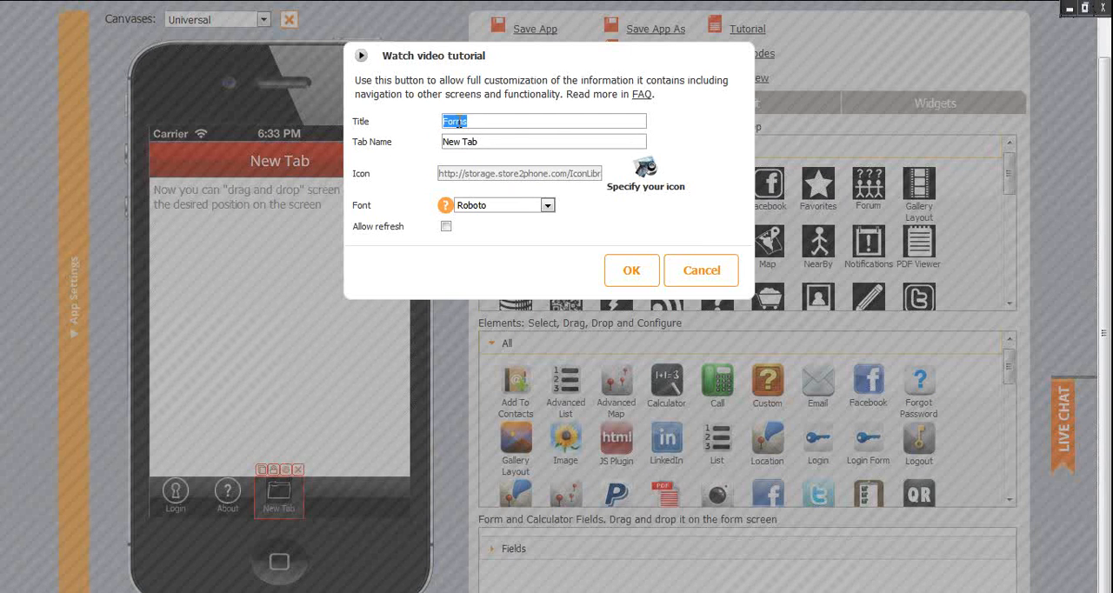
type("Forms")
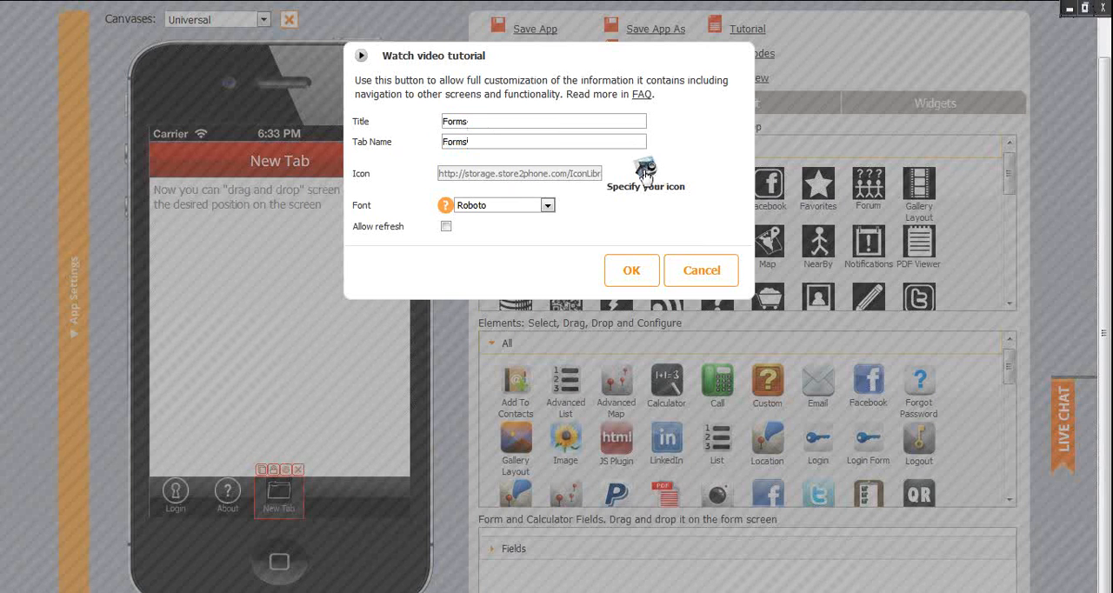
left_click(647, 174)
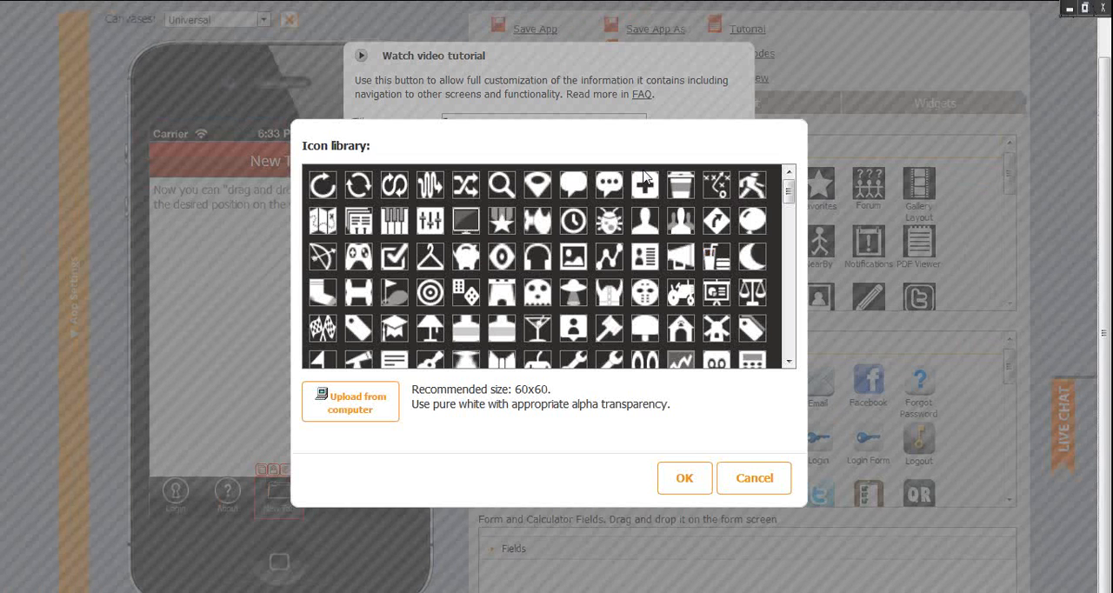
mouse_move(622, 277)
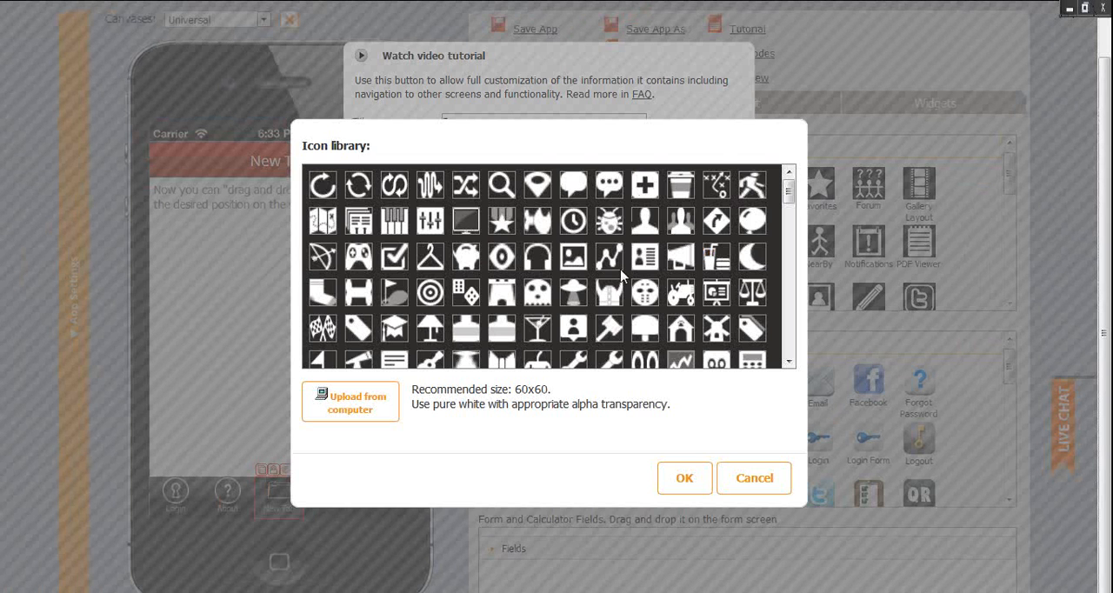
scroll("down", 3)
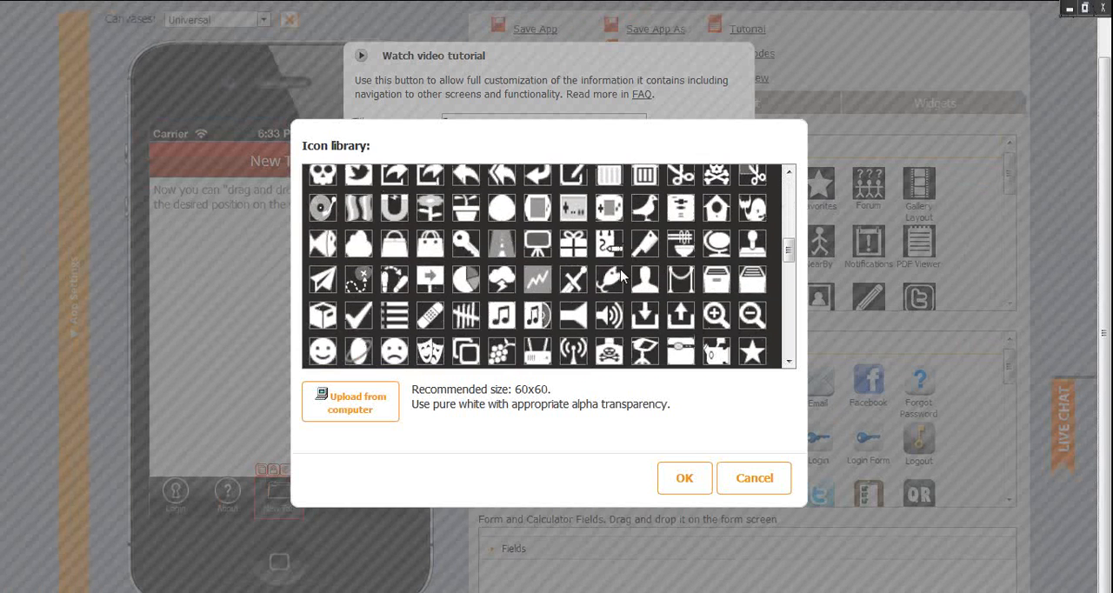
scroll("down", 3)
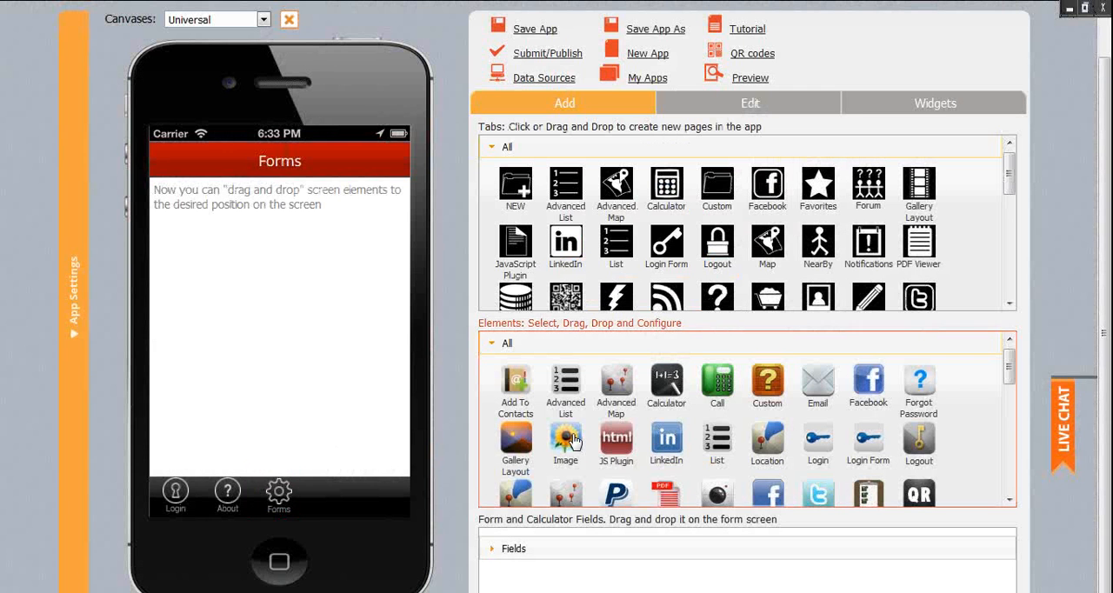
- Add an Image element to the Forms screen showing the swirl background picture
left_click_drag(565, 439, 233, 252)
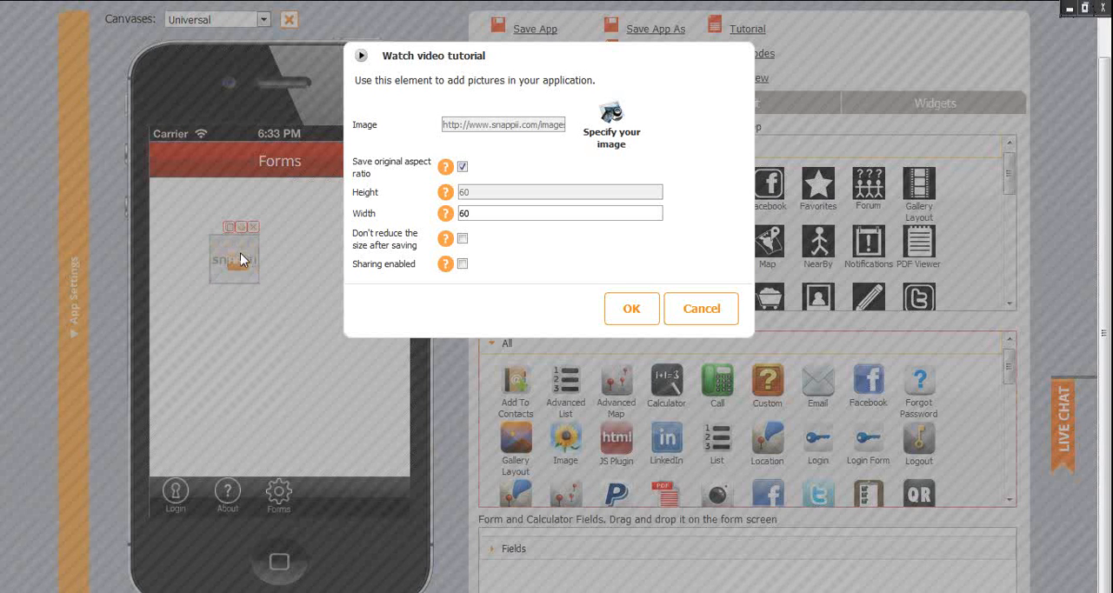
left_click(613, 121)
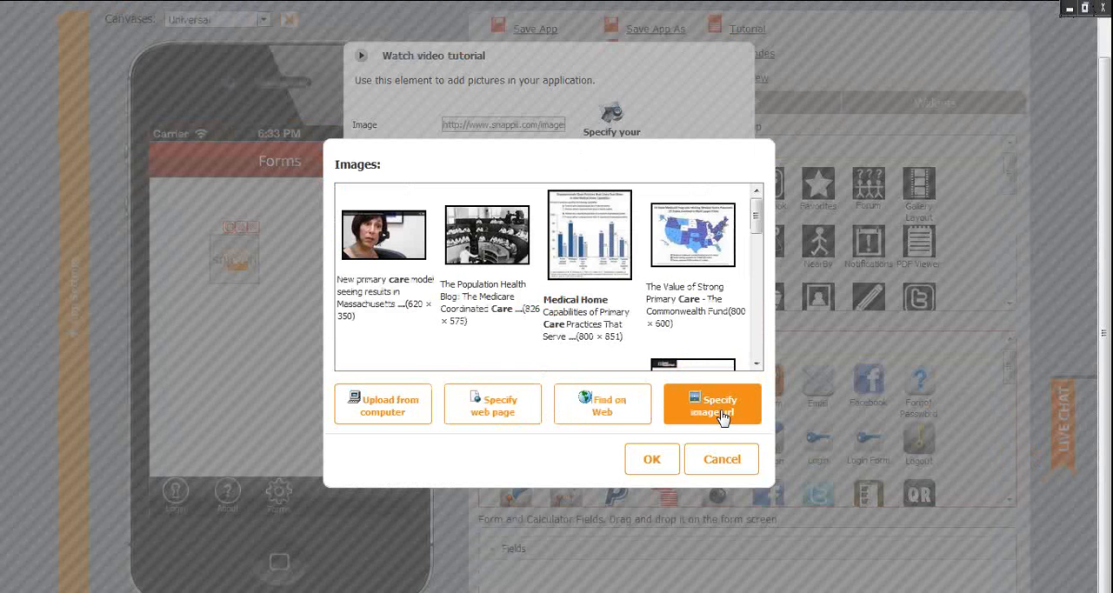
left_click(383, 405)
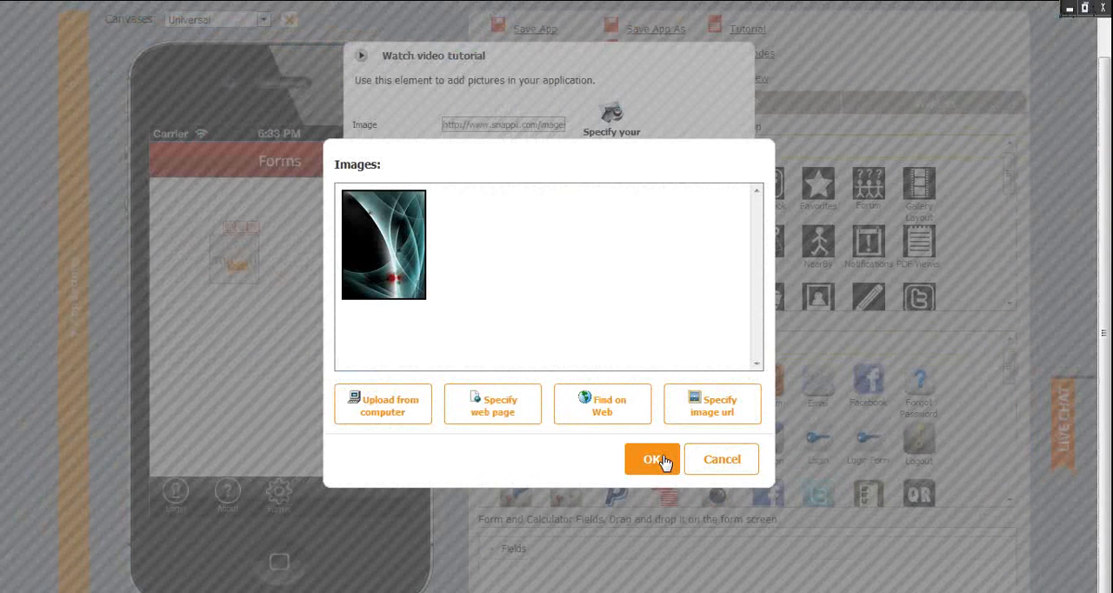
left_click(652, 459)
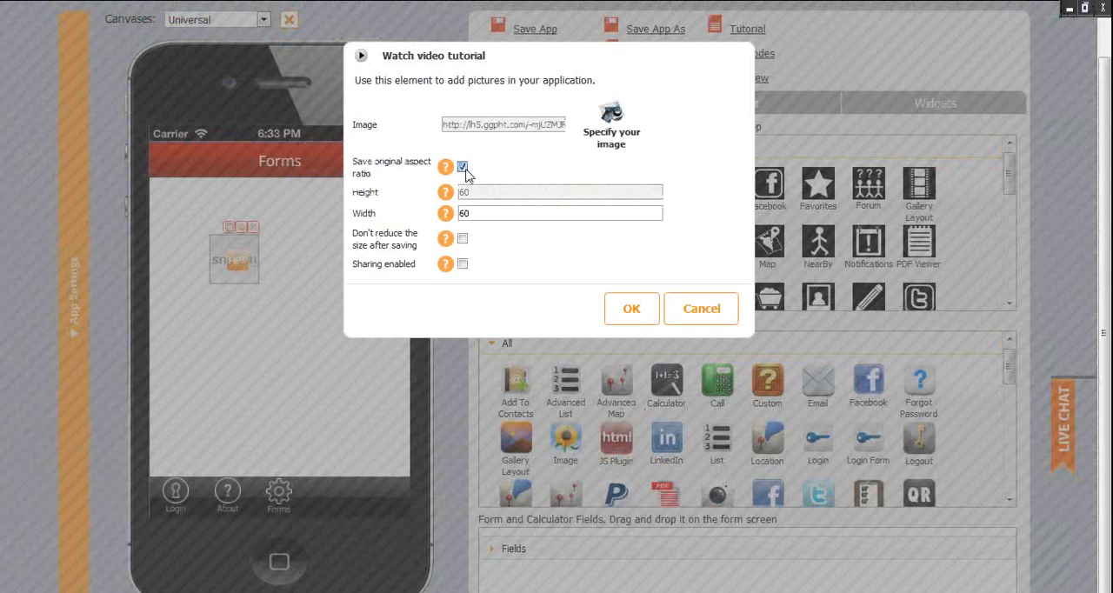
- Turn off original aspect ratio, set Width to 320 and keep the picture from shrinking
left_click(462, 165)
type("455")
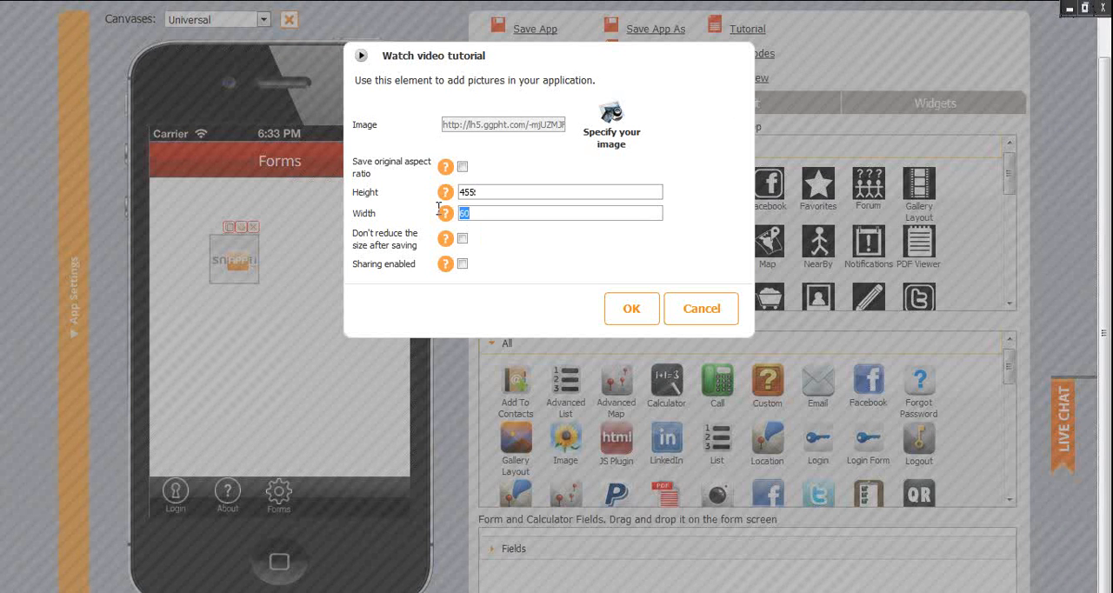
type("320")
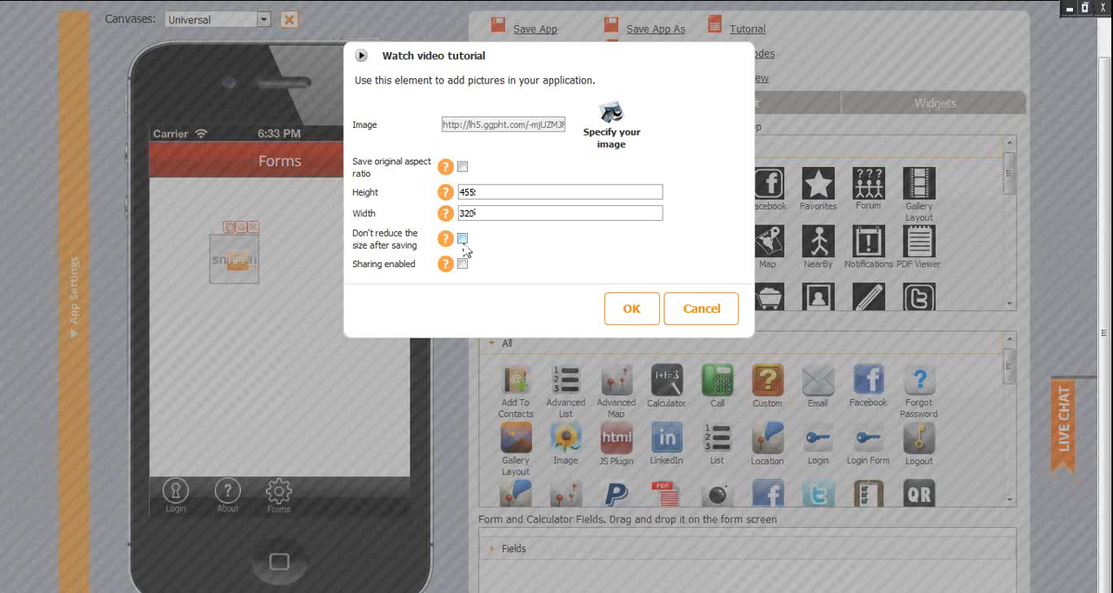
left_click(632, 309)
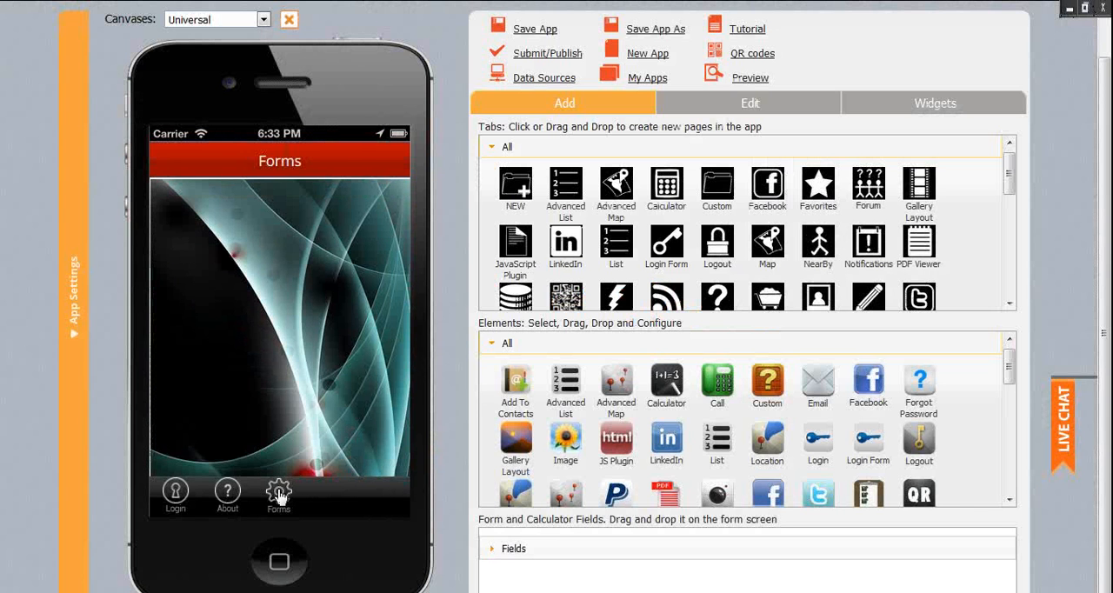
left_click(279, 490)
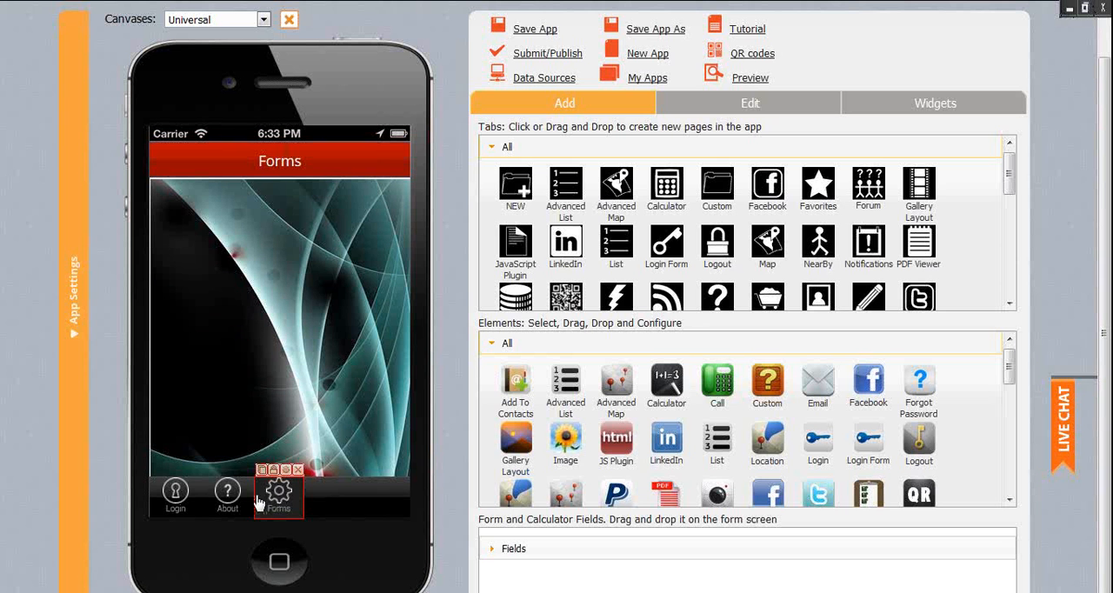
mouse_move(226, 490)
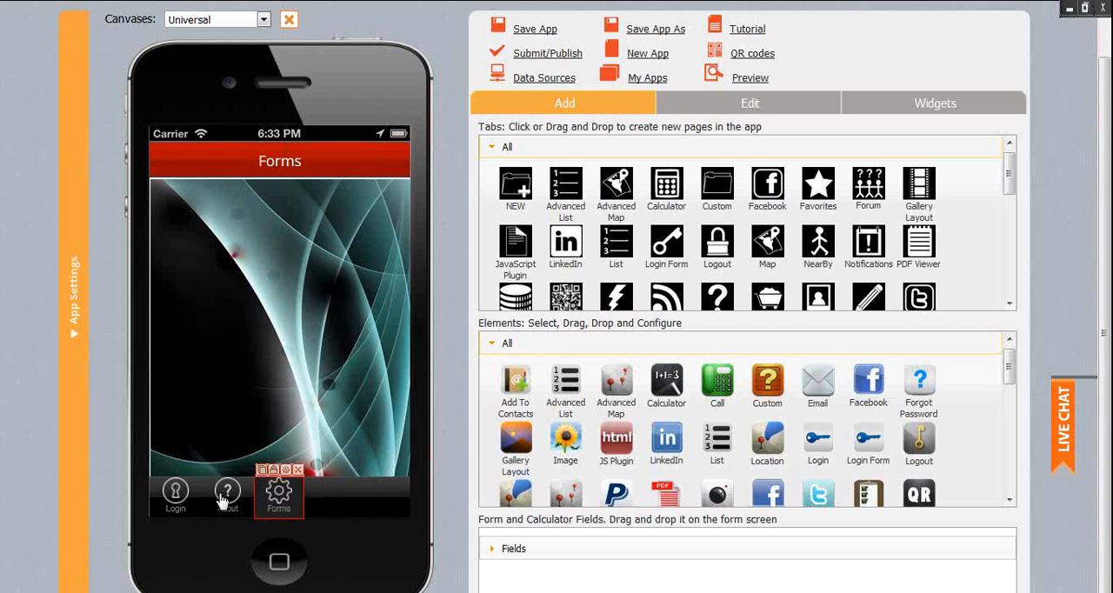
left_click(227, 492)
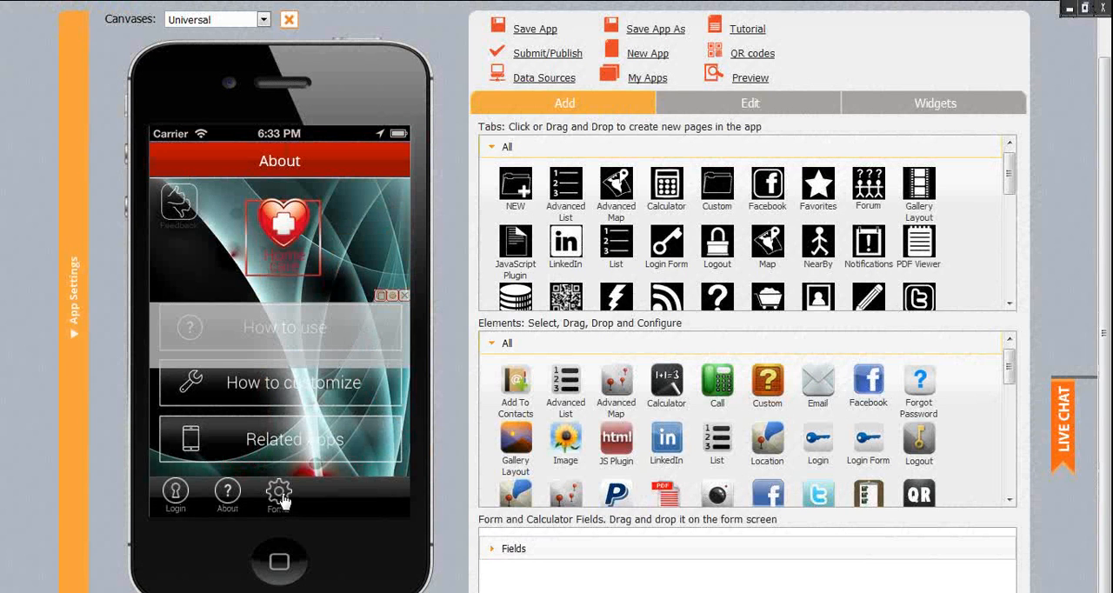
left_click(279, 491)
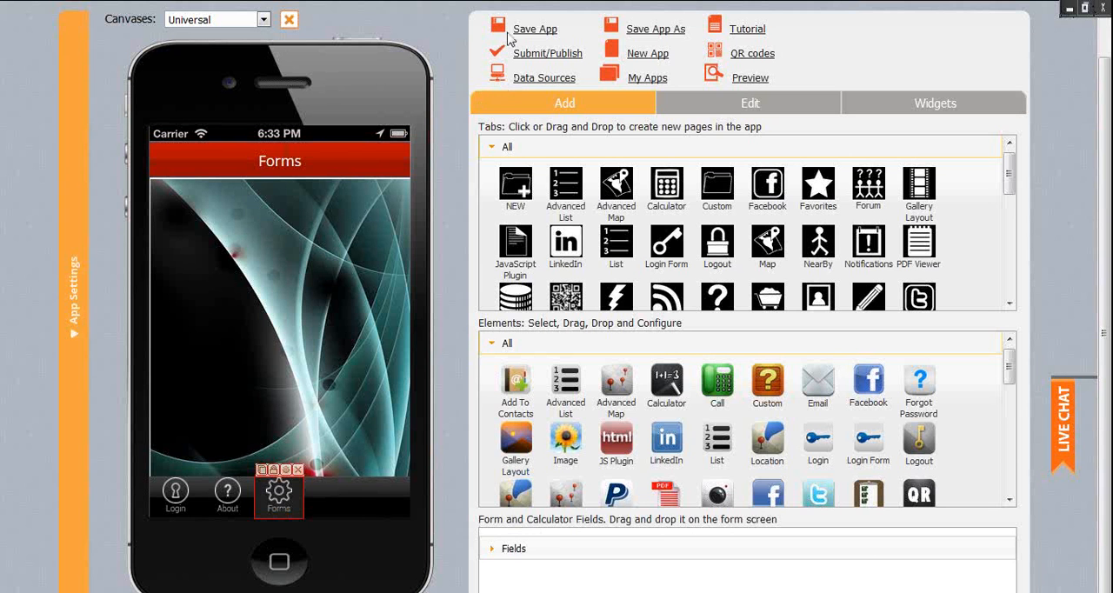
- View the Snappii Preview App links and dismiss the dialog
left_click(748, 76)
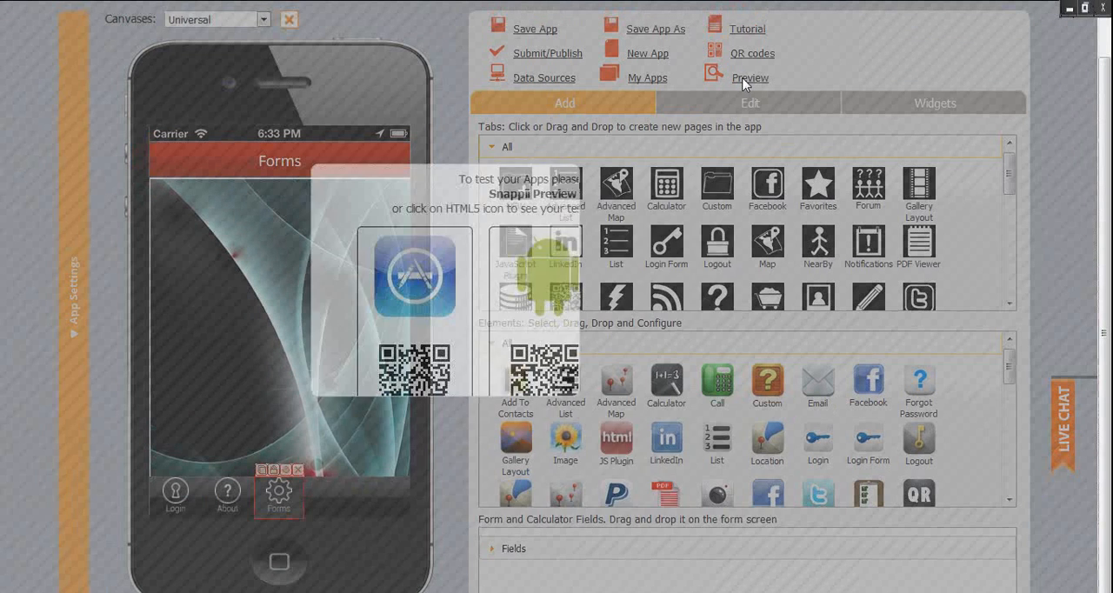
left_click(749, 76)
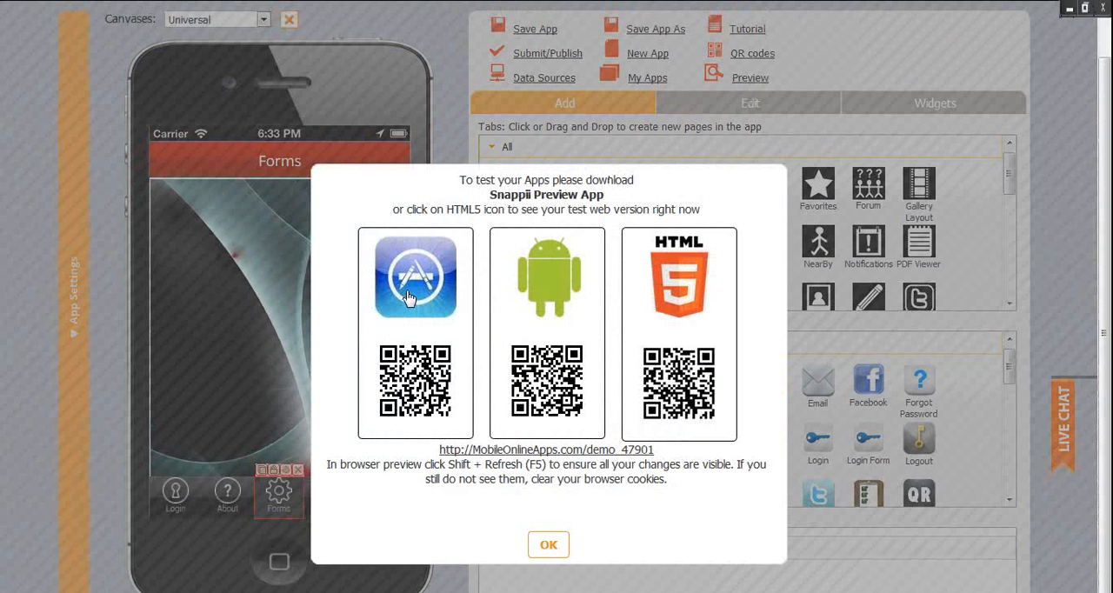
mouse_move(548, 525)
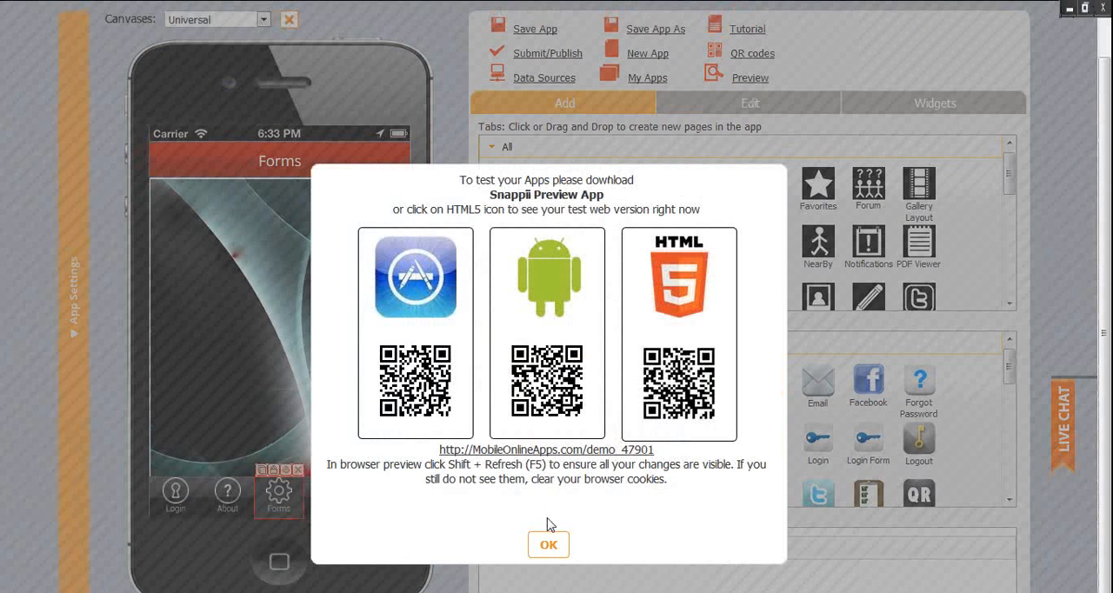
left_click(548, 545)
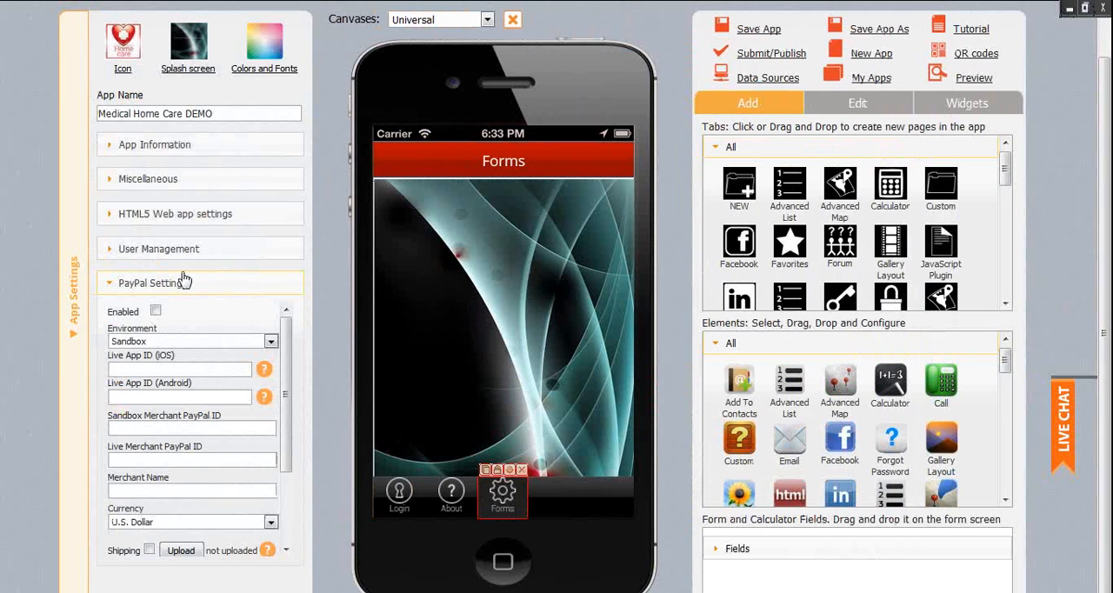
- Expand the User Management section of App Settings
left_click(158, 247)
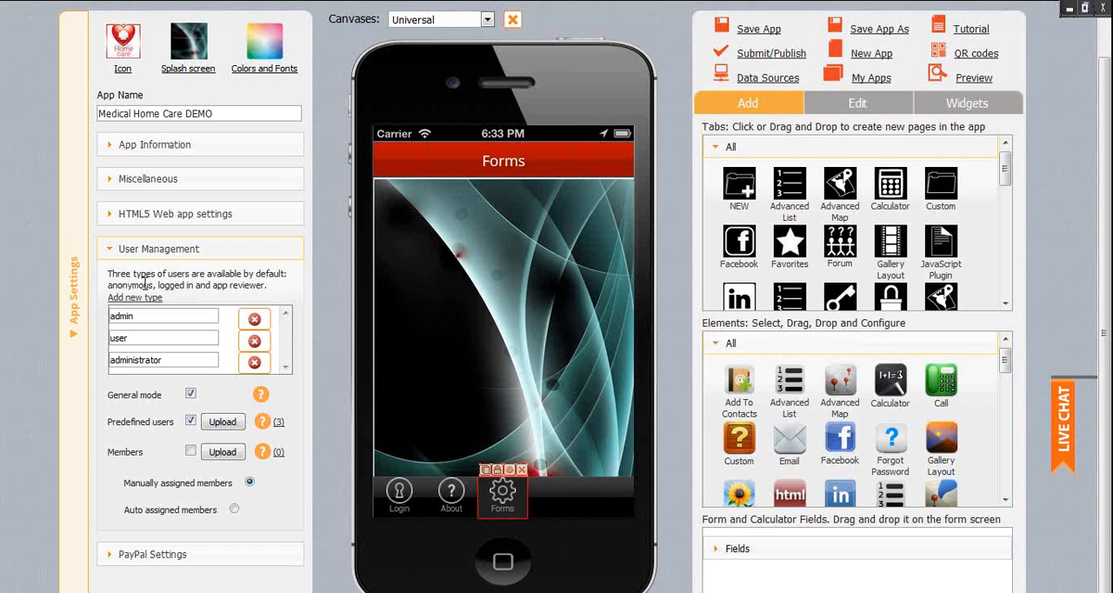
mouse_move(188, 289)
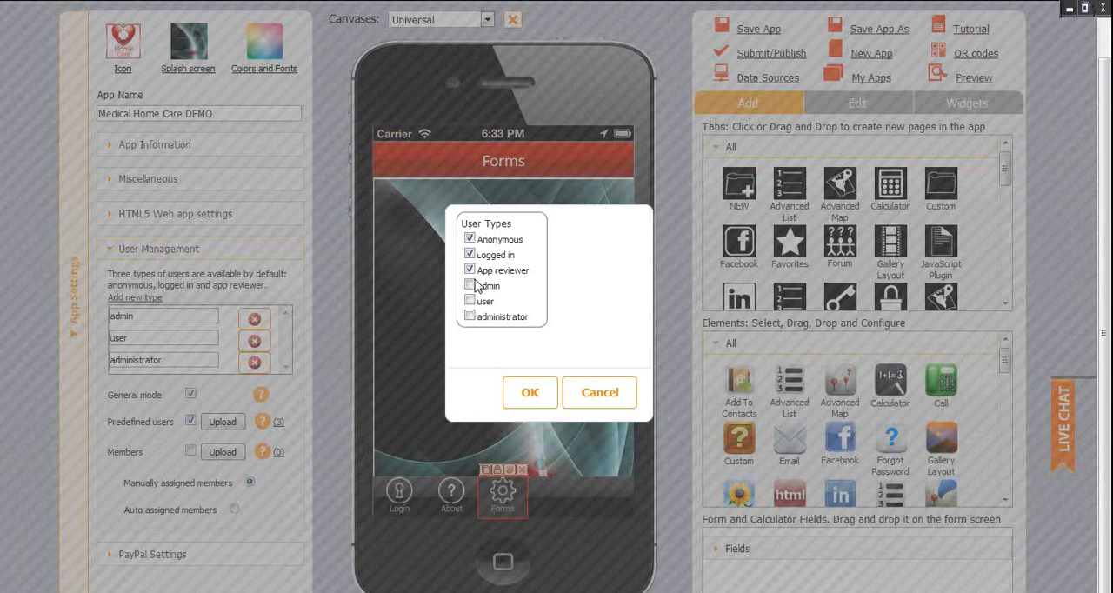
- Allow only Logged in and App reviewer user types to see the Forms tab
left_click(470, 285)
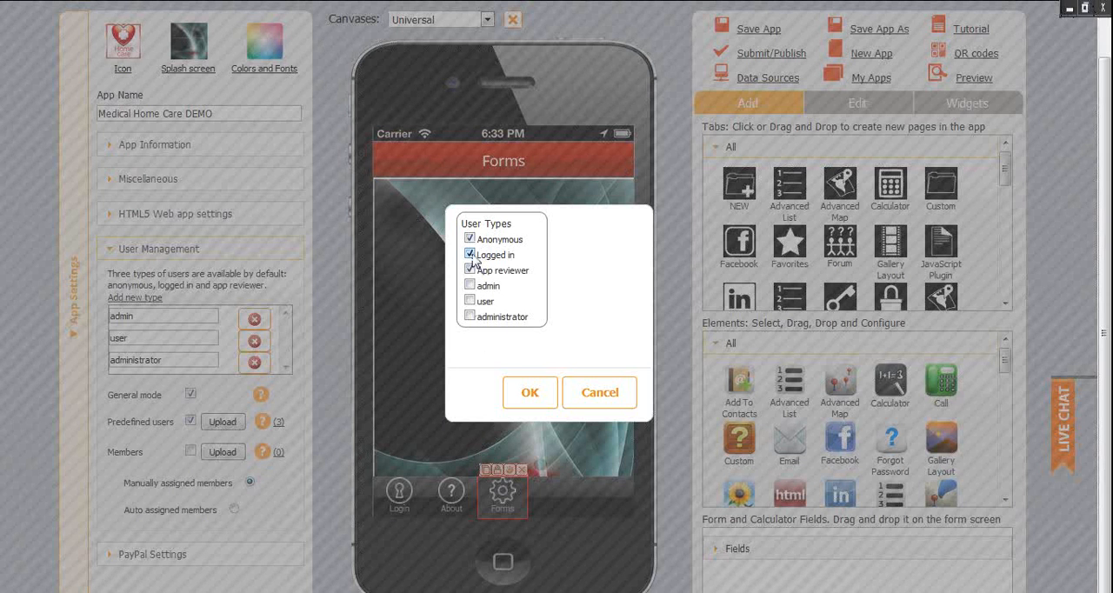
left_click(470, 254)
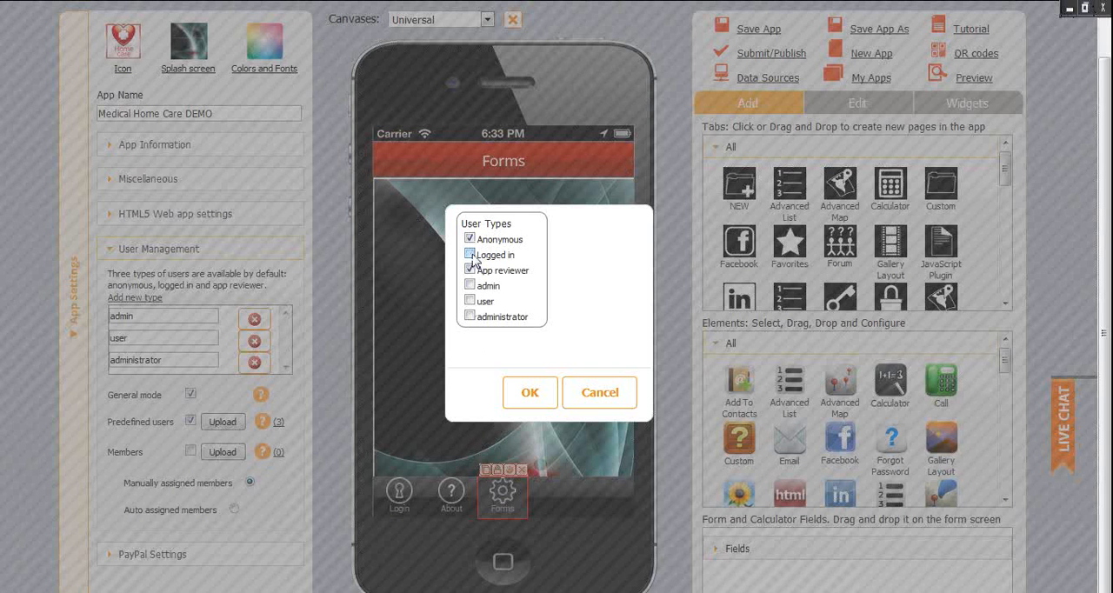
left_click(470, 240)
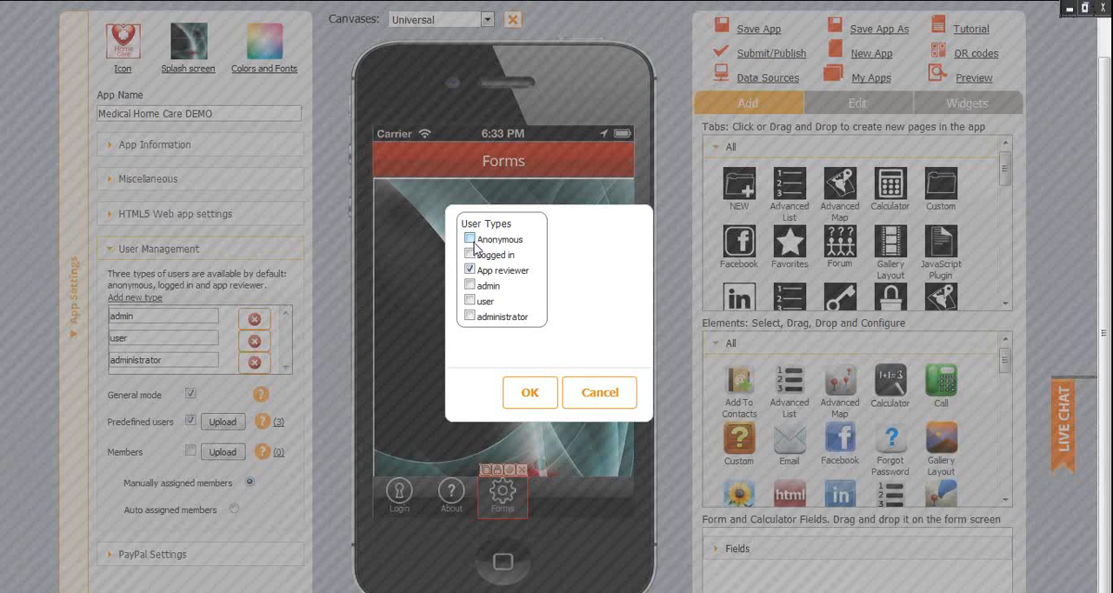
left_click(470, 240)
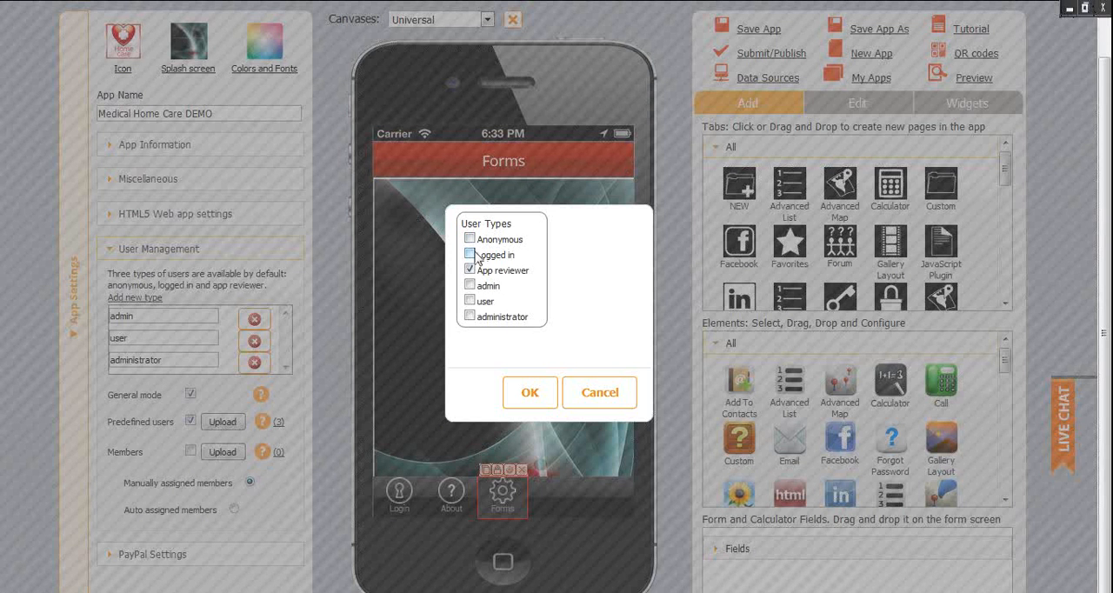
left_click(470, 254)
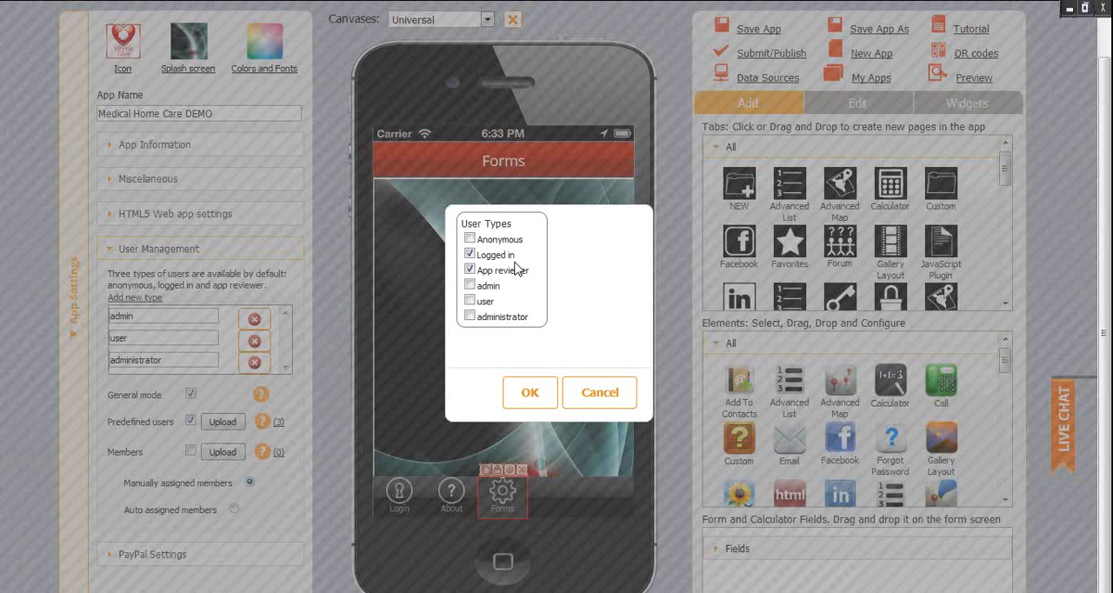
left_click(529, 393)
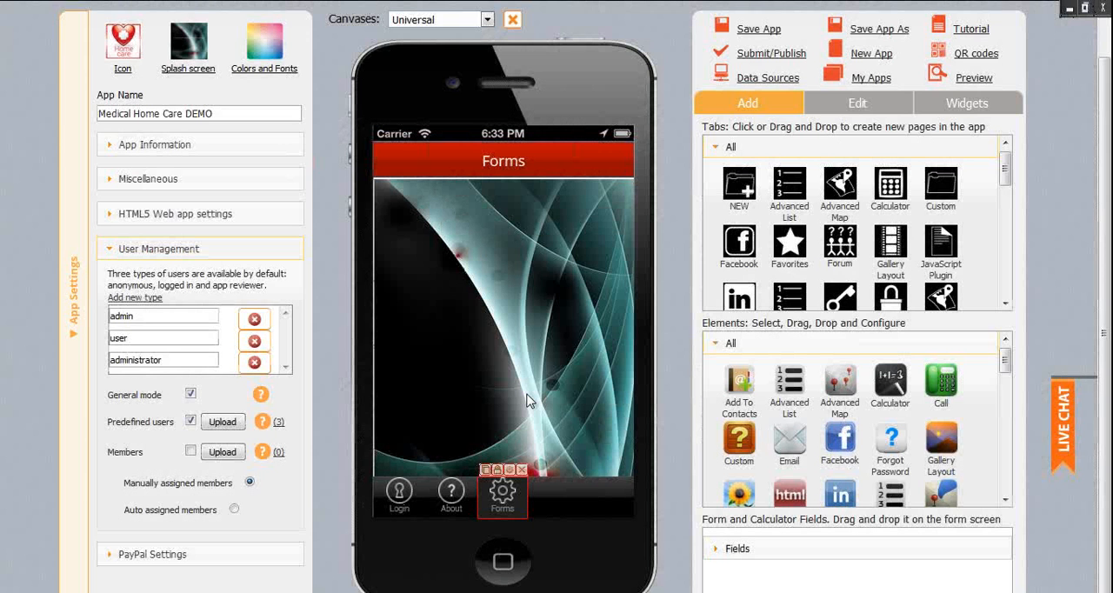
mouse_move(528, 402)
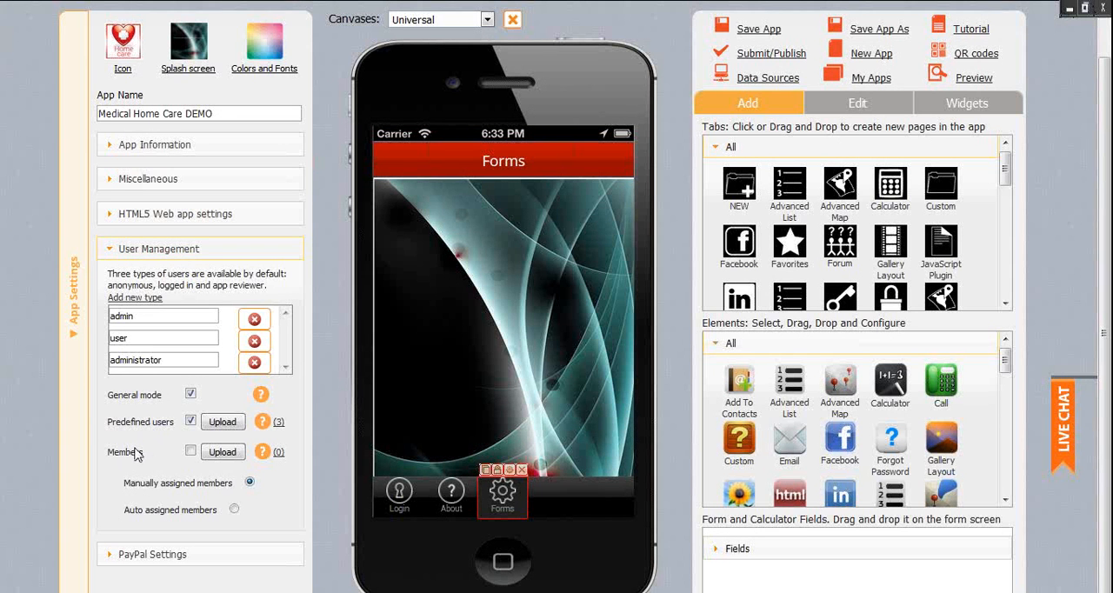
- Download the predefined users sample spreadsheet and open it in Excel
left_click(261, 421)
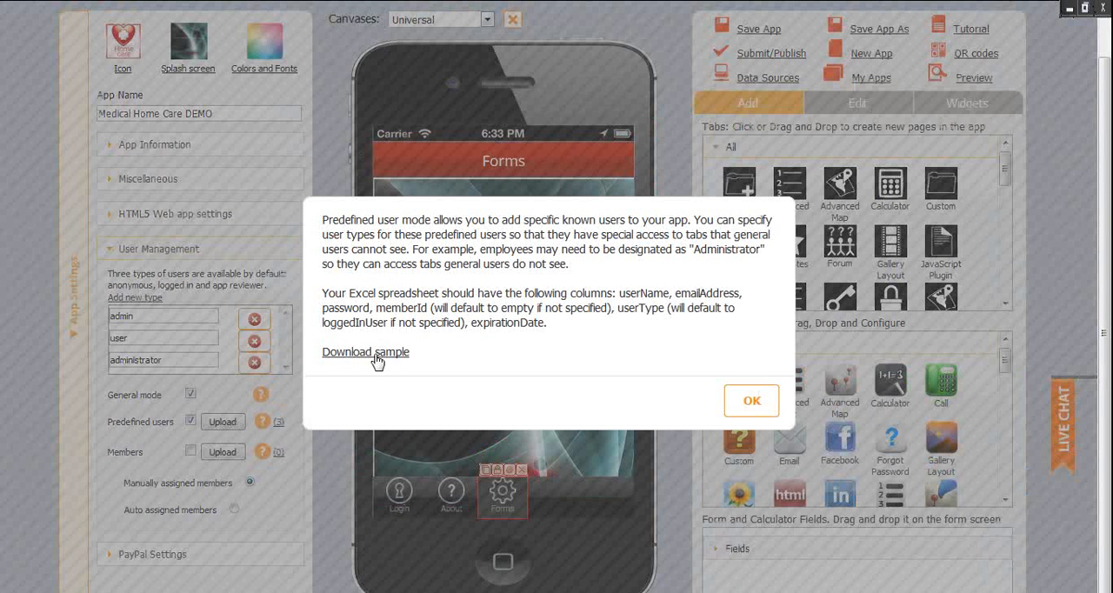
left_click(366, 351)
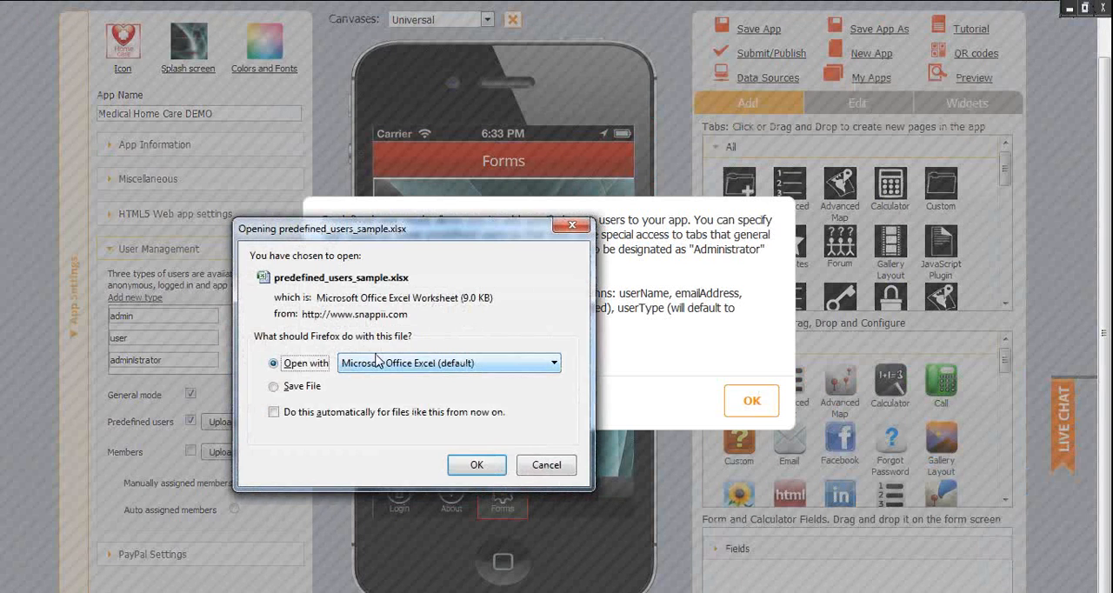
left_click(547, 465)
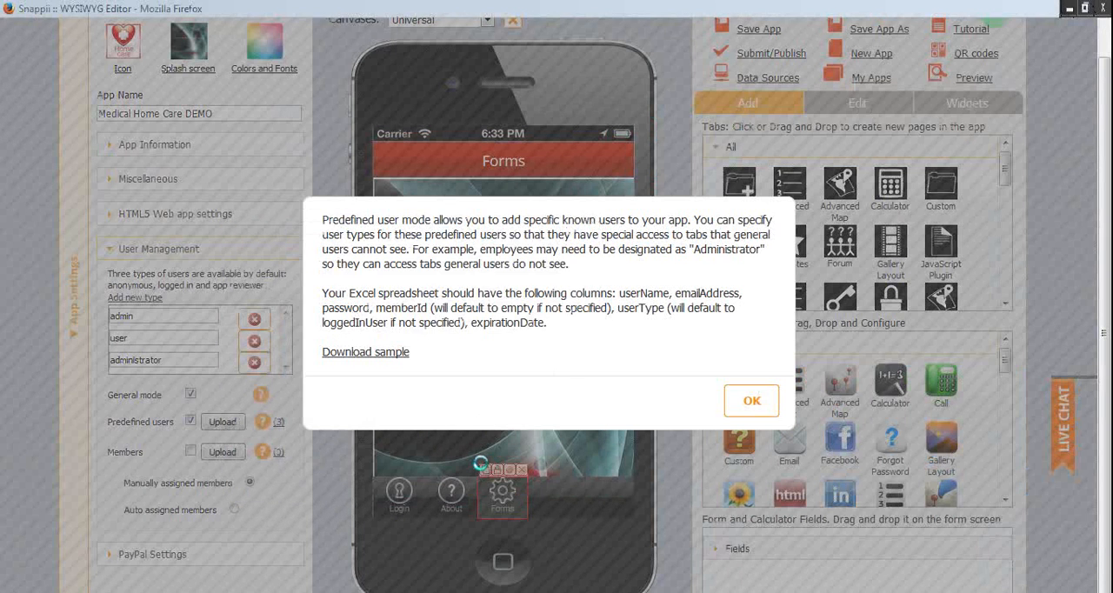
left_click(365, 351)
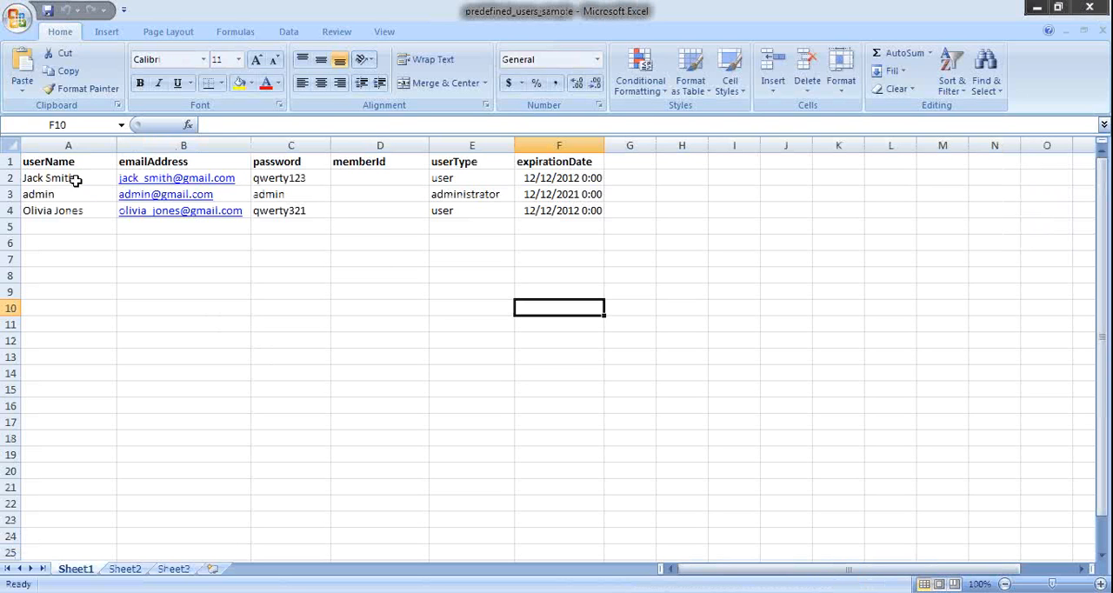
mouse_move(514, 227)
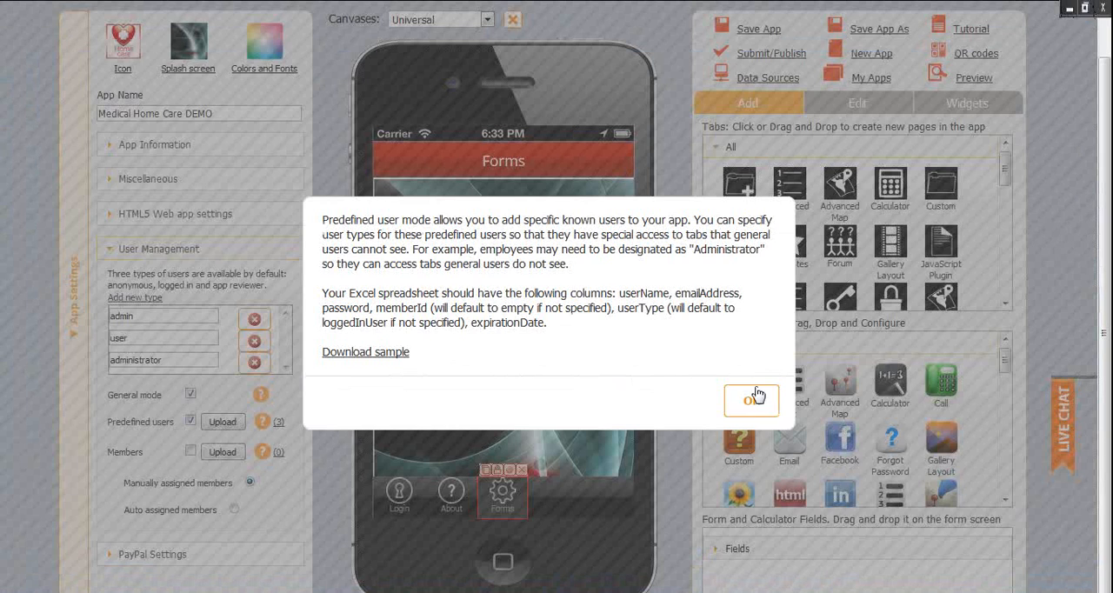
- Review the uploaded predefined users list (Jack Smith, admin, Olivia Jones) and close it
left_click(752, 398)
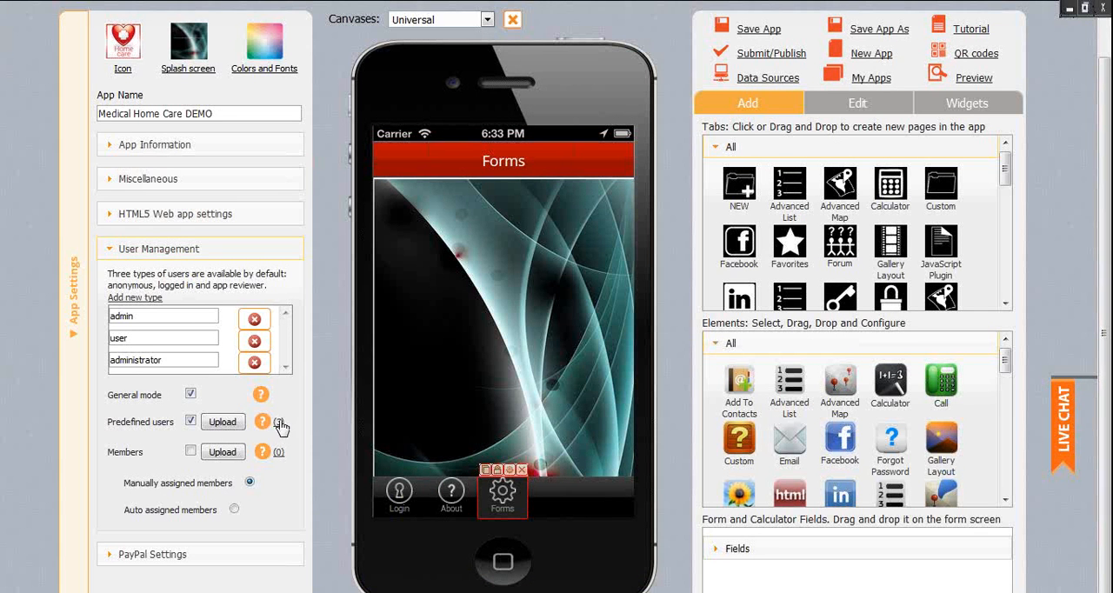
mouse_move(280, 427)
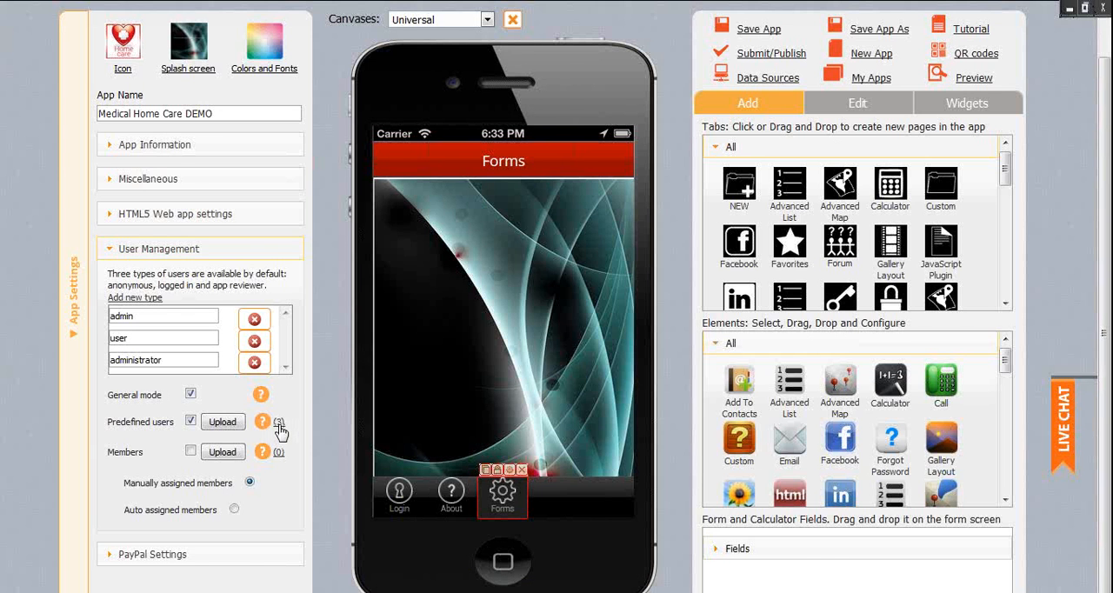
left_click(278, 426)
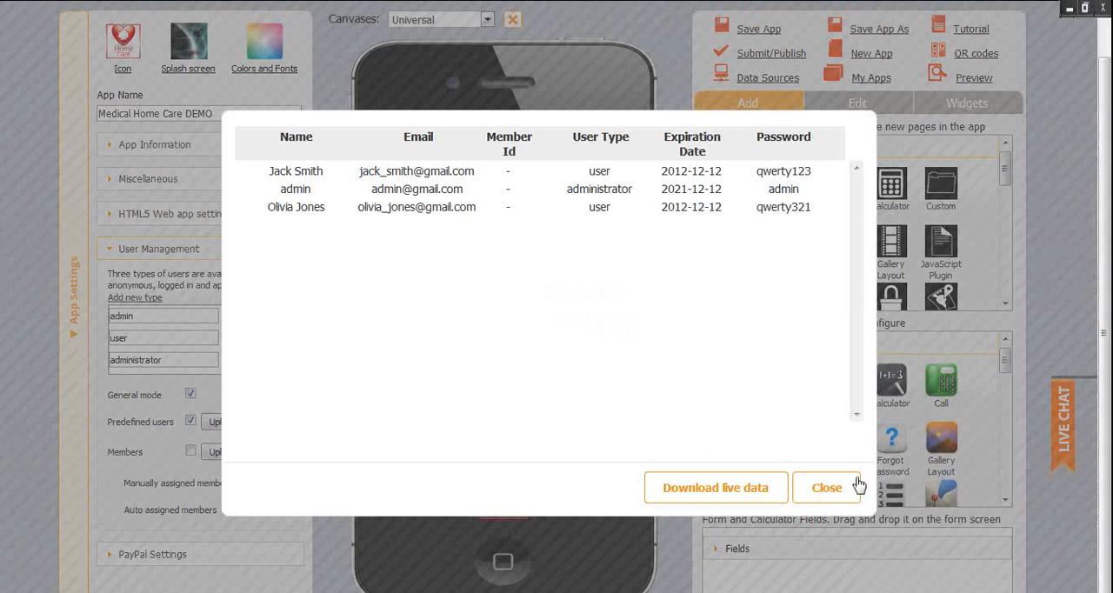
left_click(827, 488)
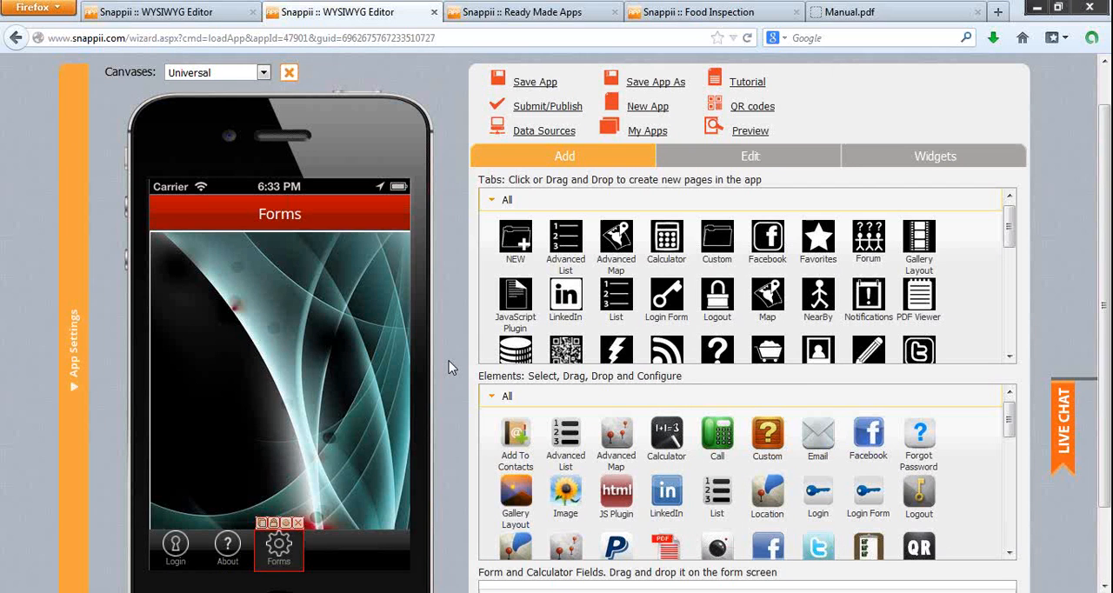
mouse_move(444, 362)
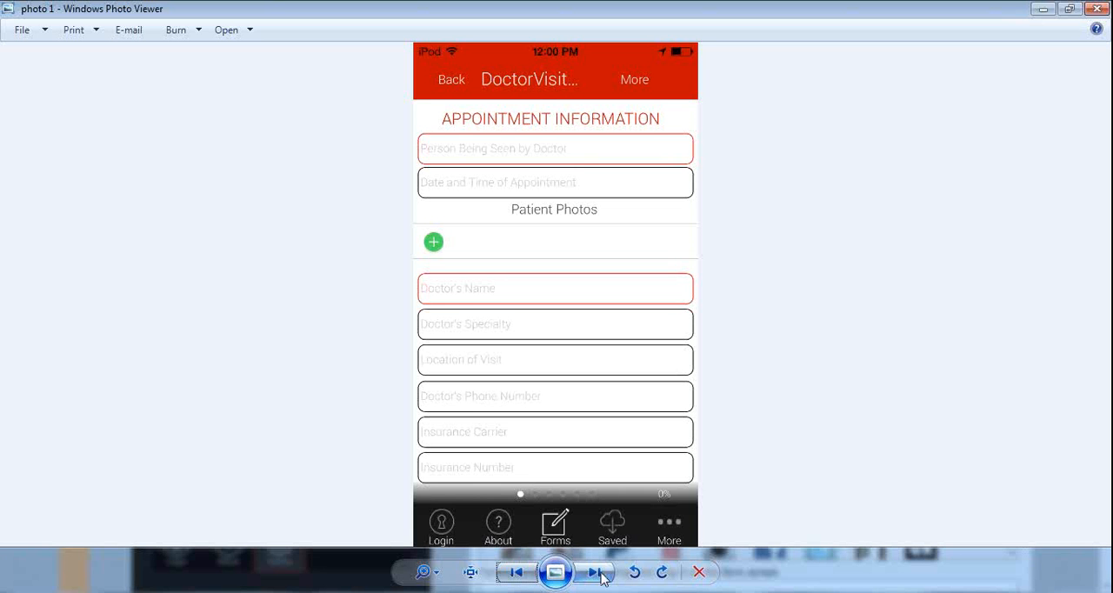
mouse_move(591, 572)
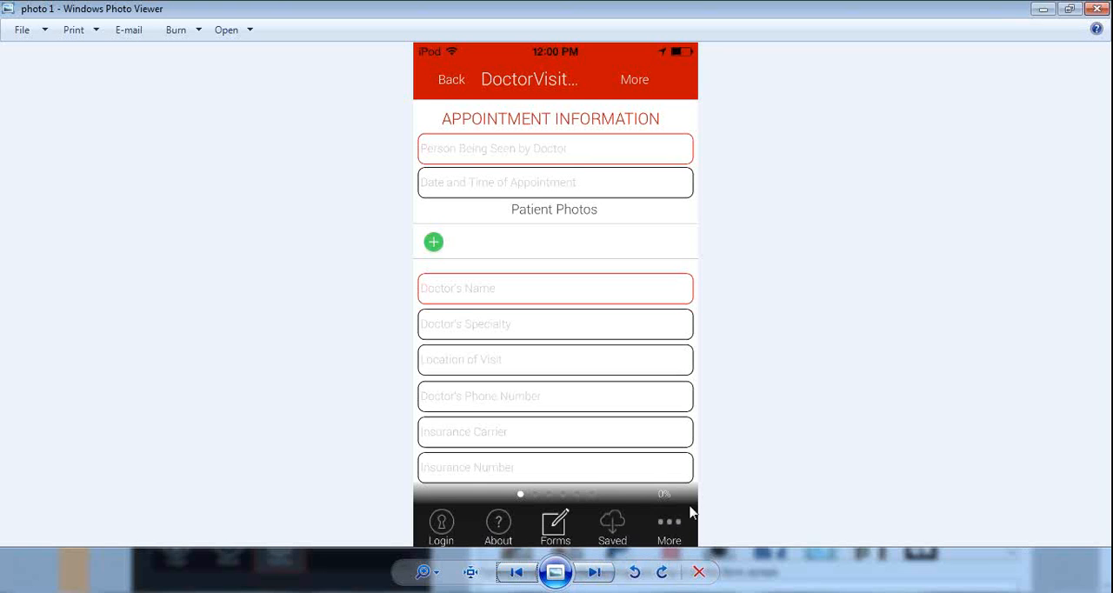
mouse_move(680, 504)
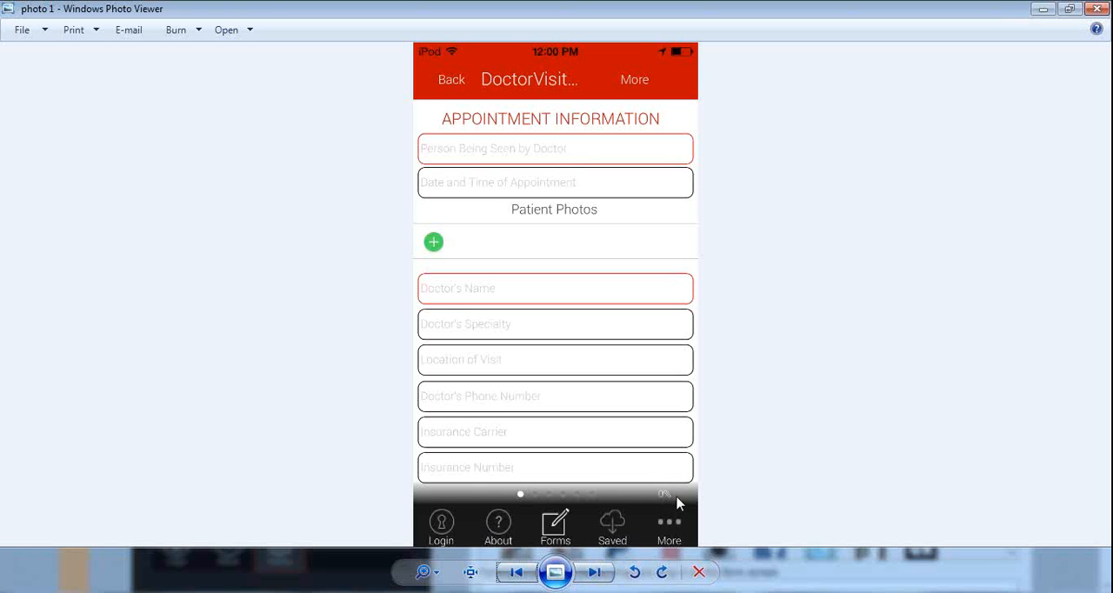
mouse_move(619, 505)
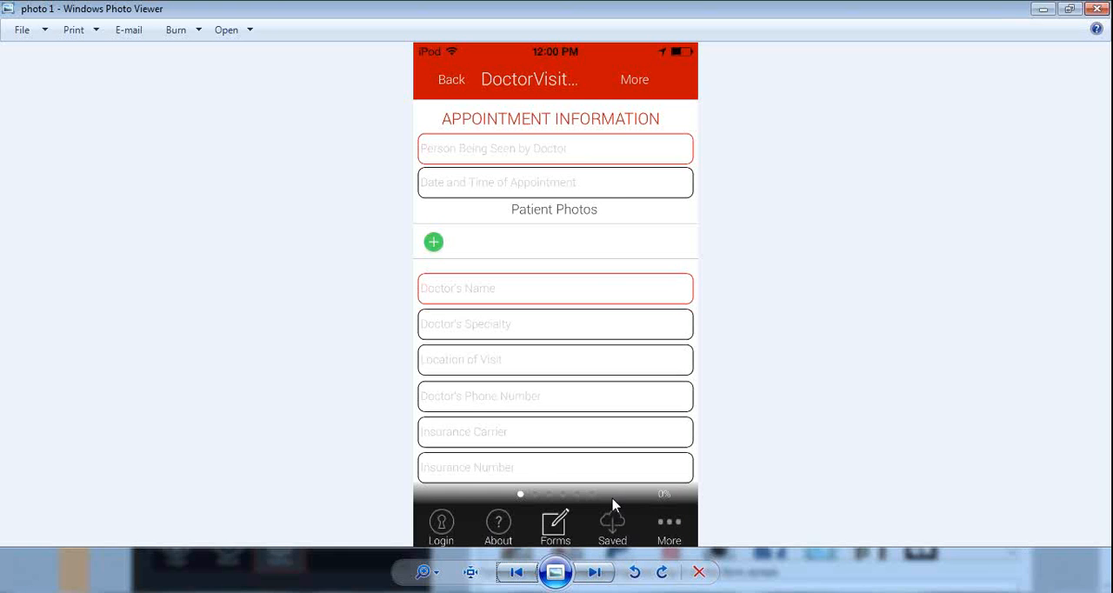
mouse_move(574, 271)
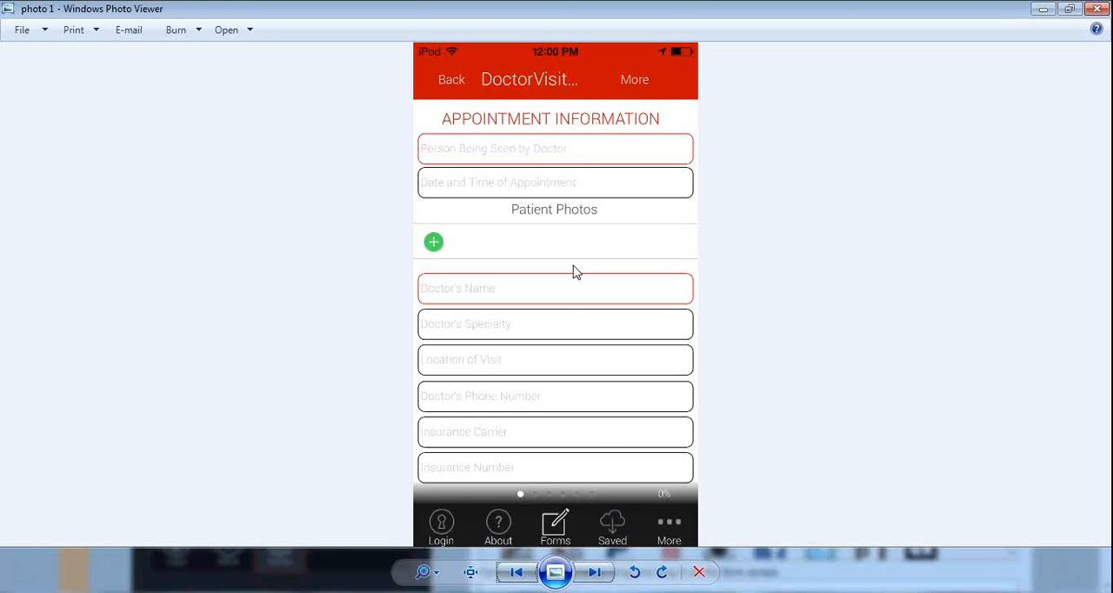
mouse_move(626, 449)
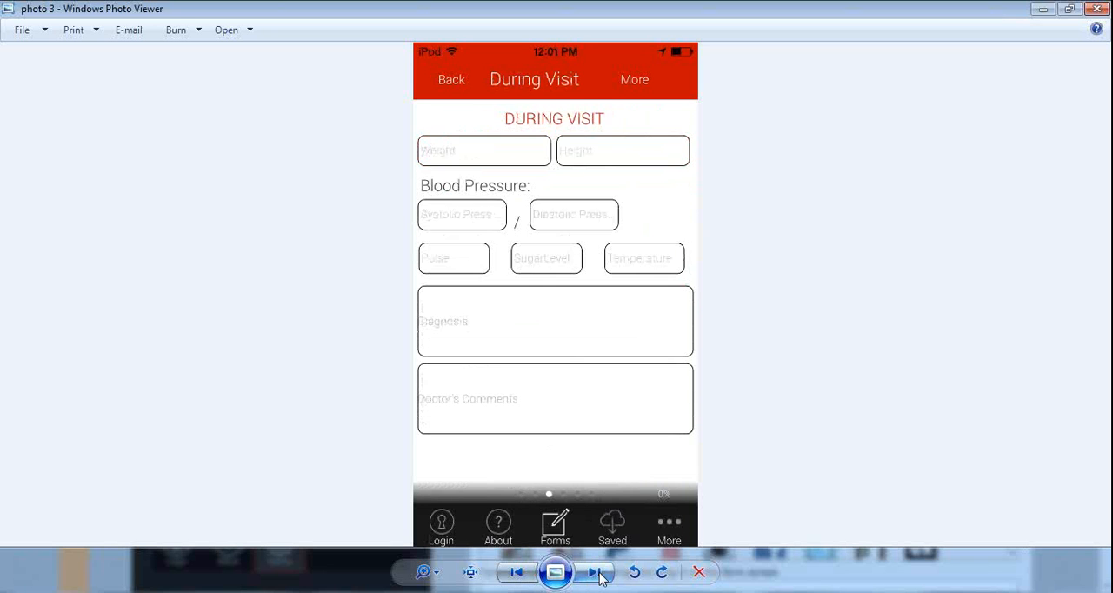
- Advance past the During Visit and Treatment screenshots in Windows Photo Viewer
left_click(592, 570)
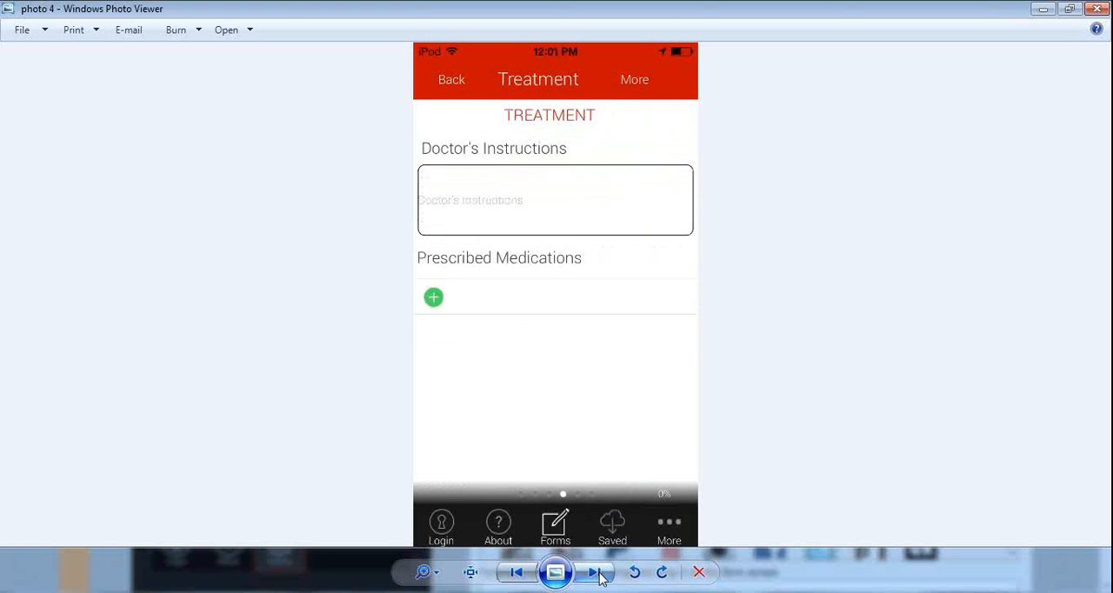
left_click(591, 571)
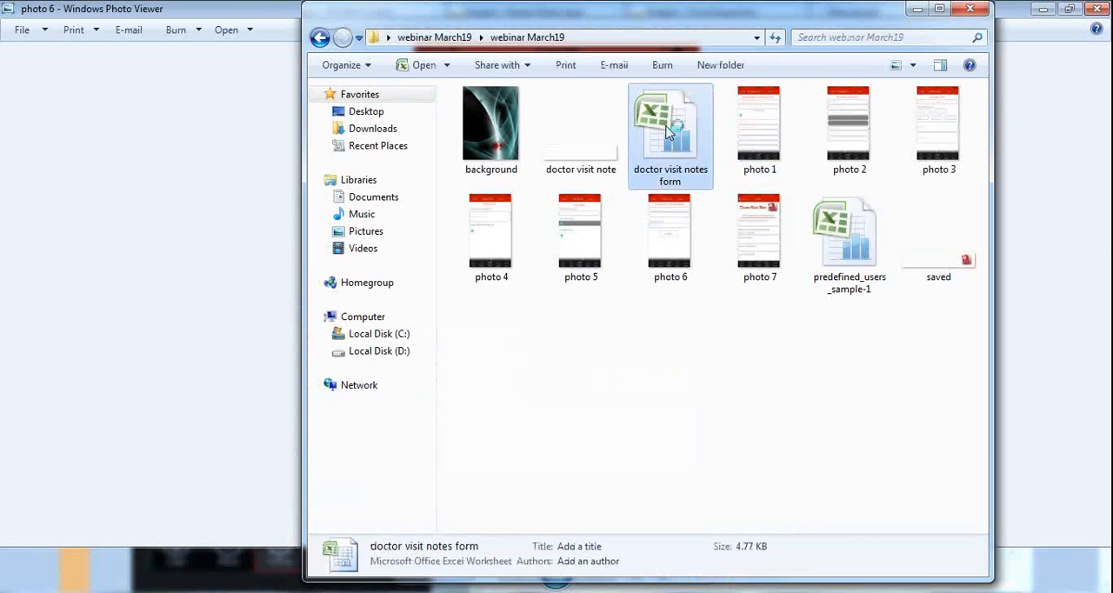
- Open the 'doctor visit notes form' Excel file from the webinar March19 folder
double_click(670, 122)
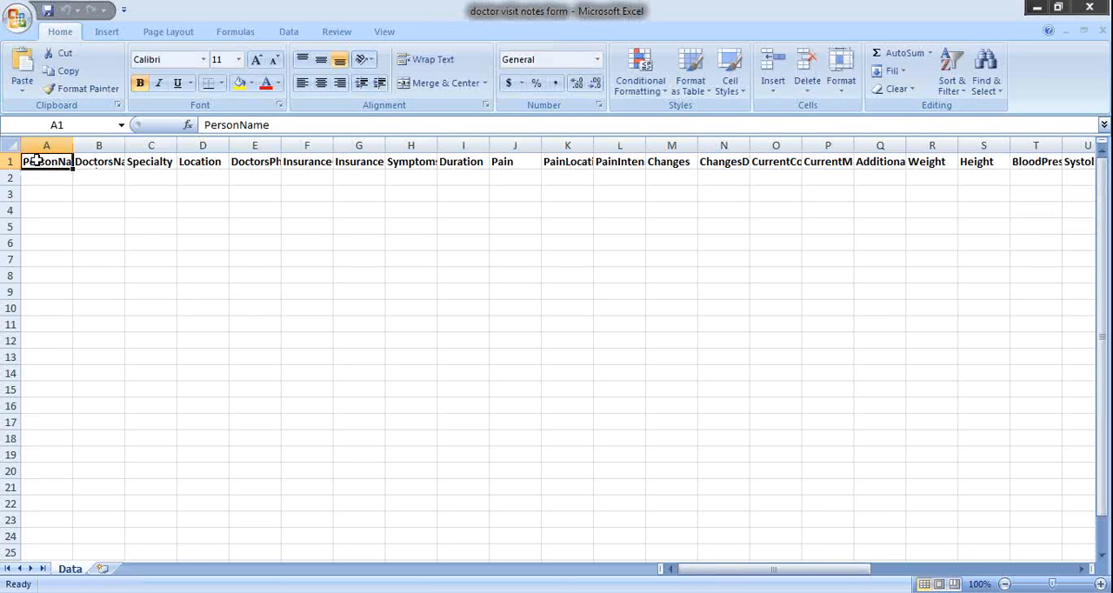
- Read the DoctorsName, DoctorsPhone, InsuranceCarrier and neighbouring column headers in the spreadsheet
left_click(98, 160)
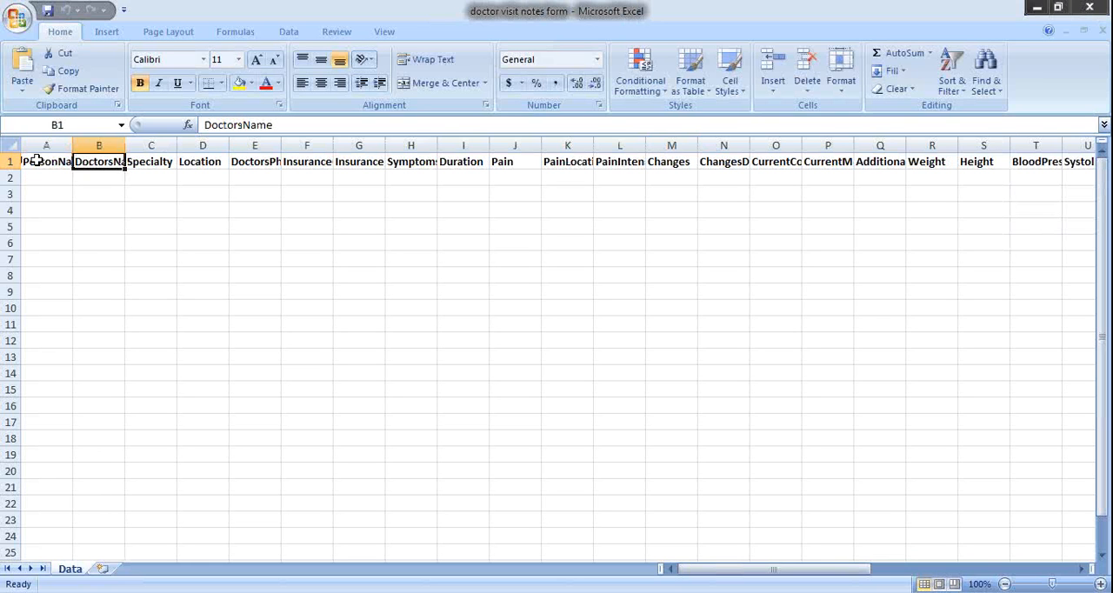
left_click(254, 160)
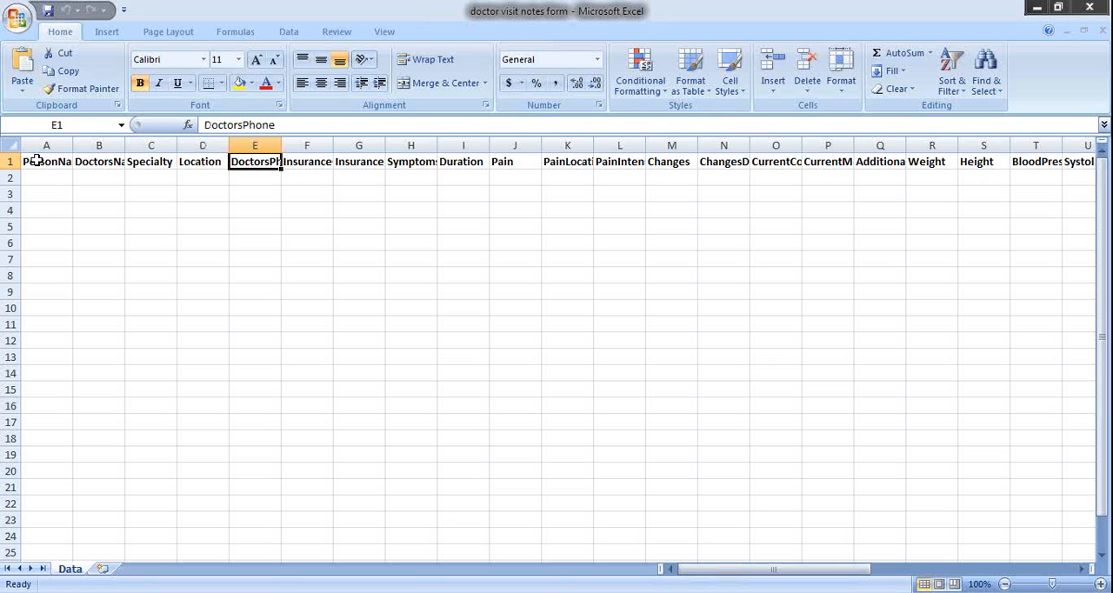
left_click(306, 160)
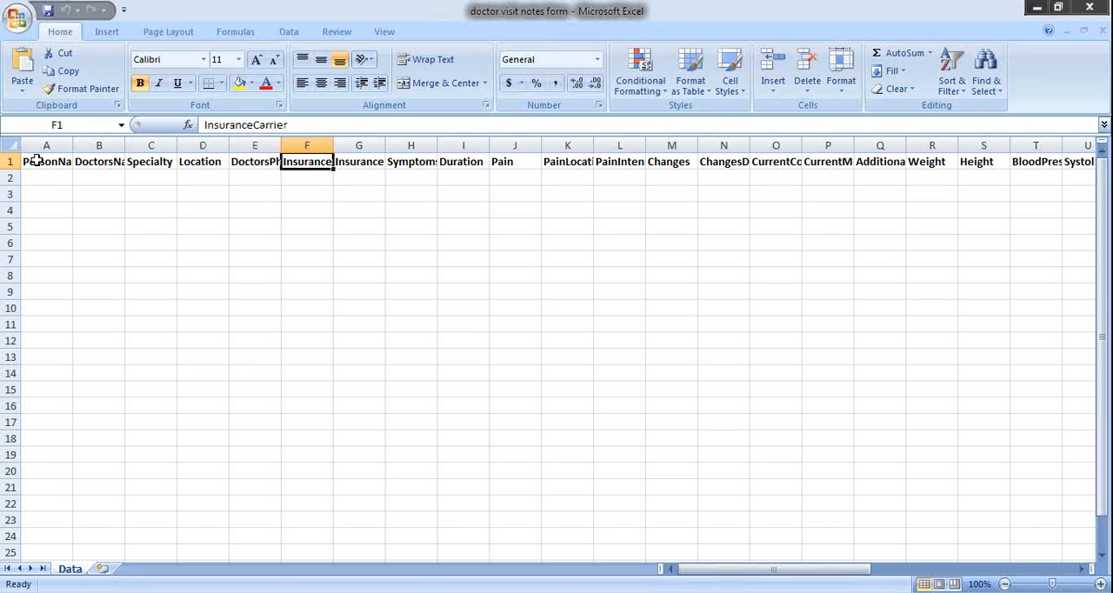
left_click(567, 162)
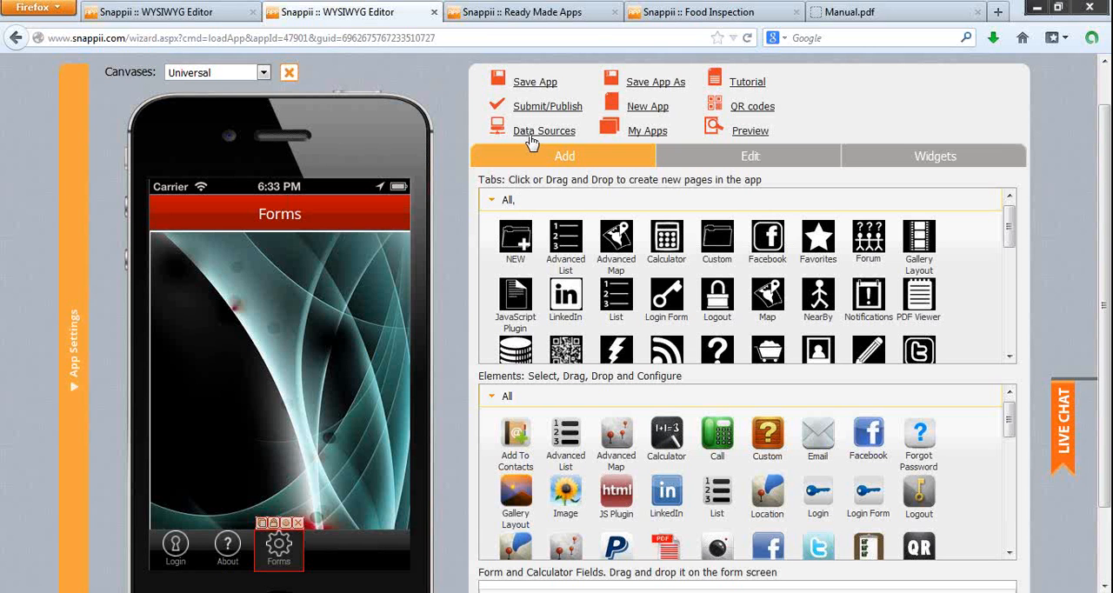
- Review the Doctor Visit Note data source's ColType options, leave PersonName as text, and close it
left_click(545, 129)
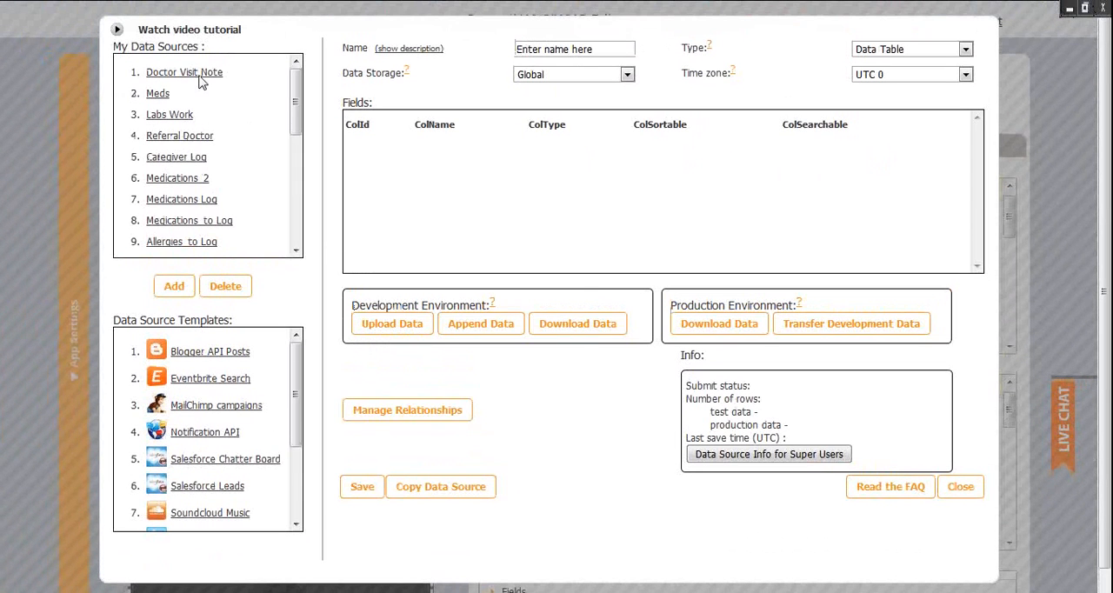
left_click(184, 73)
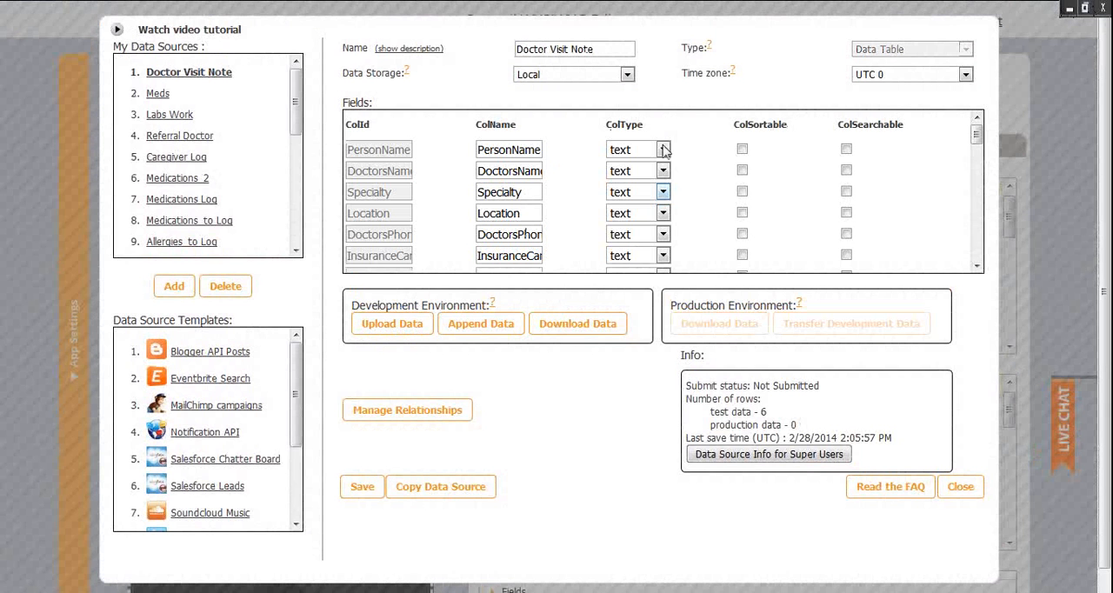
mouse_move(702, 240)
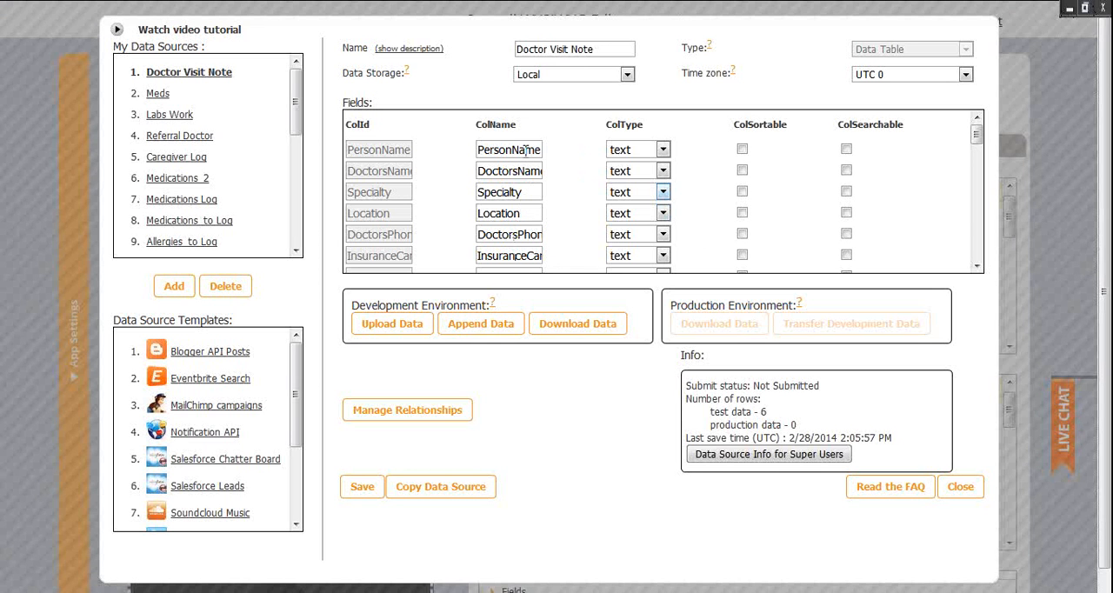
mouse_move(633, 160)
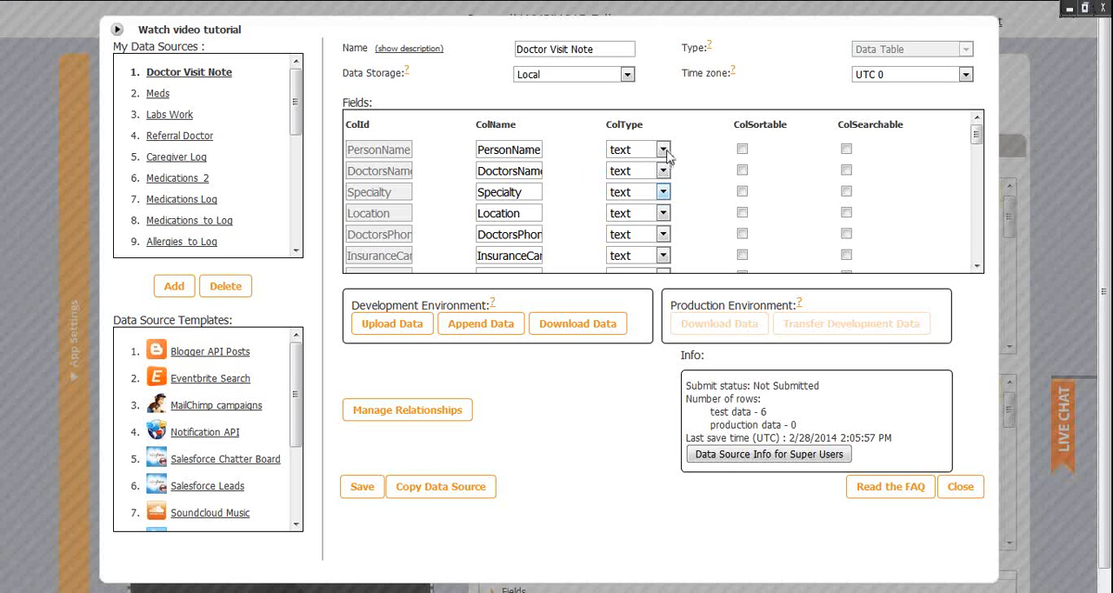
left_click(663, 149)
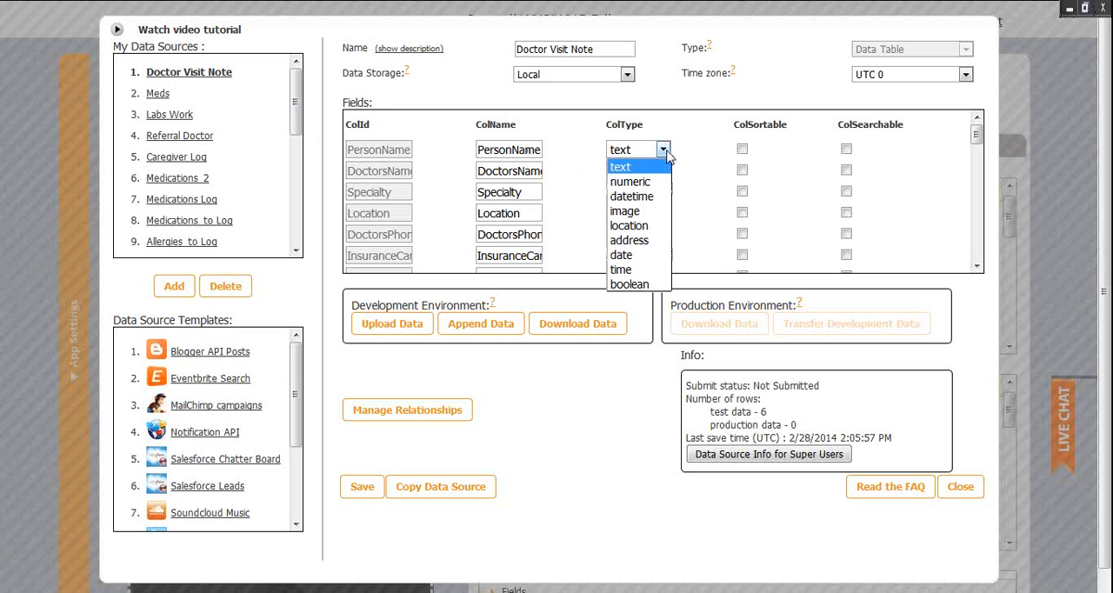
mouse_move(626, 210)
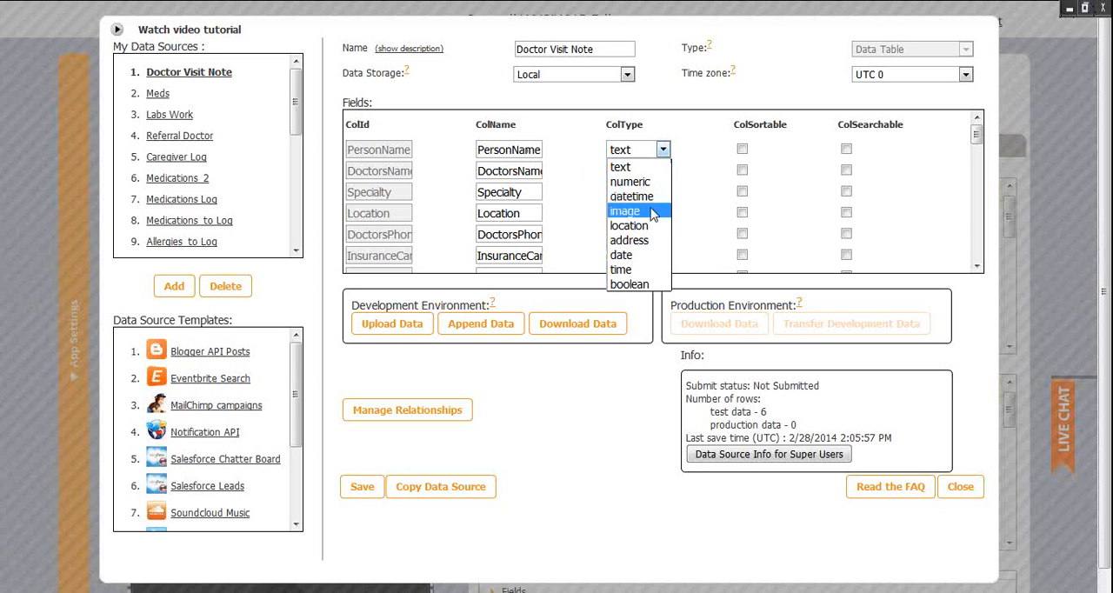
mouse_move(630, 226)
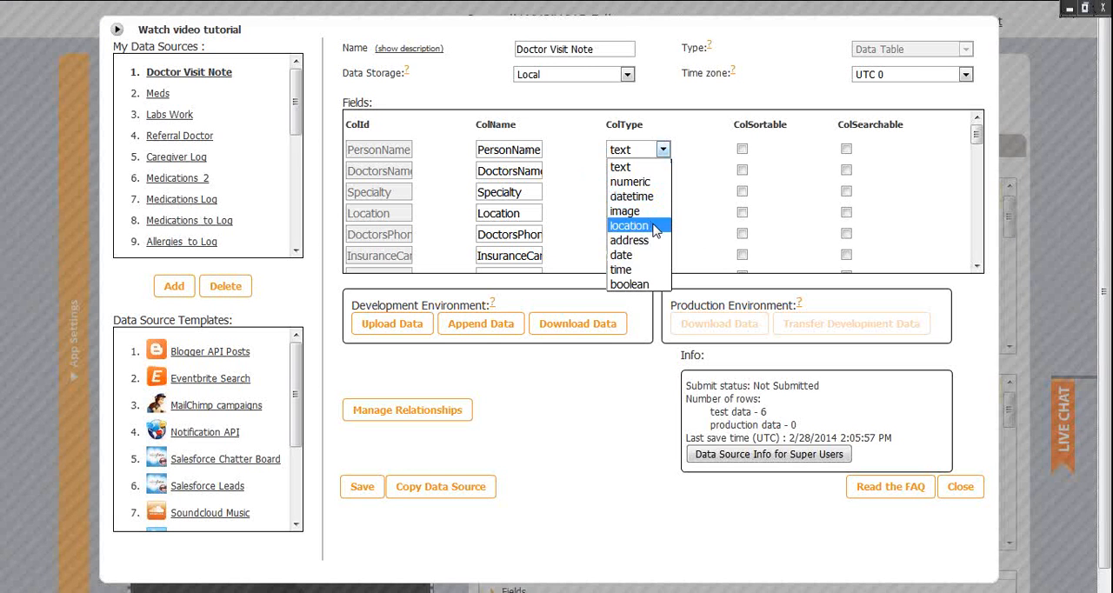
mouse_move(635, 254)
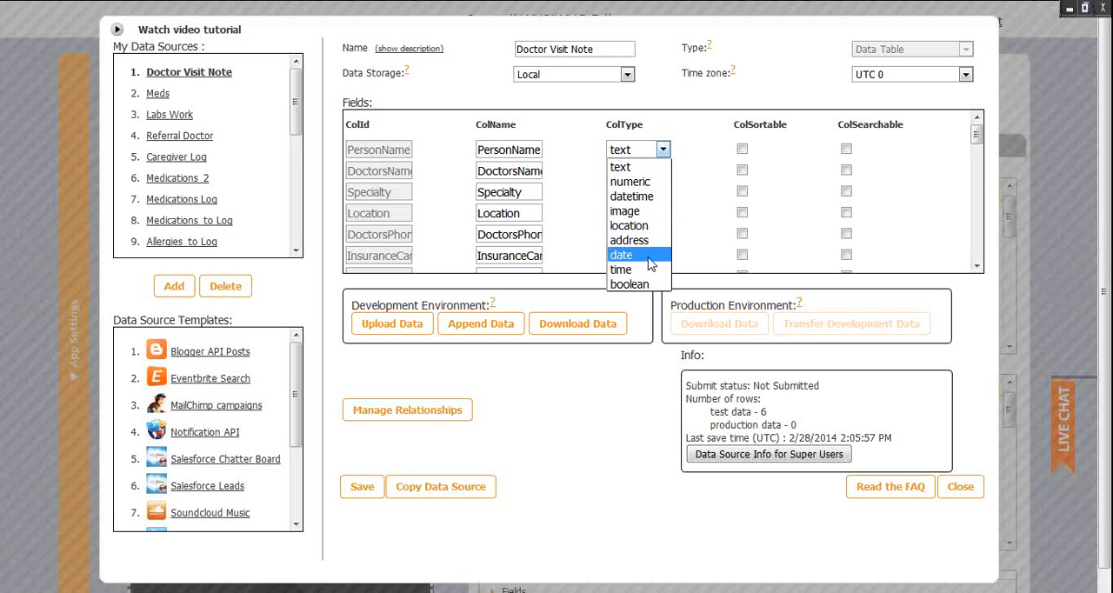
mouse_move(641, 261)
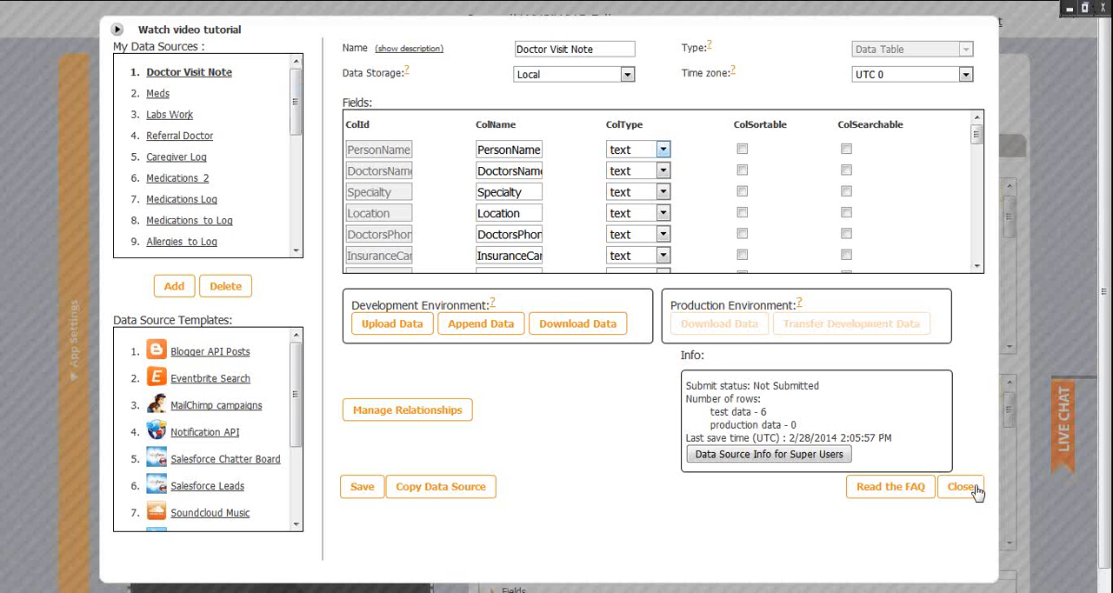
left_click(961, 487)
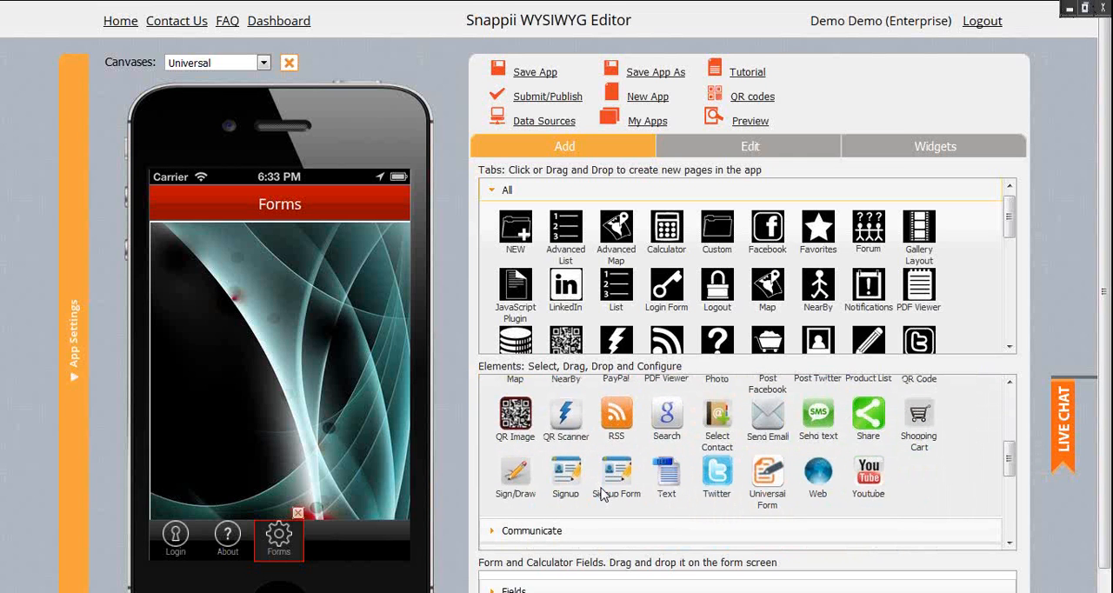
- Place a Universal Form on the Forms screen, 60 high by 300 wide, icon kept at actual size
left_click_drag(768, 474, 252, 299)
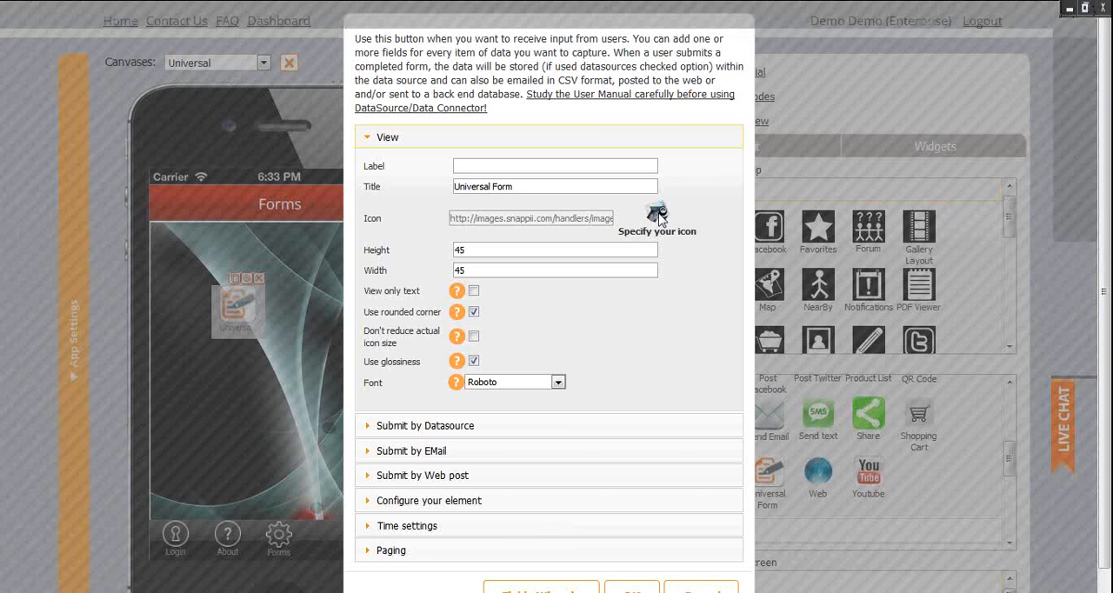
left_click(657, 230)
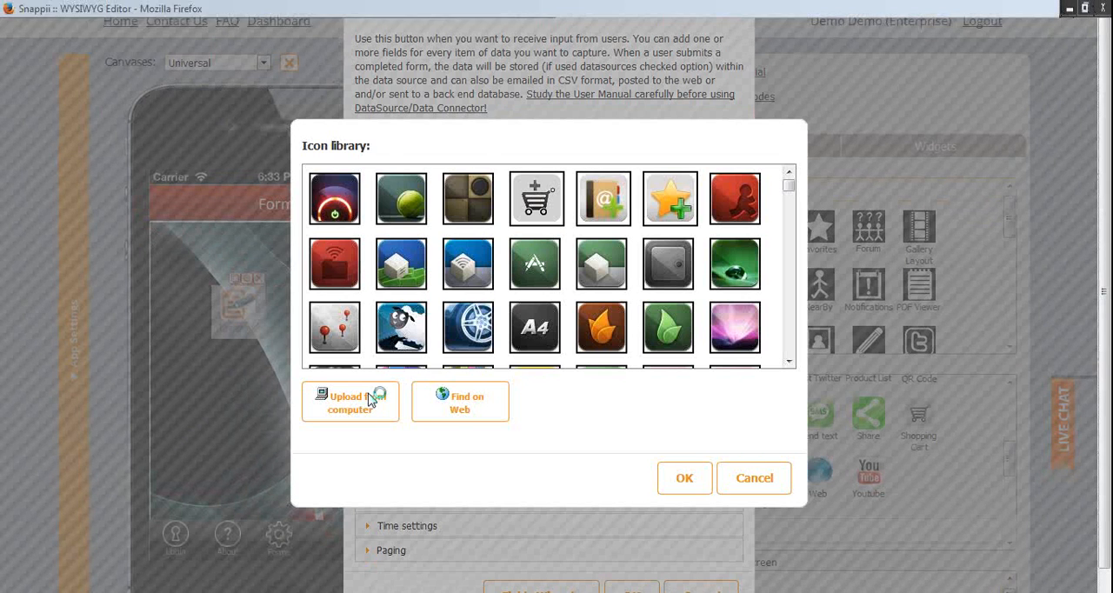
left_click(350, 402)
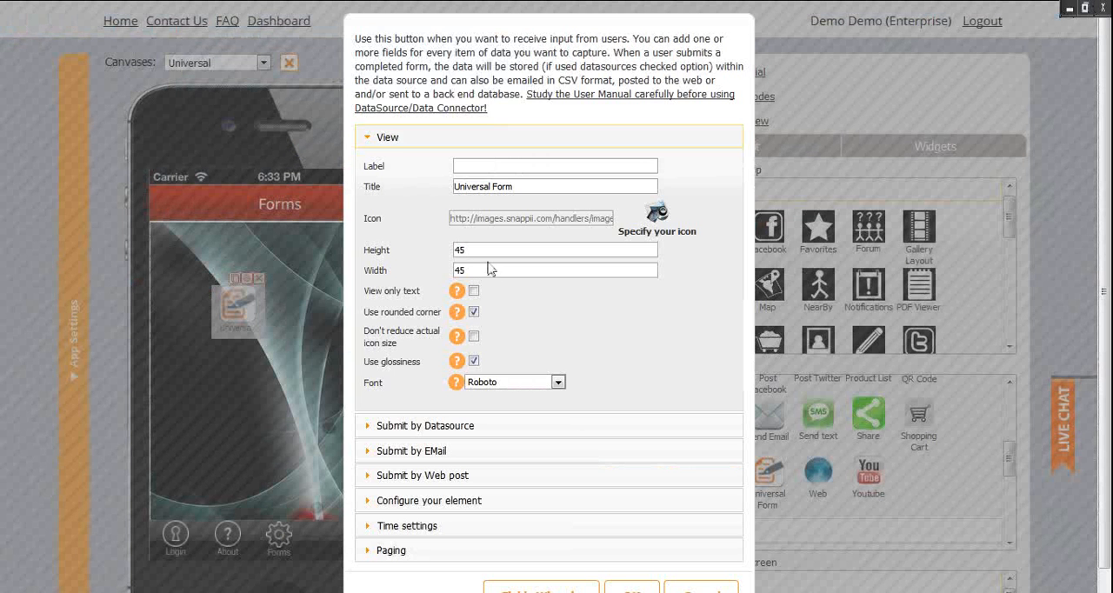
type("65")
type("300")
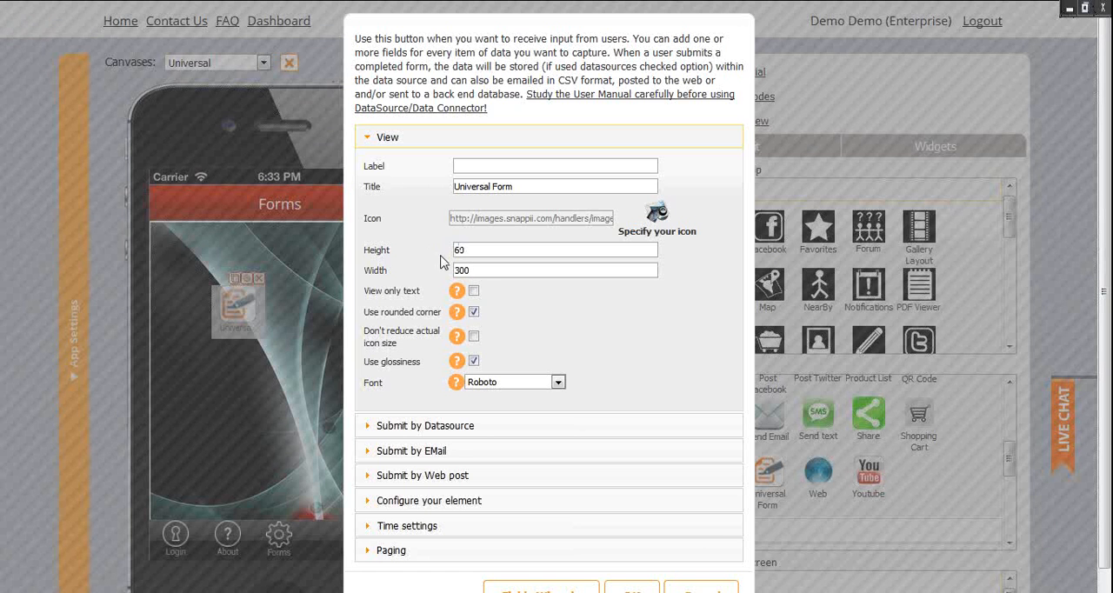
left_click(473, 311)
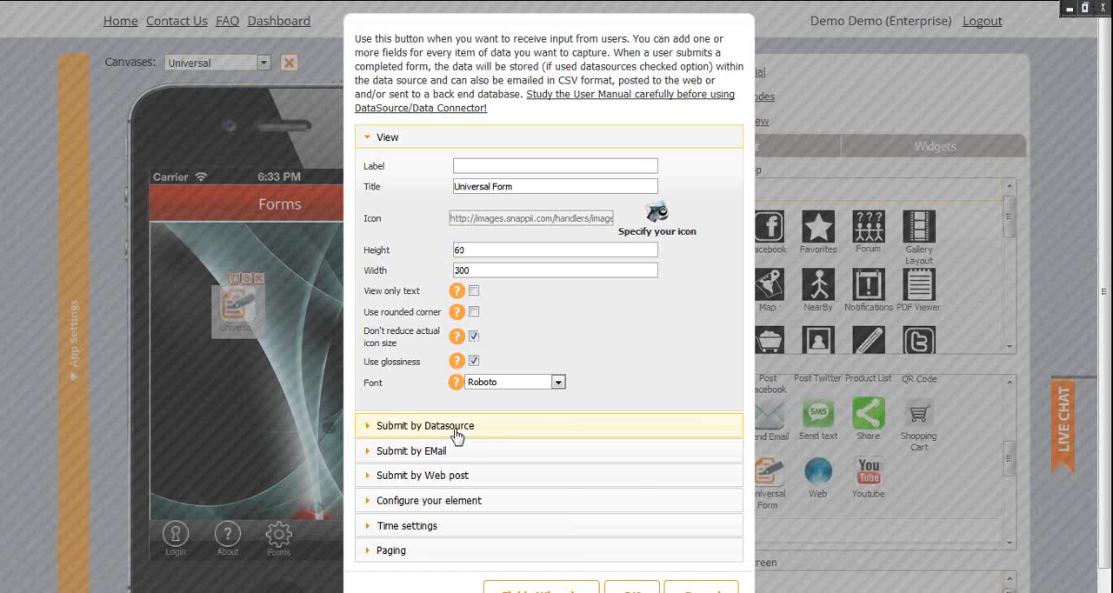
left_click(424, 424)
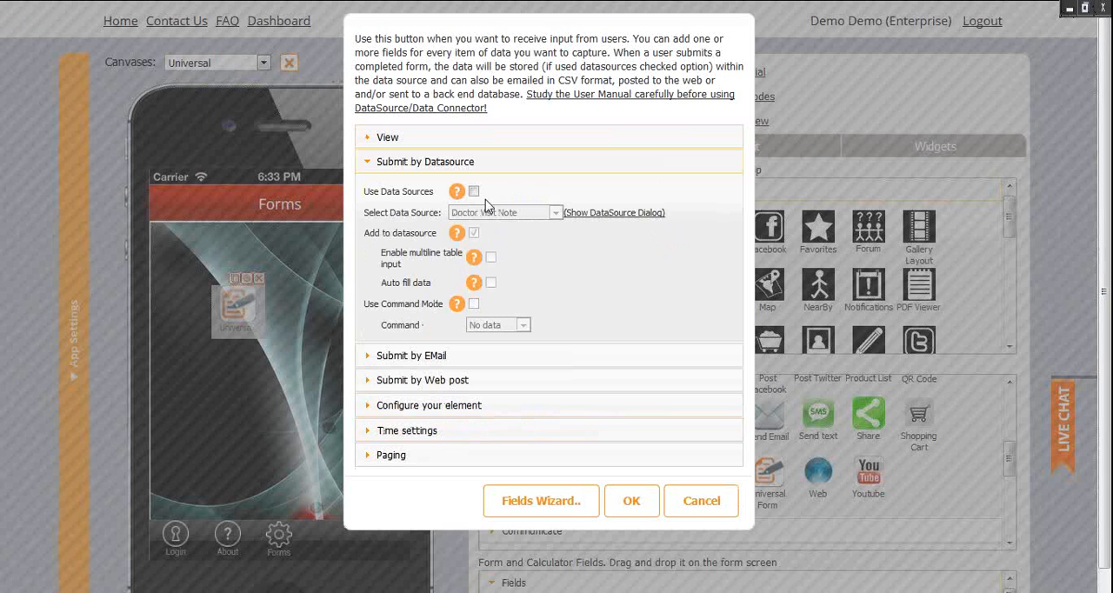
- Save submissions to the Doctor Visit Note data source and email them in spreadsheet format
left_click(473, 191)
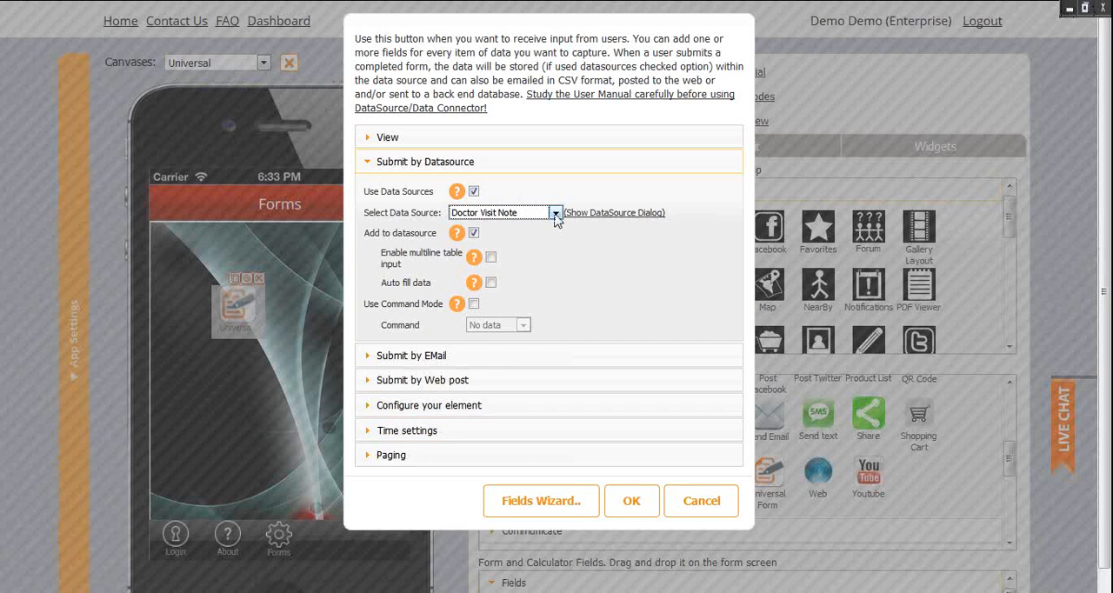
left_click(411, 186)
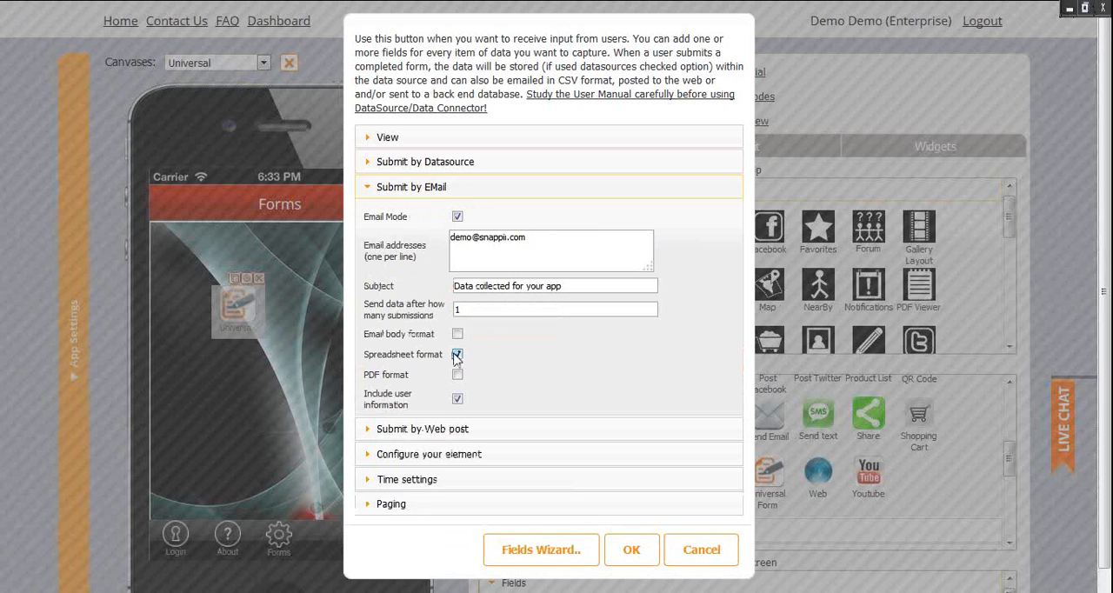
left_click(458, 355)
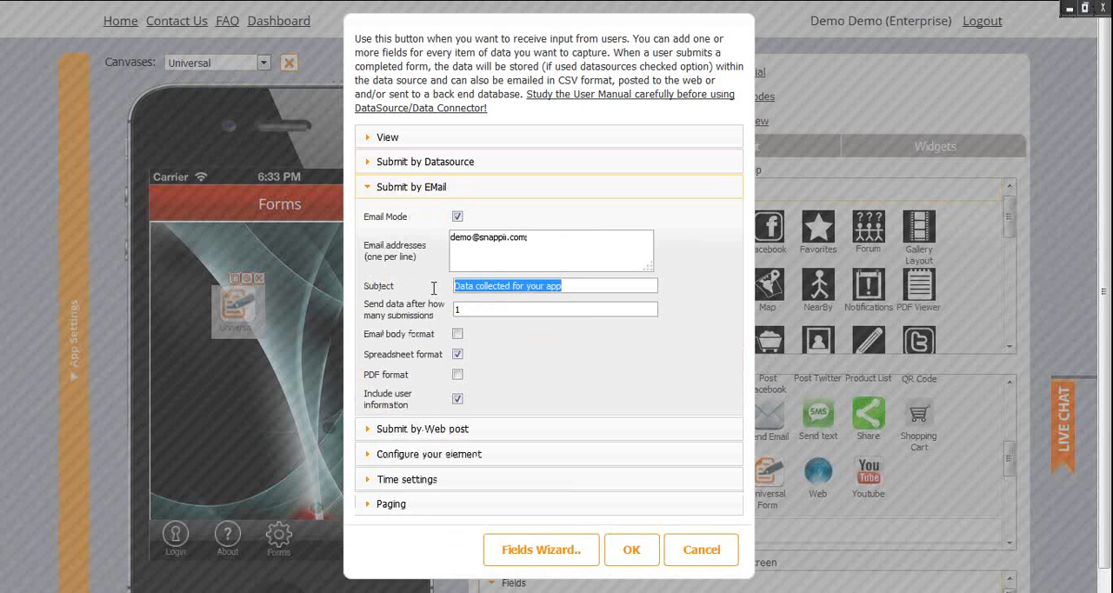
type("Doctor Visit Notes")
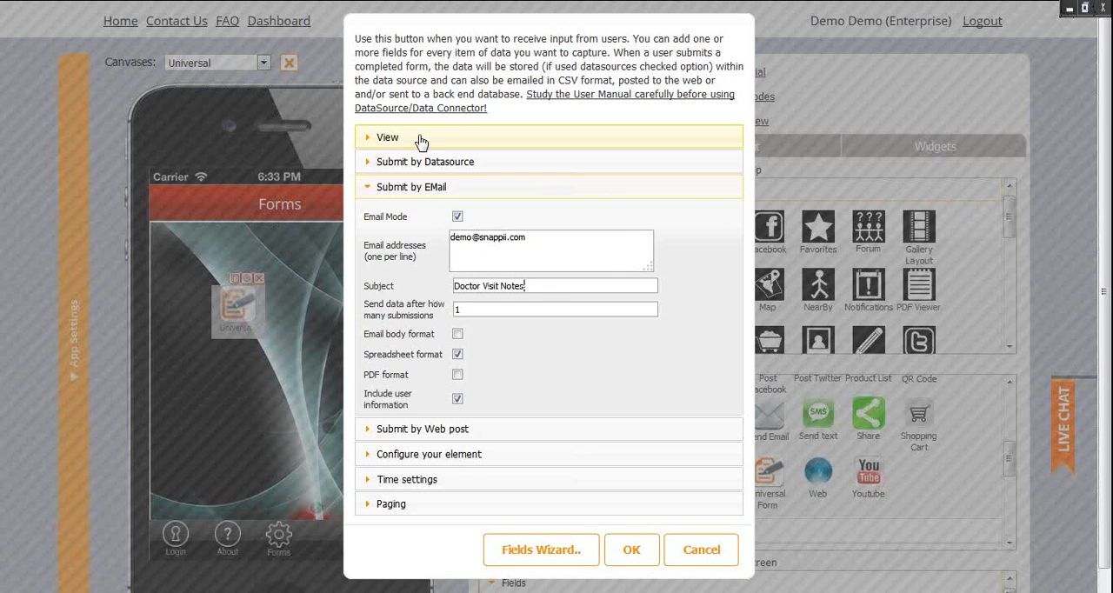
- Set the email subject to Doctor Visit Notes, leaving PDF and email-body formats off
left_click(388, 135)
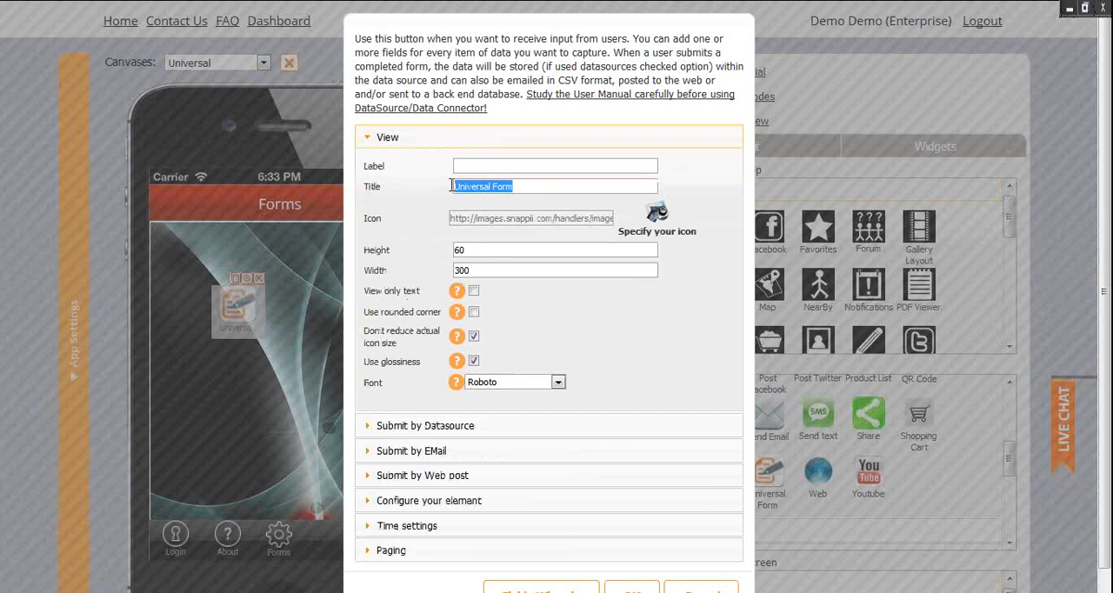
type("Db")
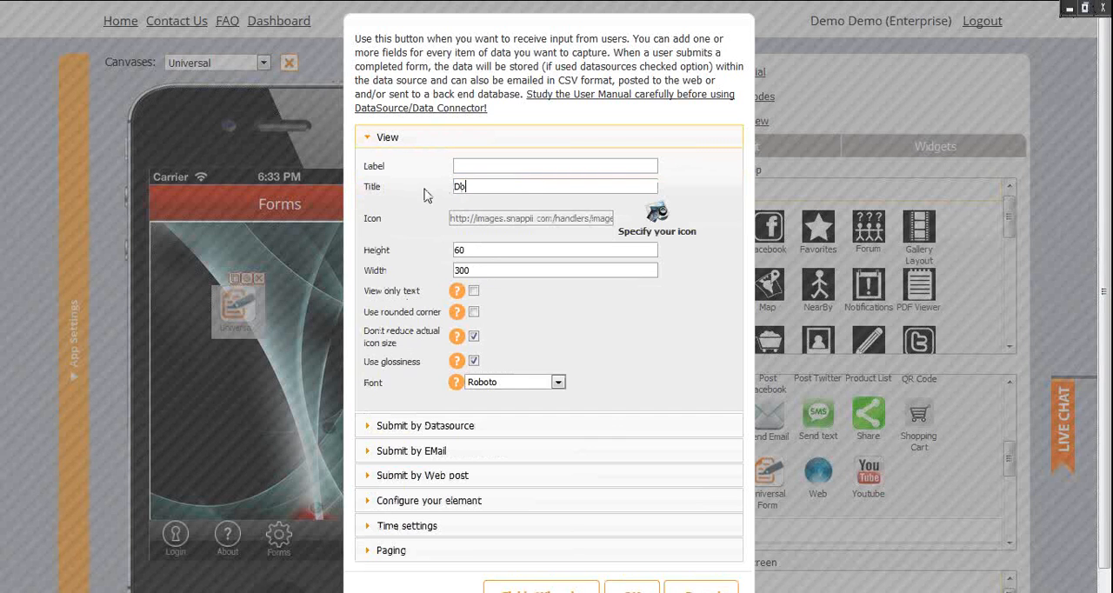
type("Doctor Visit Notes")
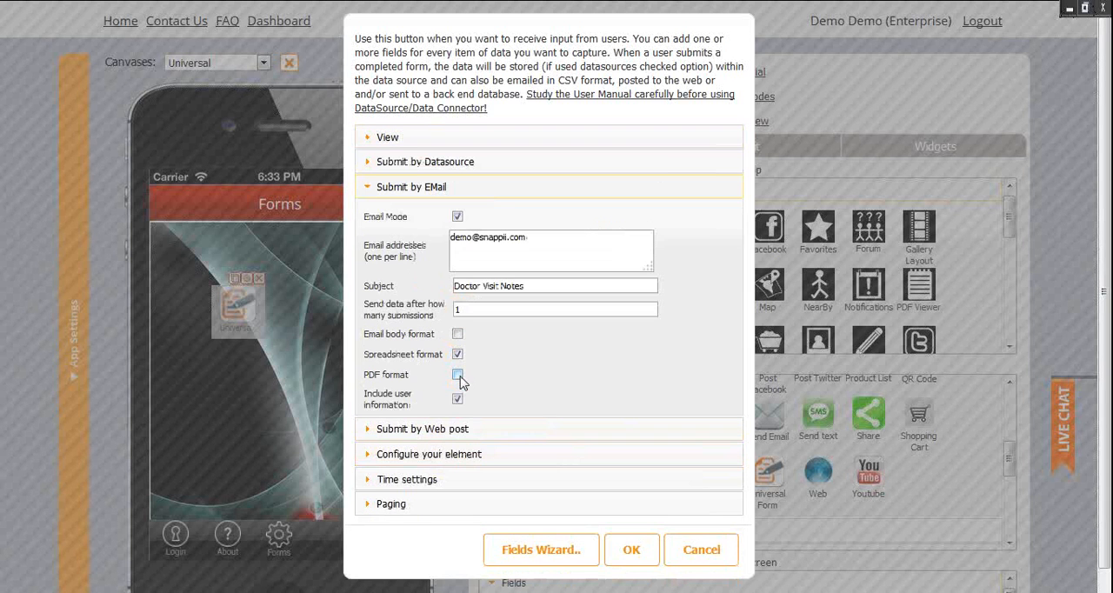
left_click(458, 374)
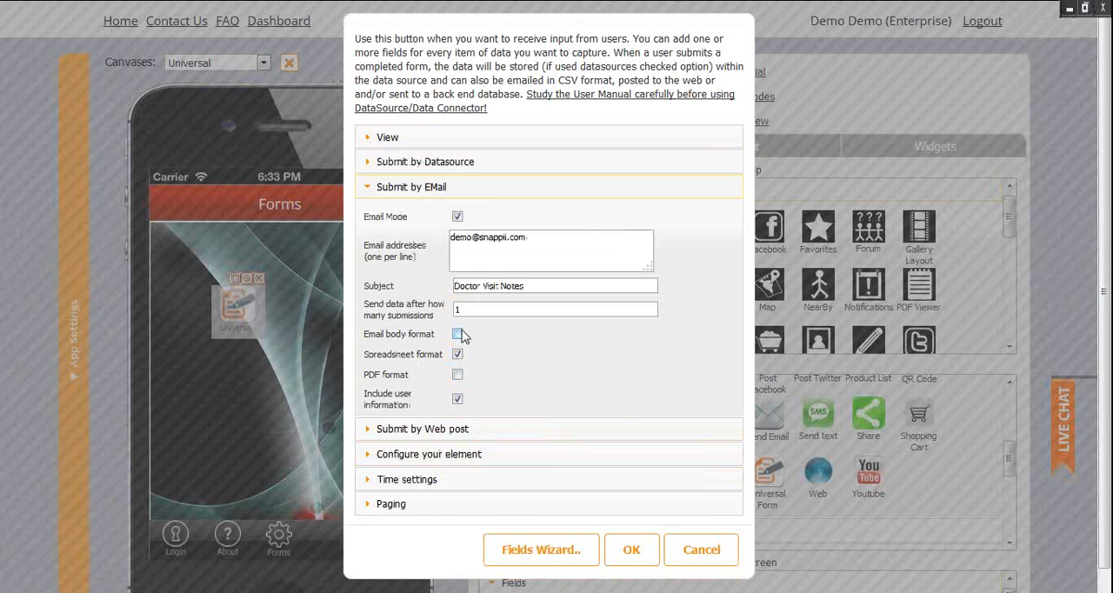
left_click(458, 334)
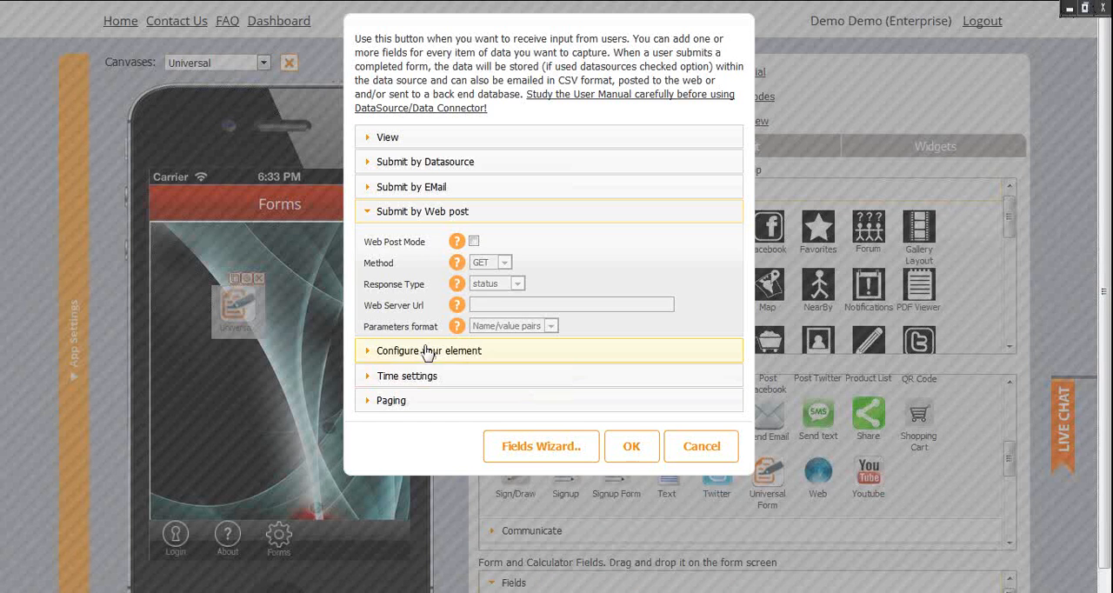
- Make the form close after submit and hide messages, keeping the time zone at UTC 0
left_click(428, 351)
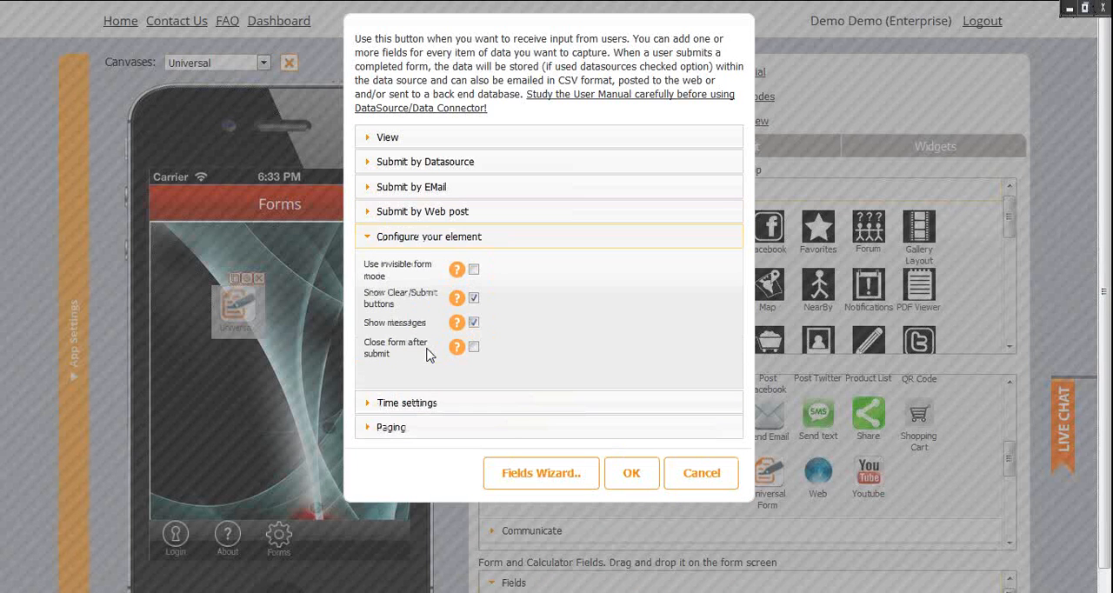
left_click(474, 348)
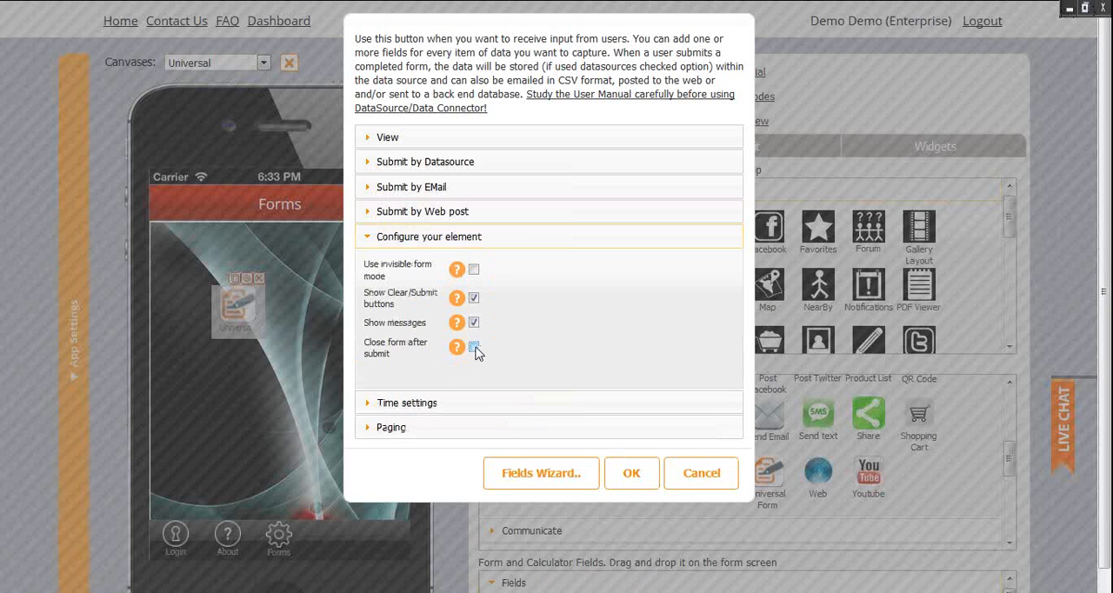
left_click(474, 347)
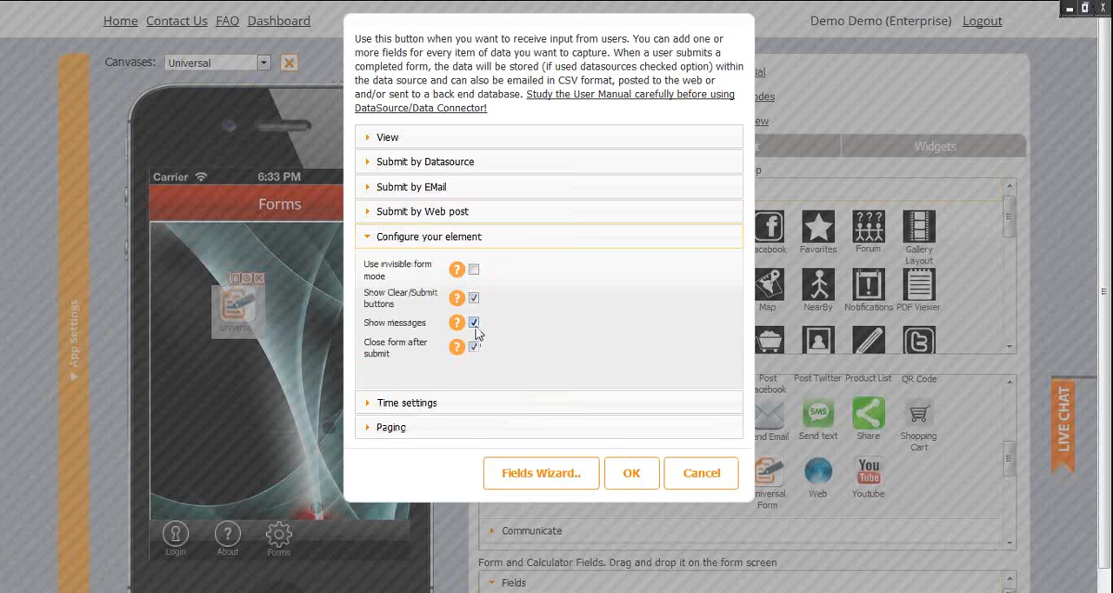
left_click(473, 324)
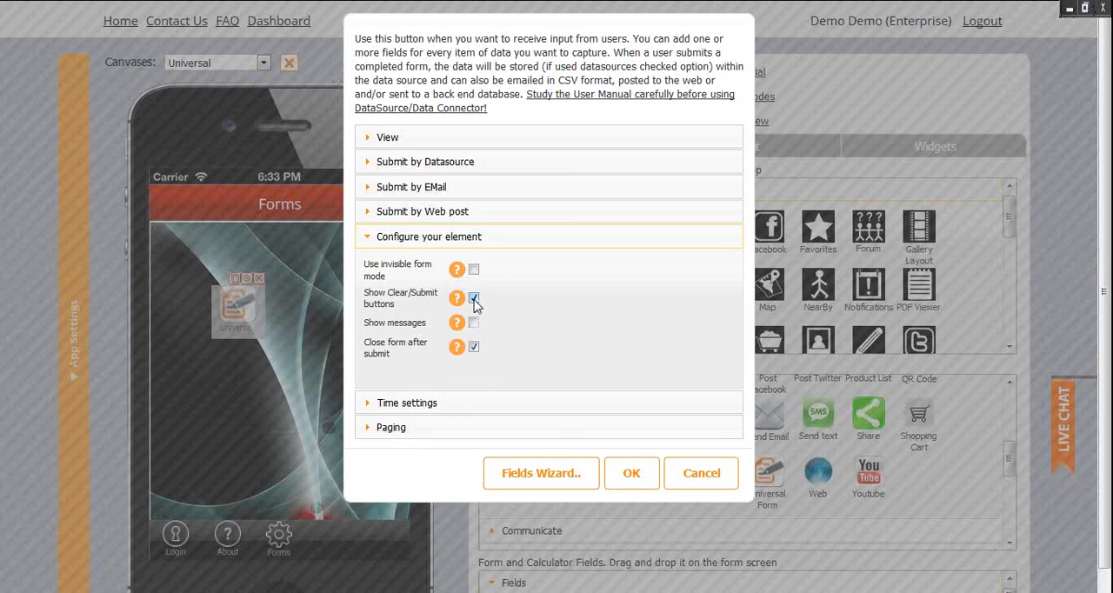
left_click(474, 298)
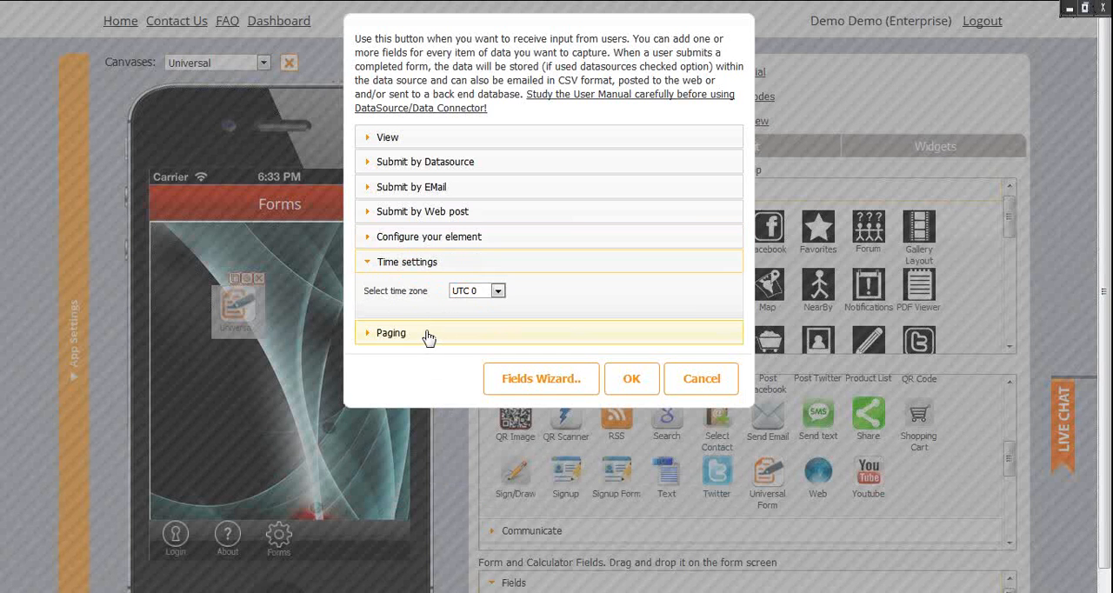
- Enable pagination with percent complete, without a submit button on every page
left_click(392, 332)
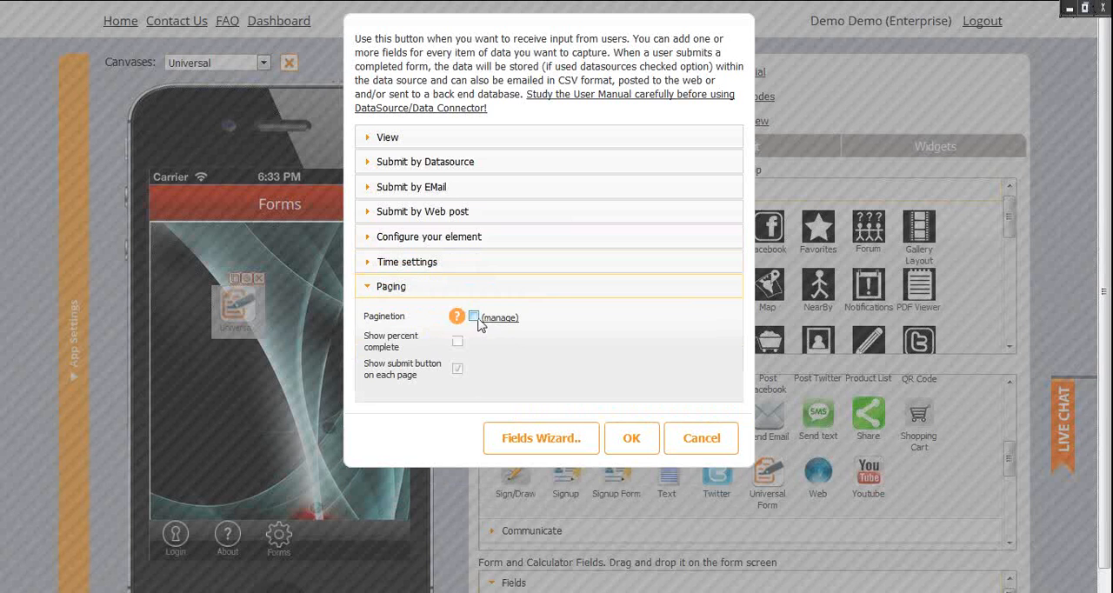
left_click(474, 316)
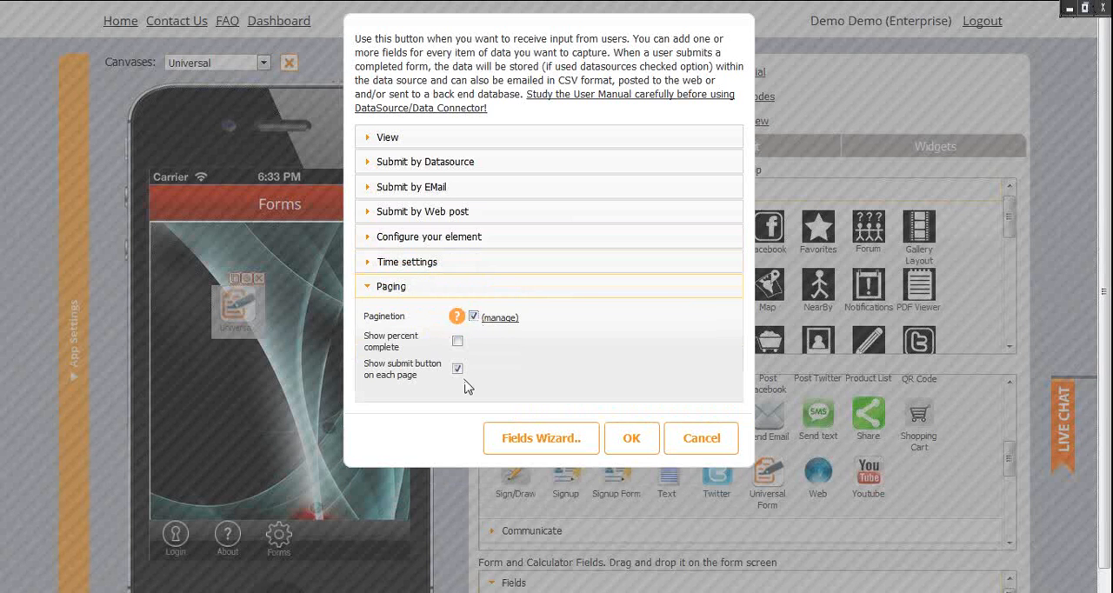
left_click(457, 369)
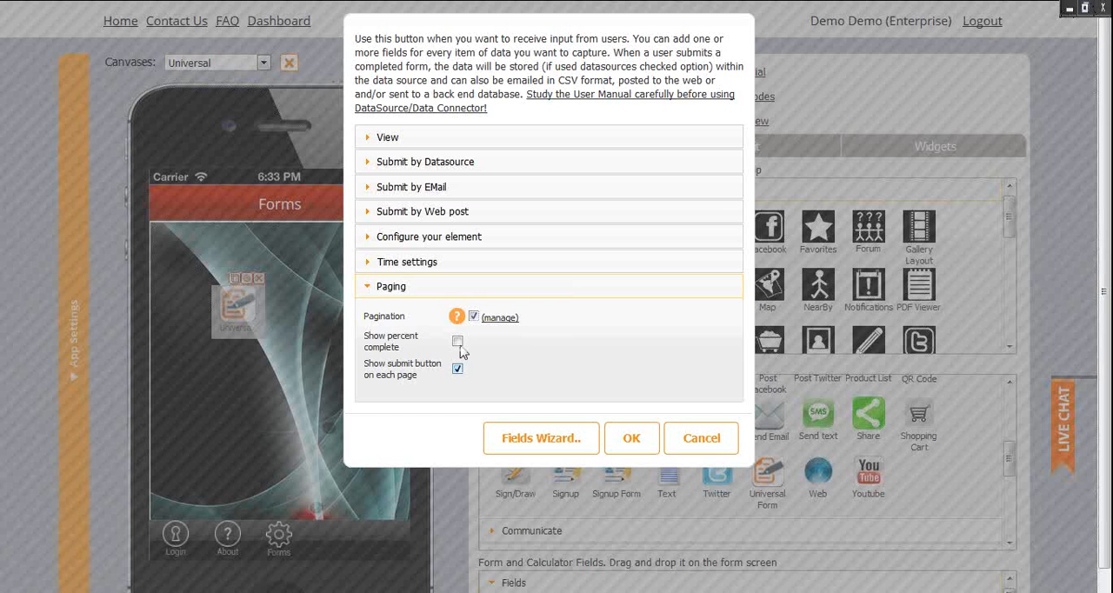
left_click(457, 341)
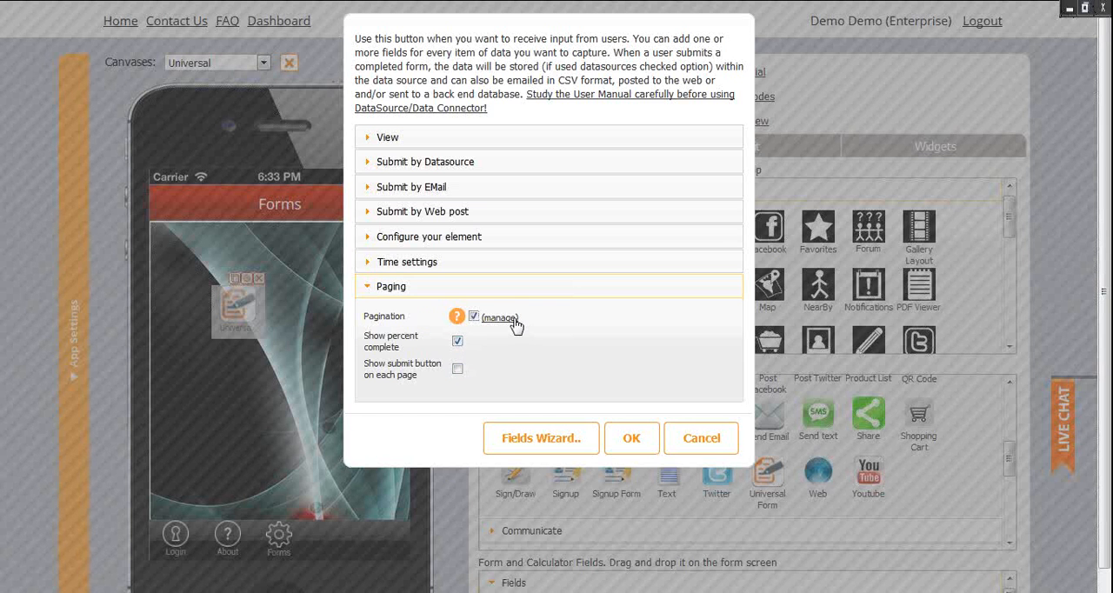
- Add a form page titled 'Purpose for the visit' in the Forms Wizard
left_click(499, 317)
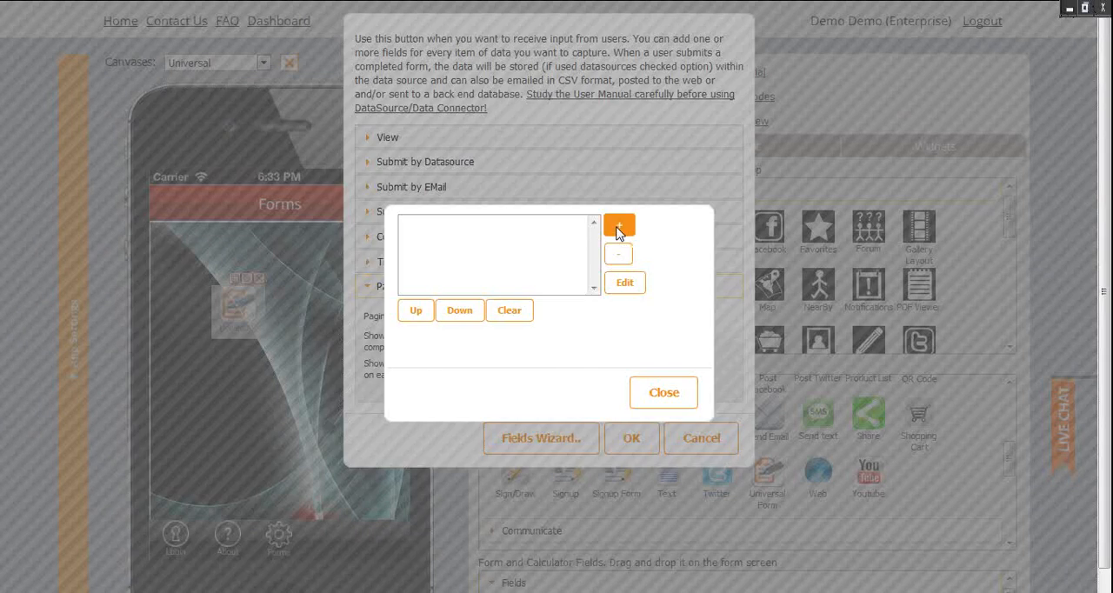
left_click(619, 224)
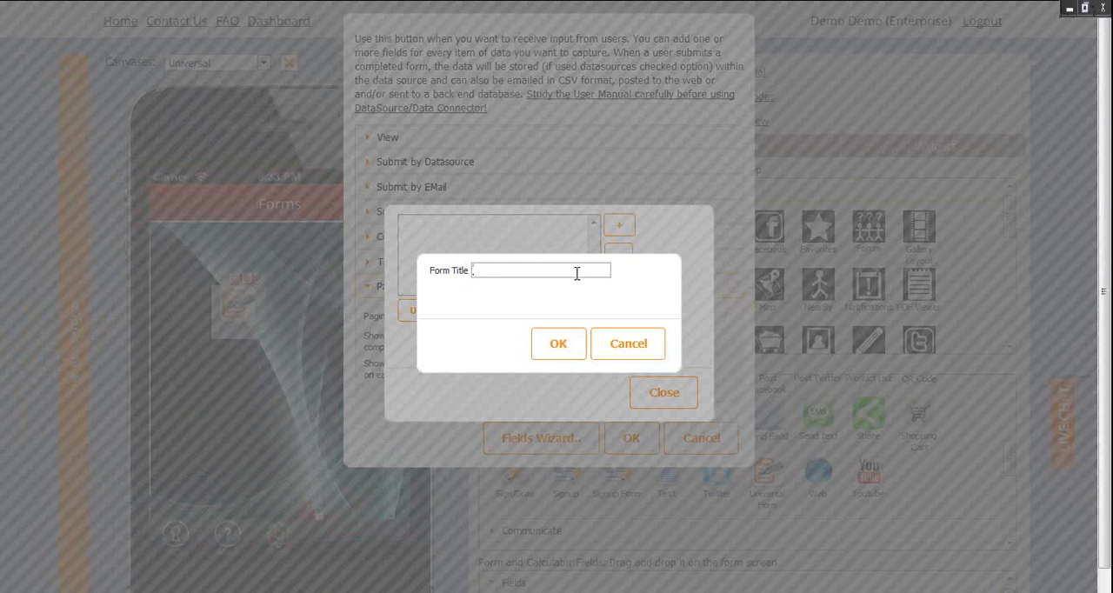
type("Purposel")
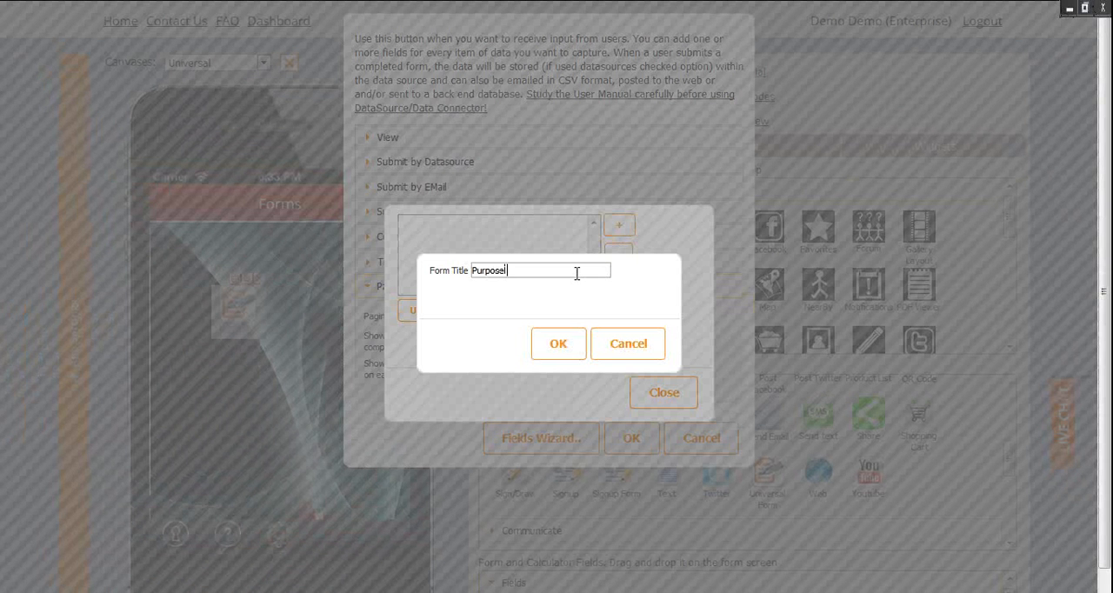
type("for the visit")
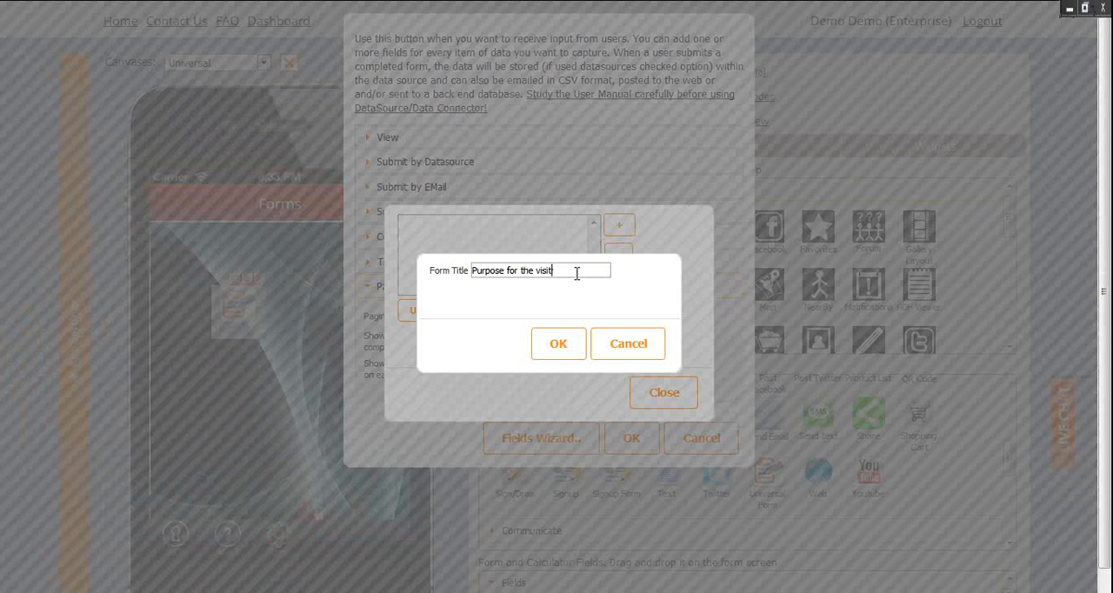
left_click(558, 344)
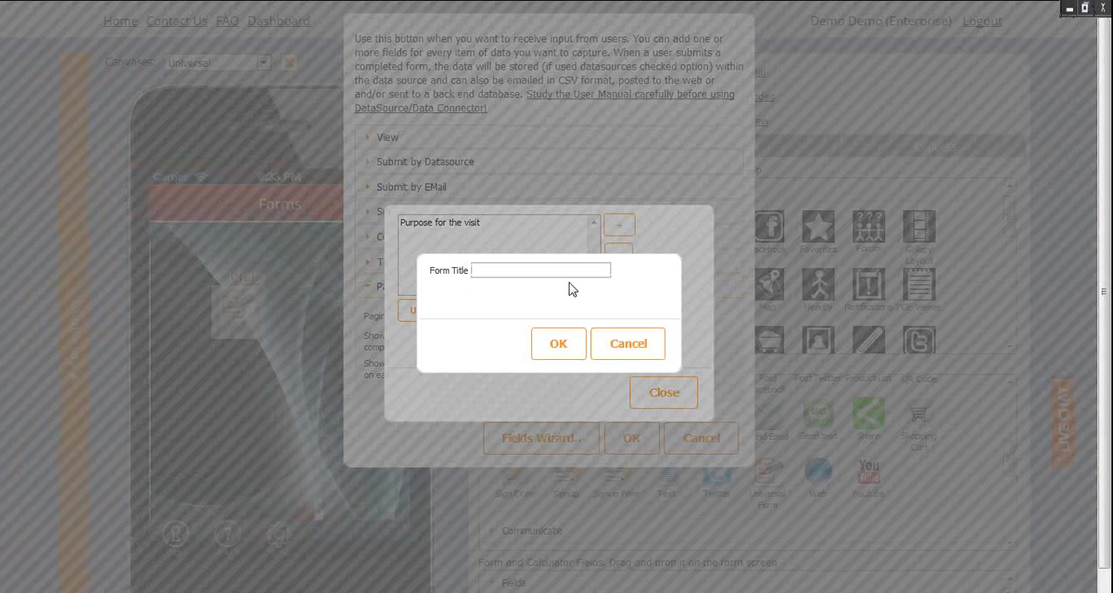
- Add the During Visit and Treatment pages to the form
left_click(539, 270)
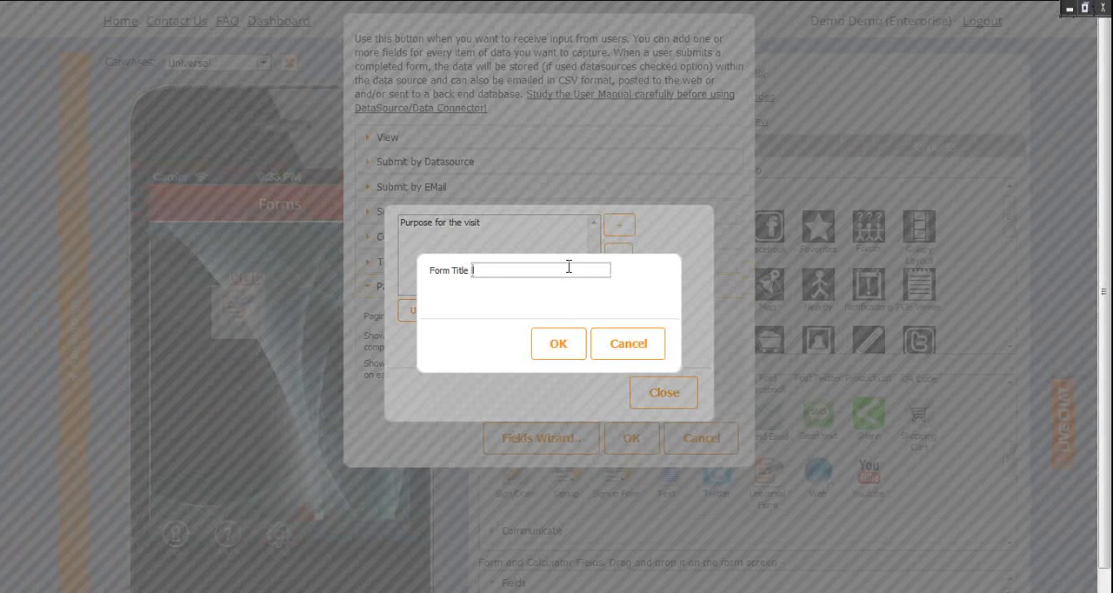
type("Dun")
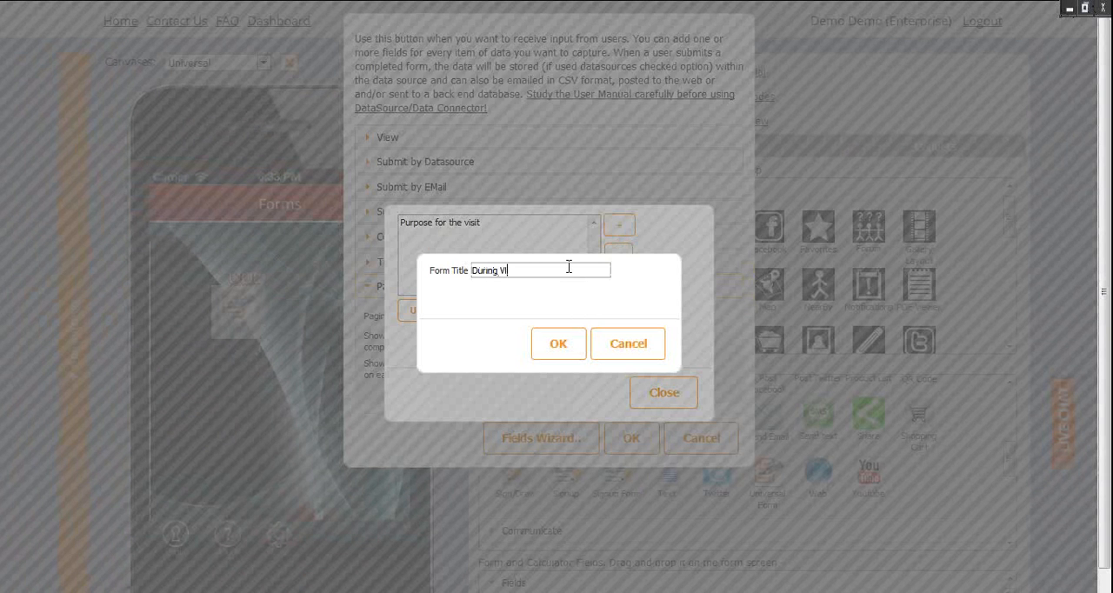
left_click(559, 345)
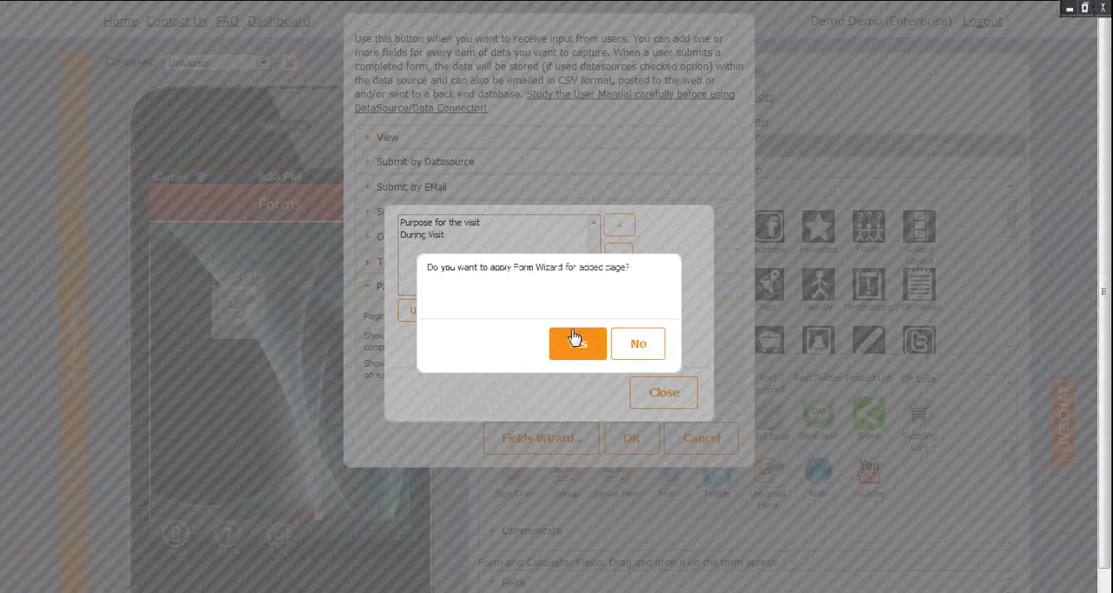
left_click(577, 342)
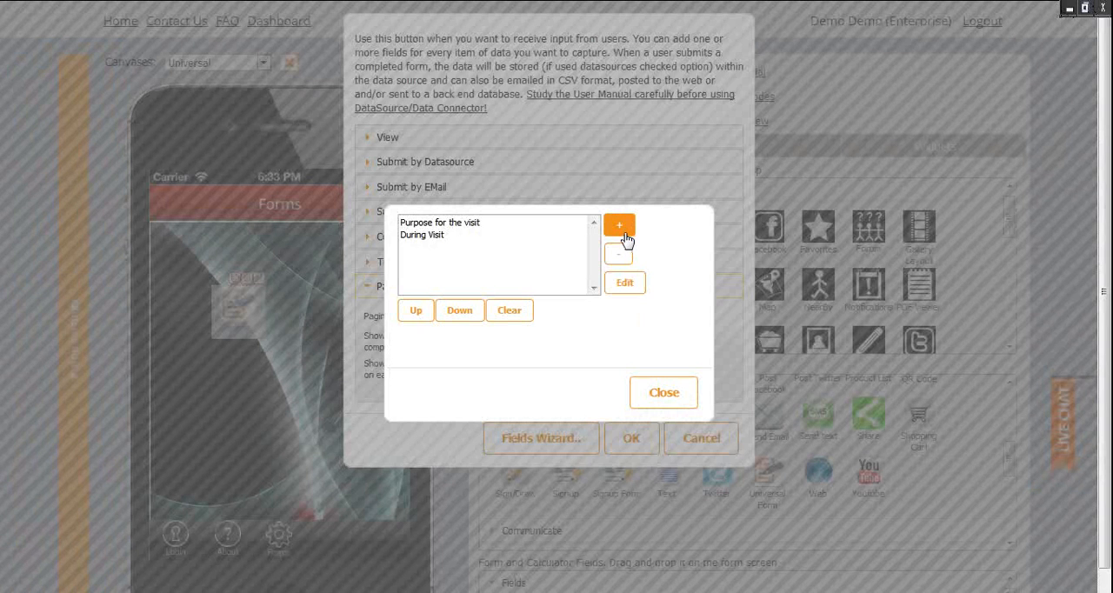
left_click(619, 226)
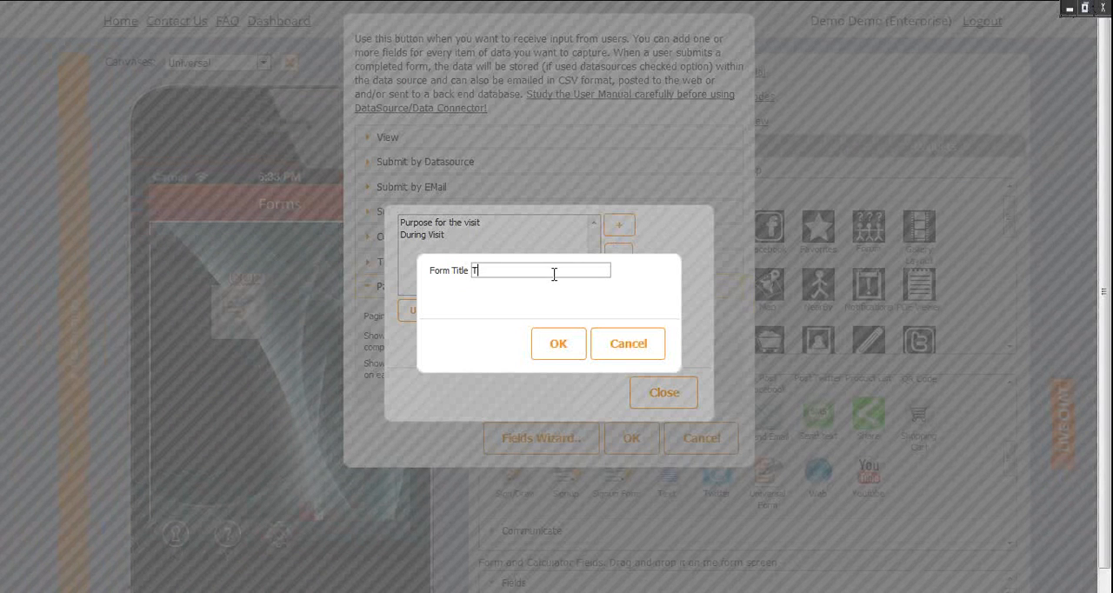
type("reatmenti")
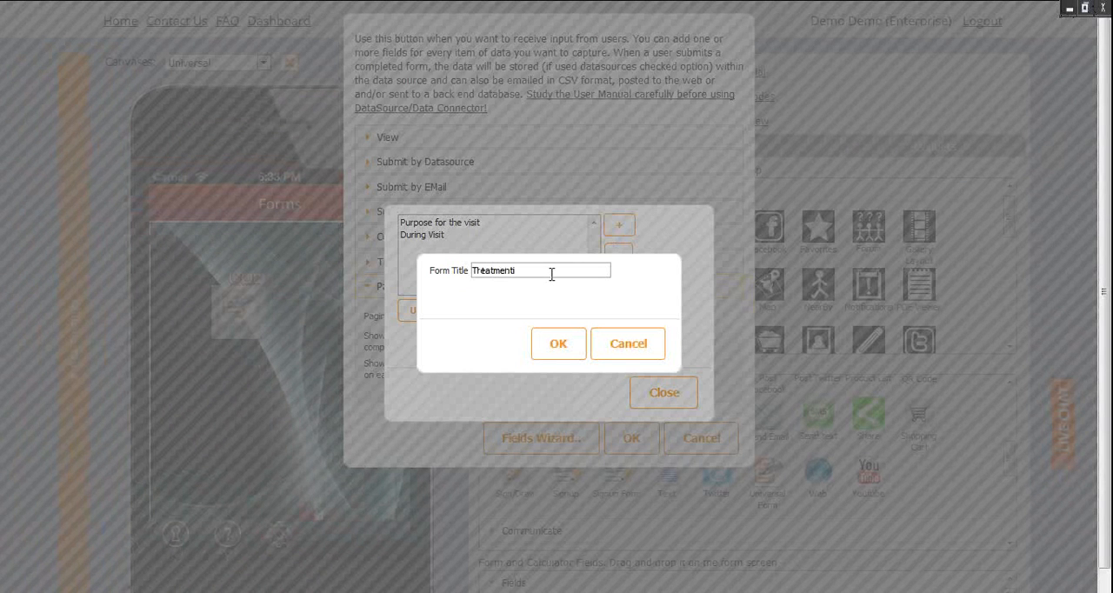
left_click(557, 344)
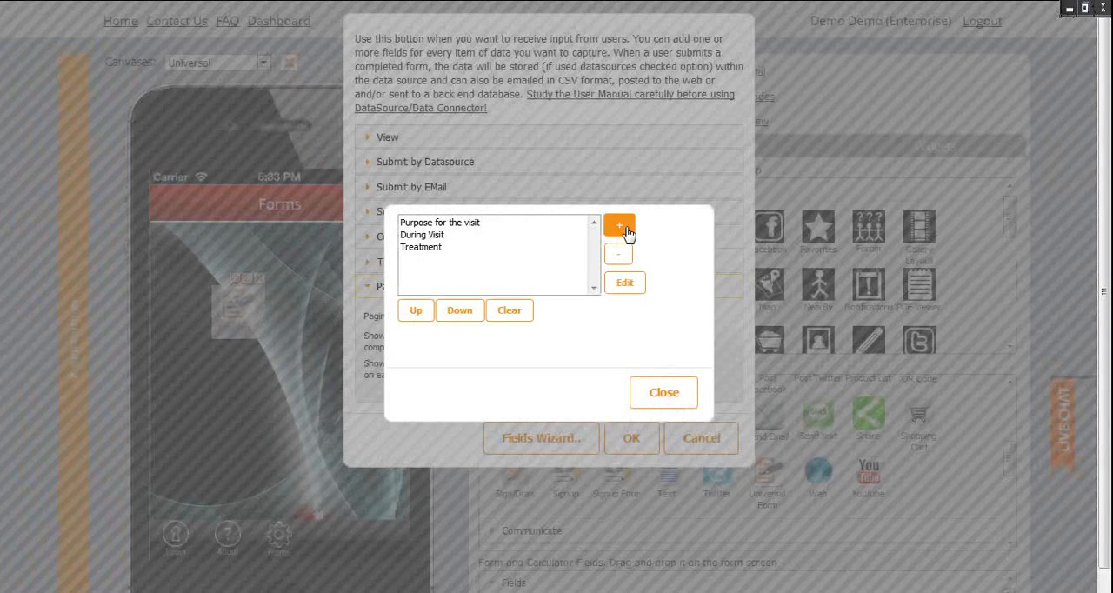
- Add the Lab Work and Follow Up pages, close the wizard, and show the form's page list
left_click(619, 224)
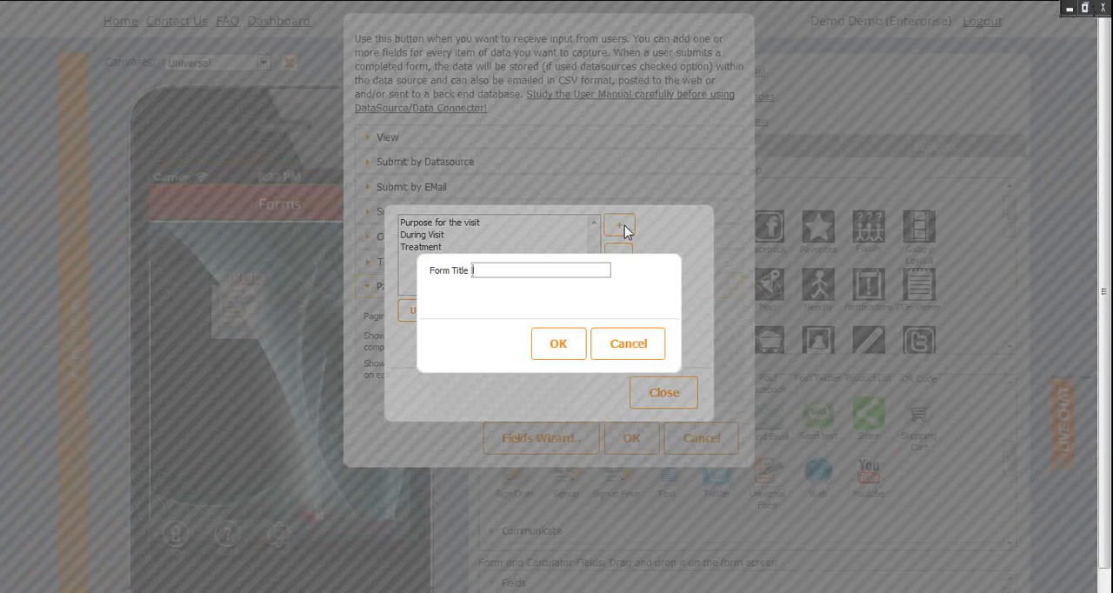
type("Lab Work")
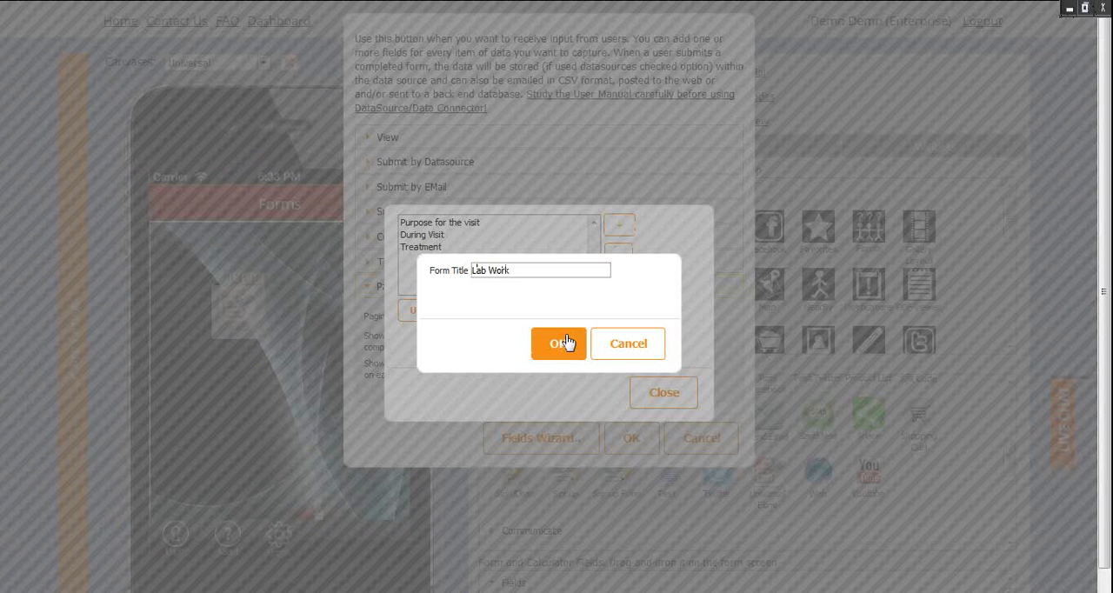
left_click(560, 343)
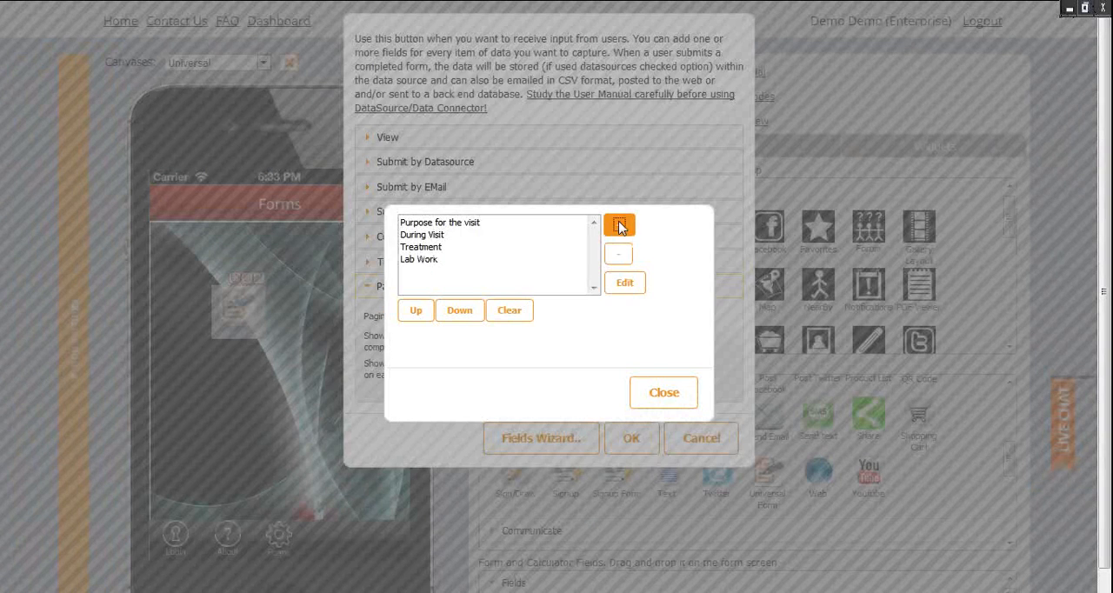
left_click(619, 225)
type("Follow Up")
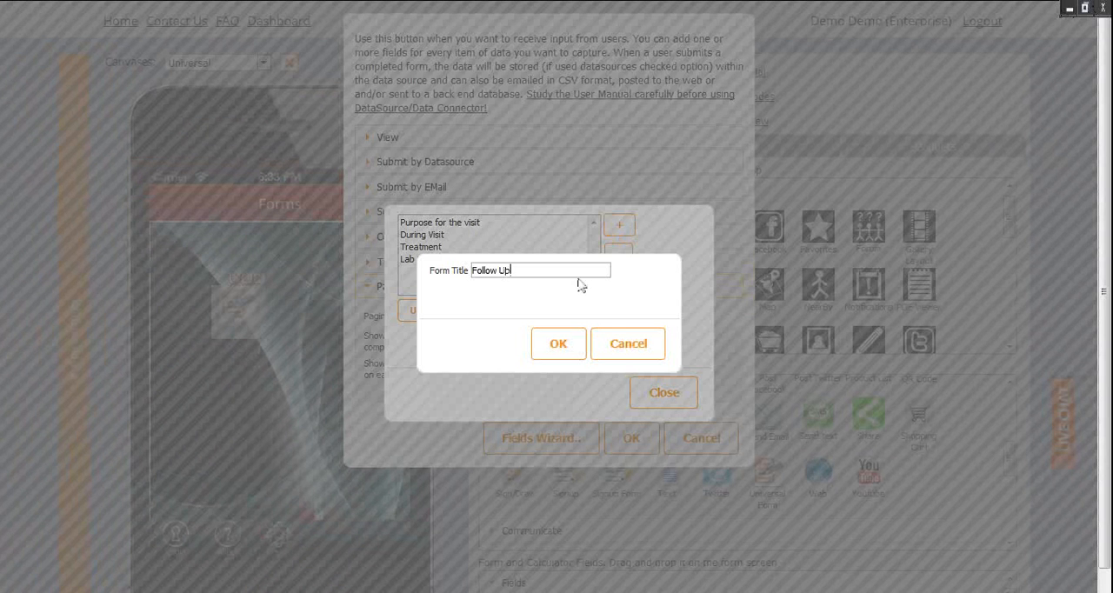
left_click(558, 342)
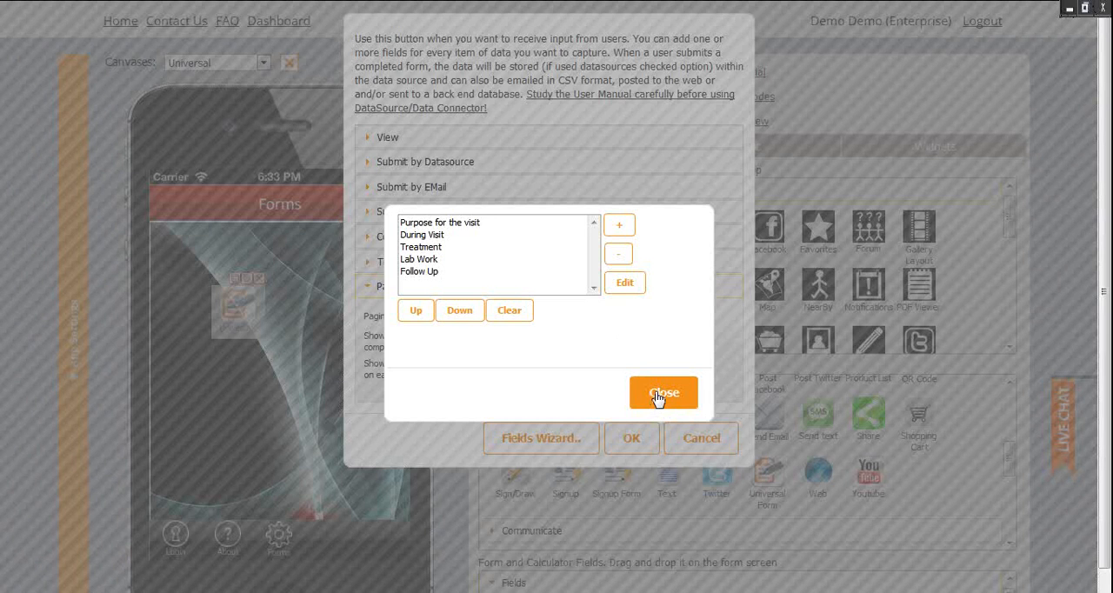
left_click(665, 393)
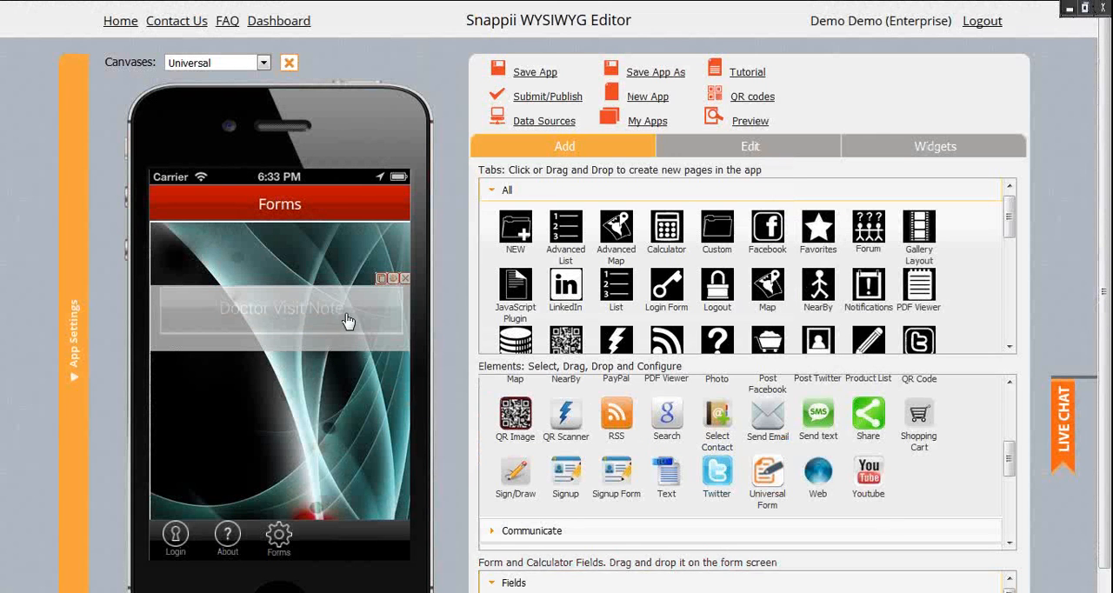
left_click(278, 309)
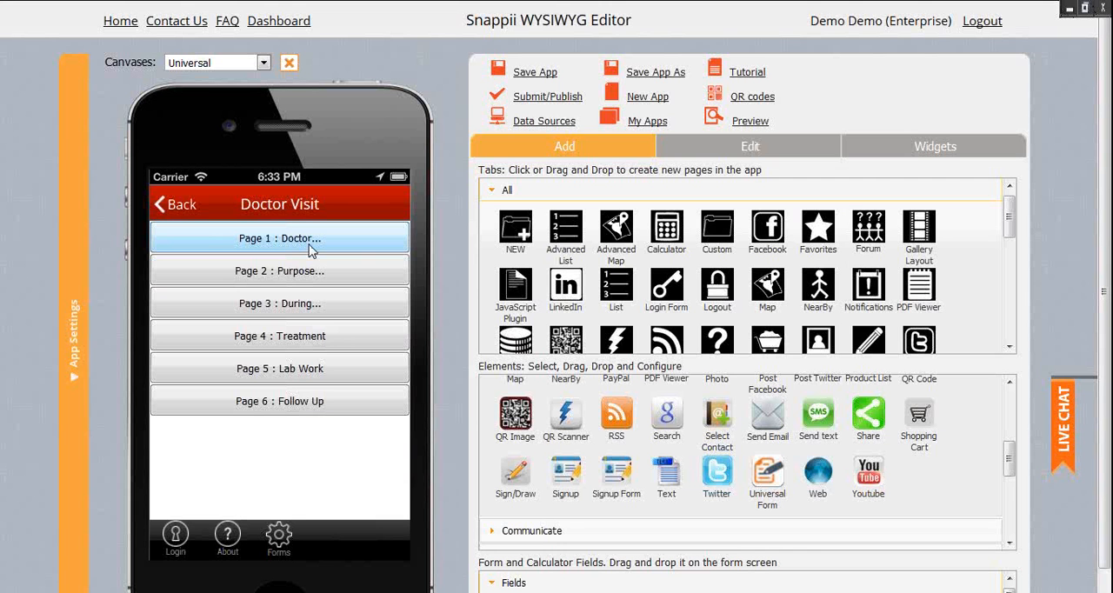
- Open Page 1 of the Doctor Visit form and drop a Text field onto it
left_click(278, 237)
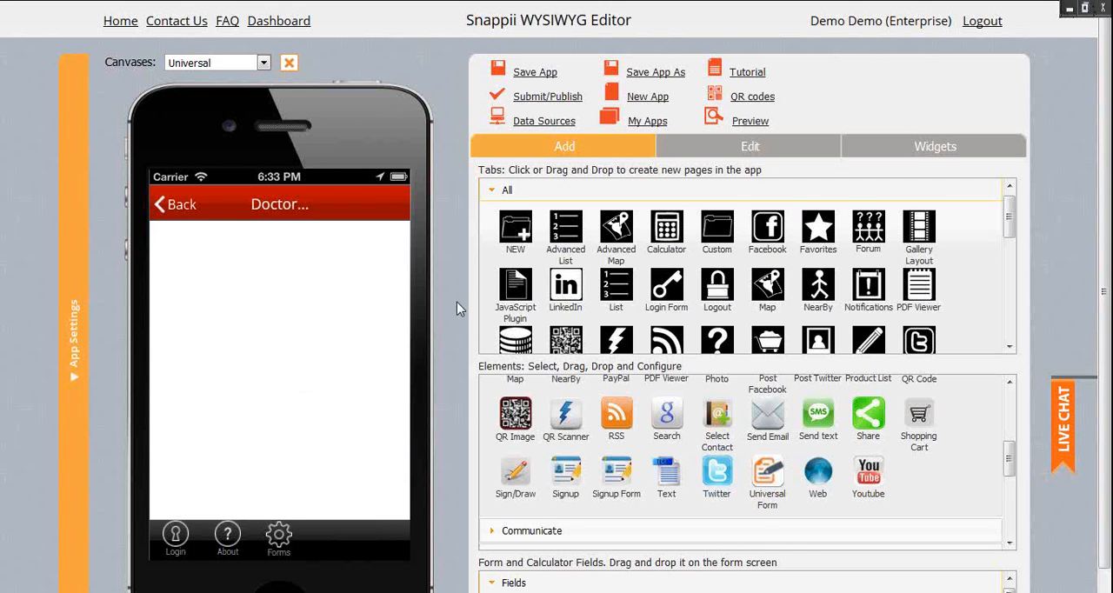
scroll("down", 3)
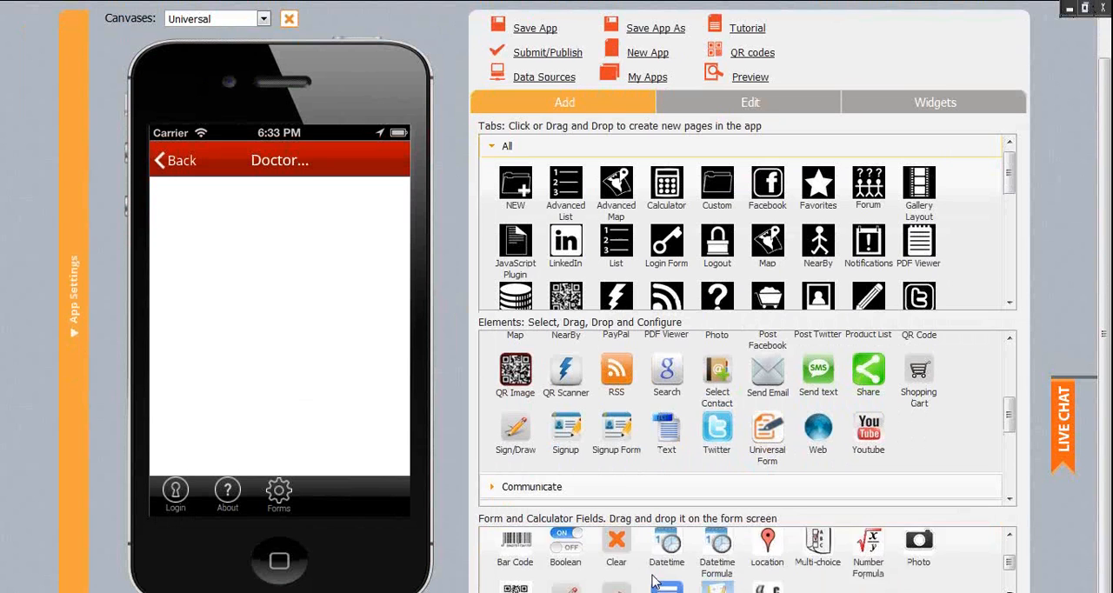
left_click_drag(769, 548, 205, 223)
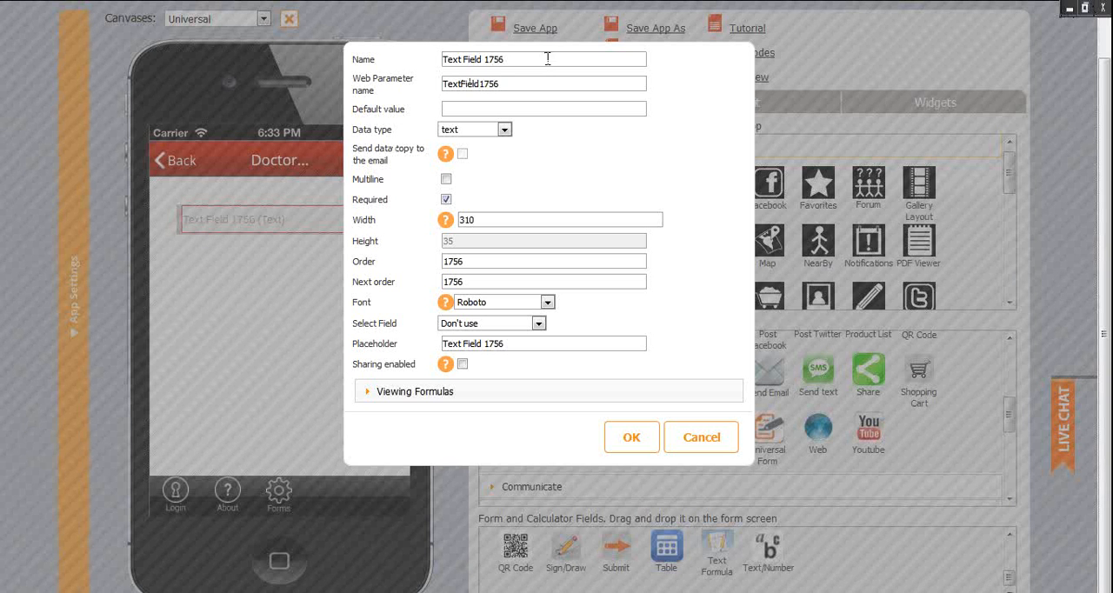
- Name the field 'Person being seen by Doctor', mark it Required, and start choosing its data-source field
type("p")
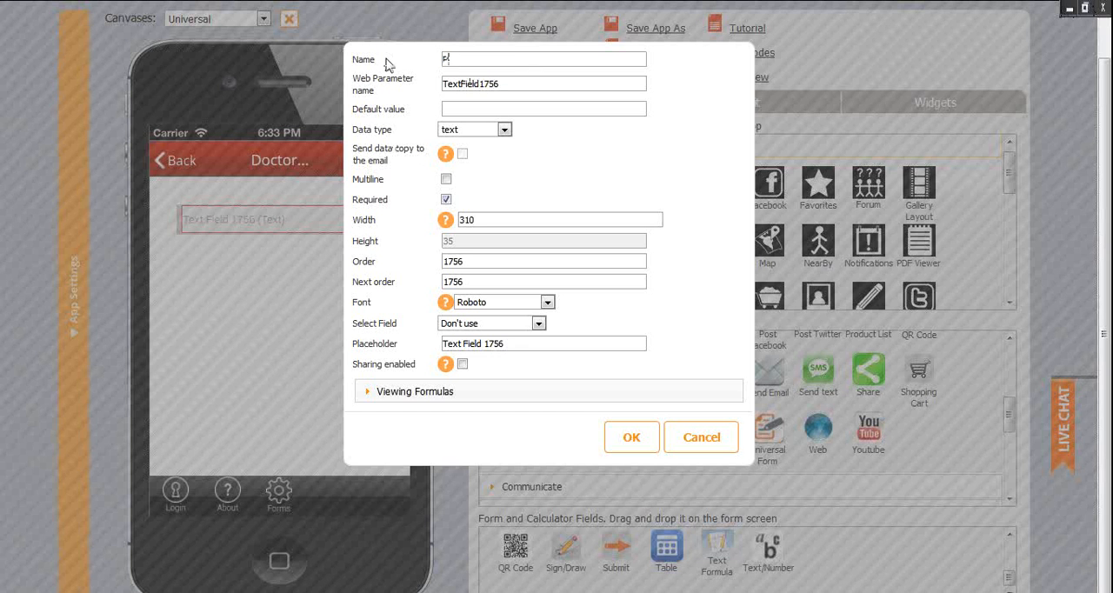
type("erson")
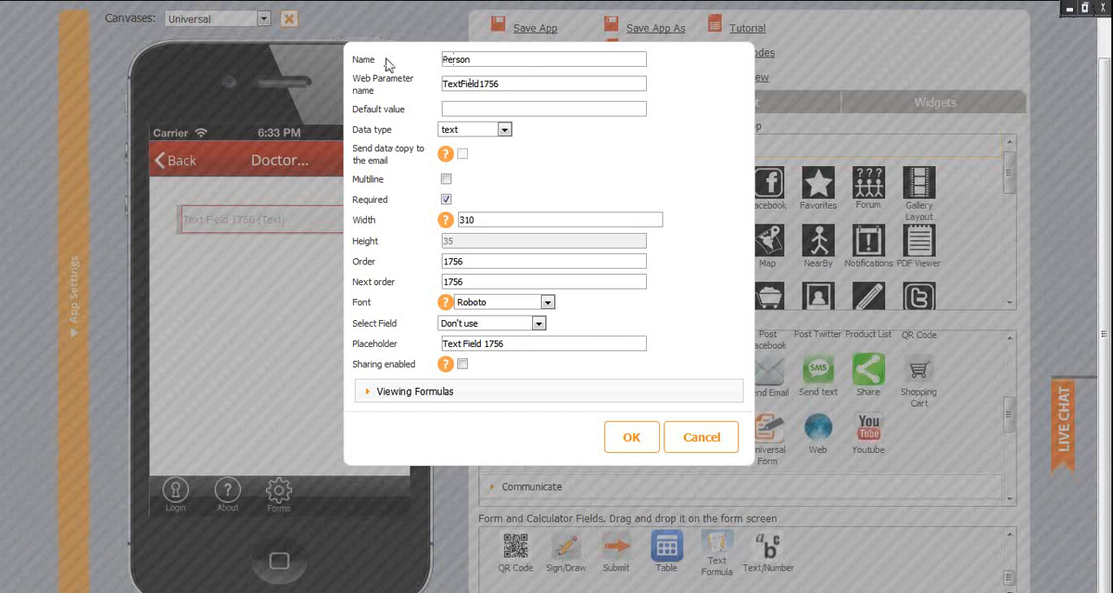
type("being seen")
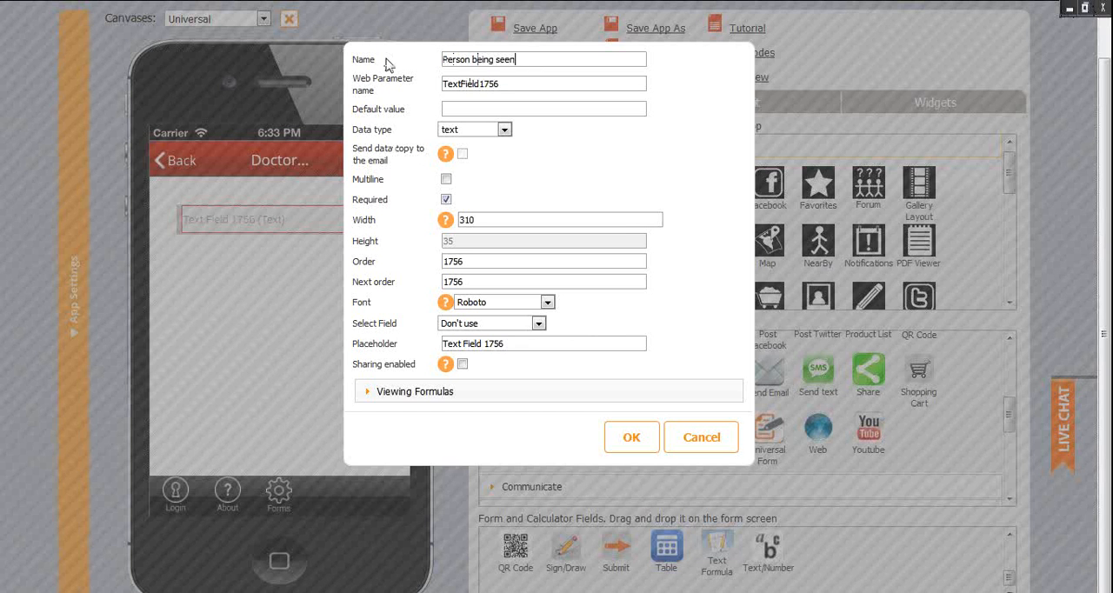
type("by Doctor")
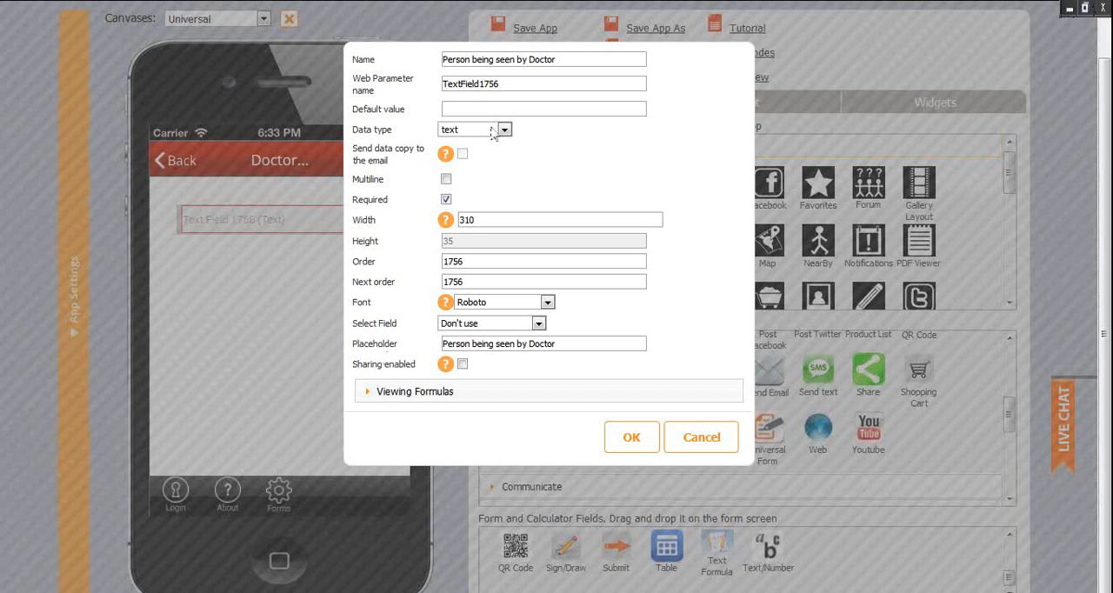
left_click(504, 128)
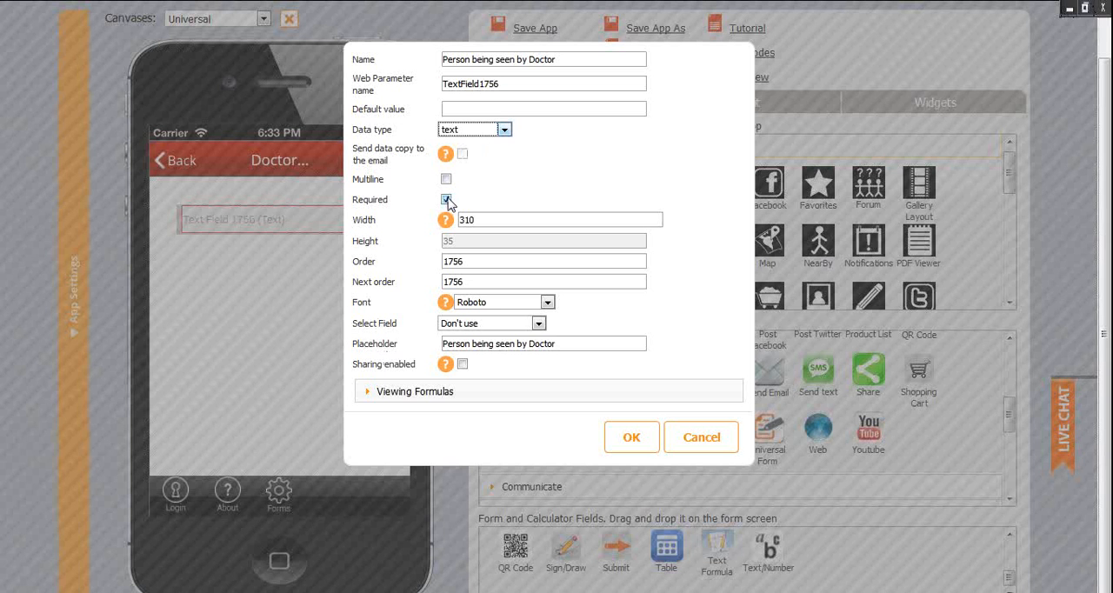
left_click(446, 198)
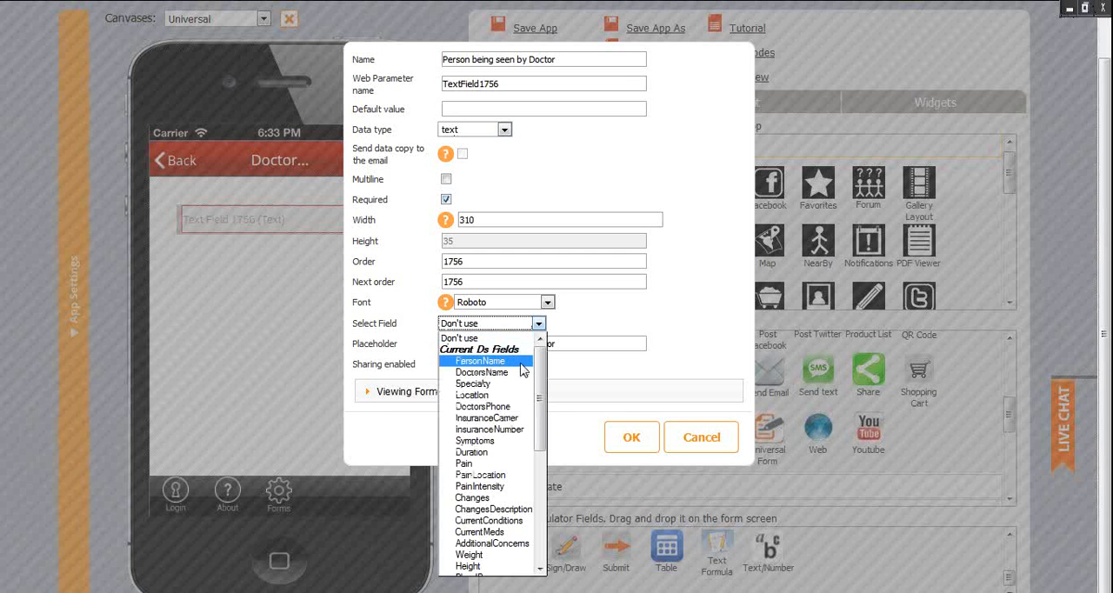
left_click(632, 437)
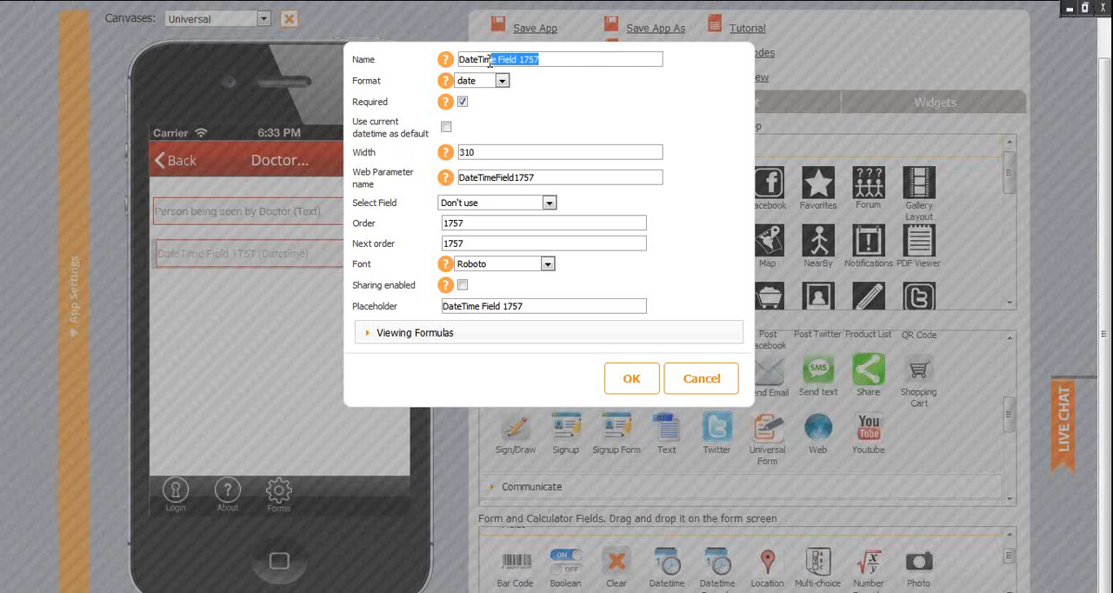
- Name the field Date and Time of Appointment, give it datetime format and link it to DateandTime
type("Datea")
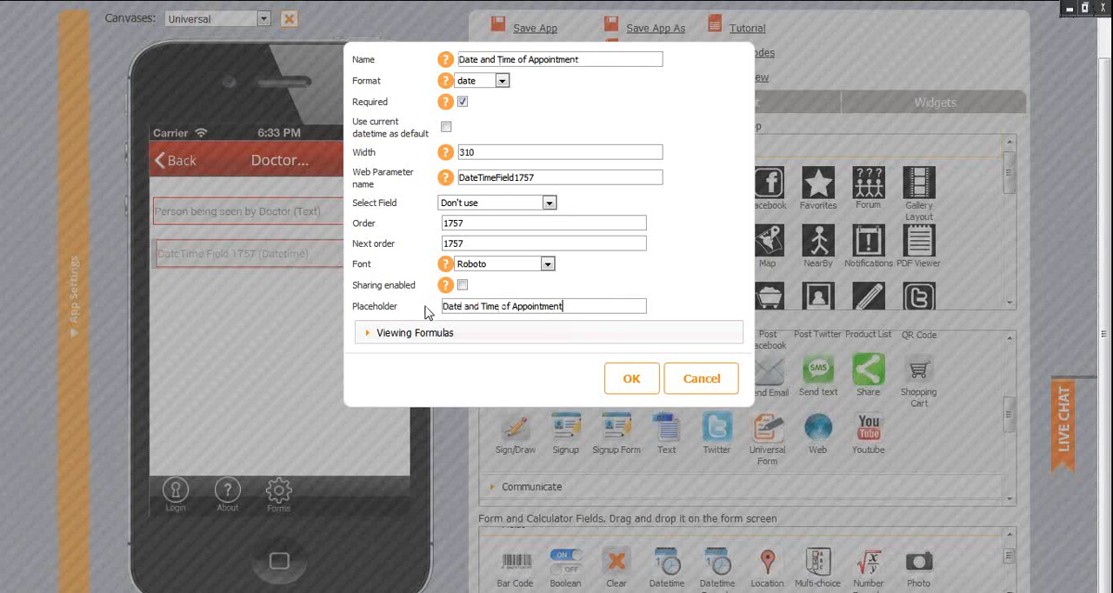
left_click(501, 80)
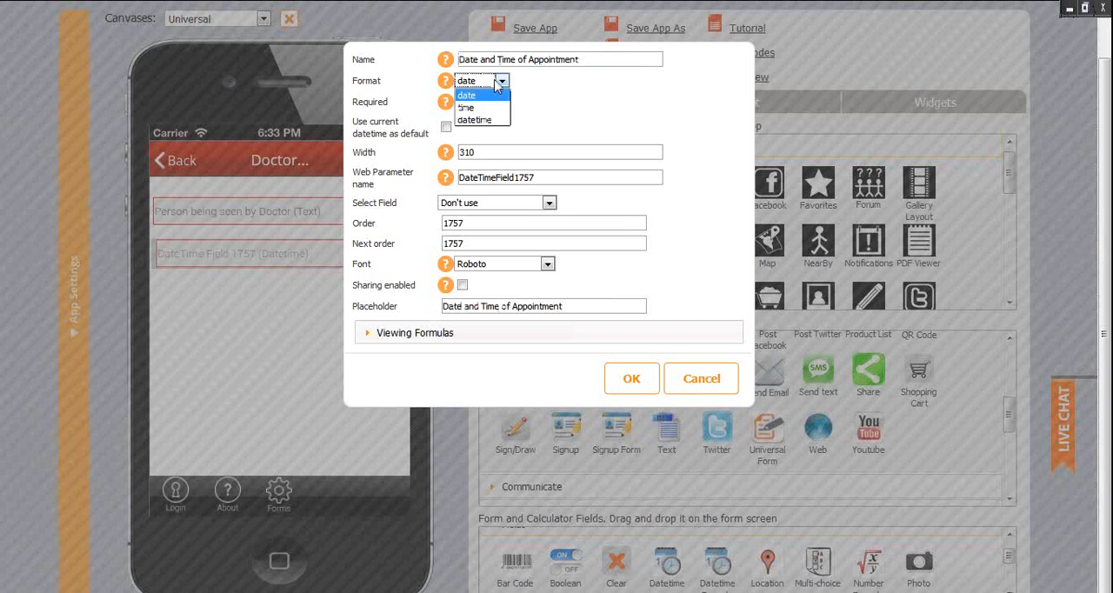
left_click(473, 118)
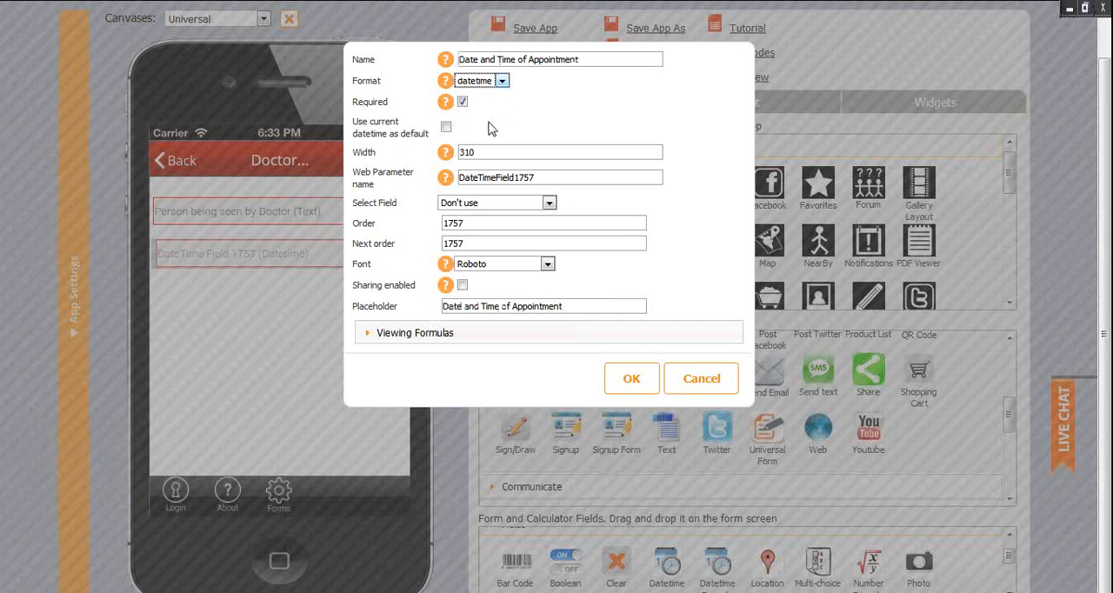
left_click(548, 201)
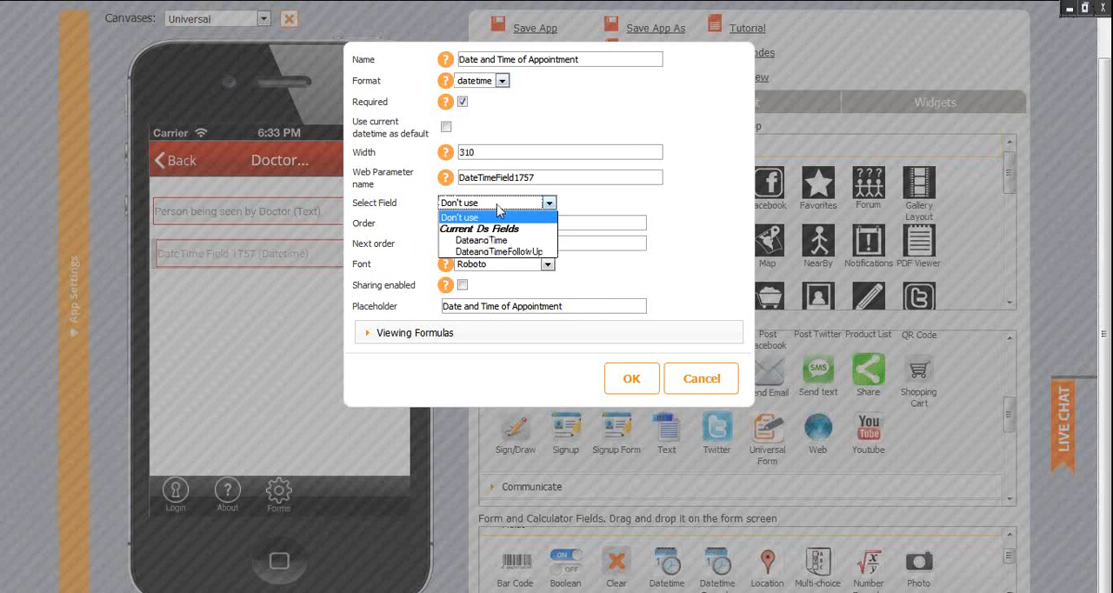
left_click(480, 240)
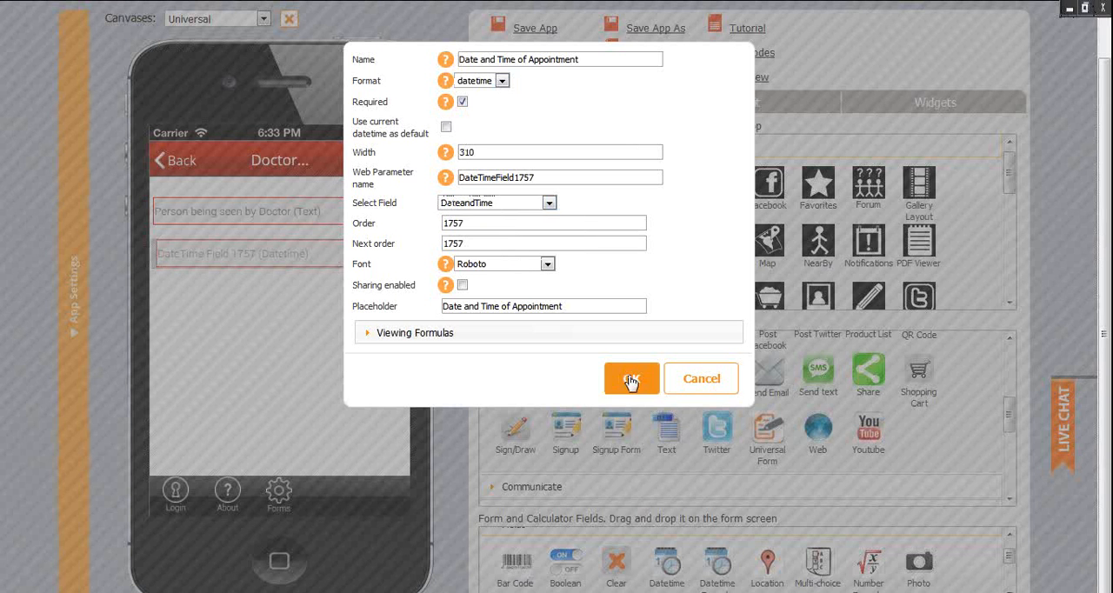
left_click(632, 379)
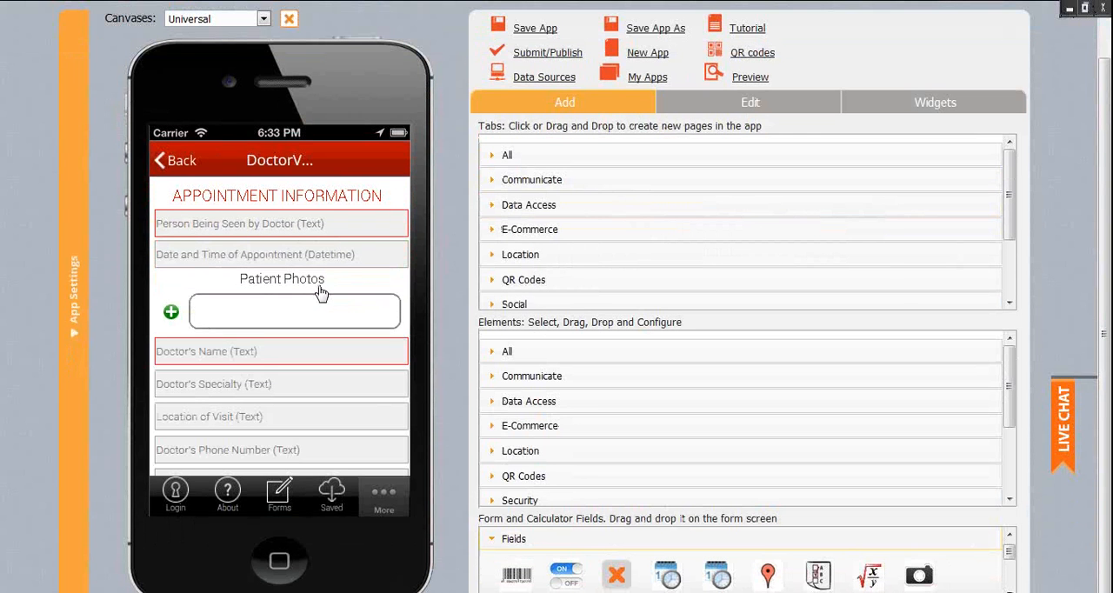
mouse_move(319, 296)
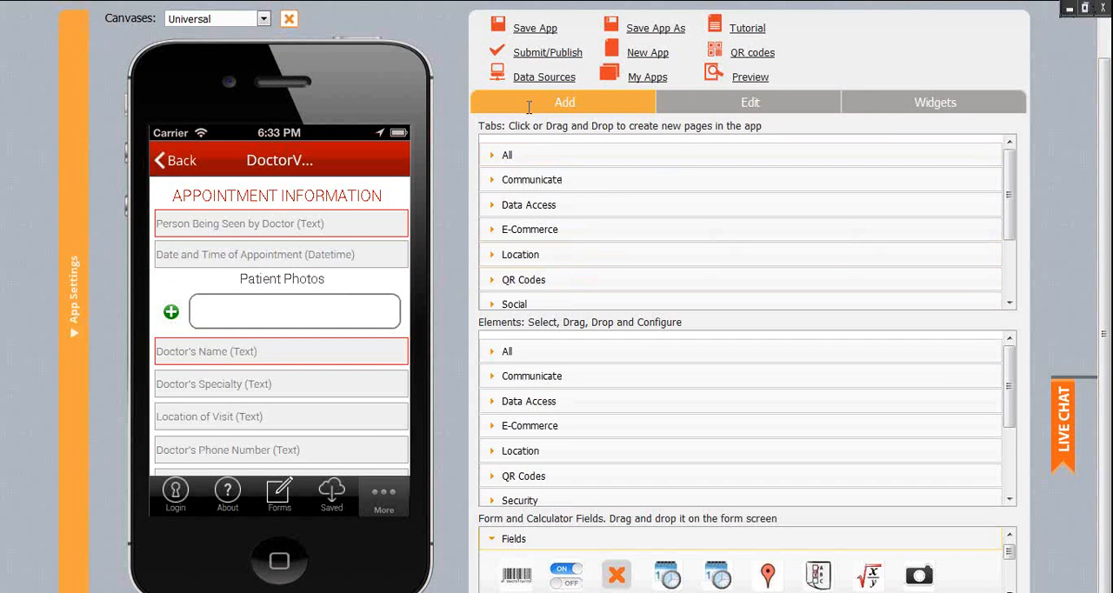
left_click(545, 76)
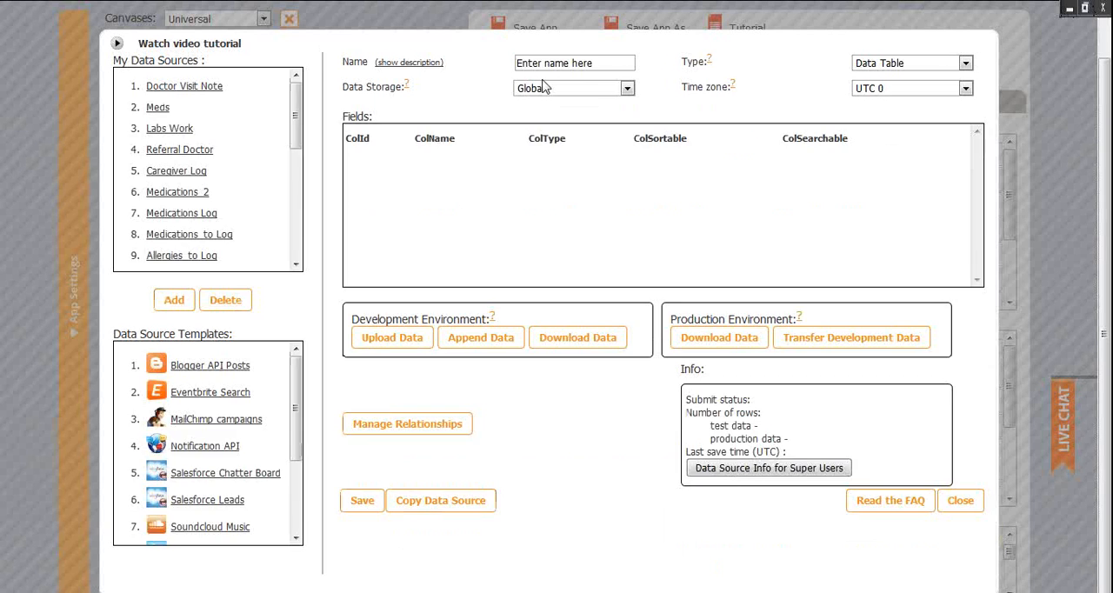
- Review the Doctor Visit Note data source, then close the Data Sources dialog
left_click(577, 338)
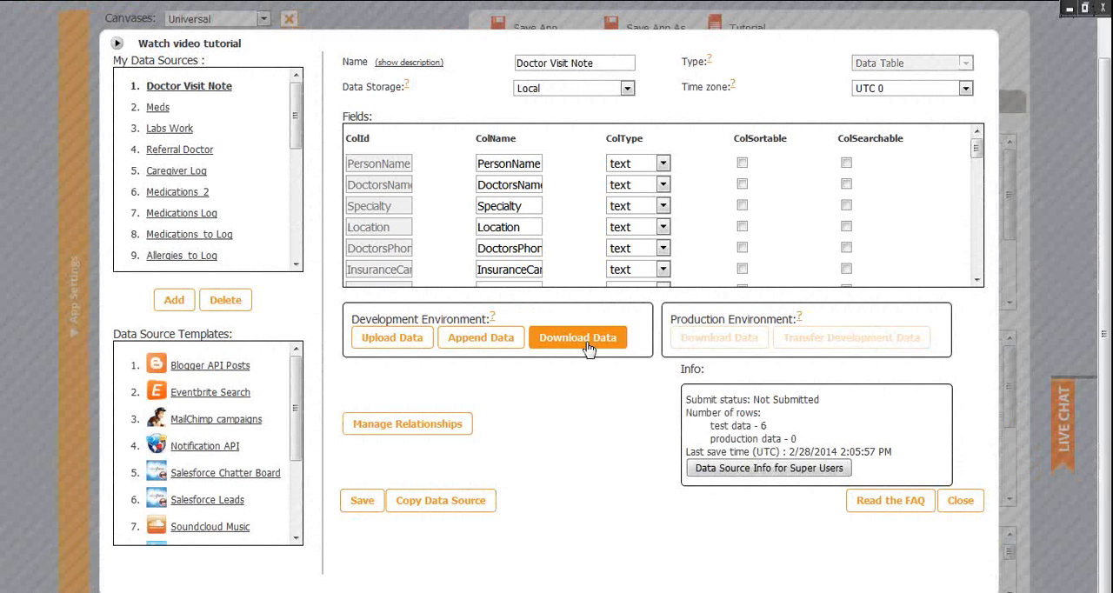
left_click(961, 501)
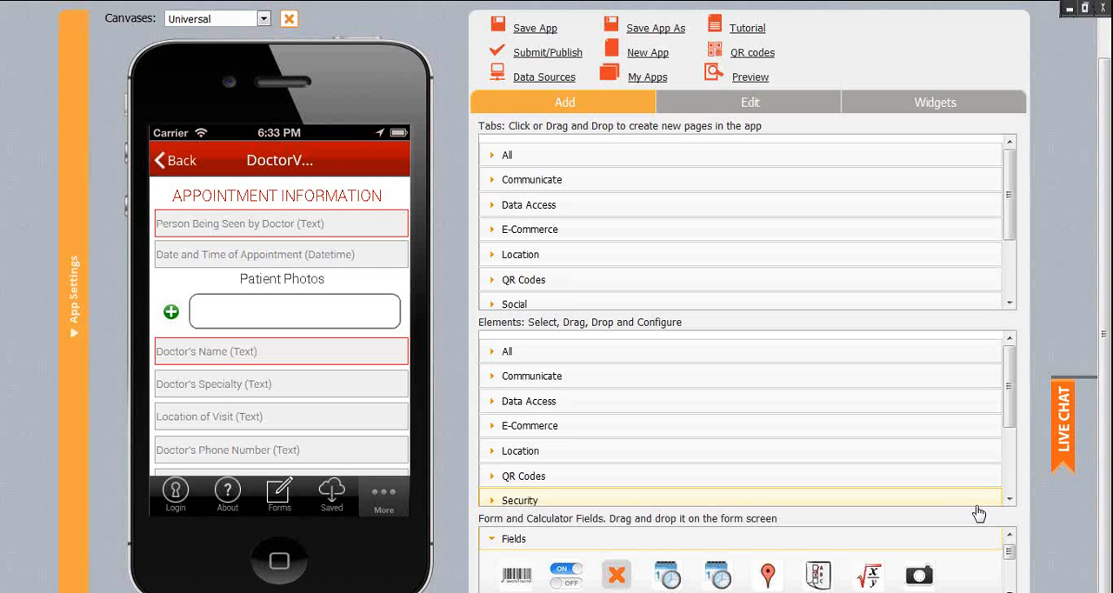
mouse_move(461, 217)
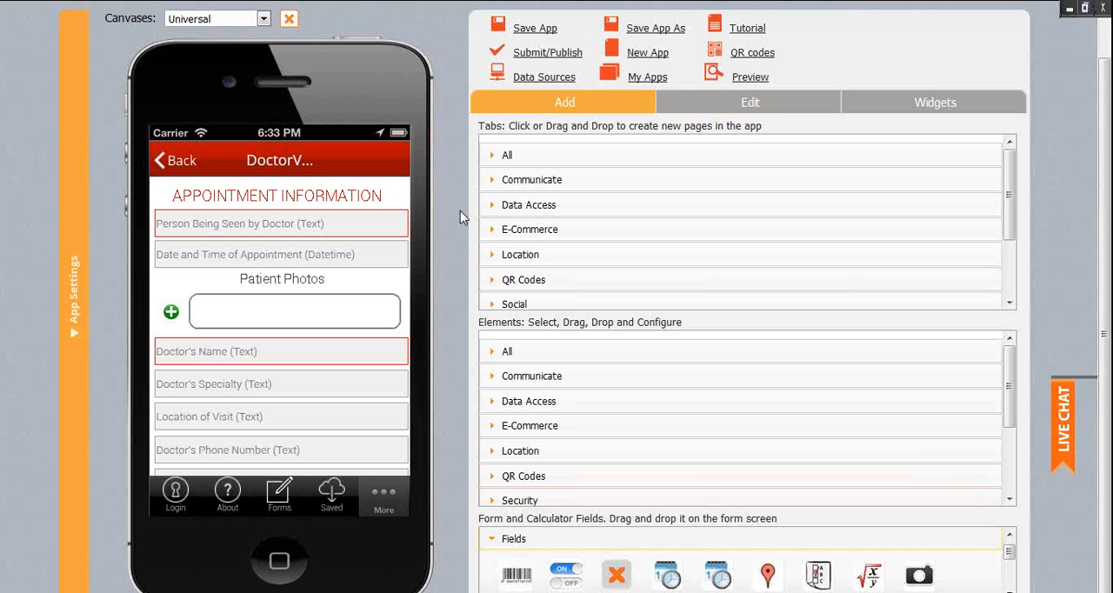
mouse_move(191, 21)
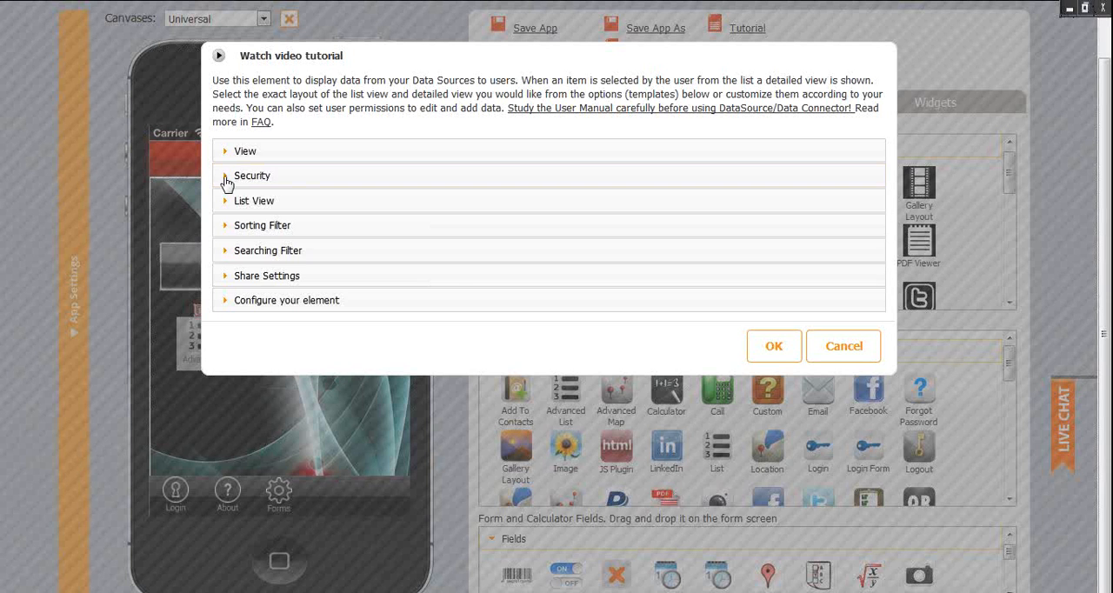
- Expand the Advanced List view options, try uploading a custom icon, then cancel the file dialog
left_click(245, 150)
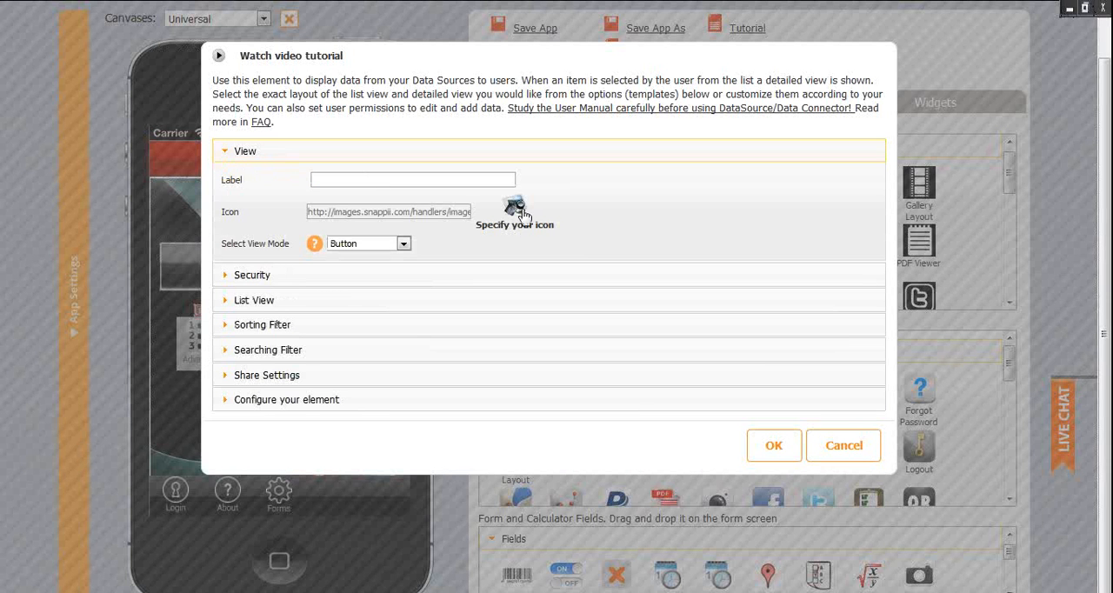
mouse_move(522, 212)
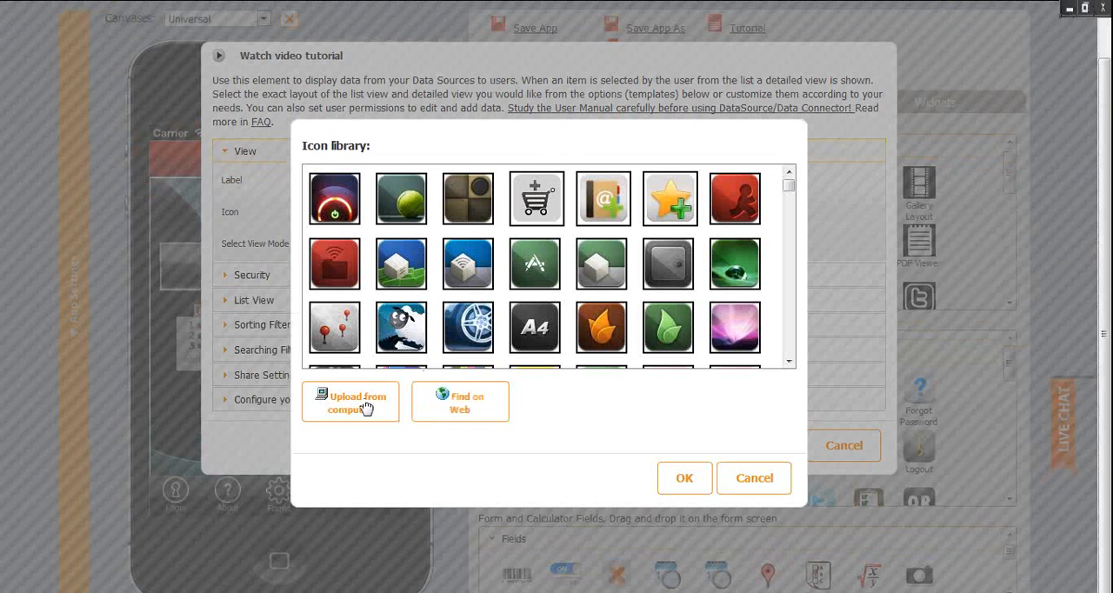
left_click(351, 402)
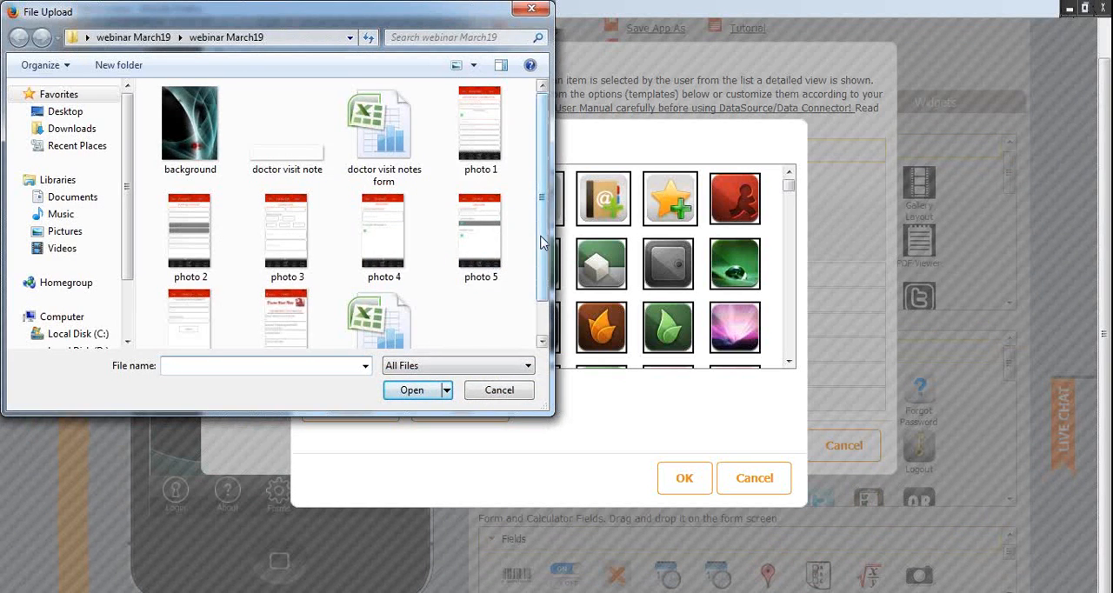
left_click(499, 389)
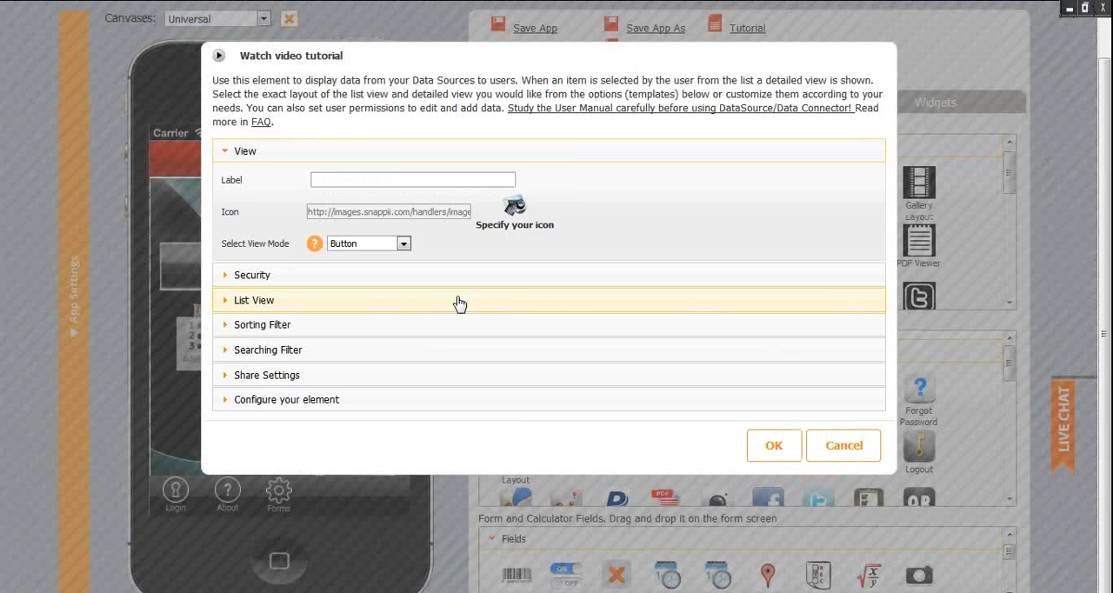
left_click(253, 275)
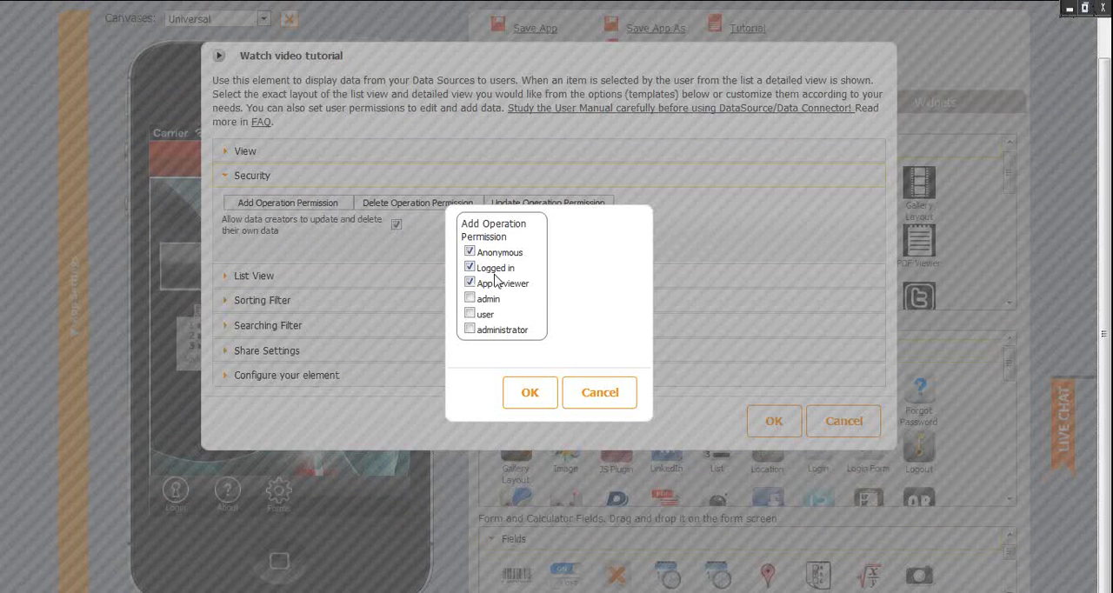
mouse_move(560, 363)
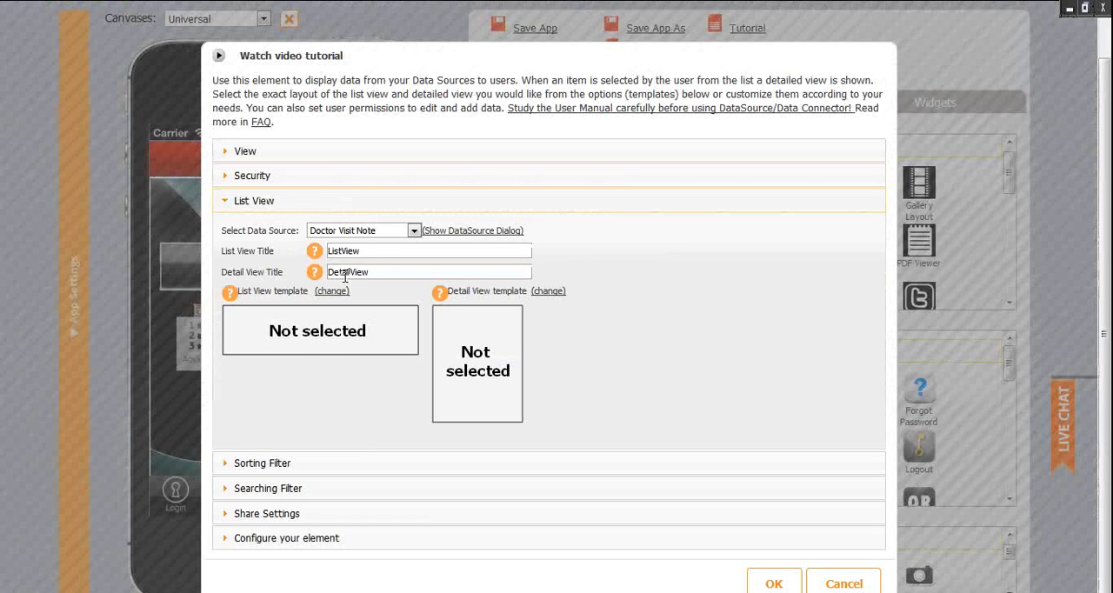
- Expand the List View section showing Doctor Visit Note as data source
left_click(415, 229)
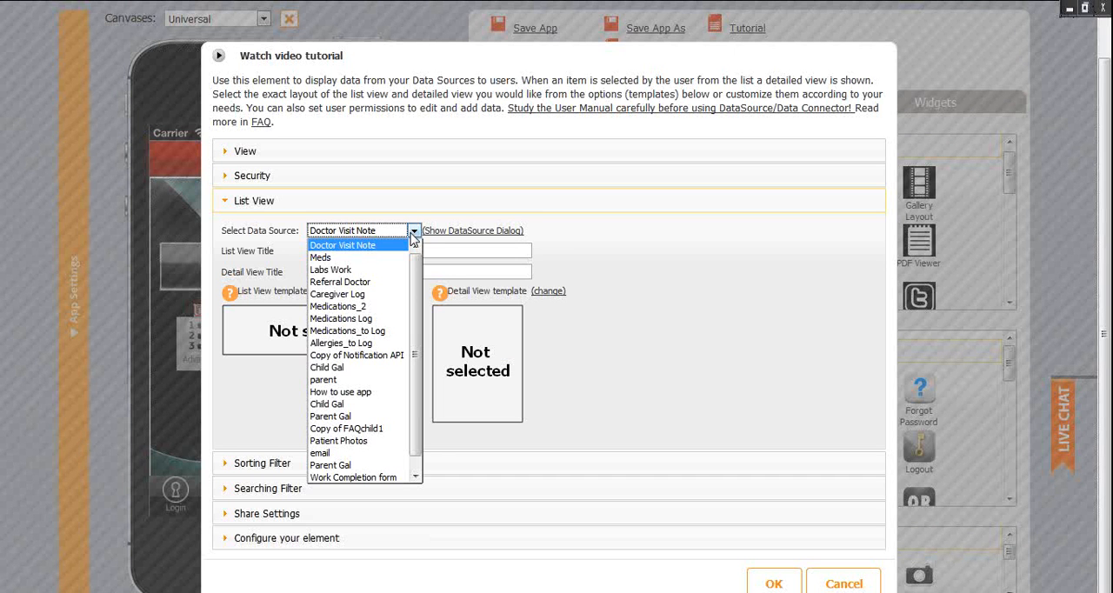
- Keep Doctor Visit Note as source, title the views Notes and Details, and start choosing a list template
left_click(341, 244)
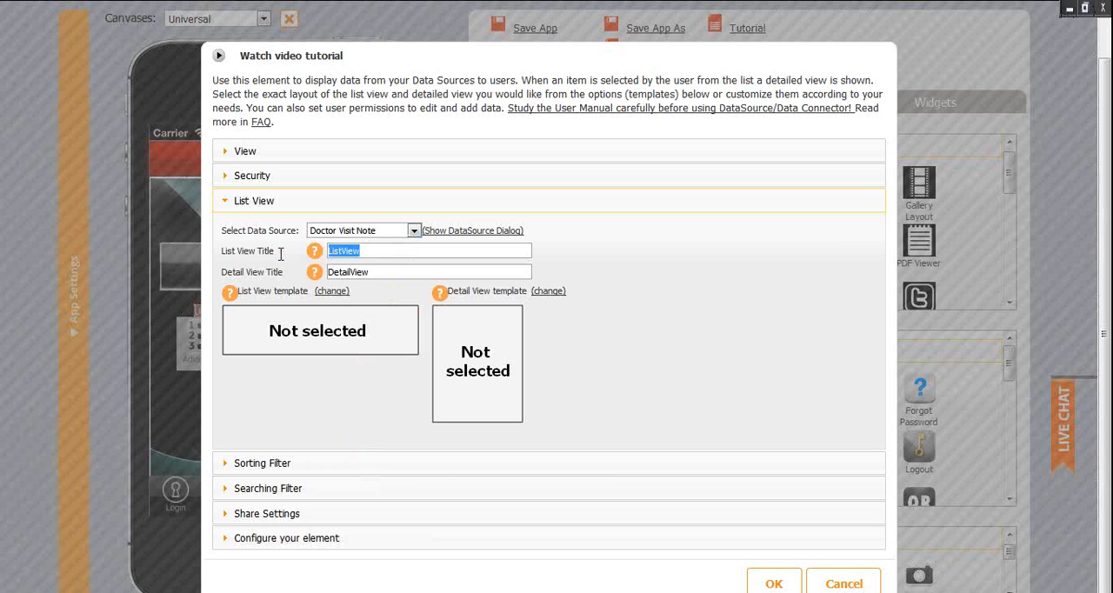
type("N")
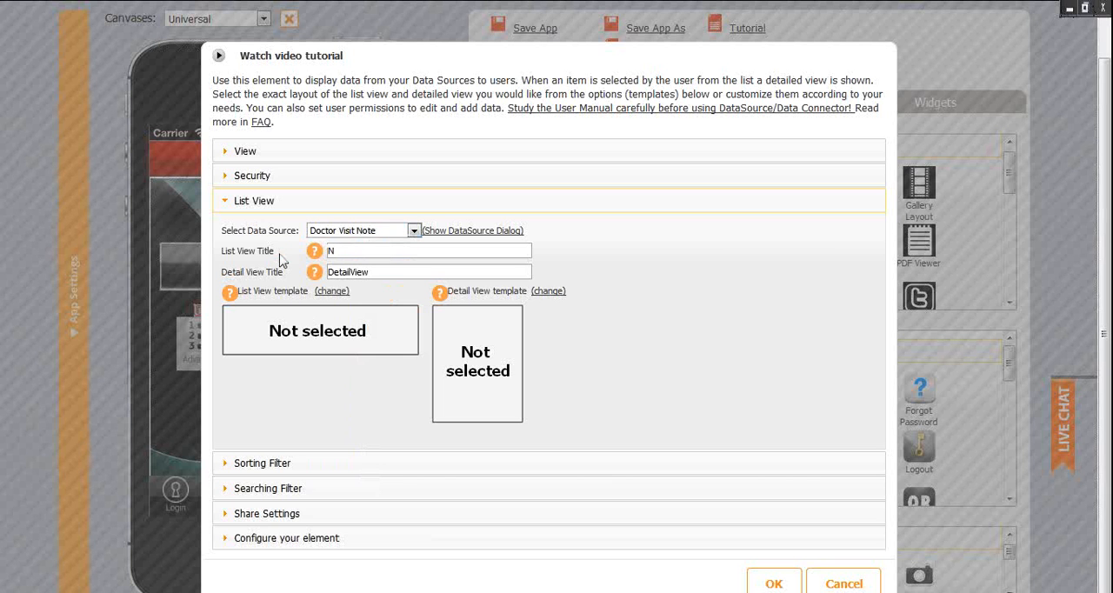
type("otes")
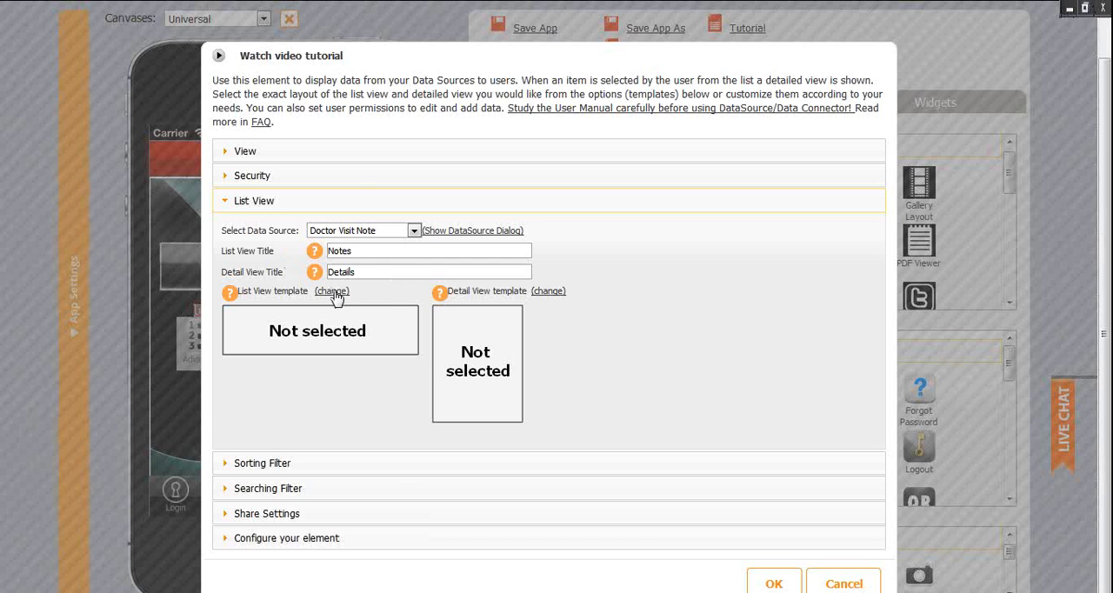
left_click(330, 291)
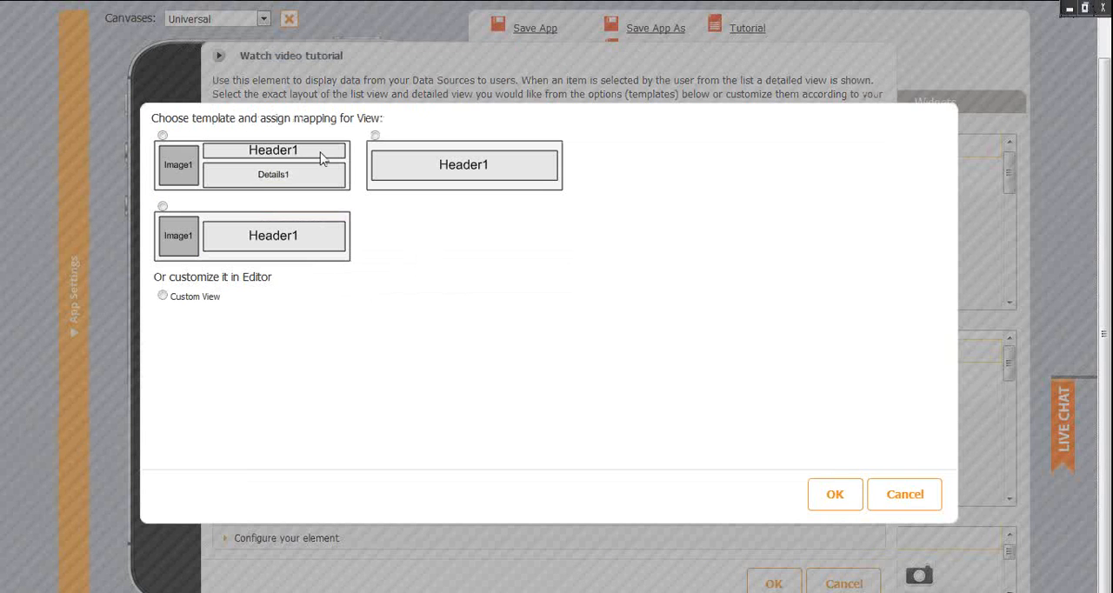
mouse_move(353, 244)
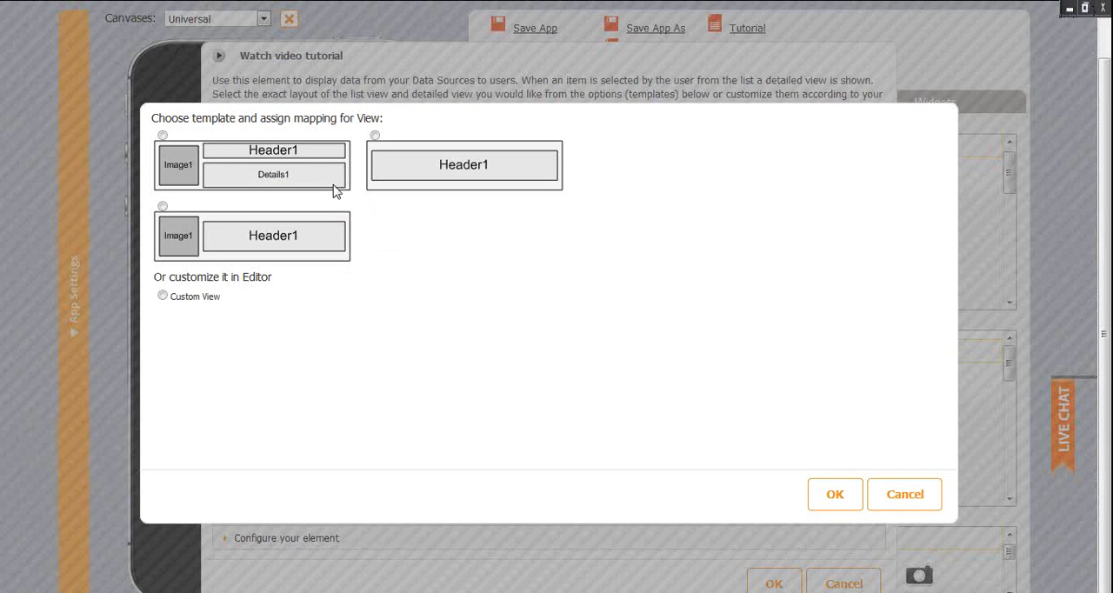
- Use the Header1 list template mapped to PersonName and a Custom View for details
left_click(164, 296)
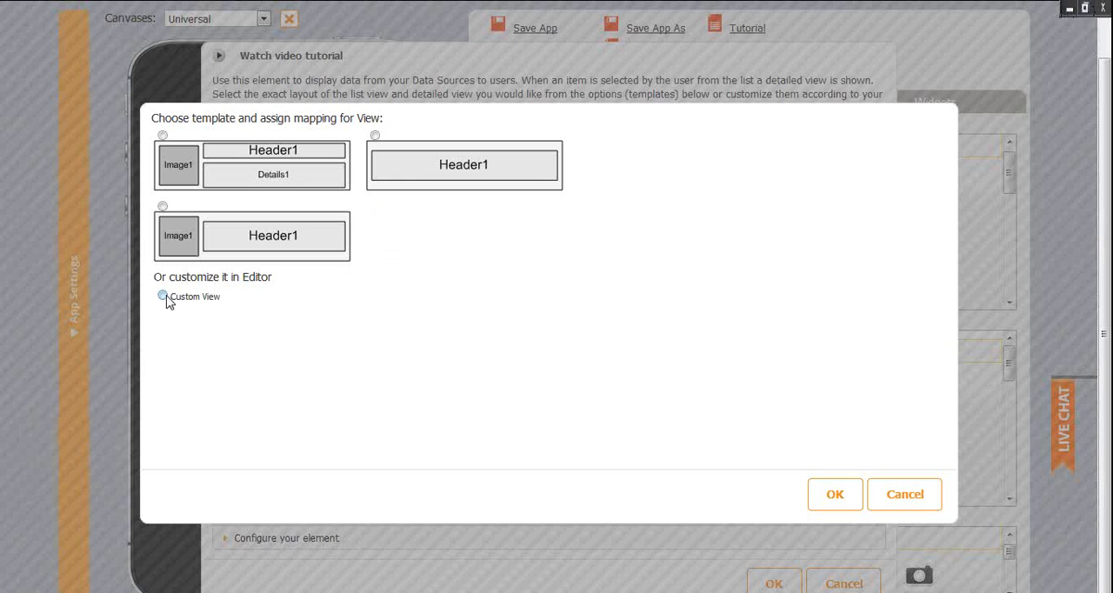
left_click(375, 136)
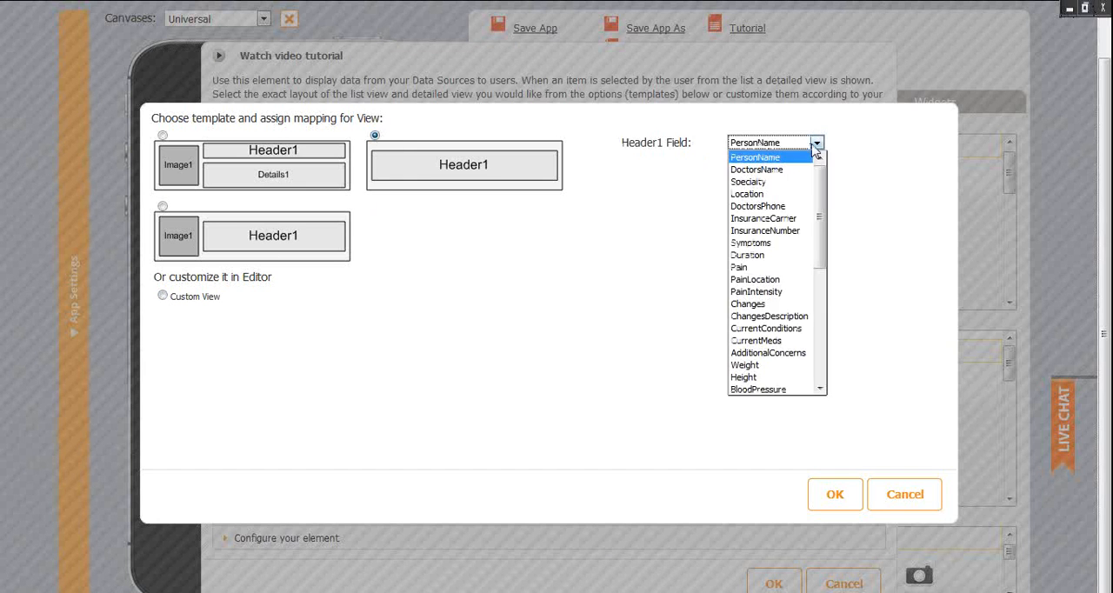
left_click(835, 494)
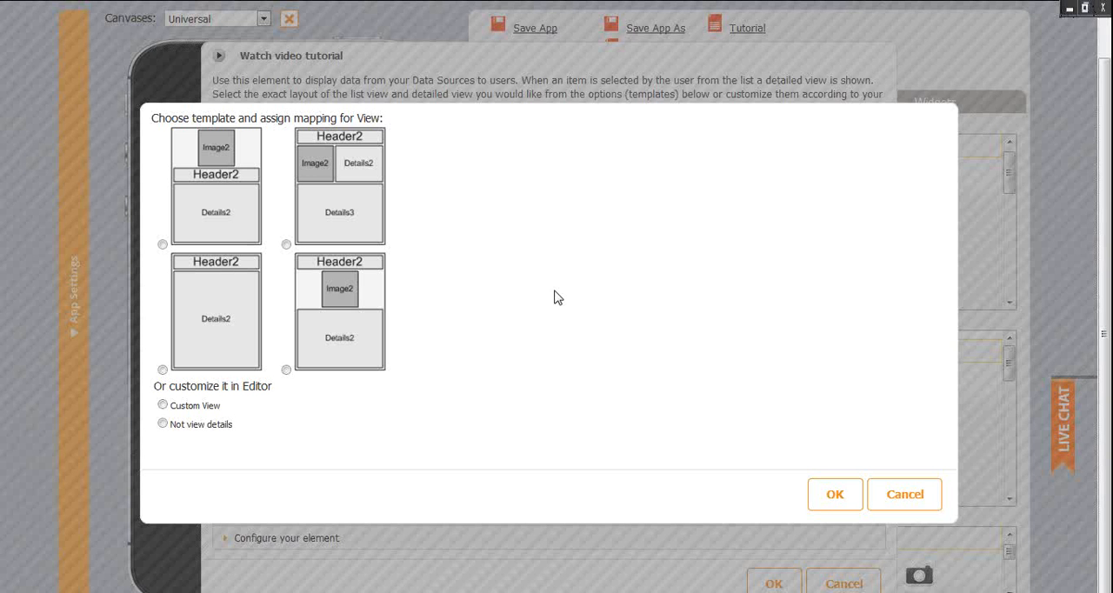
left_click(162, 405)
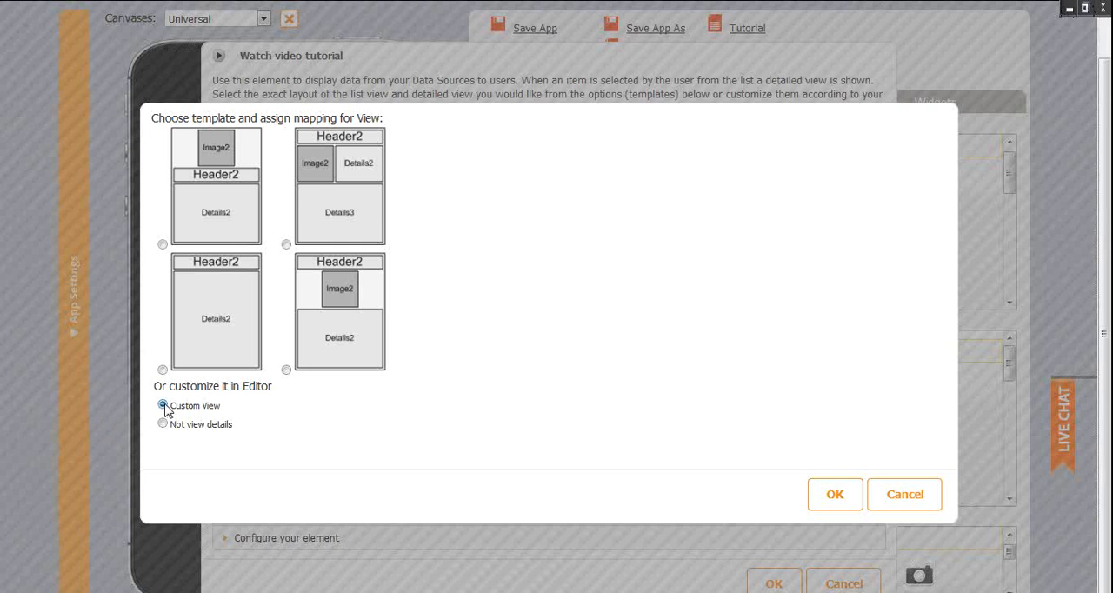
left_click(834, 494)
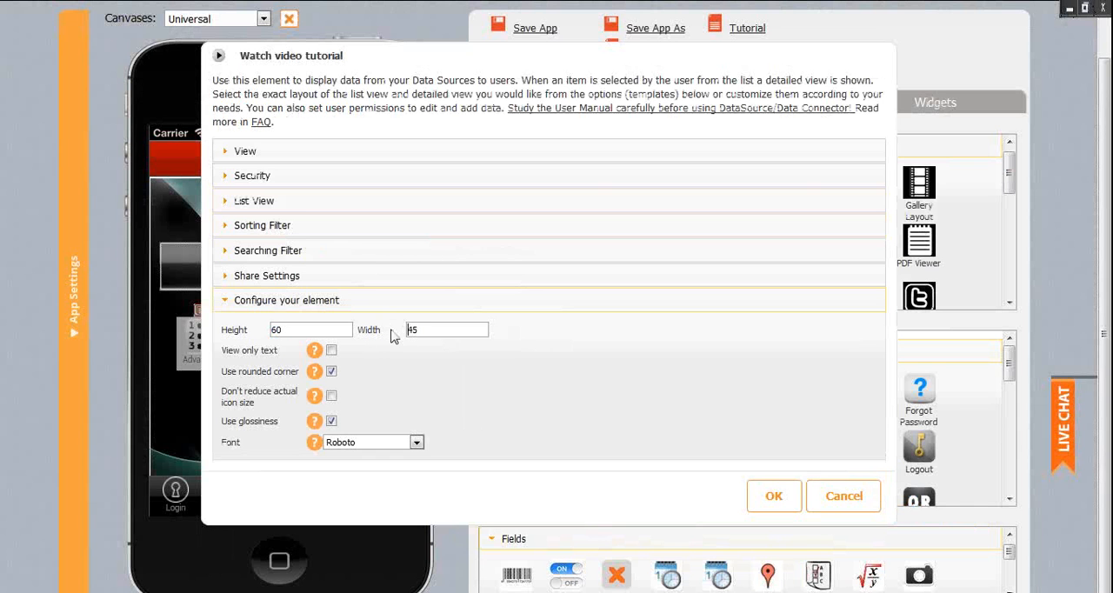
- Set the element width to 300 and turn off the glossy look
left_click(447, 329)
type("300")
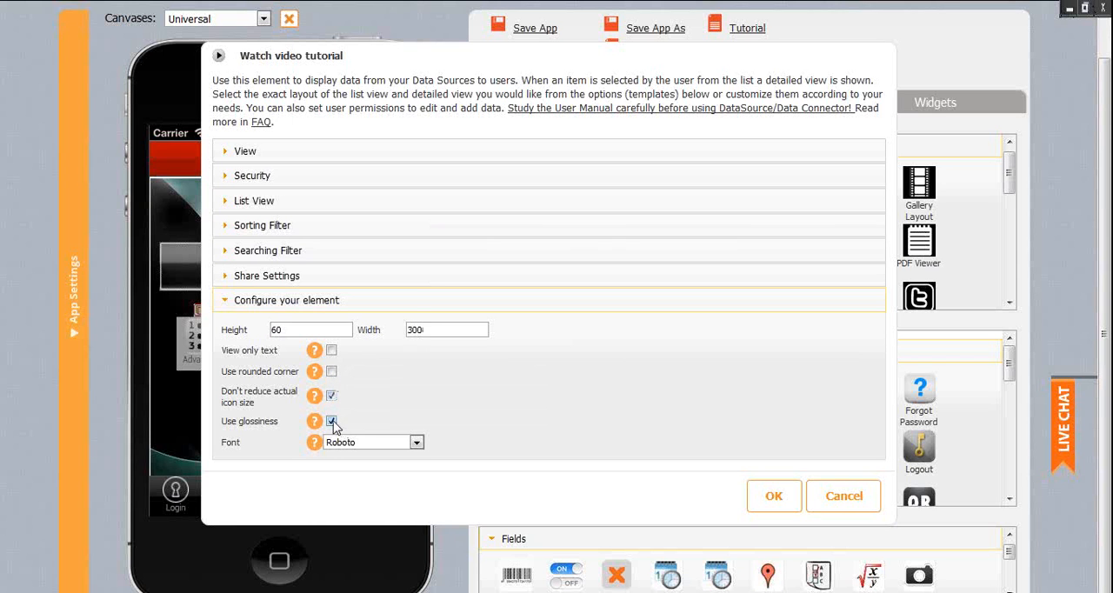
left_click(772, 496)
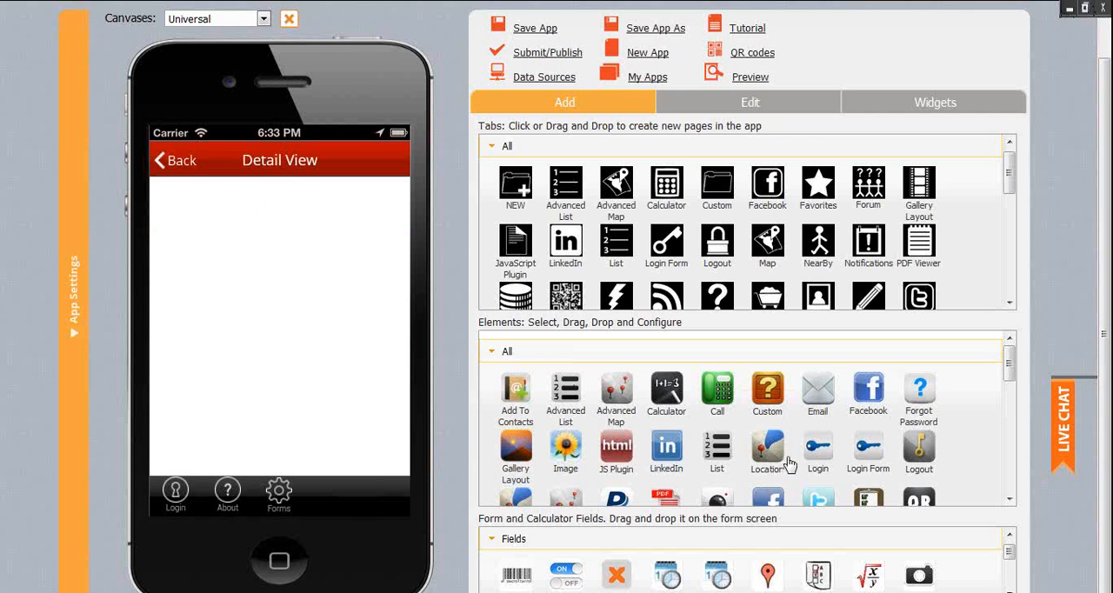
- Add a Person Name text label to the detail view
scroll("down", 3)
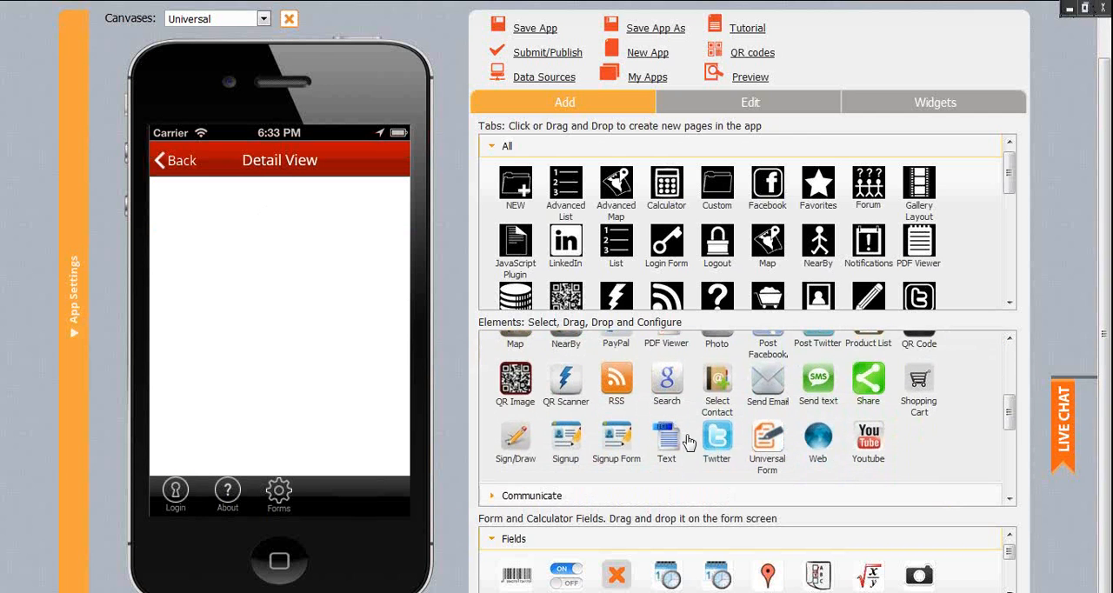
mouse_move(668, 442)
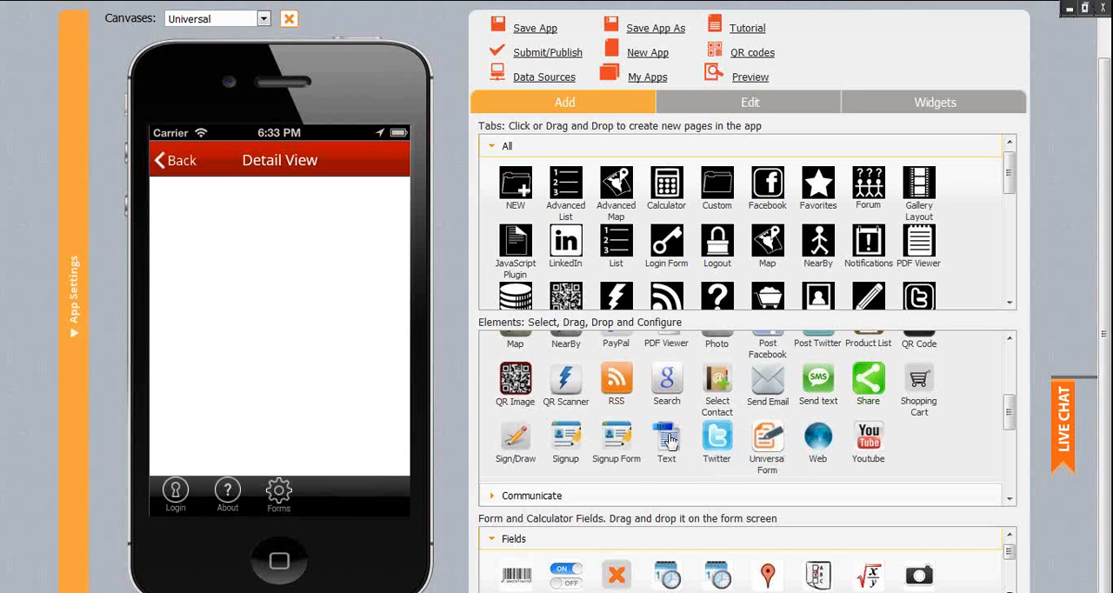
left_click_drag(667, 439, 219, 223)
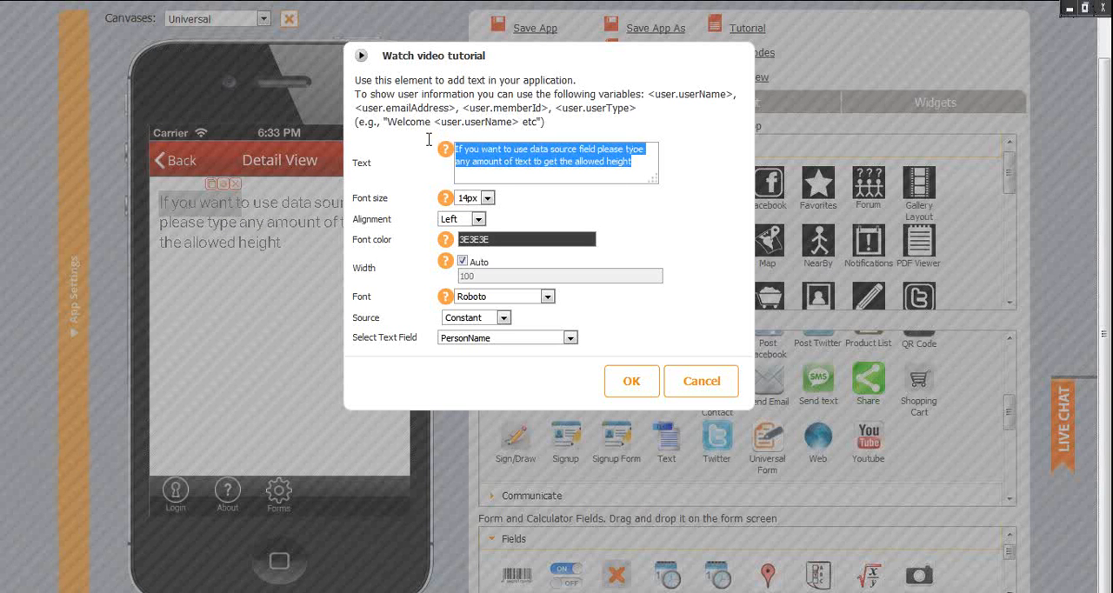
type("Person Name")
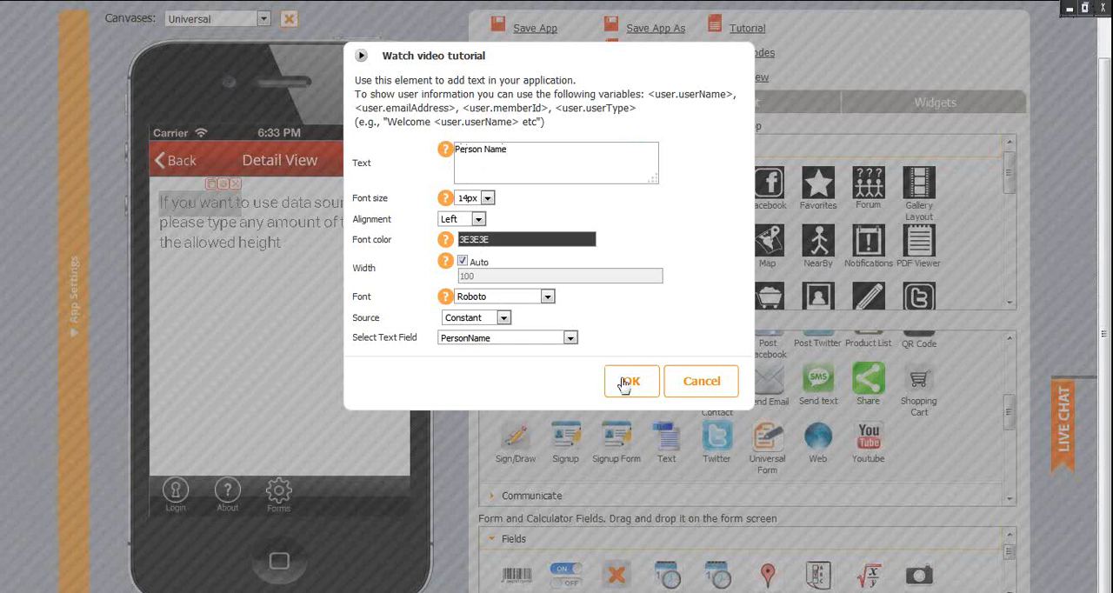
left_click(630, 381)
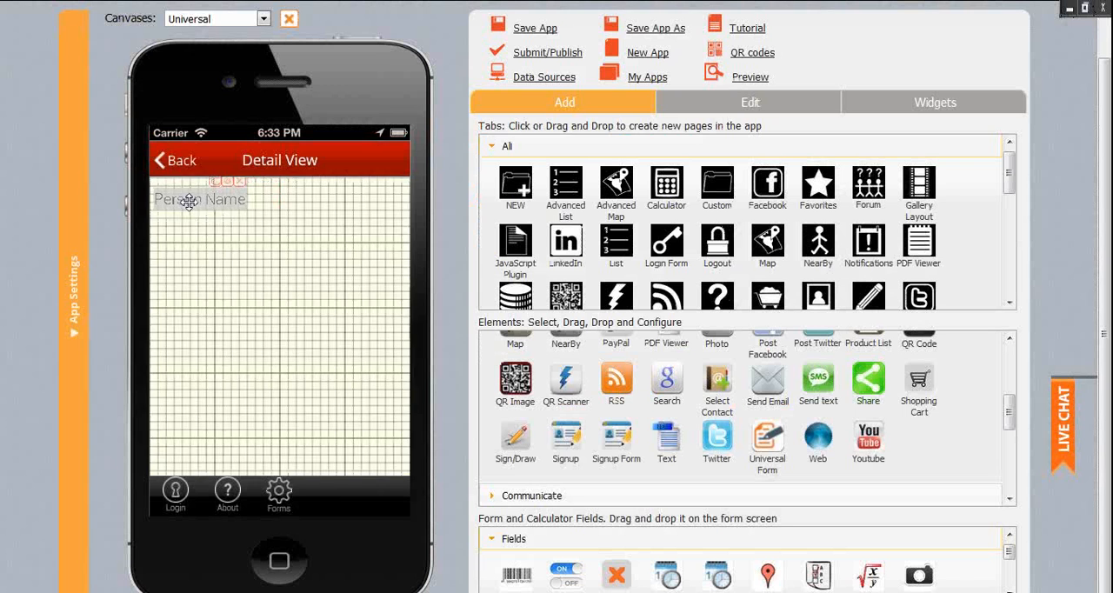
- Add a 12px black text element beneath it sourced from the PersonName data field
left_click_drag(667, 438, 172, 243)
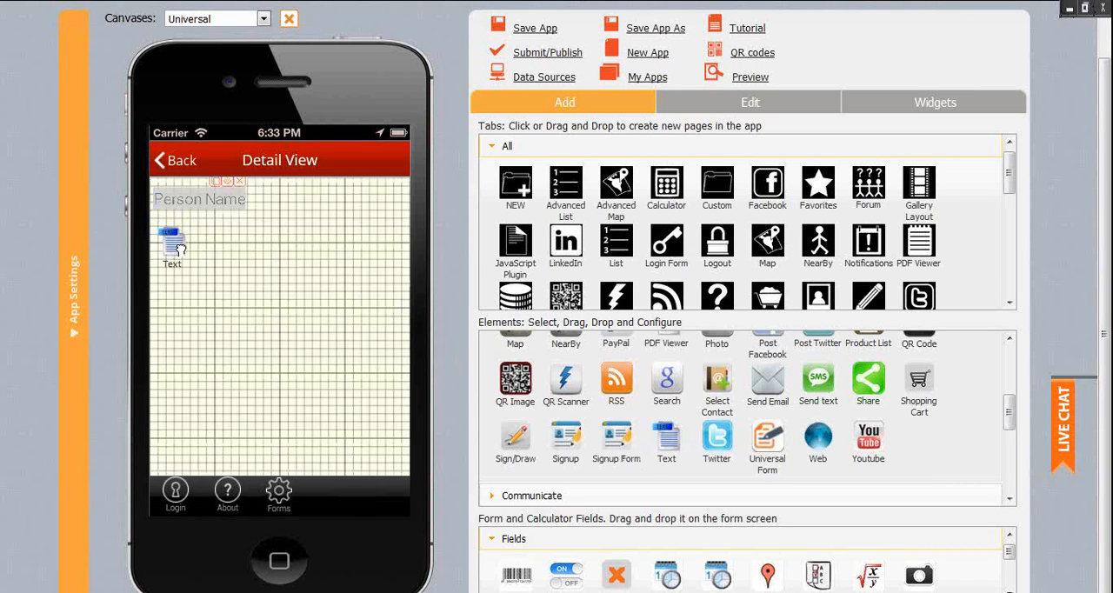
double_click(171, 244)
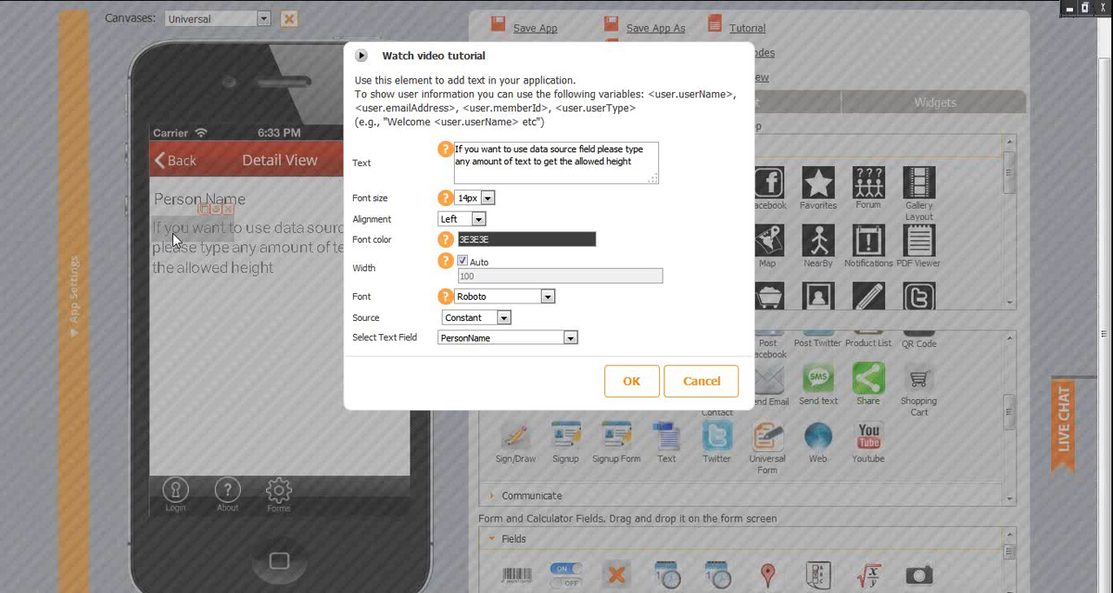
left_click_drag(599, 150, 632, 162)
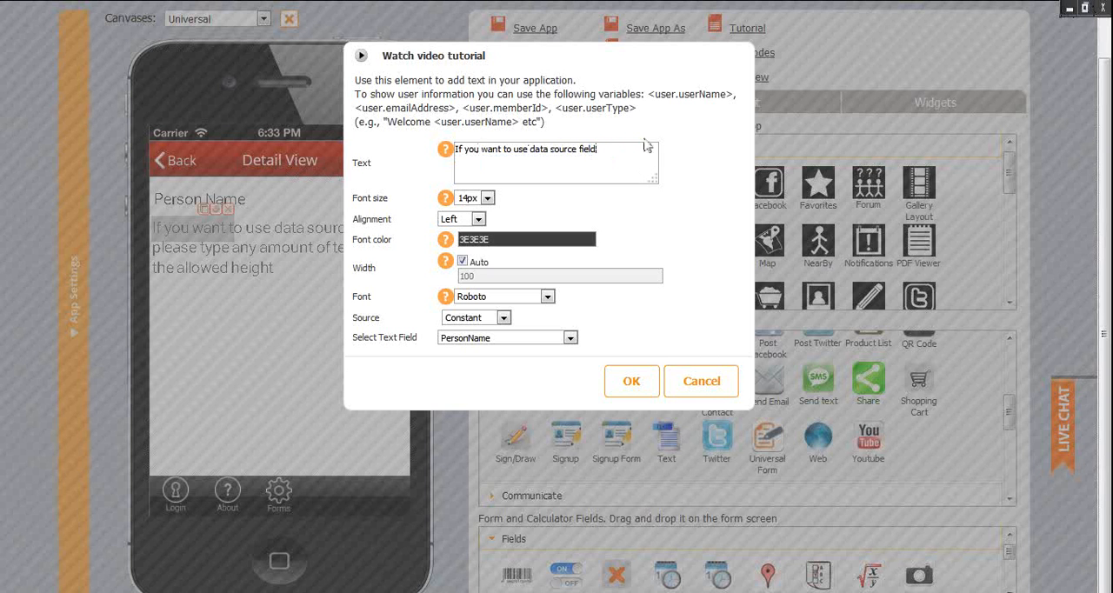
mouse_move(494, 198)
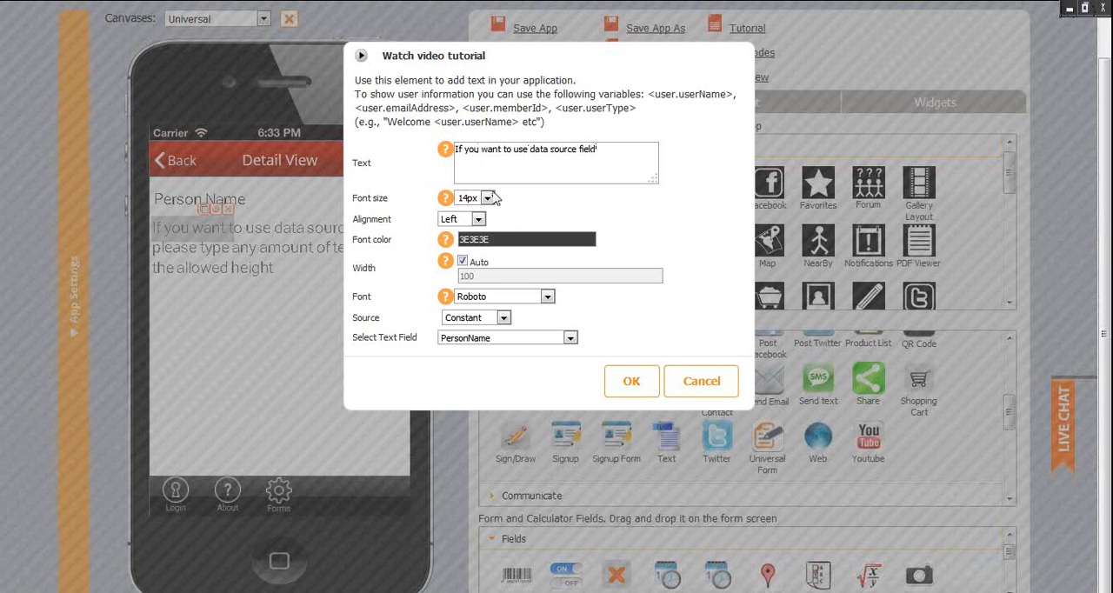
left_click(487, 198)
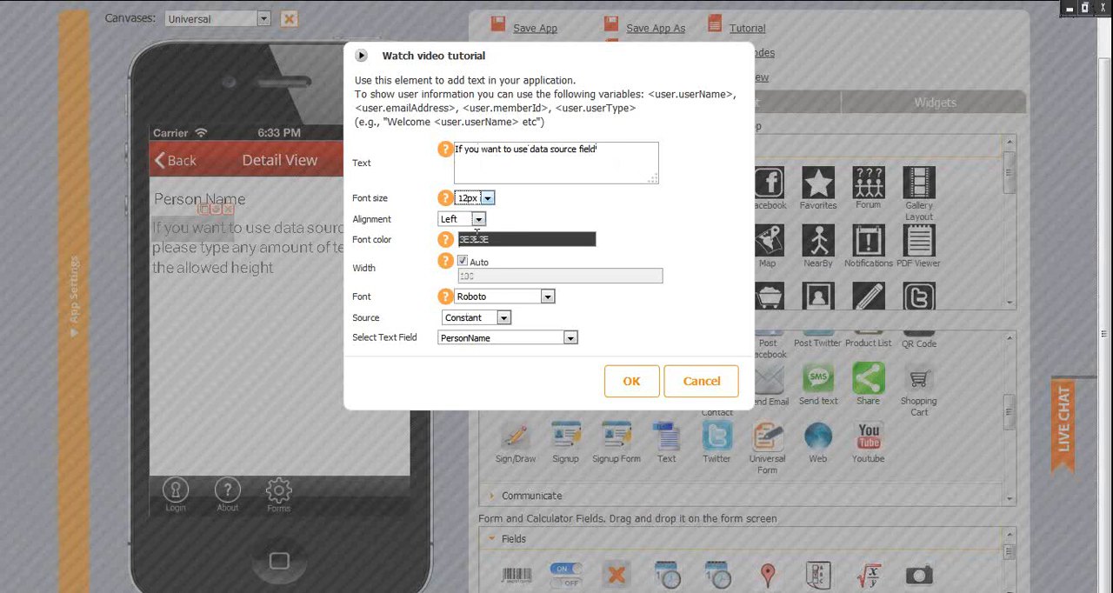
left_click(525, 238)
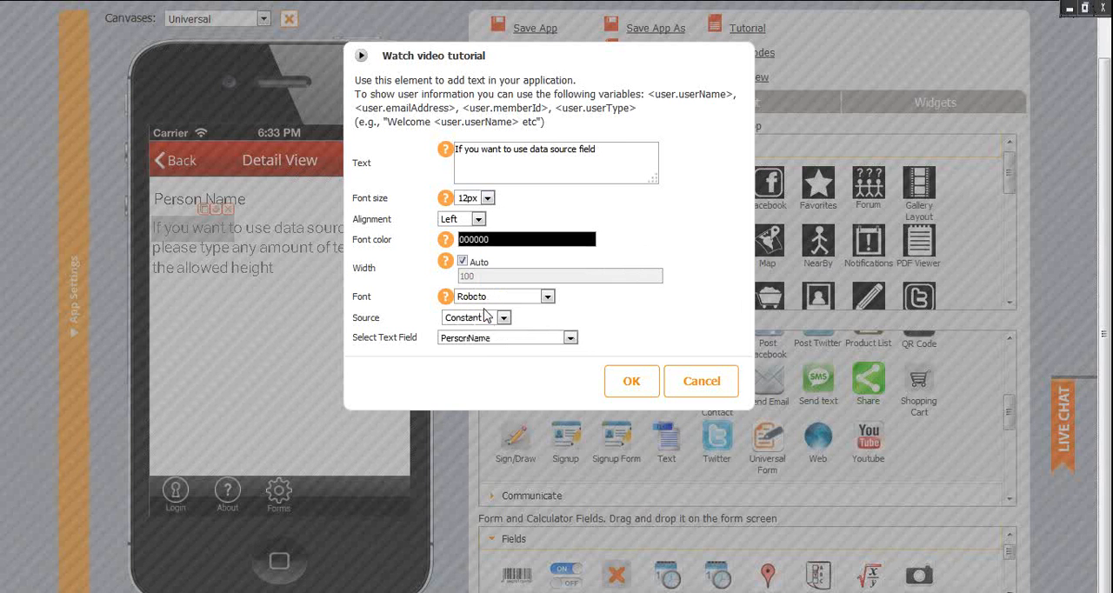
left_click(504, 317)
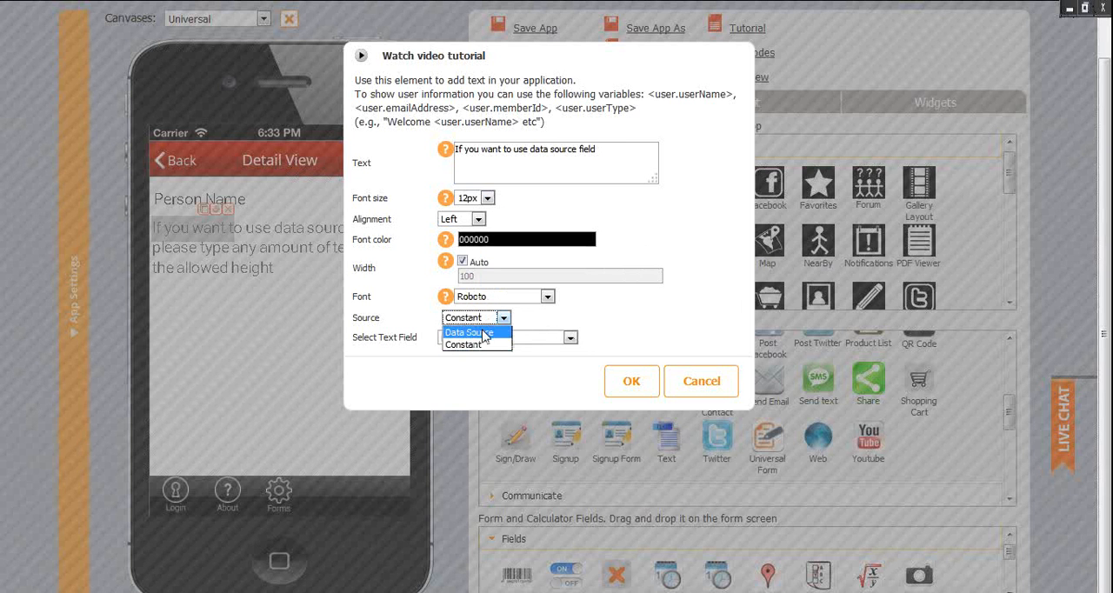
left_click(466, 334)
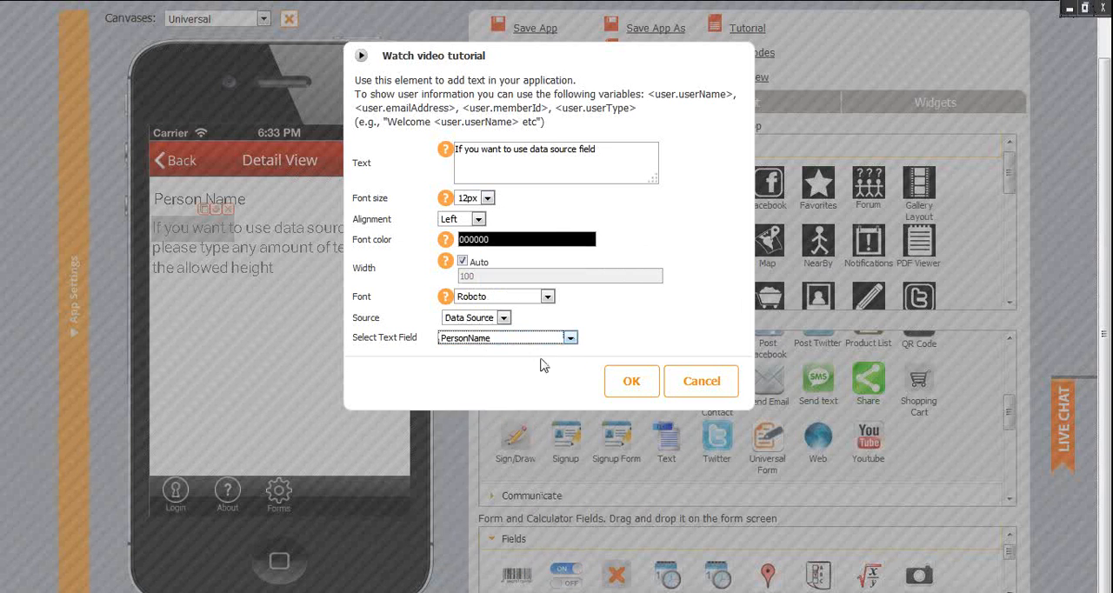
left_click(632, 381)
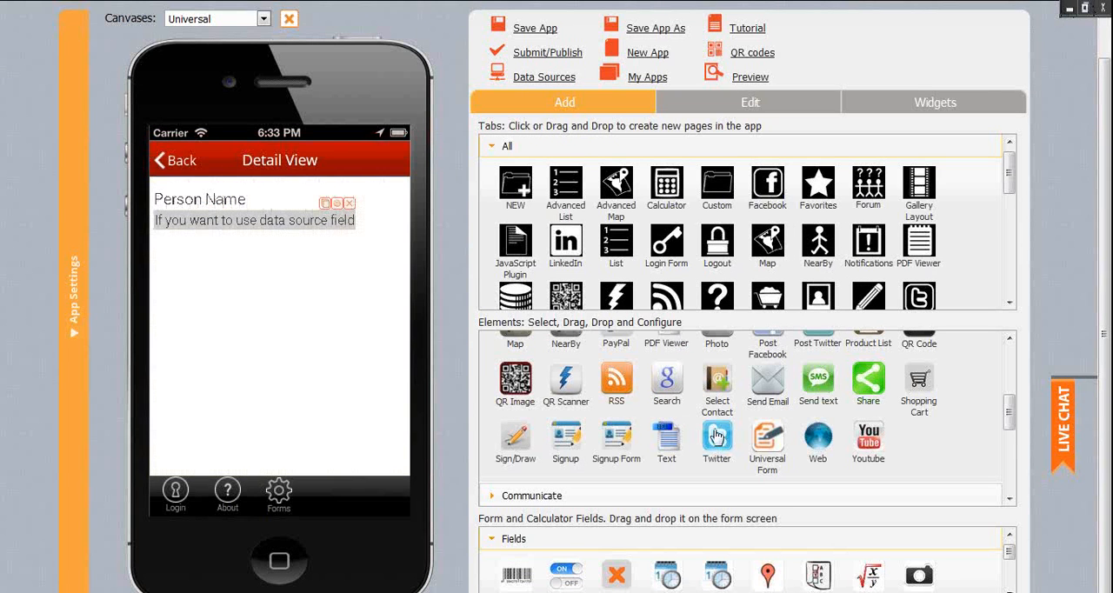
- Add a Date and time of appointment text label below the first field
left_click_drag(667, 444, 171, 253)
type("Date and time of appointment")
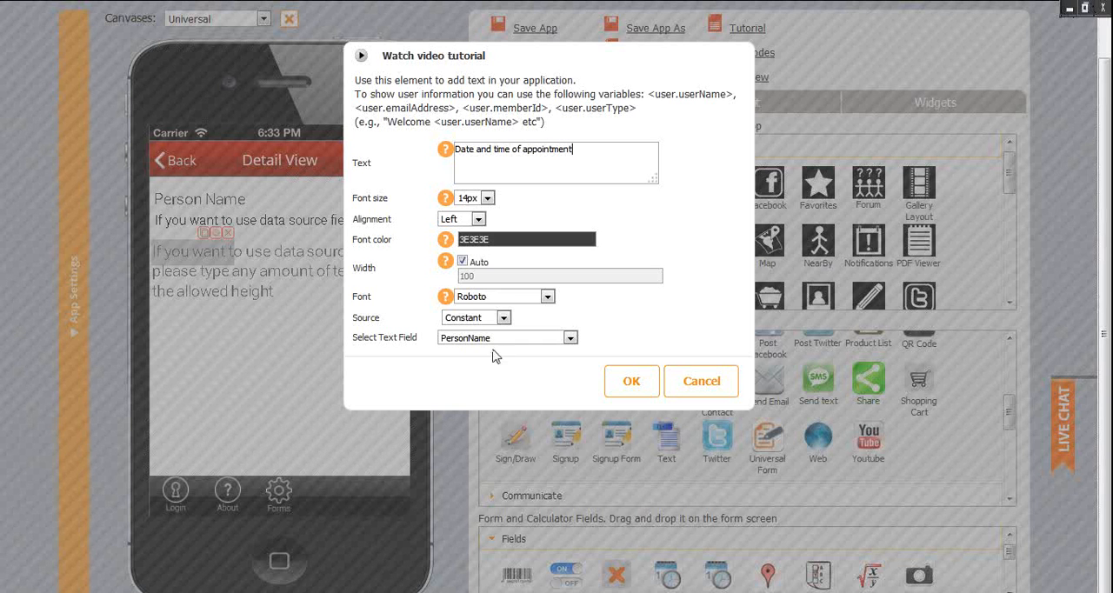
left_click(632, 381)
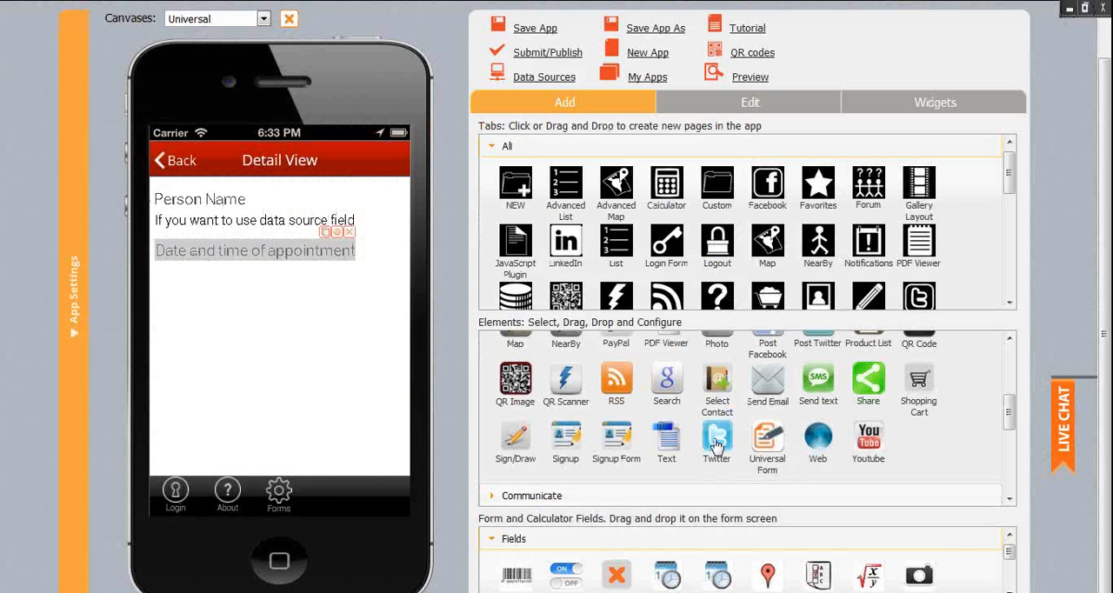
- Add a text element beneath it bound to the DateandTime data-source field
left_click_drag(666, 441, 182, 293)
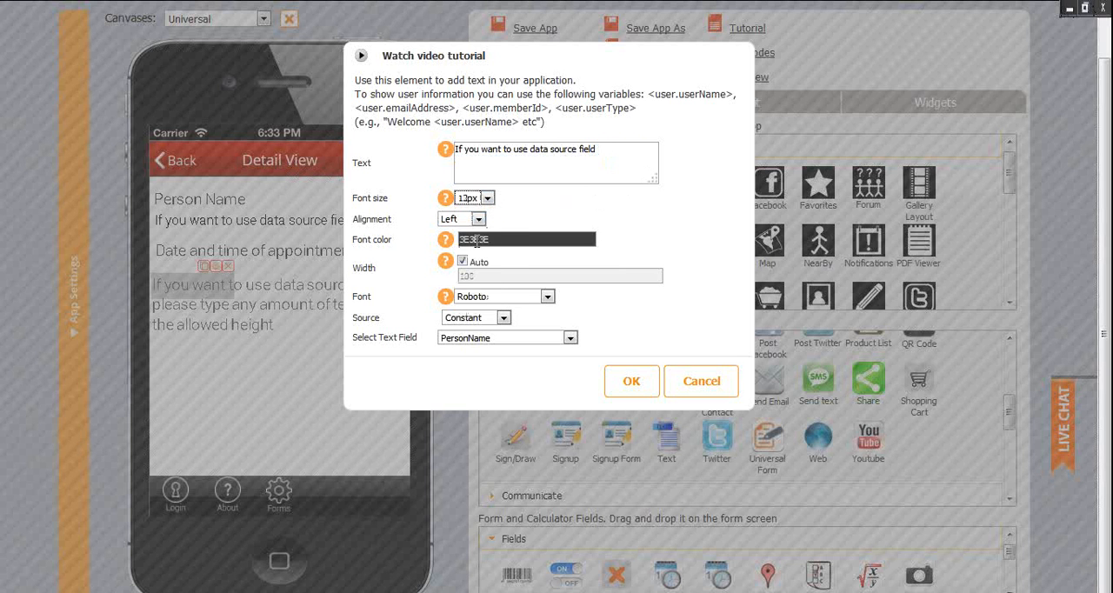
left_click(503, 316)
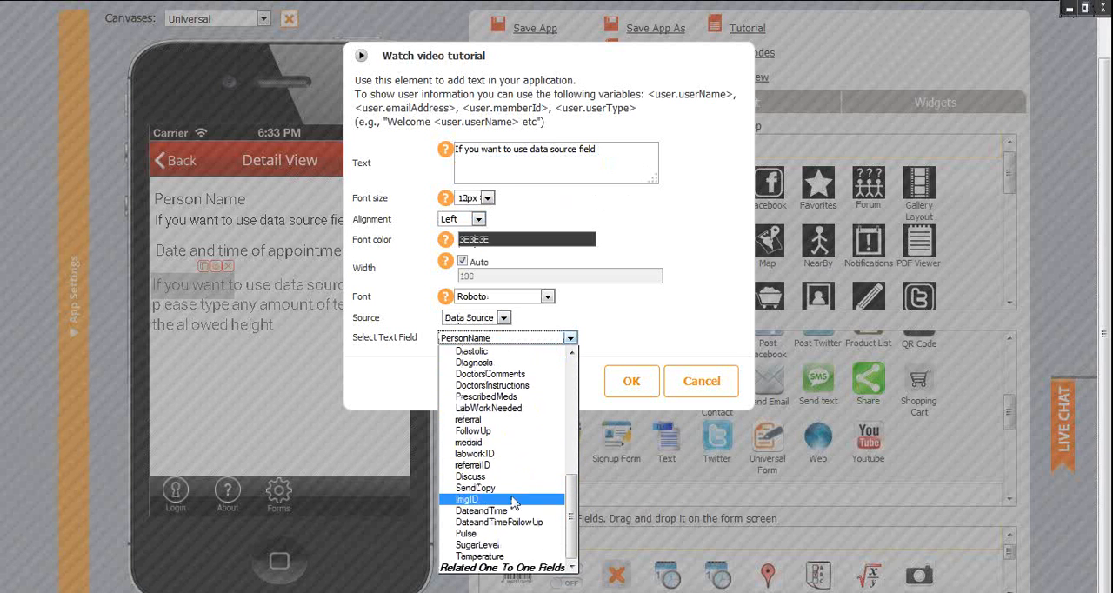
left_click(481, 511)
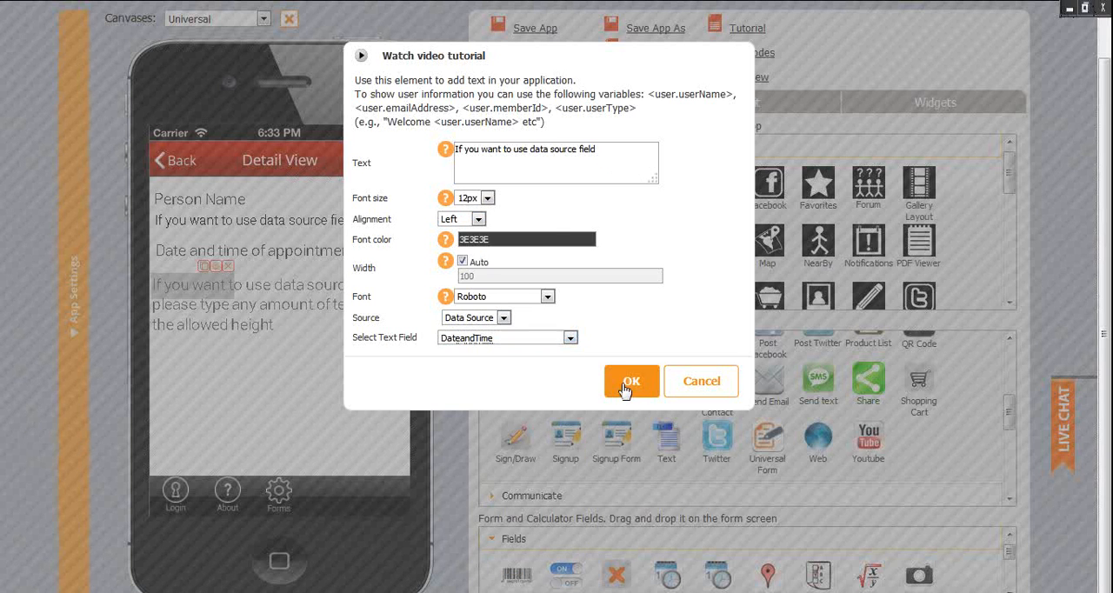
left_click(631, 381)
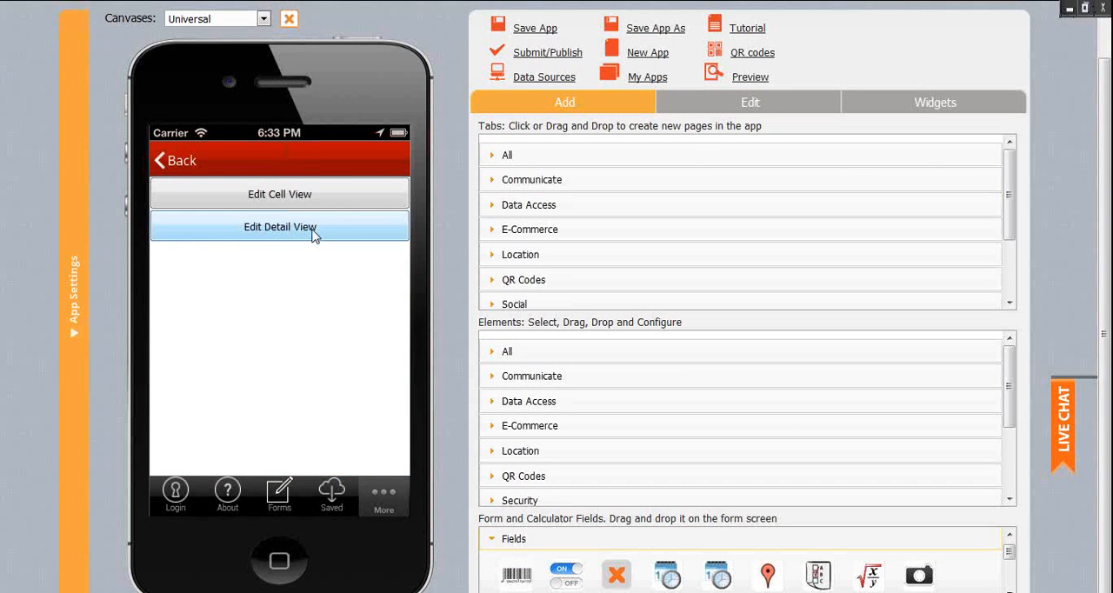
- Open the finished detail view and inspect the Person Being Seen by Doctor and Doctor's Name labels
left_click(280, 226)
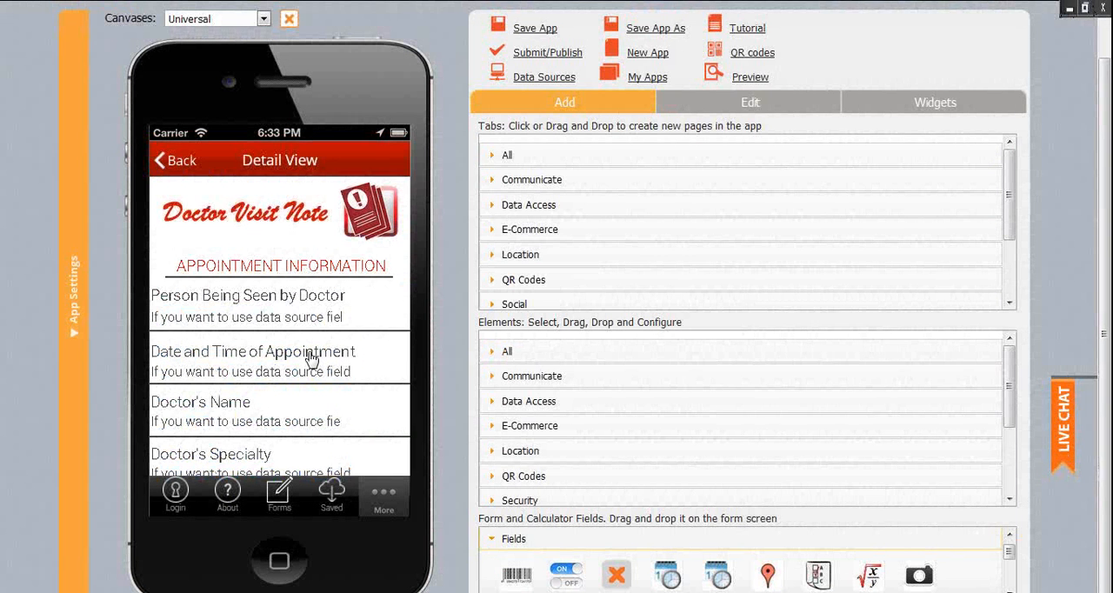
mouse_move(334, 303)
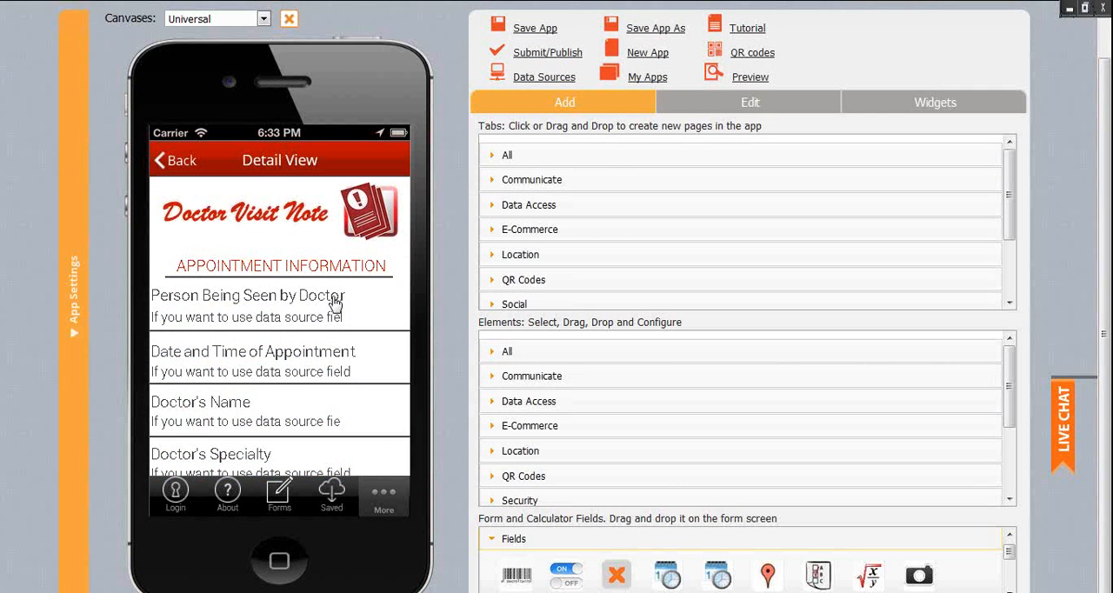
left_click(247, 296)
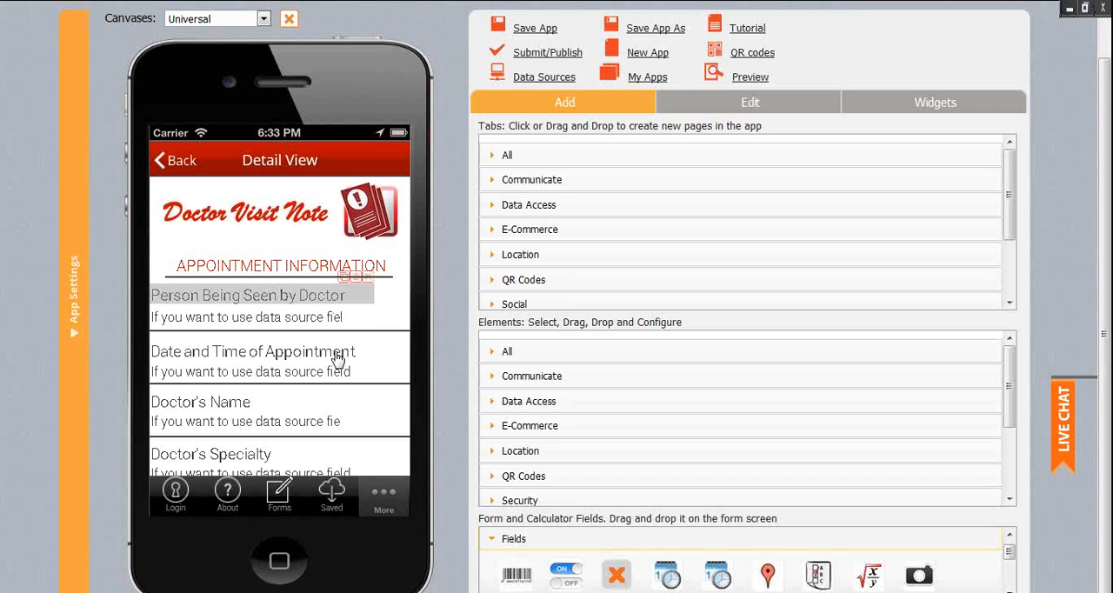
left_click(205, 402)
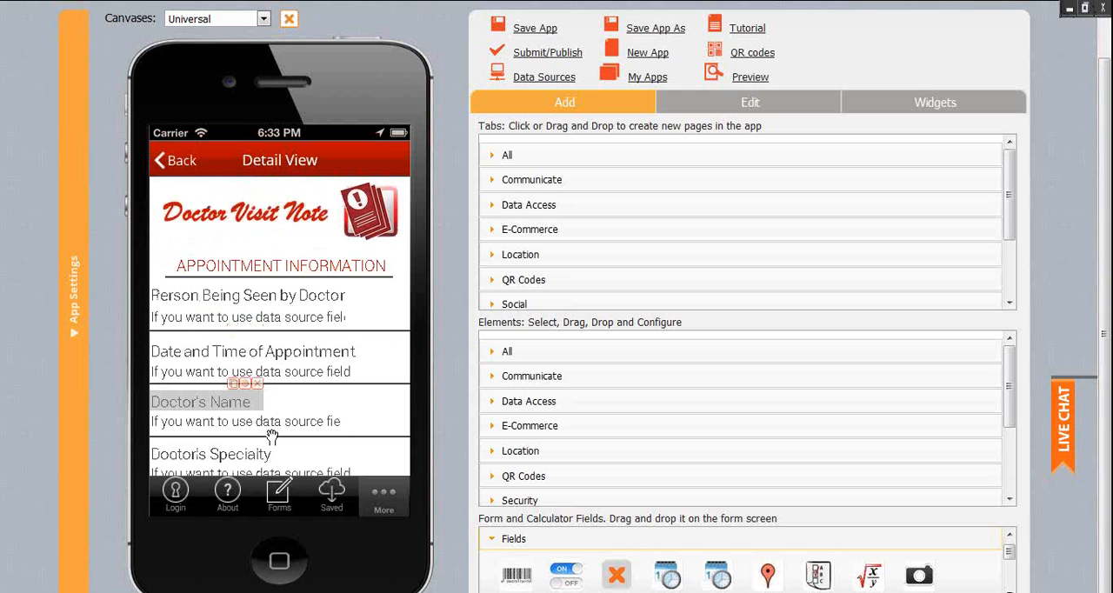
mouse_move(435, 393)
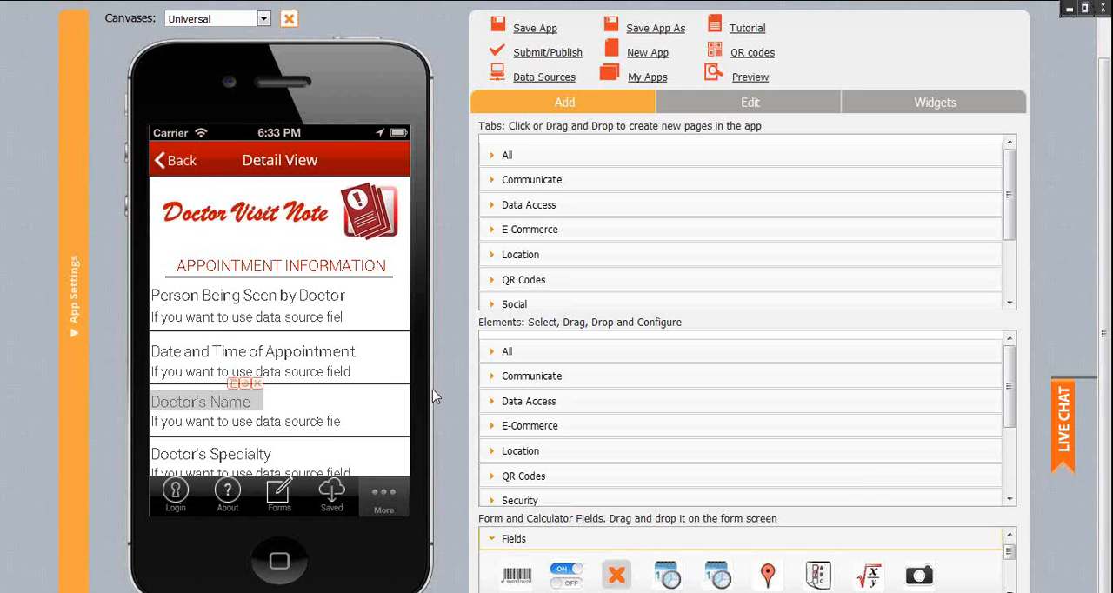
mouse_move(435, 466)
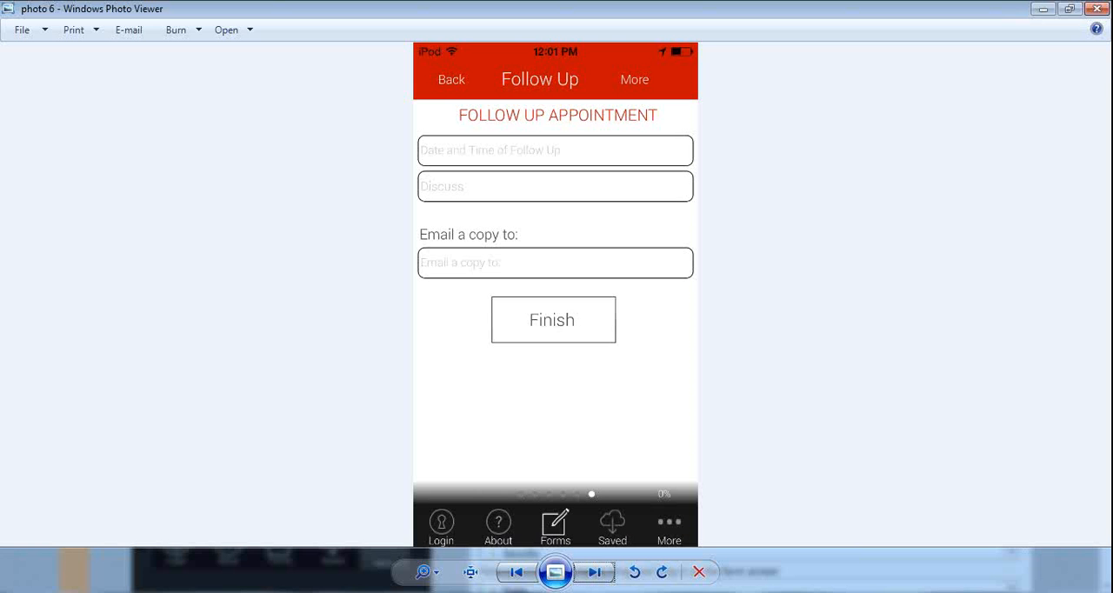
- View the Follow Up Appointment phone screenshot in Windows Photo Viewer
left_click(595, 572)
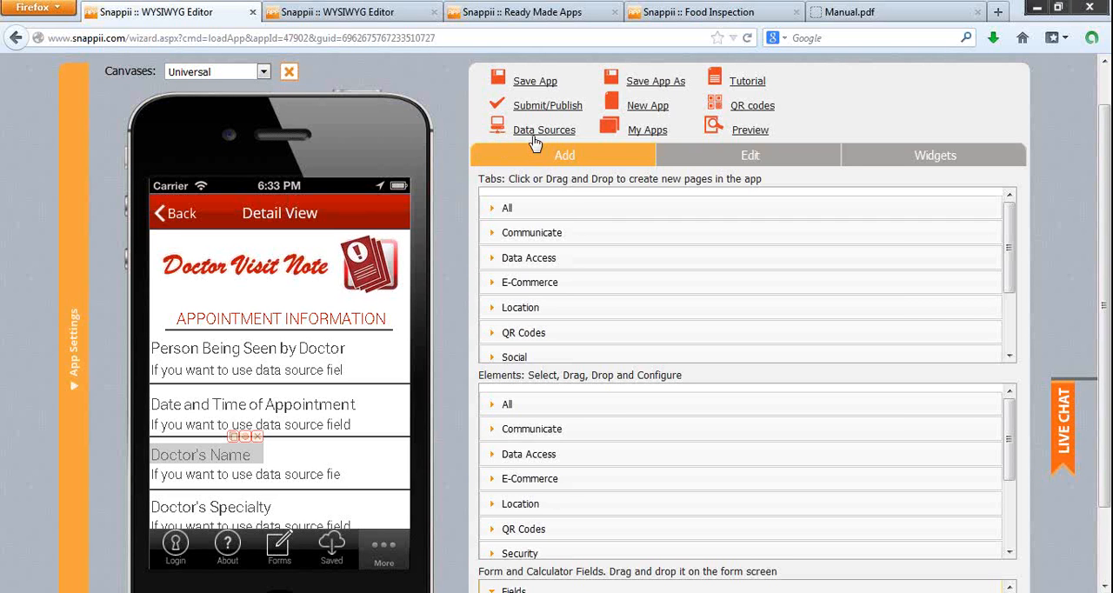
mouse_move(536, 139)
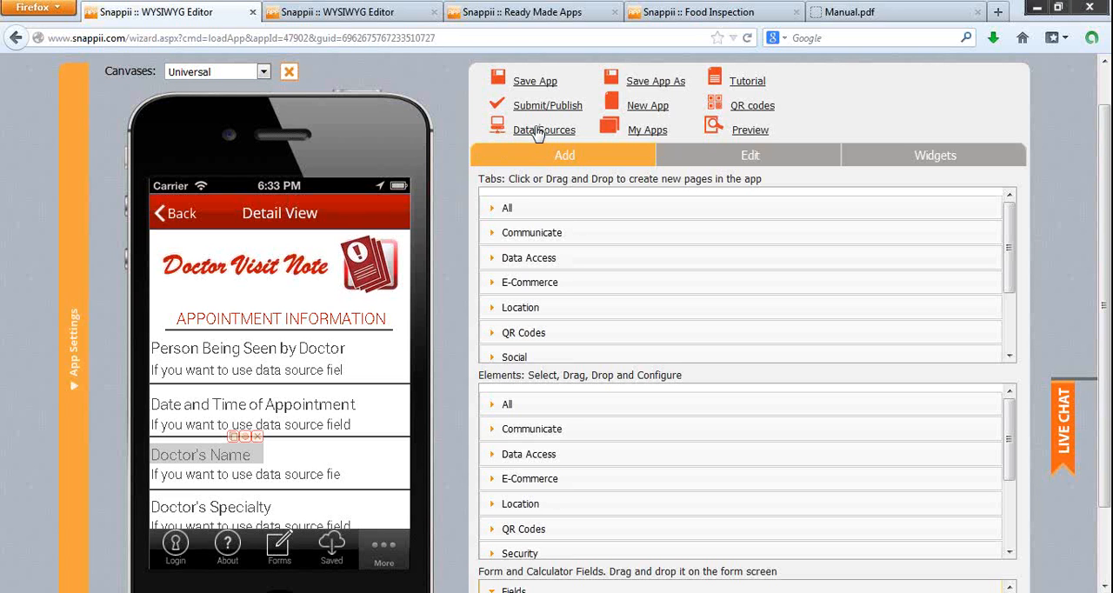
left_click(545, 129)
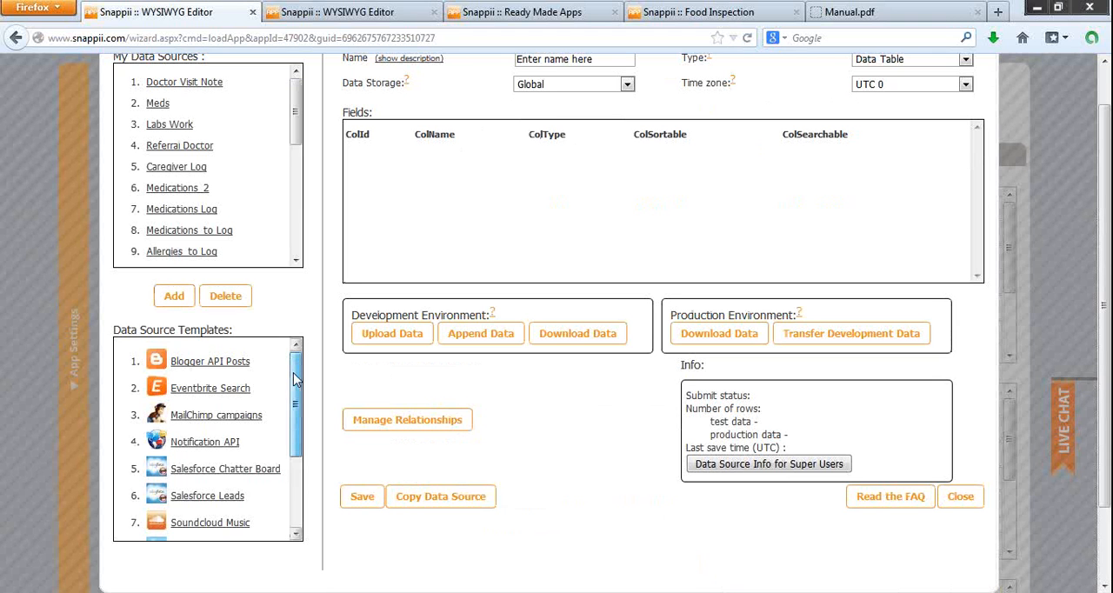
scroll("down", 3)
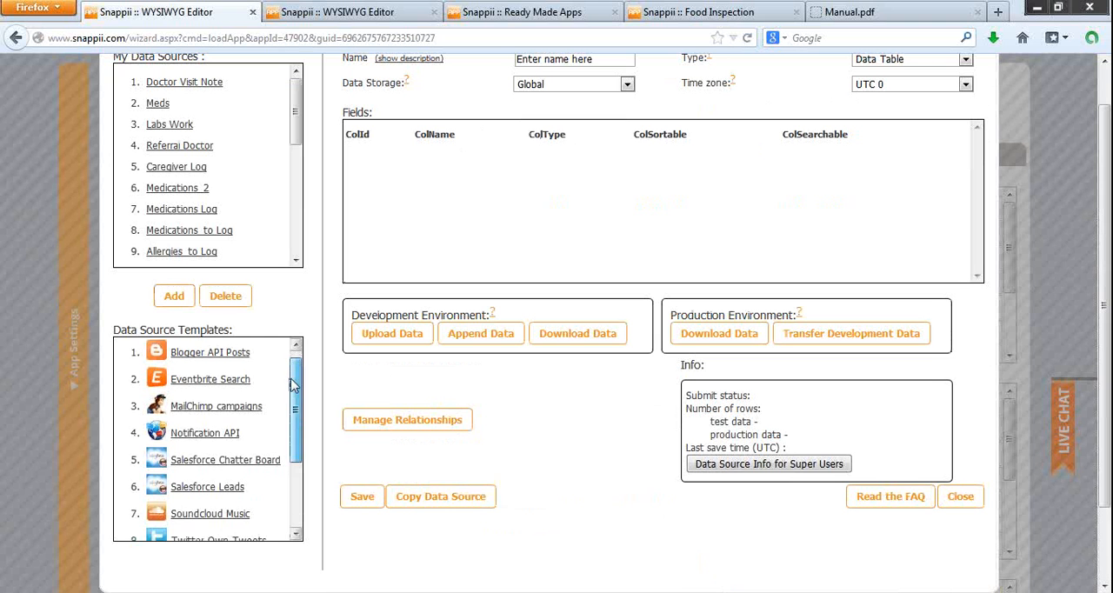
scroll("down", 3)
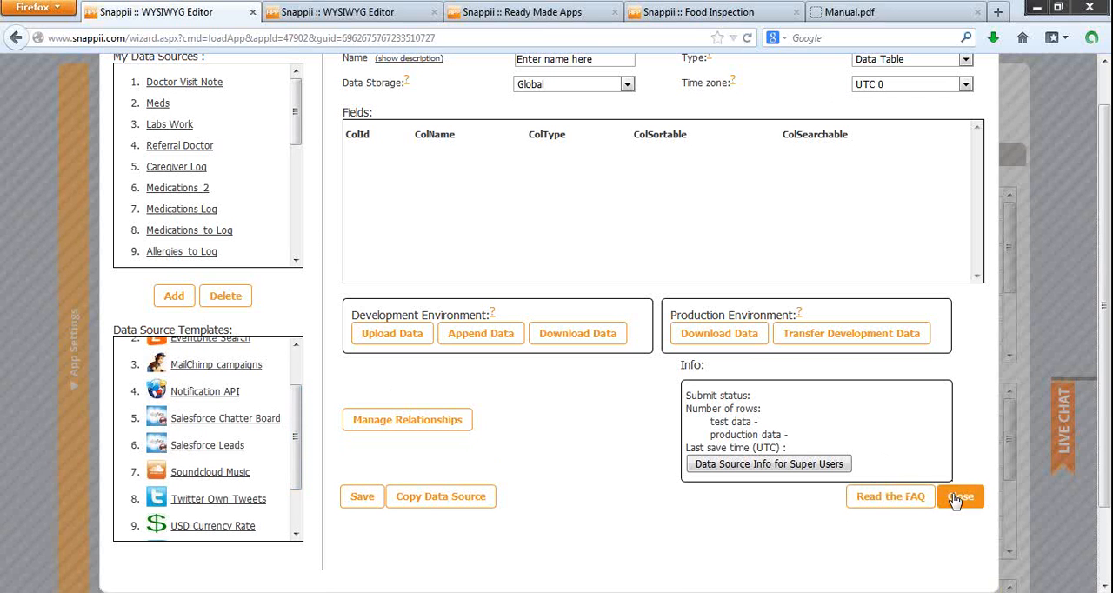
left_click(960, 498)
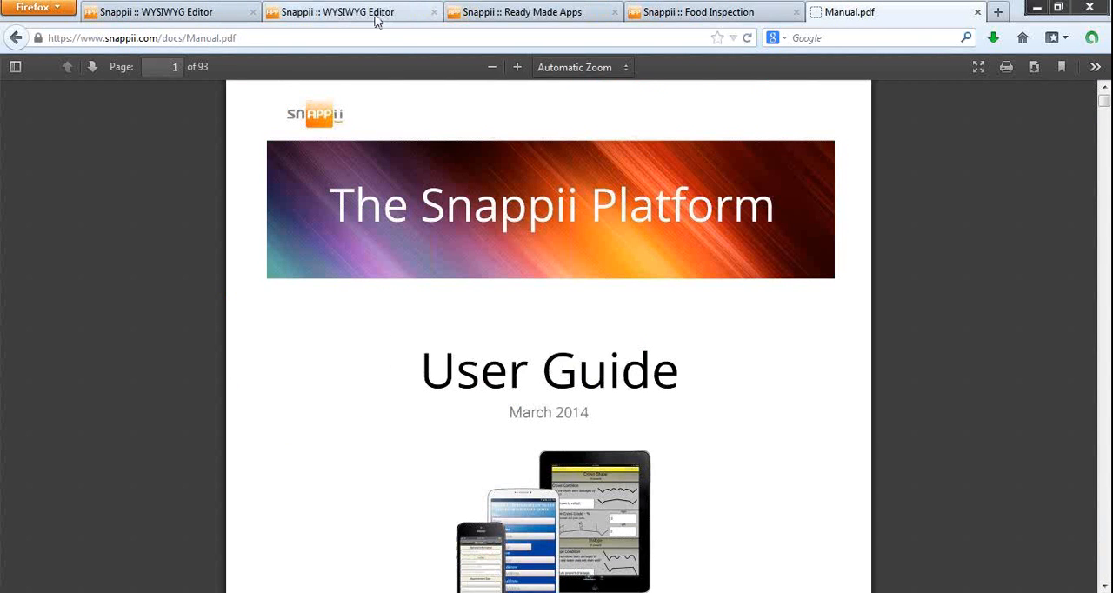
mouse_move(351, 11)
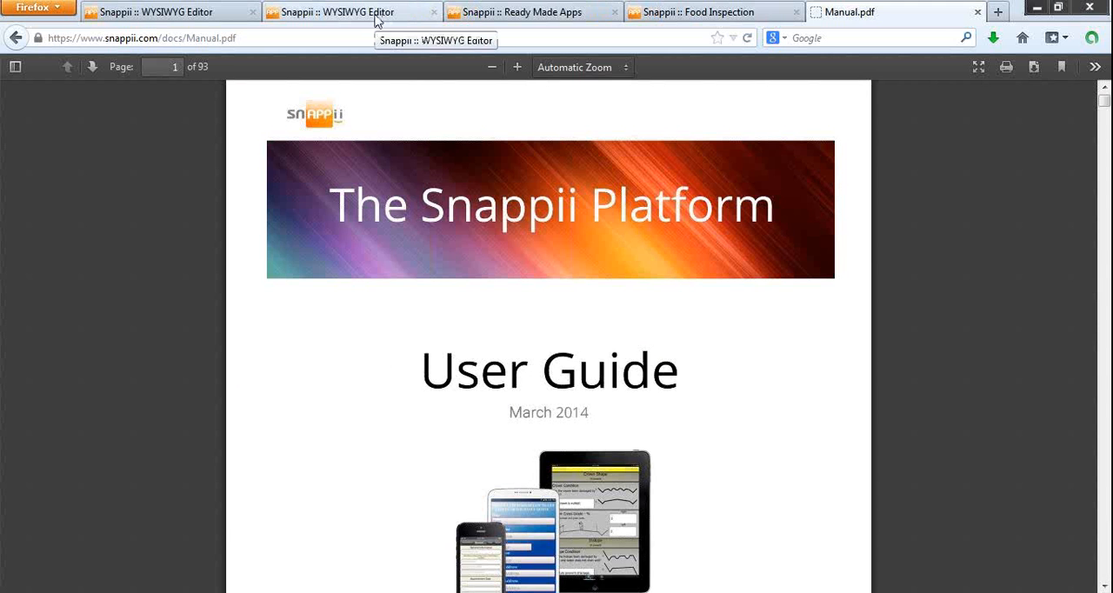
- Return from the Snappii User Guide PDF to the app editor's Doctor Visit Note detail view
left_click(351, 10)
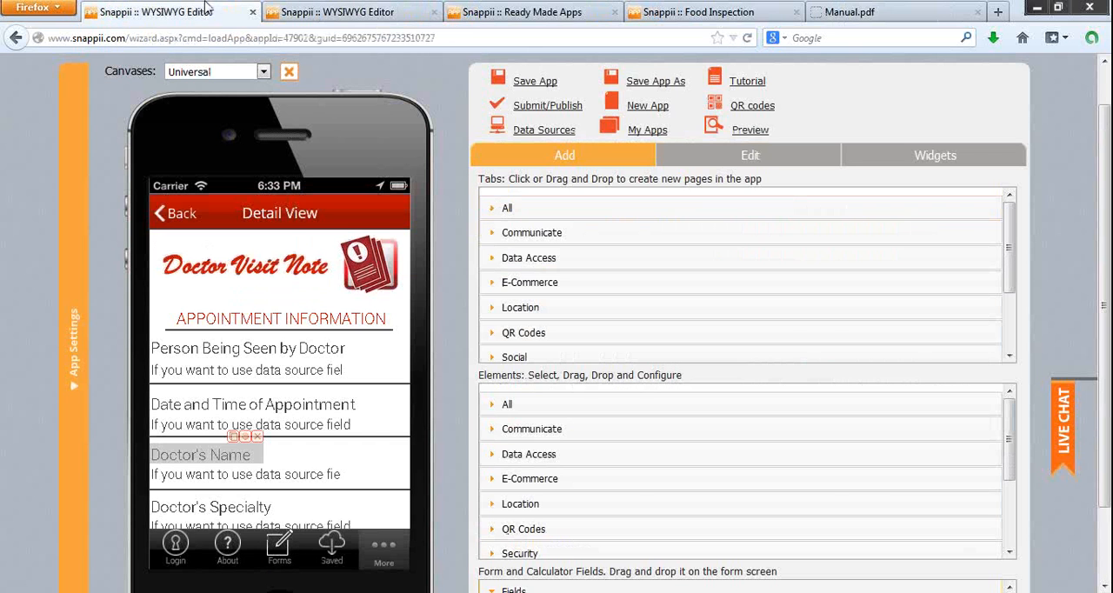
- Preview the app's Login and About pages, ending on the Forms page
left_click(174, 546)
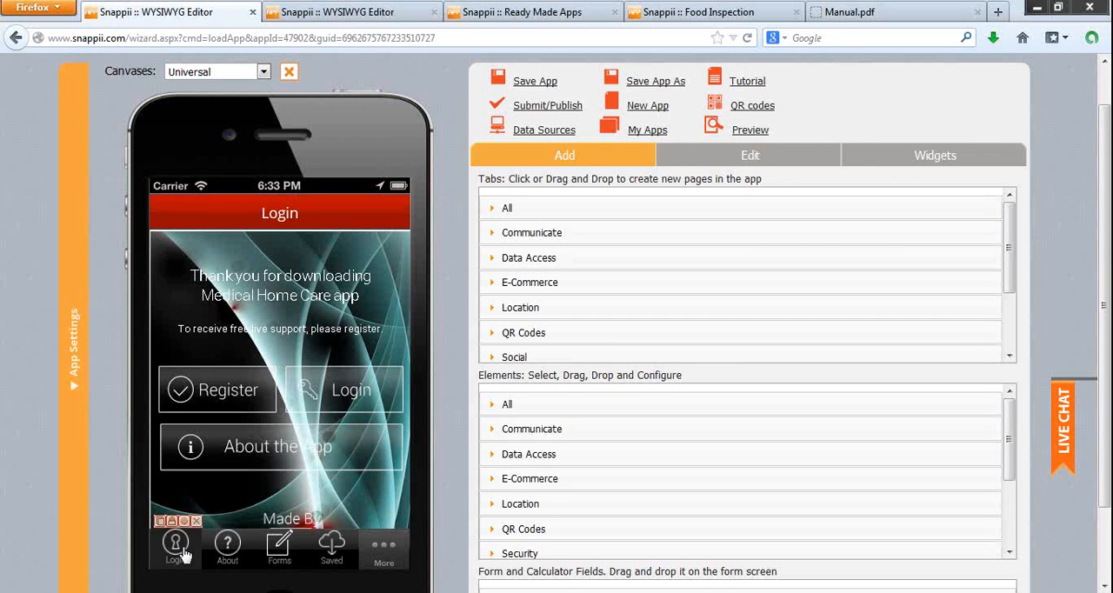
mouse_move(226, 547)
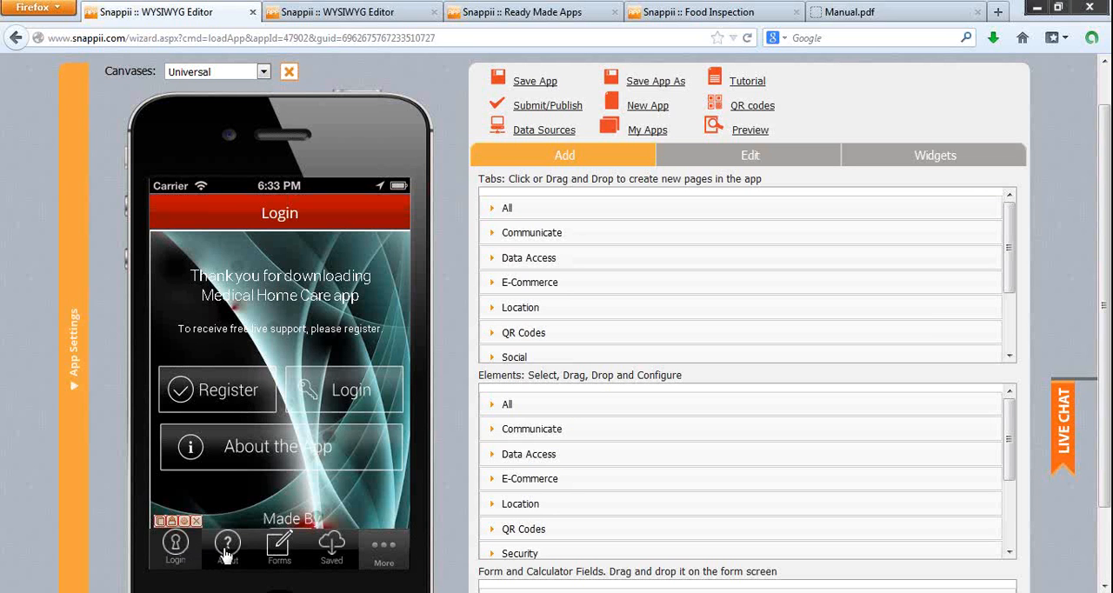
left_click(226, 548)
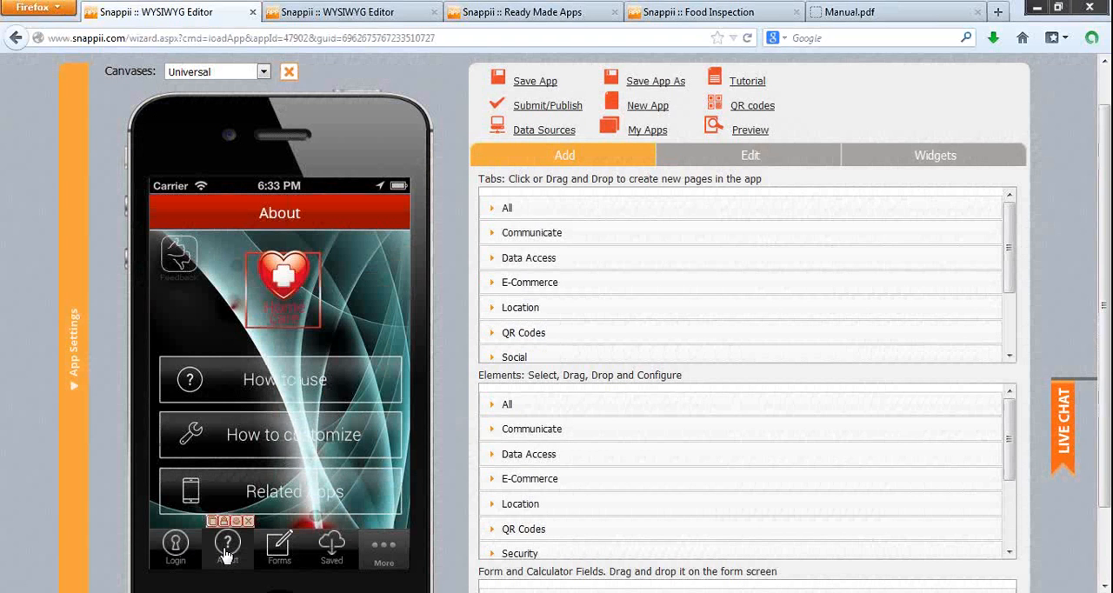
left_click(278, 547)
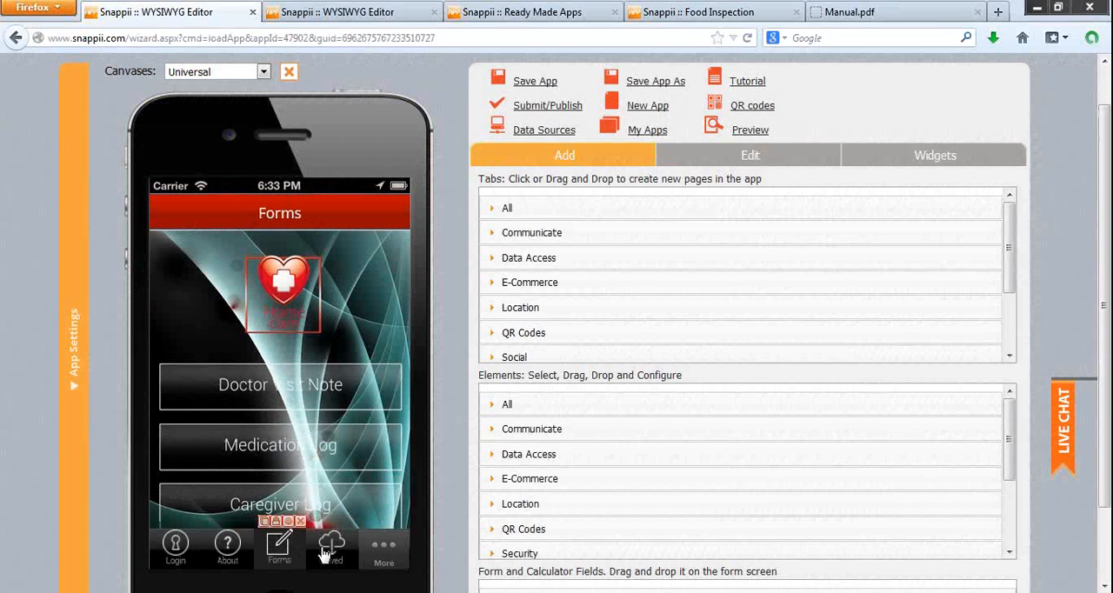